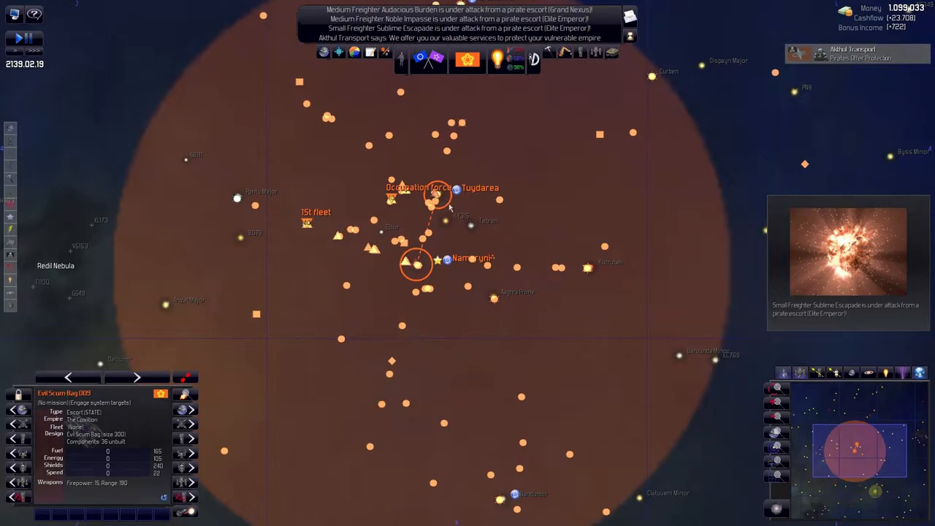
mouse_move(528, 247)
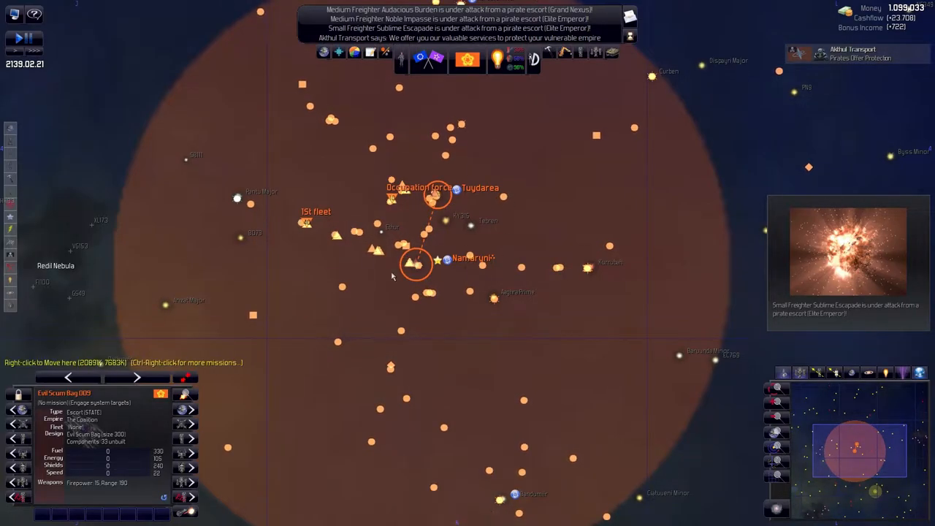
Show the Ships and Bases list filtered to Military Ships
left_click(306, 223)
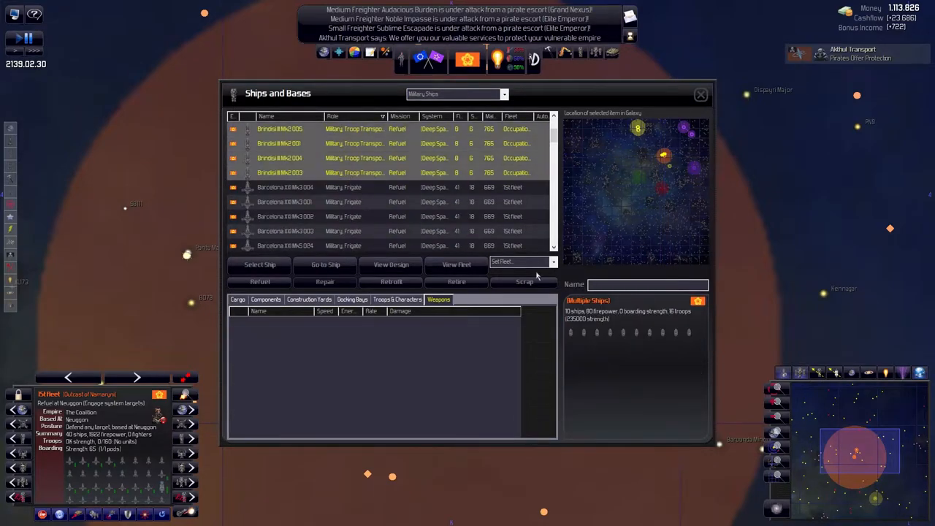
Retrofit the 1st fleet's Barcelona frigates and Zaragoza destroyers
left_click(391, 281)
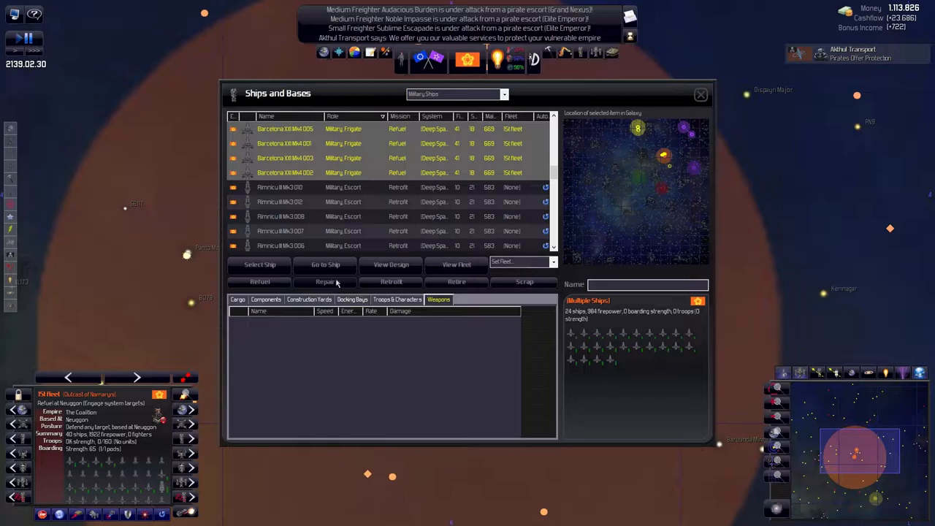
left_click(391, 281)
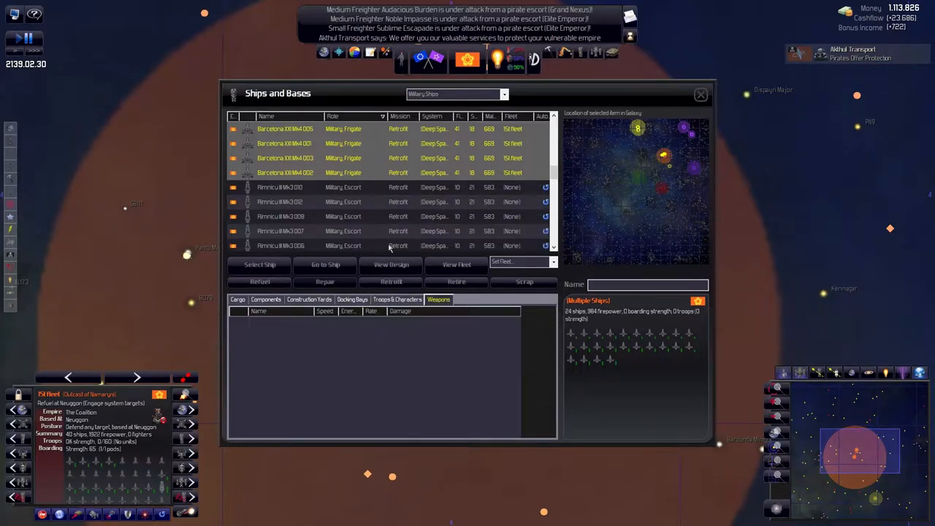
scroll("down", 3)
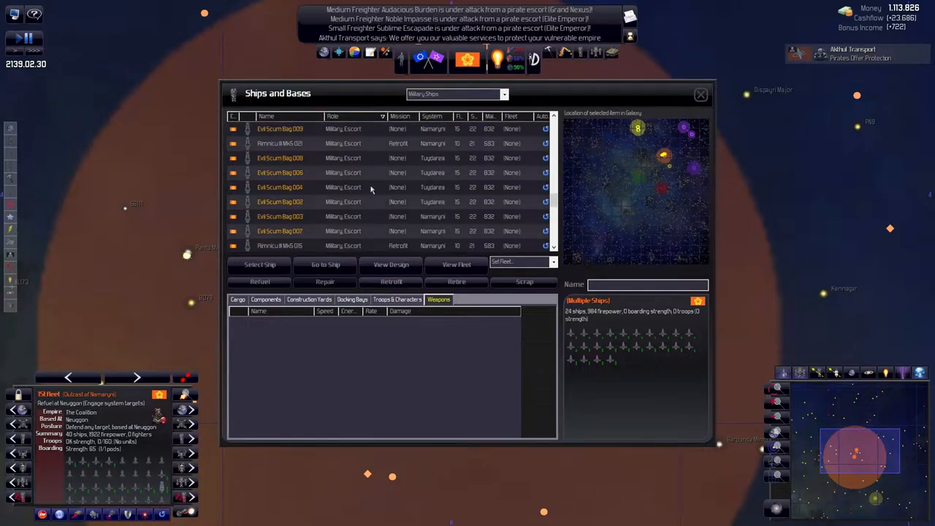
scroll("down", 3)
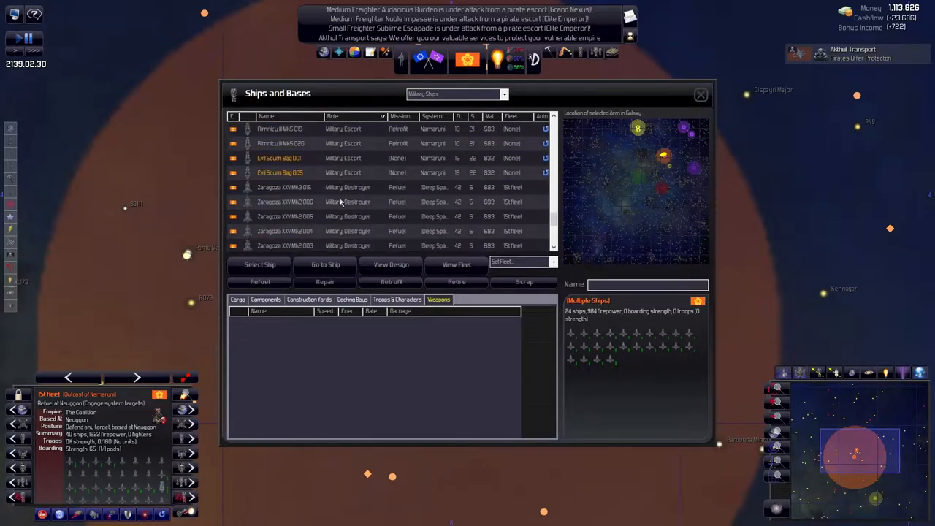
scroll("down", 3)
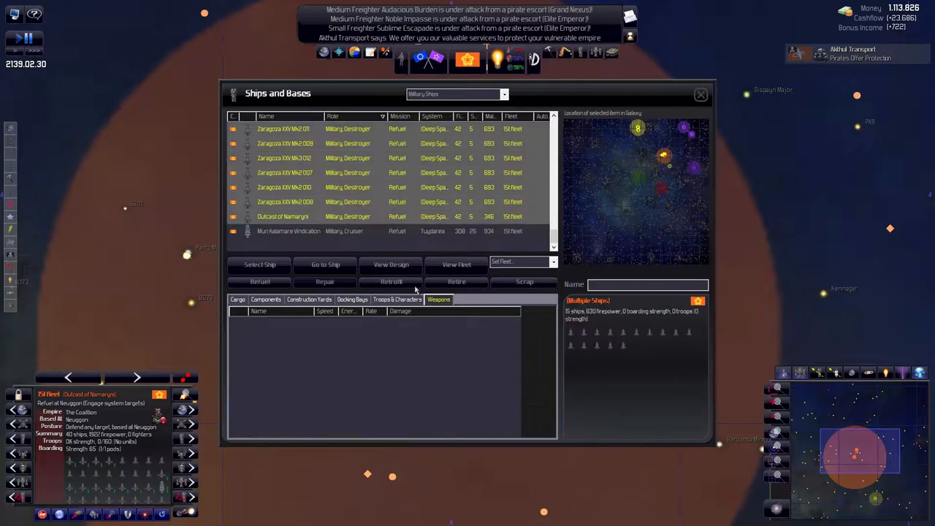
left_click(390, 281)
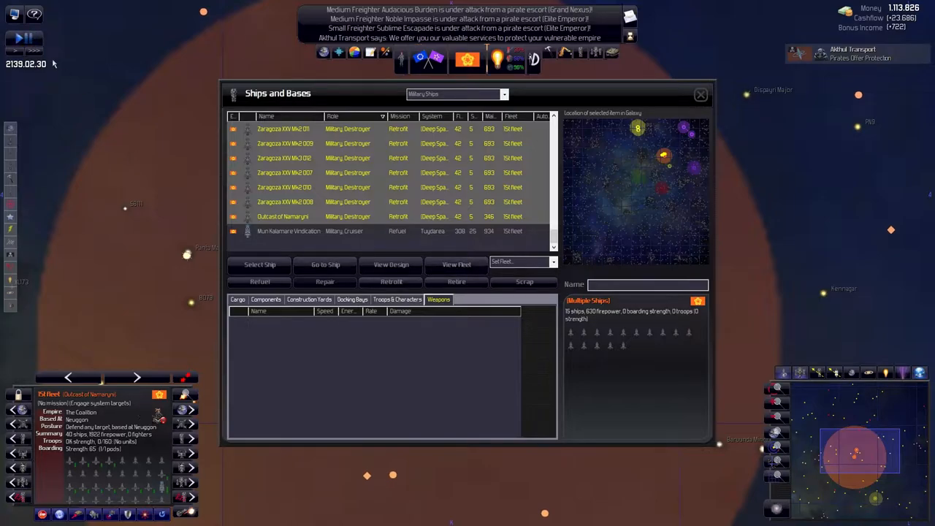
left_click(700, 94)
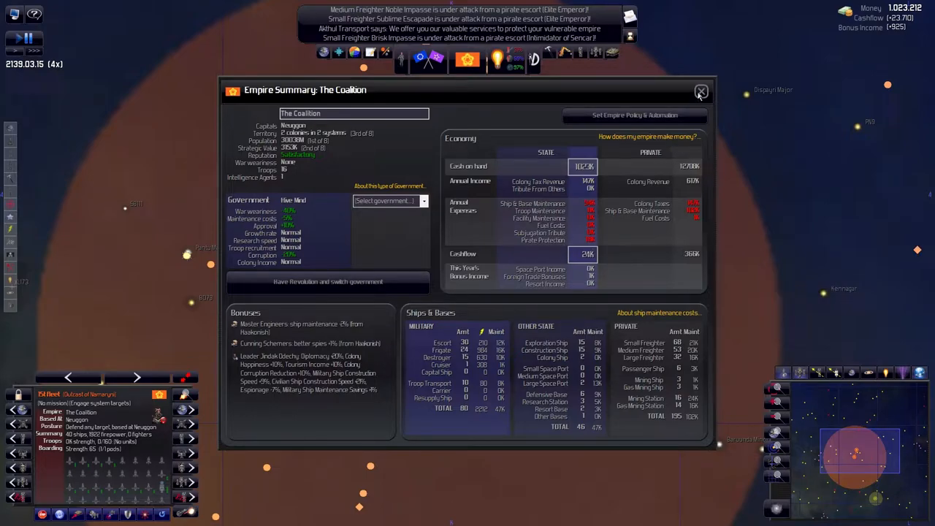
mouse_move(329, 213)
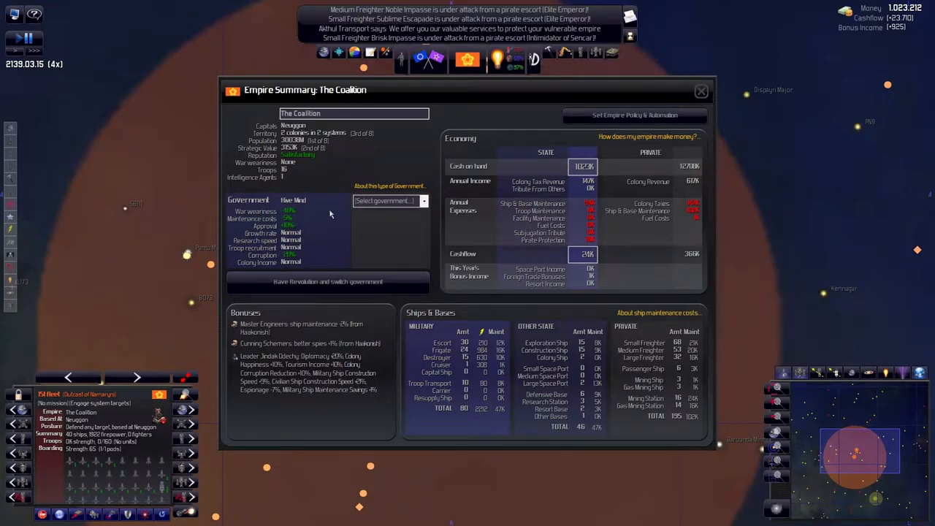
mouse_move(614, 287)
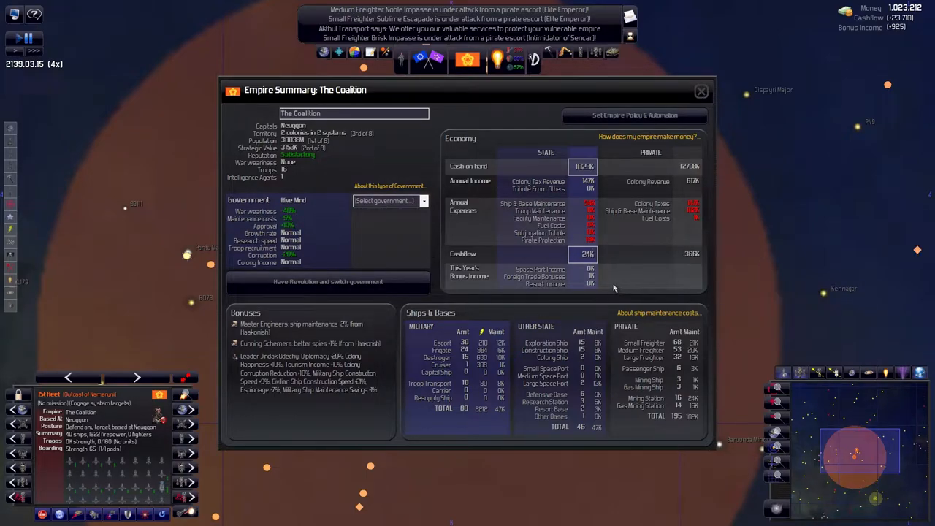
mouse_move(567, 306)
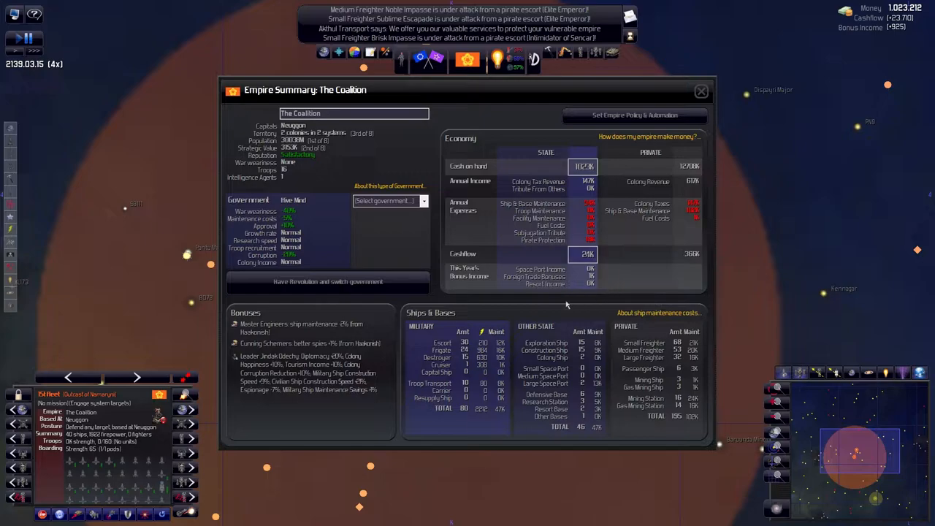
mouse_move(418, 419)
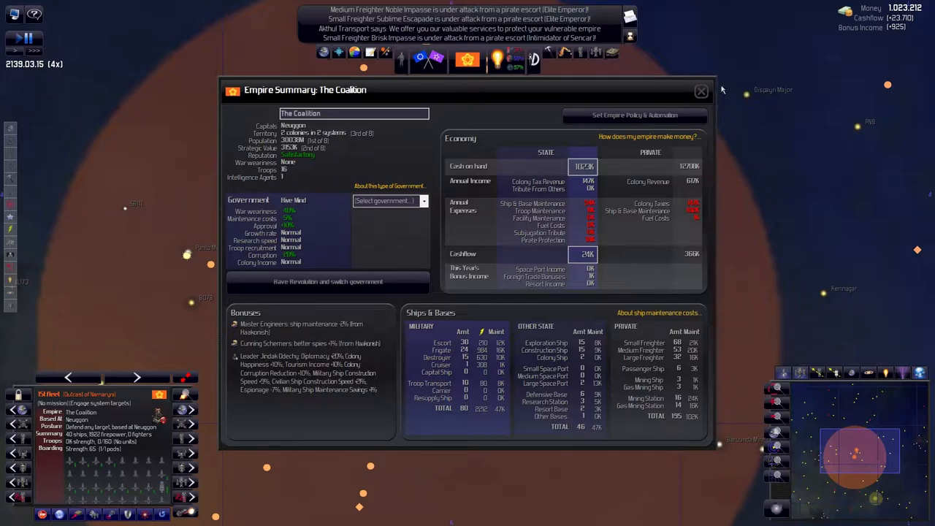
Close the Coalition's Empire Summary window
left_click(700, 90)
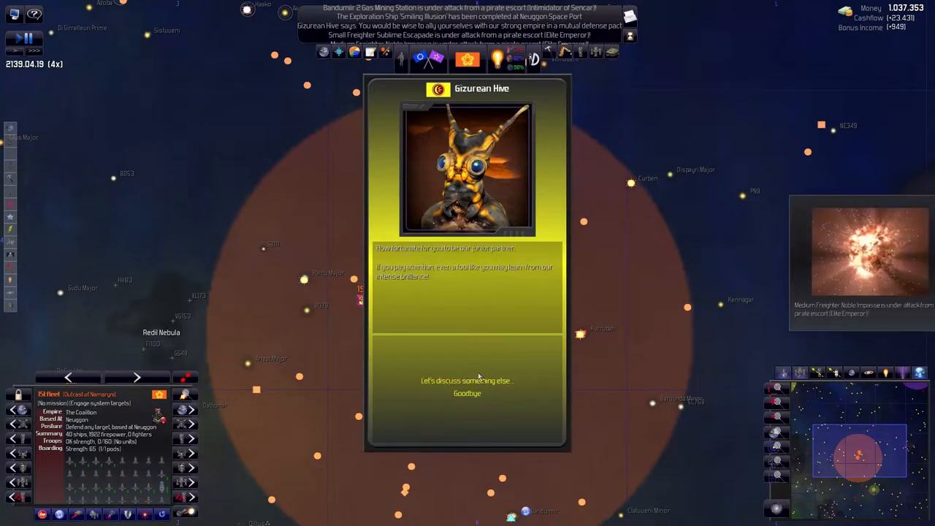
Say Goodbye to end the Gizurean Hive diplomacy popup
left_click(467, 393)
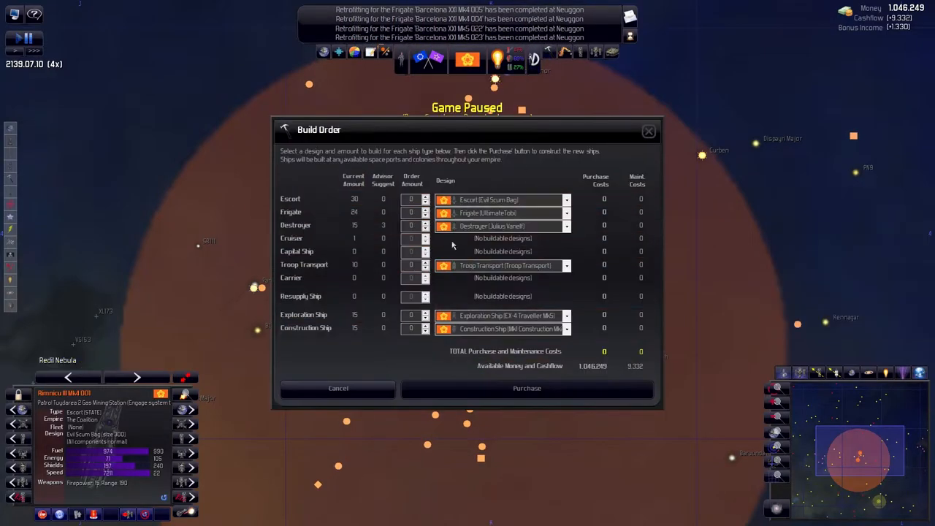
mouse_move(353, 218)
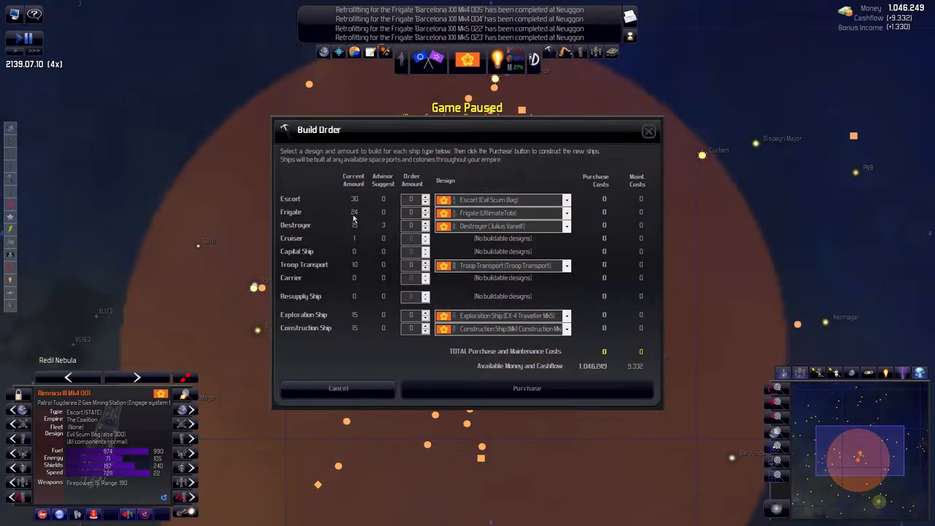
mouse_move(353, 231)
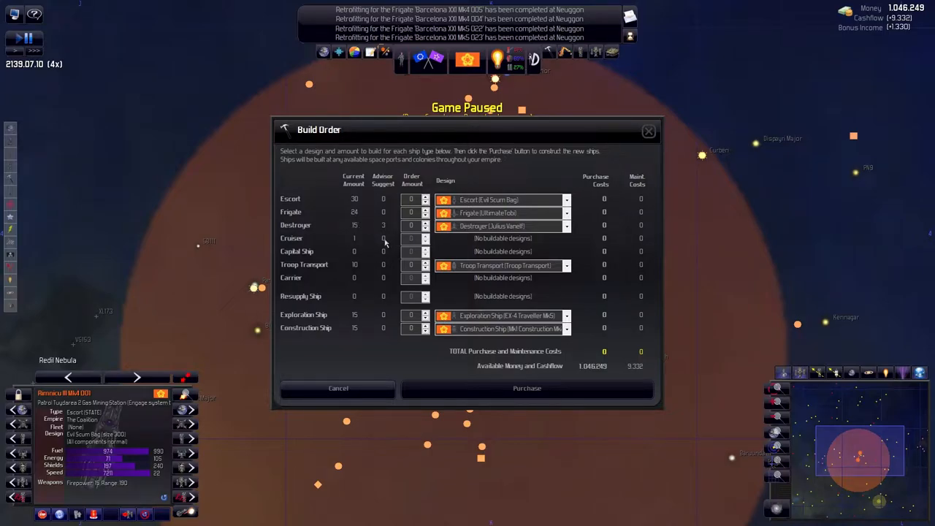
mouse_move(291, 245)
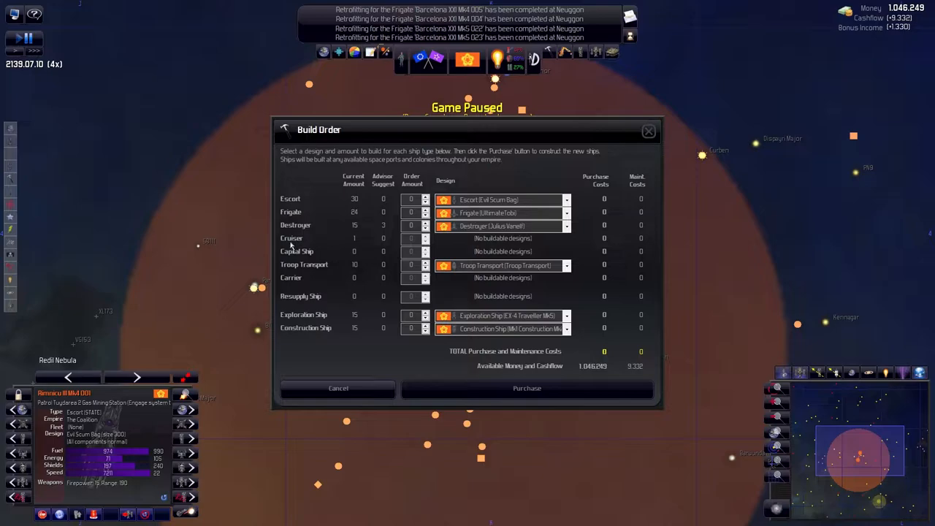
mouse_move(287, 281)
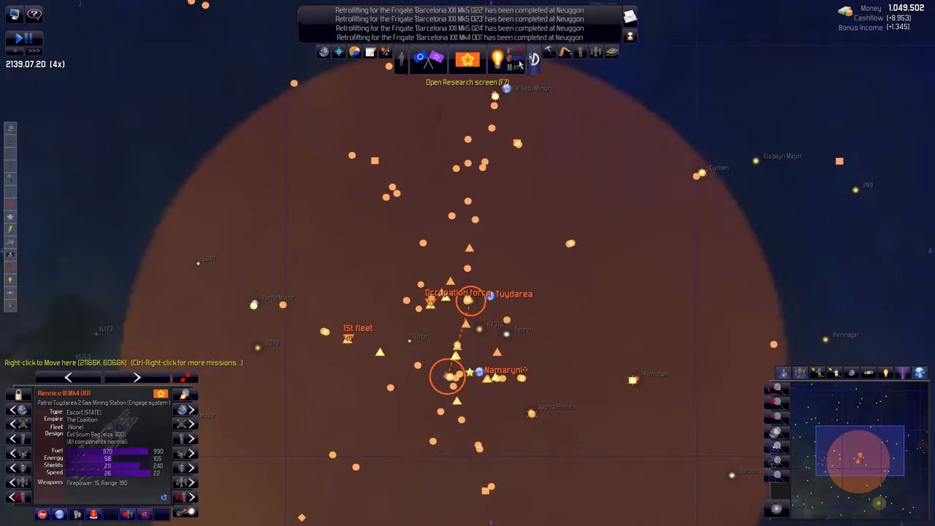
Browse the Weapons research tree, then close the Research screen
left_click(504, 59)
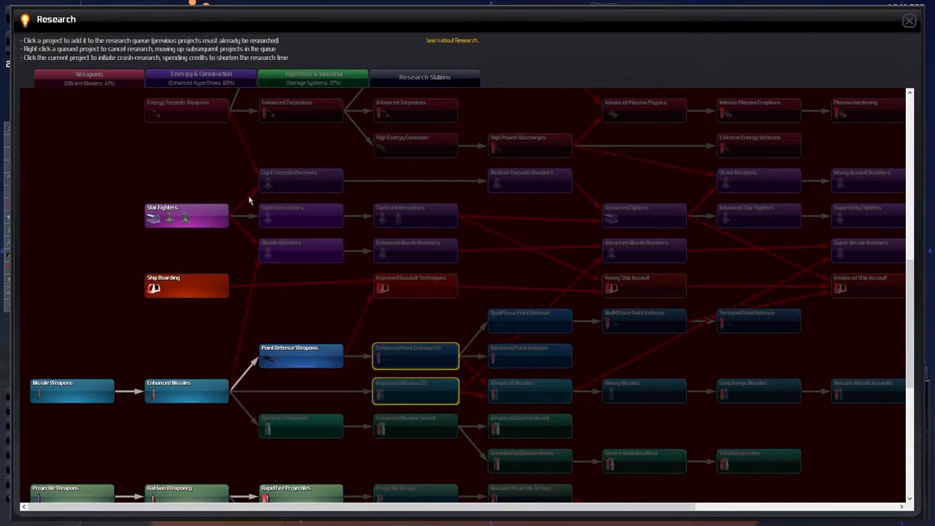
mouse_move(186, 215)
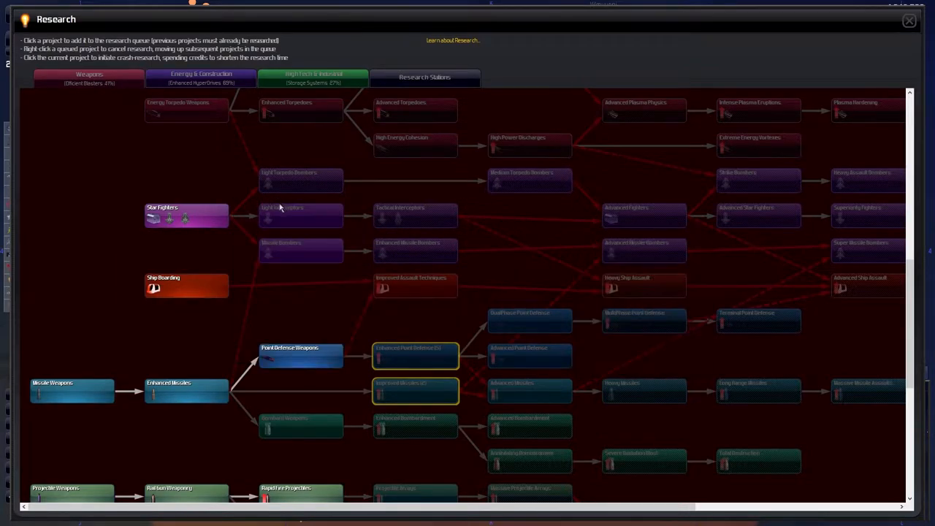
mouse_move(311, 314)
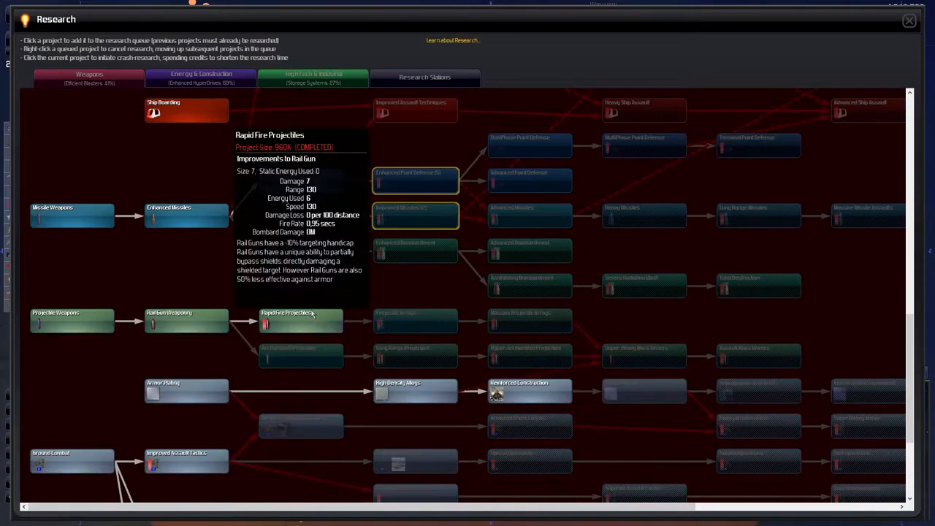
scroll("down", 3)
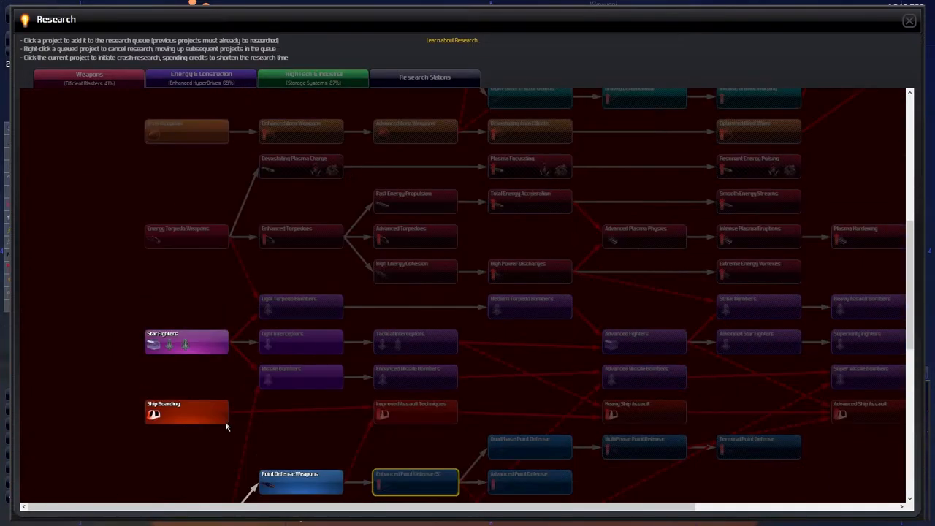
left_click(909, 20)
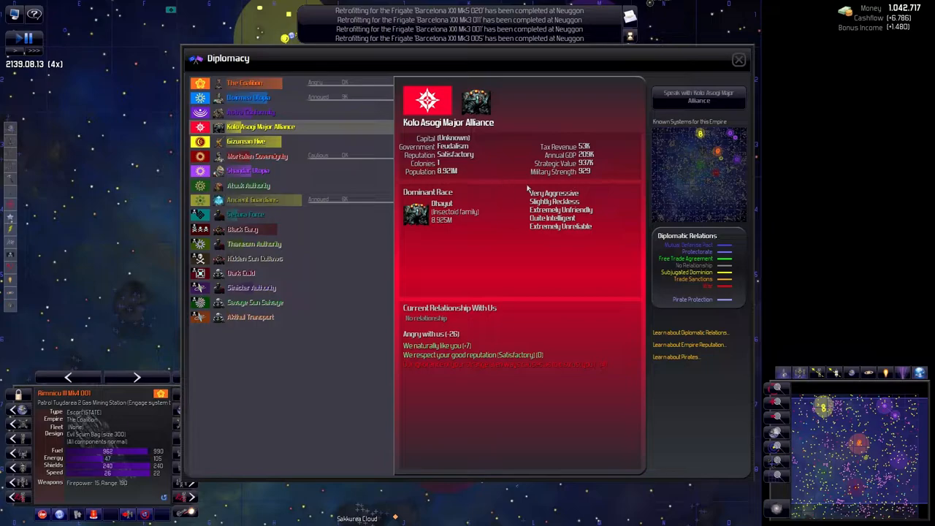
Review the Kolo Asogi Major Alliance diplomacy details, then close the window
left_click(698, 96)
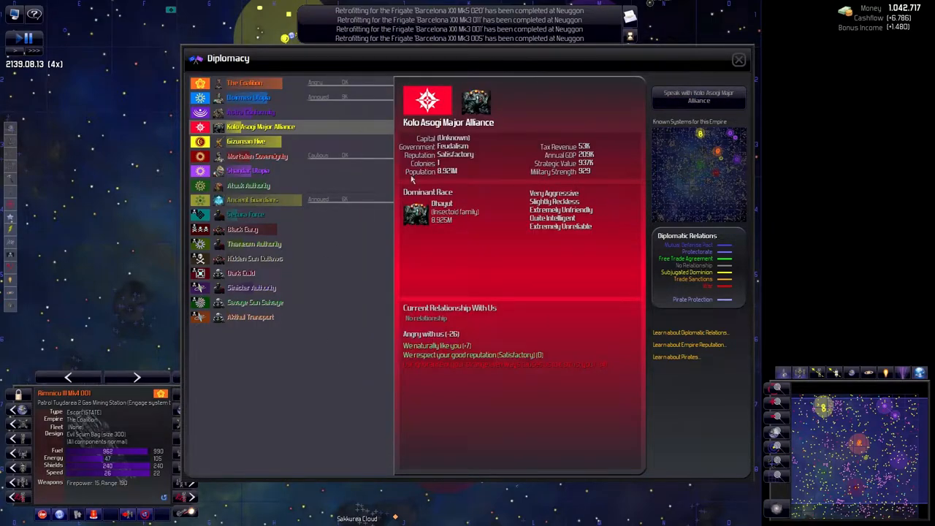
mouse_move(437, 224)
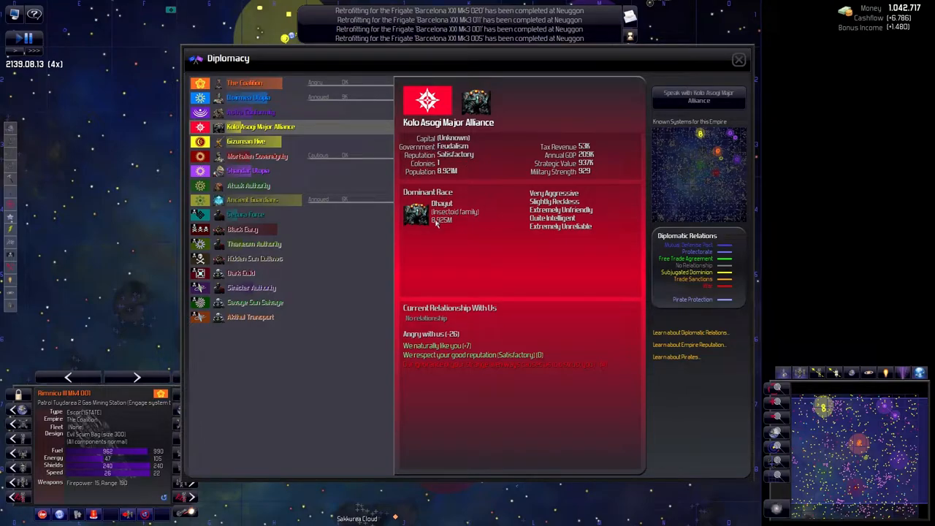
mouse_move(459, 348)
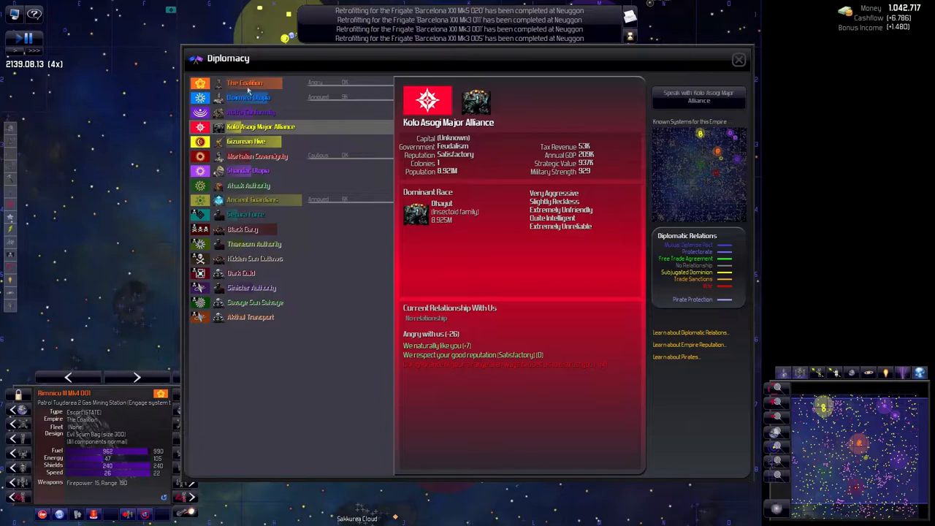
mouse_move(738, 59)
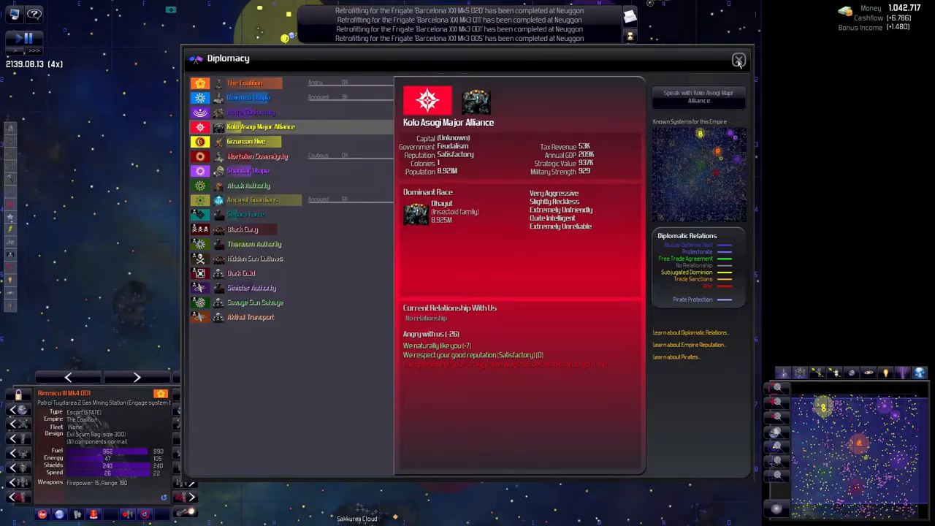
left_click(738, 59)
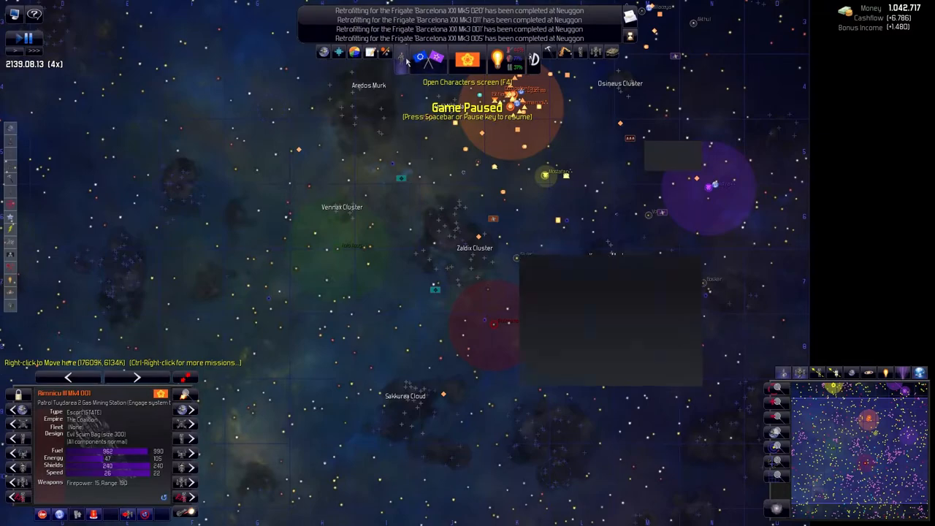
Inspect agent Iko Shokia and admiral Suutan Summorak, then close Characters
left_click(408, 60)
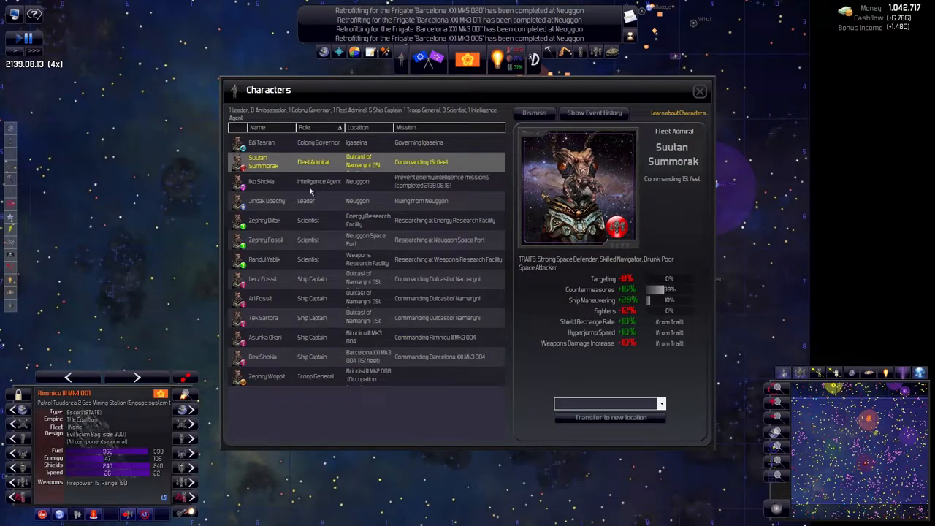
left_click(261, 182)
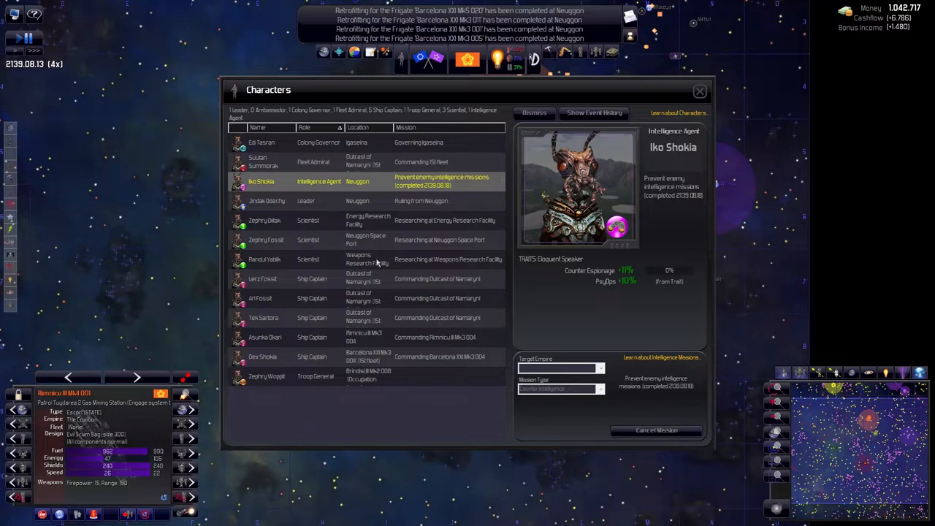
mouse_move(735, 327)
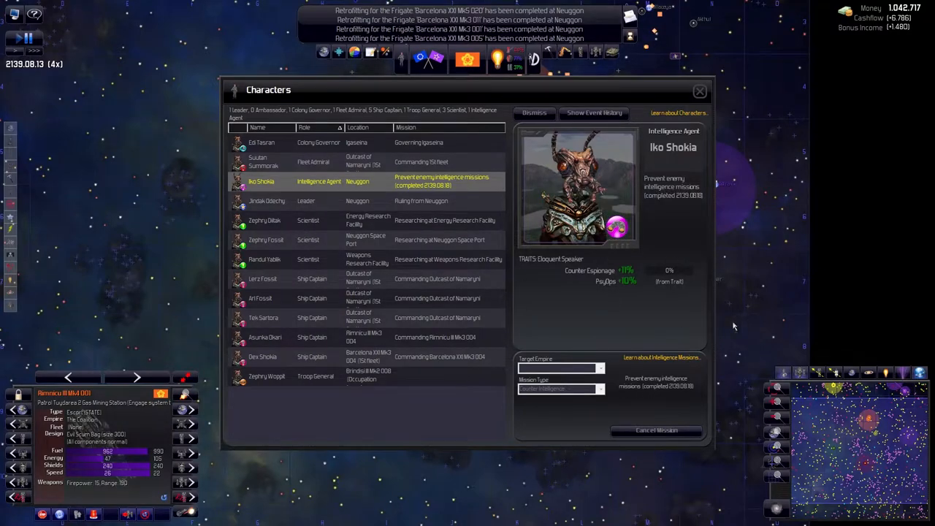
mouse_move(626, 322)
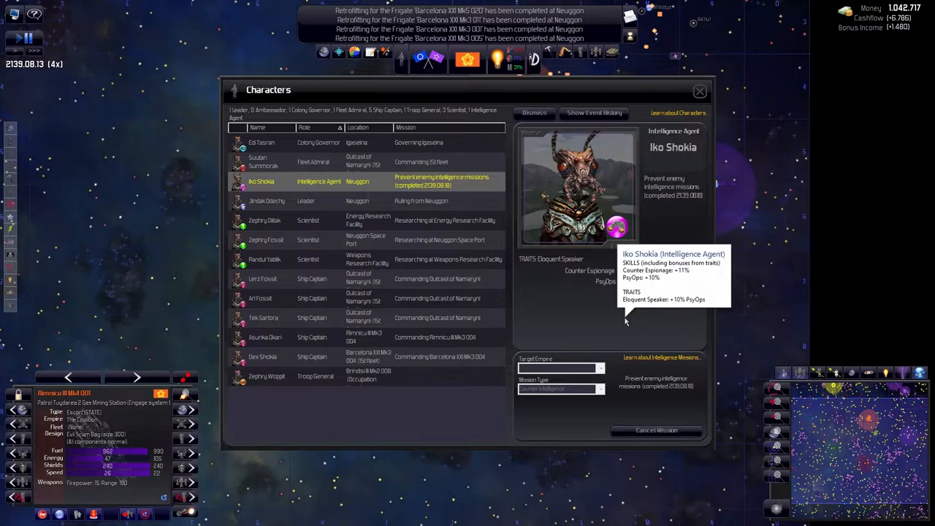
mouse_move(603, 302)
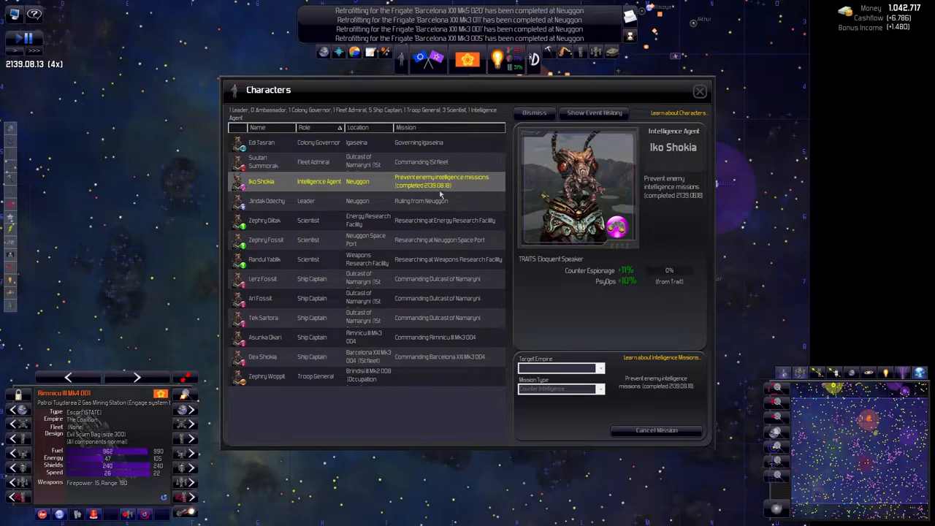
mouse_move(438, 194)
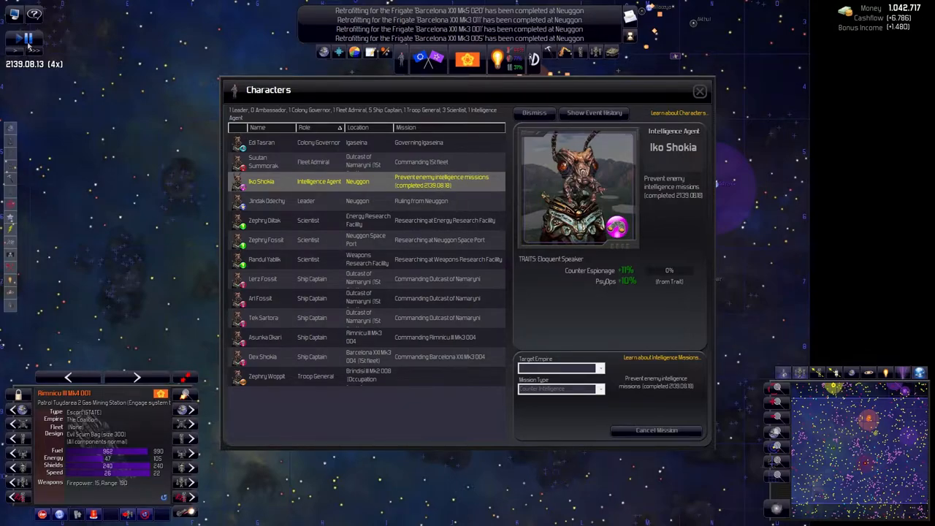
mouse_move(668, 276)
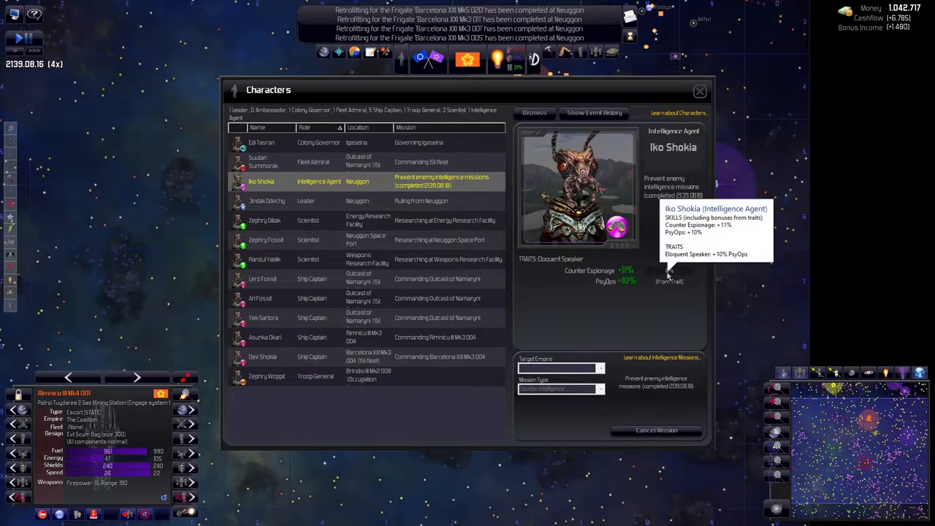
mouse_move(446, 190)
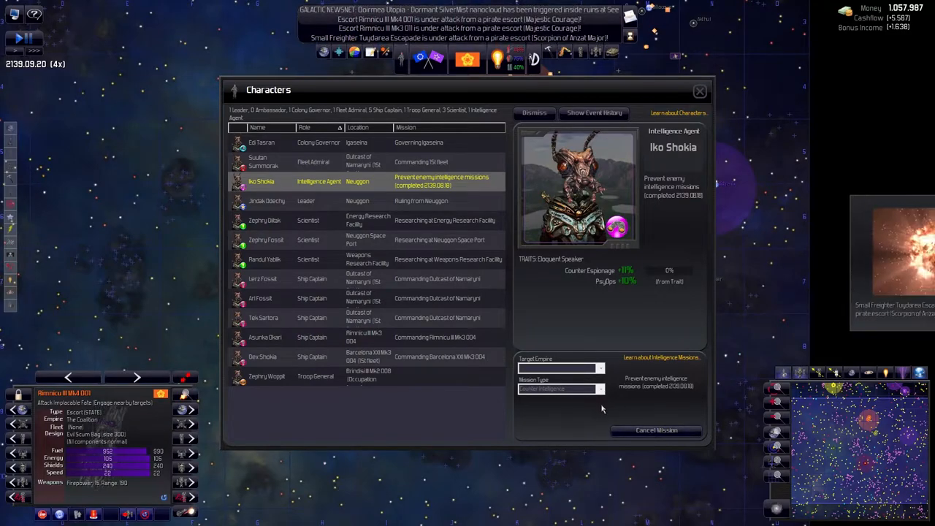
mouse_move(672, 284)
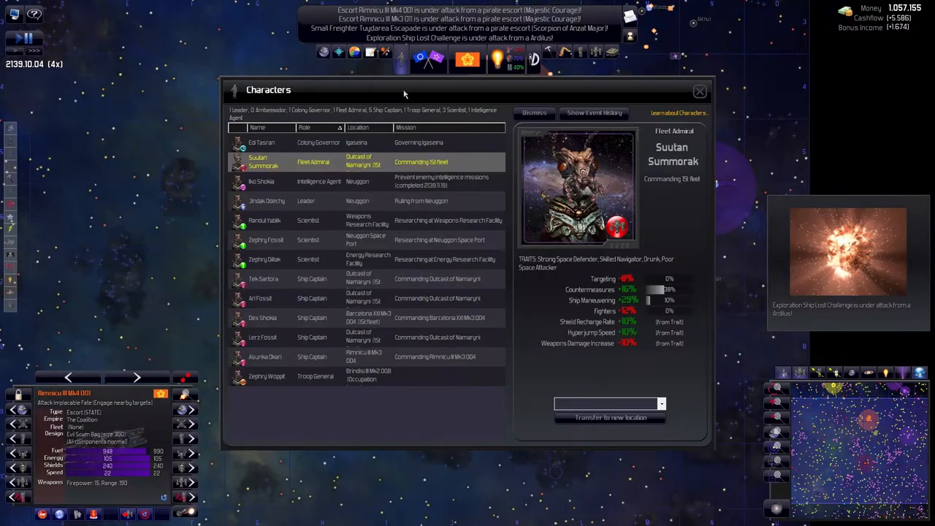
left_click(262, 181)
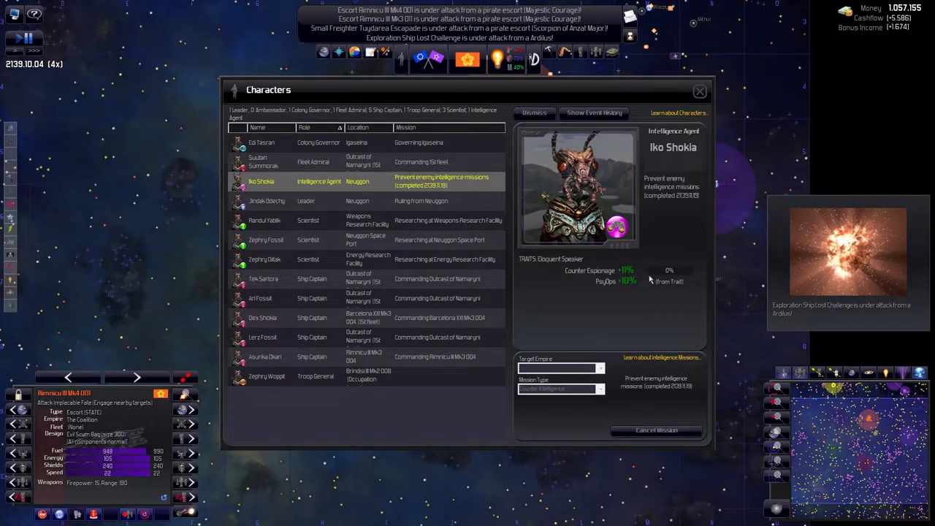
mouse_move(650, 277)
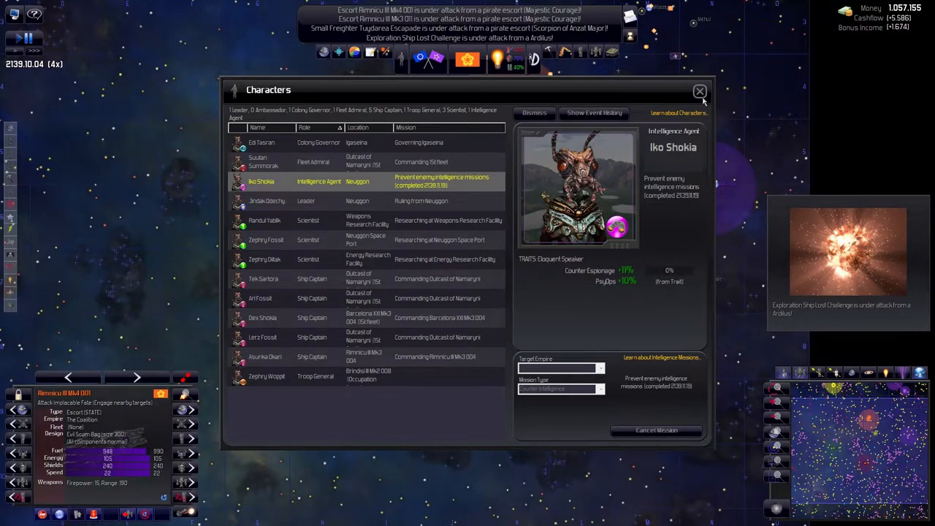
mouse_move(699, 95)
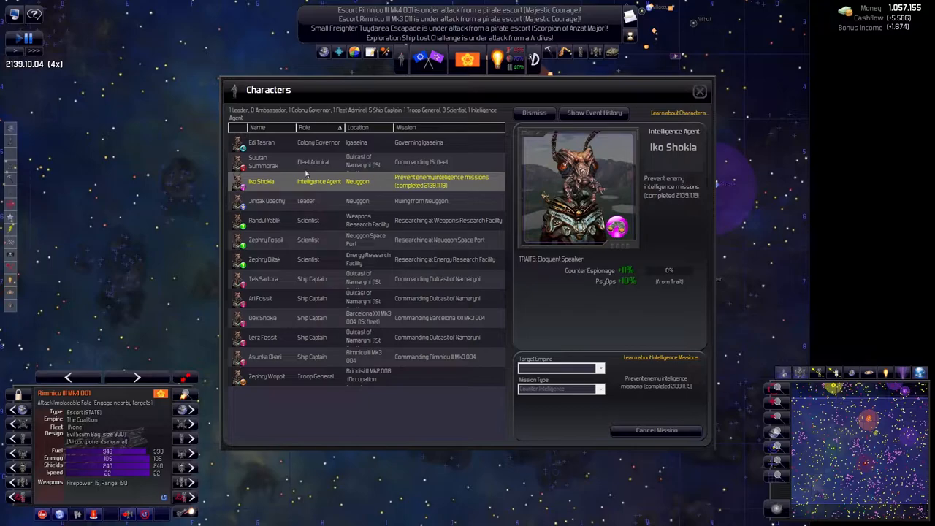
mouse_move(699, 91)
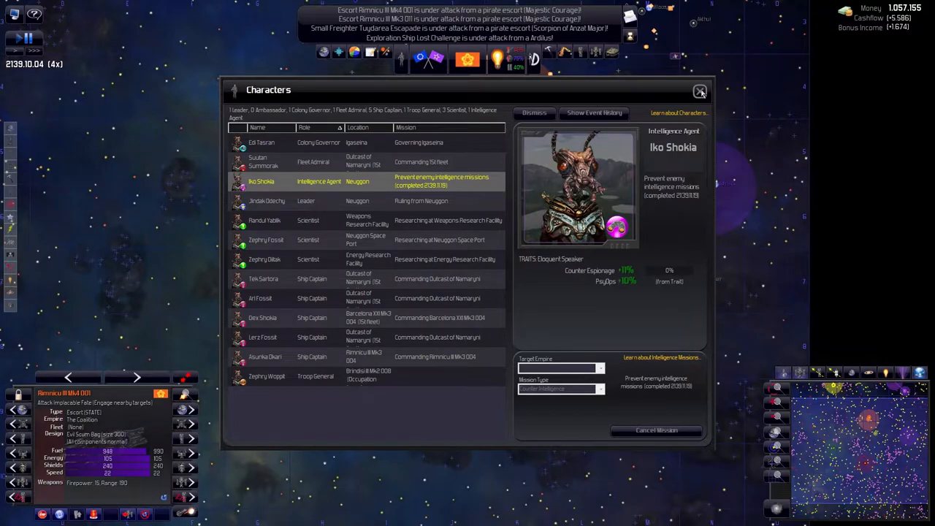
left_click(699, 91)
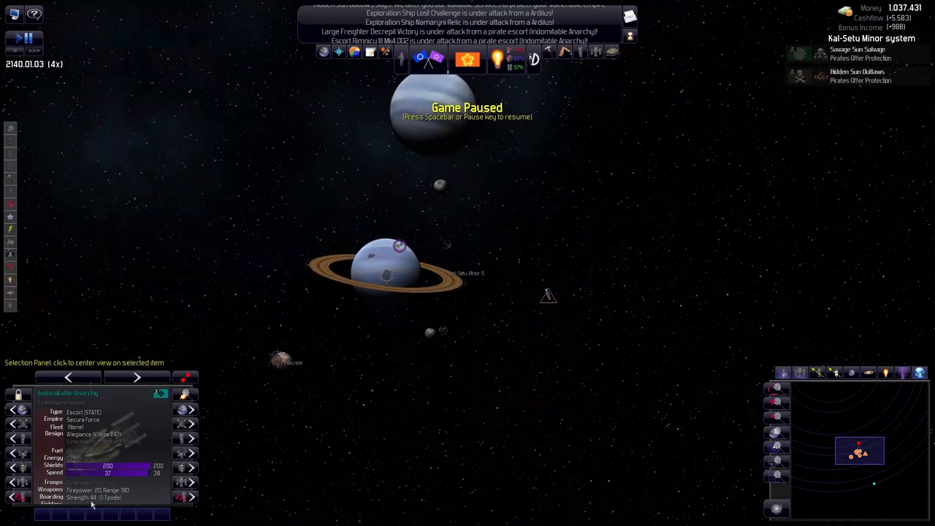
Unpause, dismiss the Ruins are Silent report, and decline the Hidden Sun Outlaws offer
key("space")
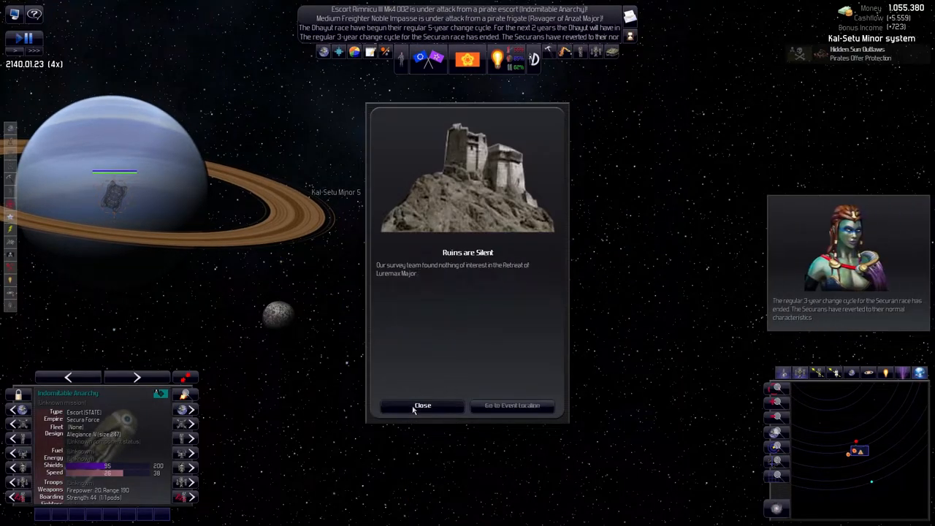
left_click(422, 406)
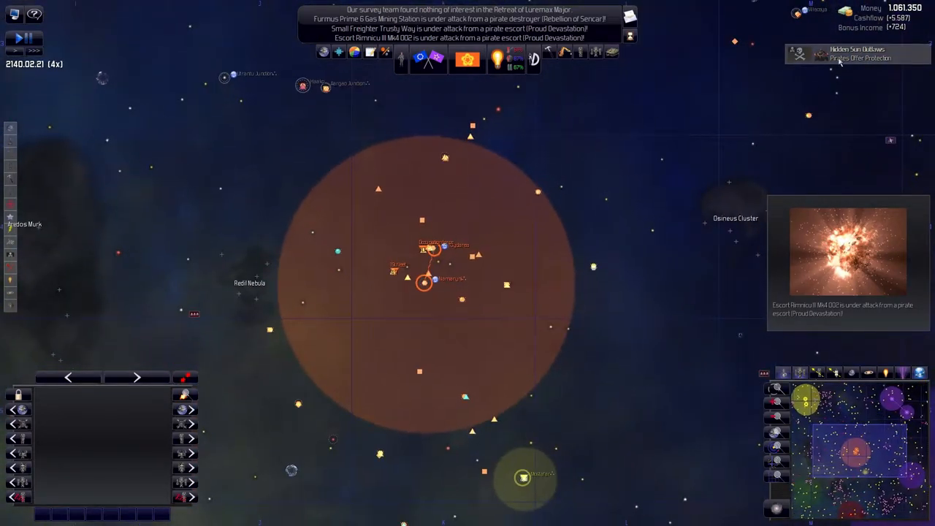
left_click(857, 54)
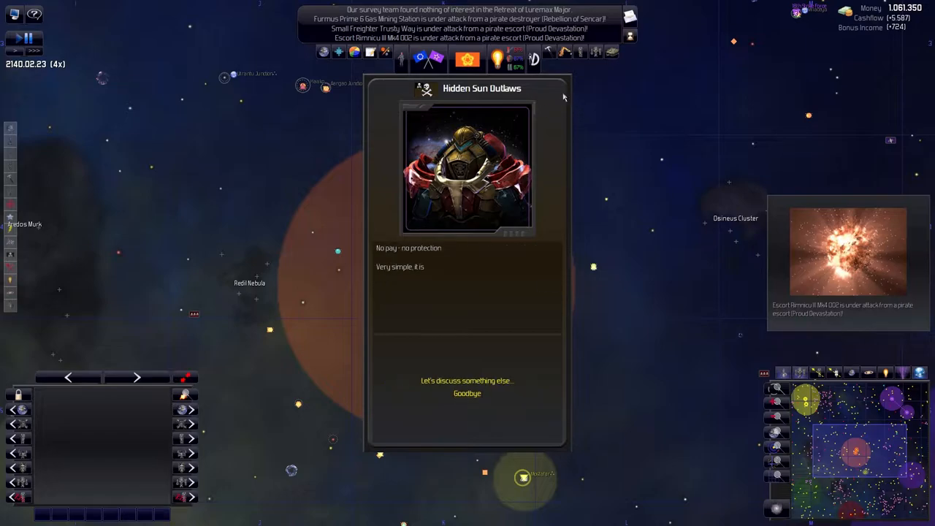
left_click(467, 393)
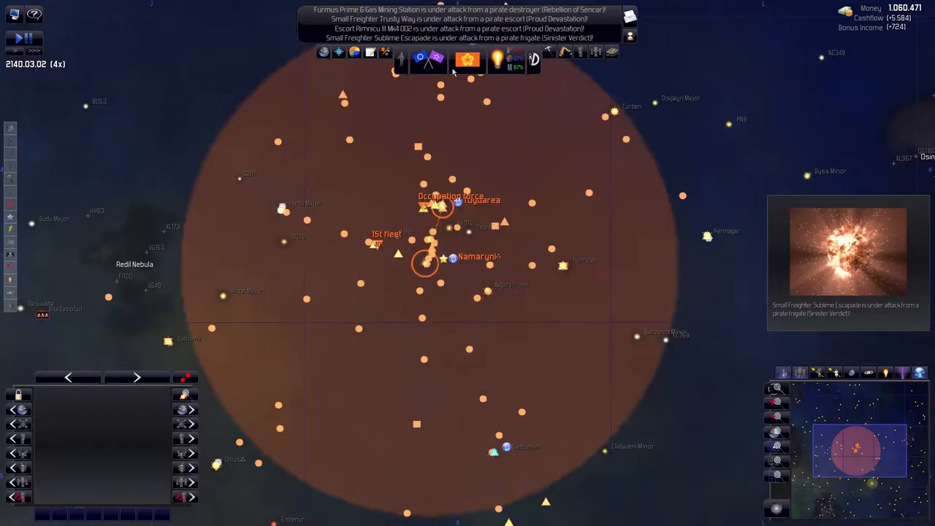
left_click(596, 52)
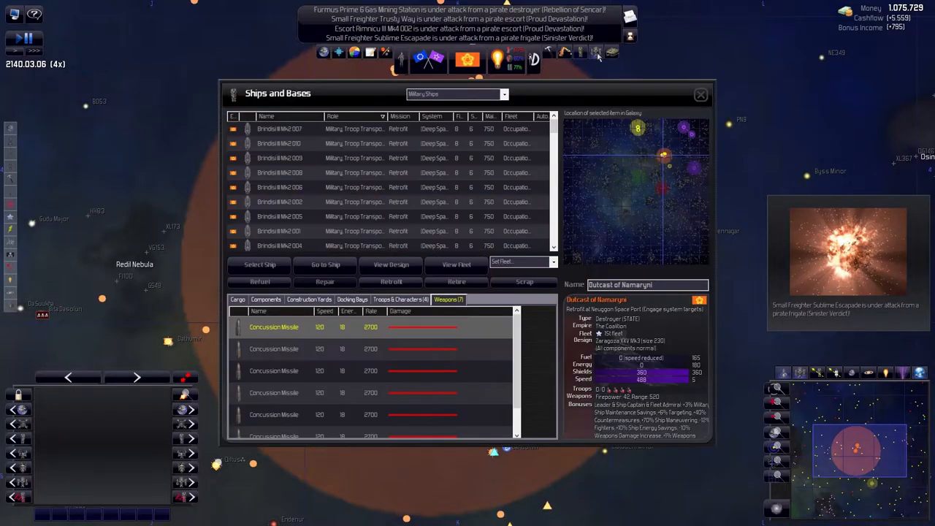
left_click(455, 265)
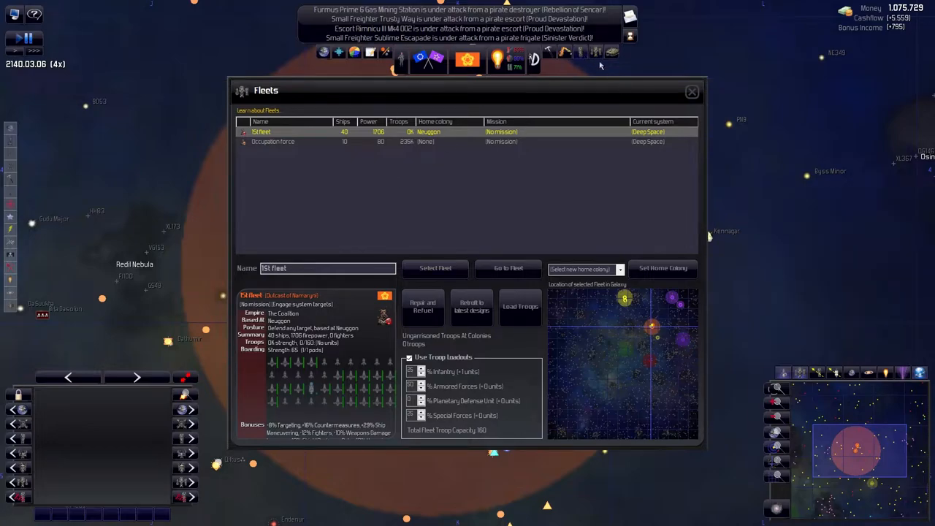
mouse_move(372, 143)
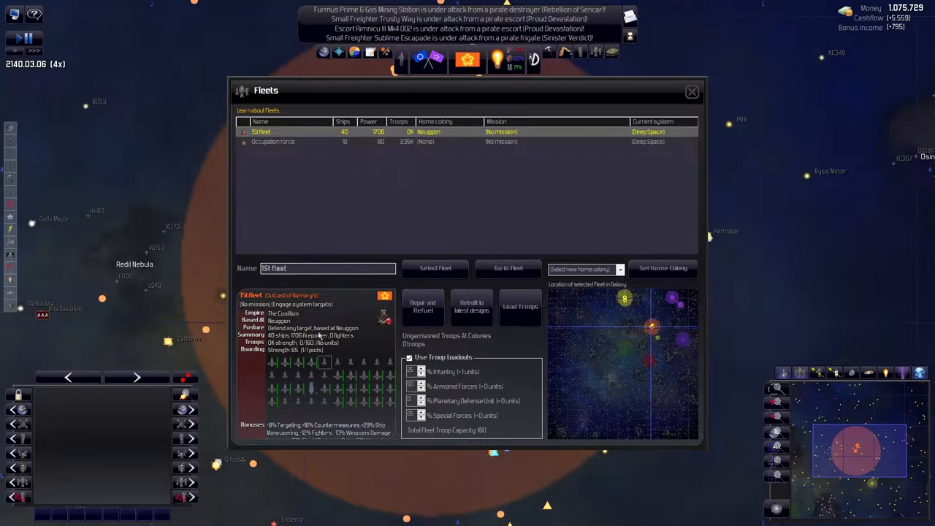
left_click(691, 92)
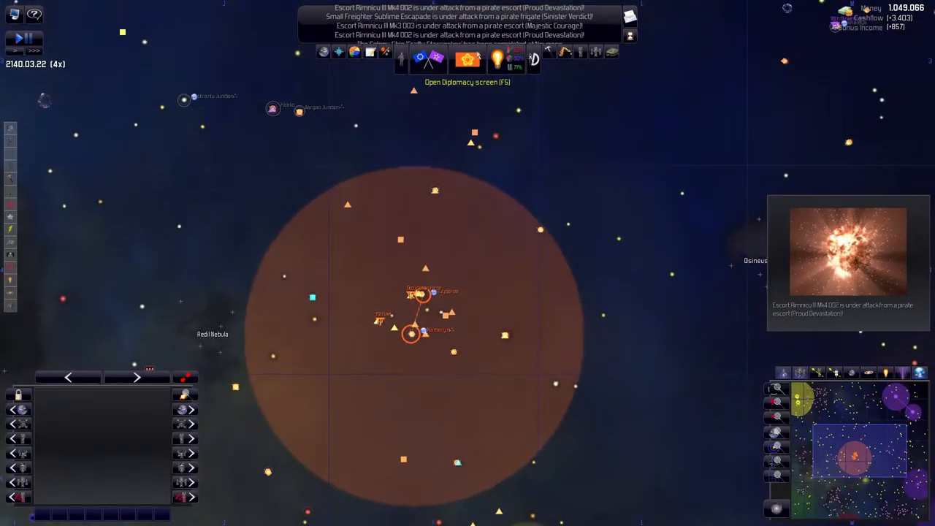
Check Crafty Starseeker among colony ships, then select an escort near Namaryni and pause
left_click(457, 94)
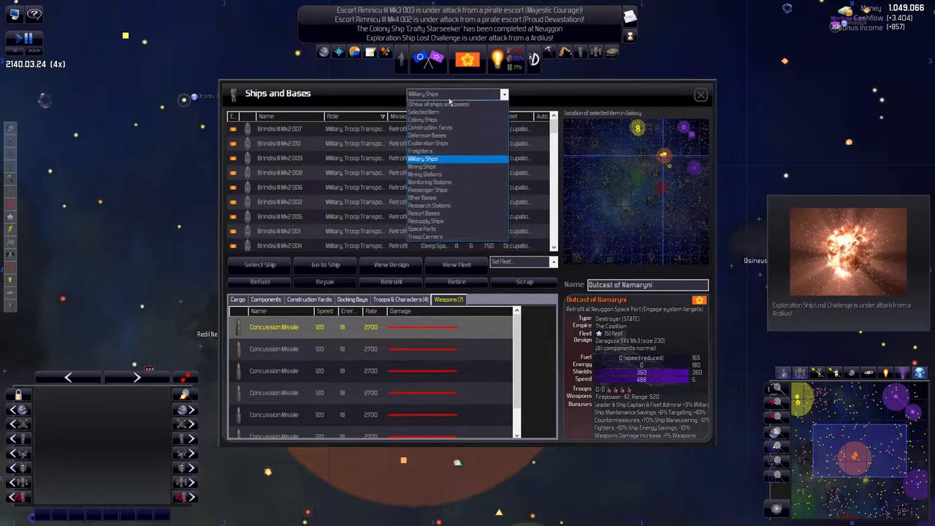
left_click(422, 119)
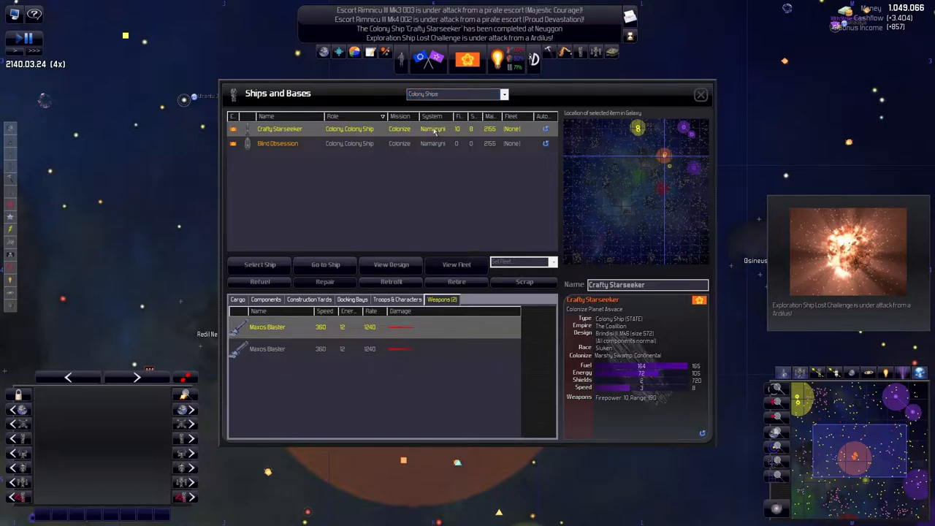
left_click(699, 94)
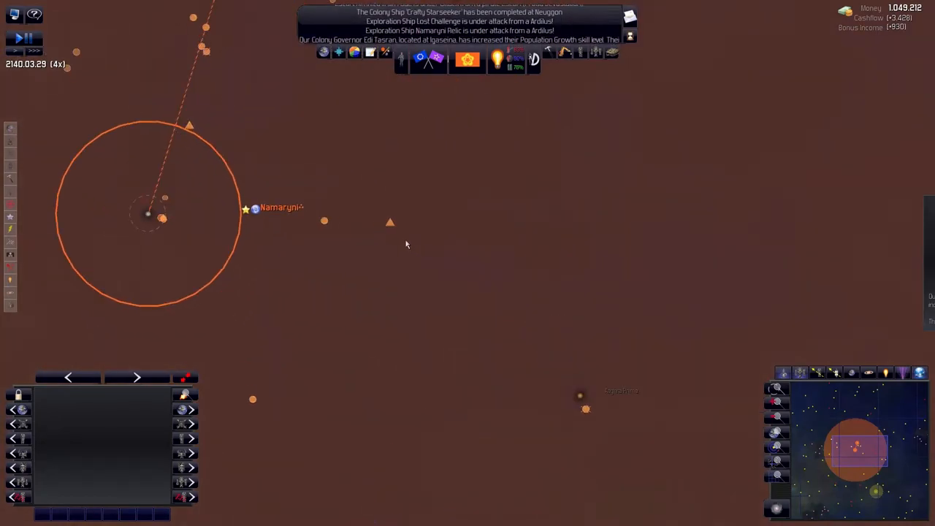
left_click(447, 224)
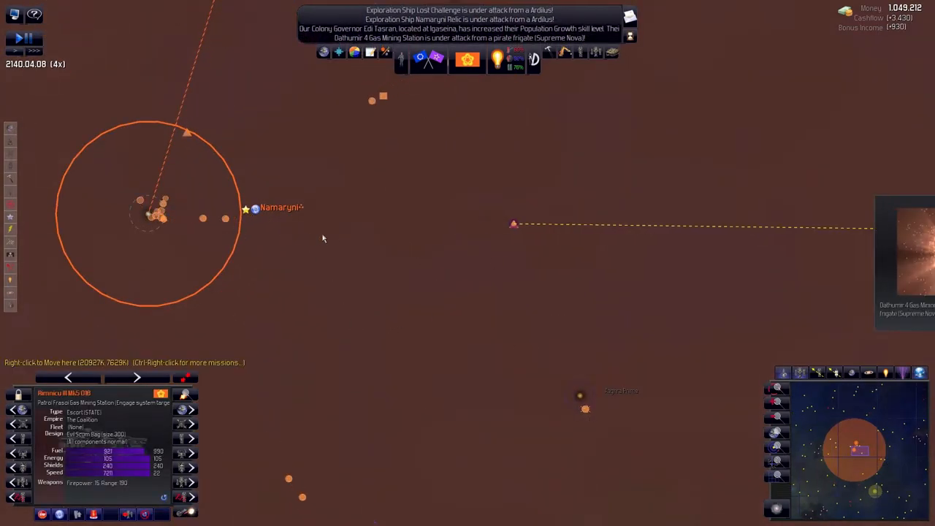
key("space")
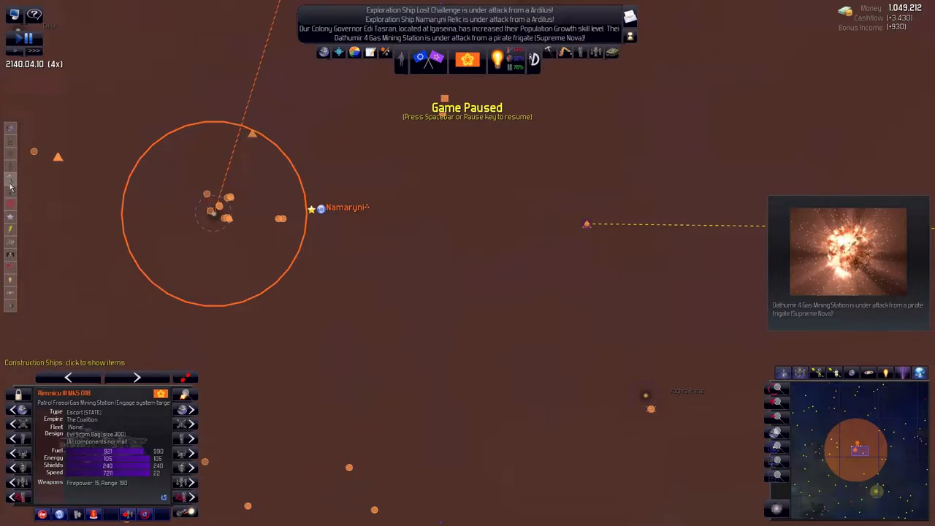
Browse special and potential resort locations, including the Namaryni resort
left_click(11, 141)
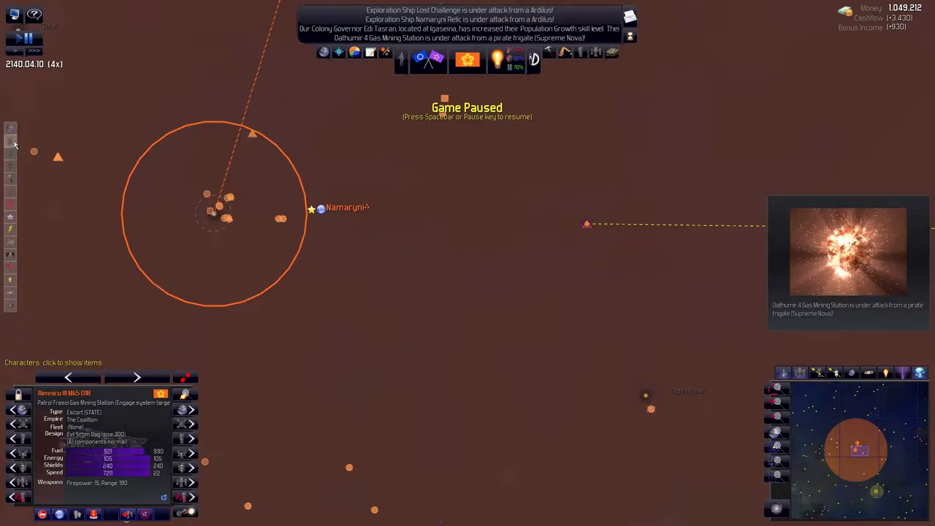
left_click(10, 138)
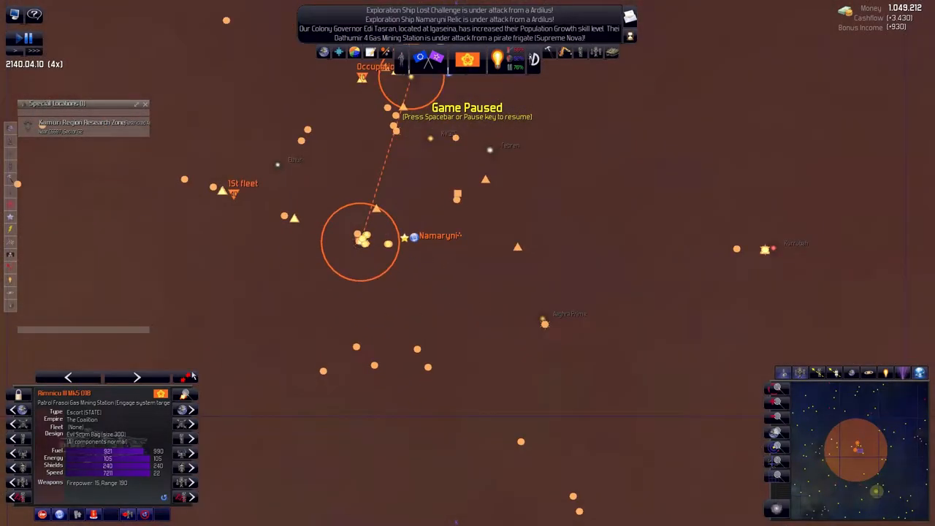
left_click(11, 279)
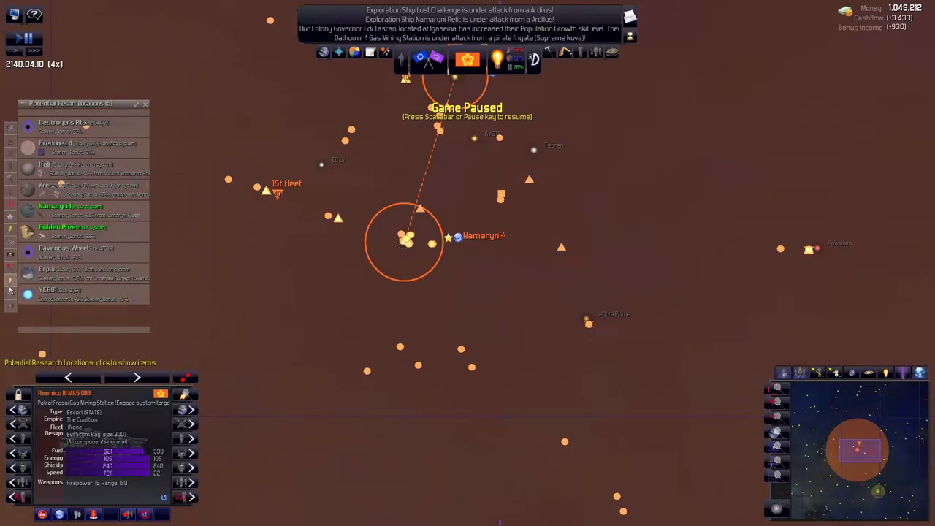
left_click(84, 207)
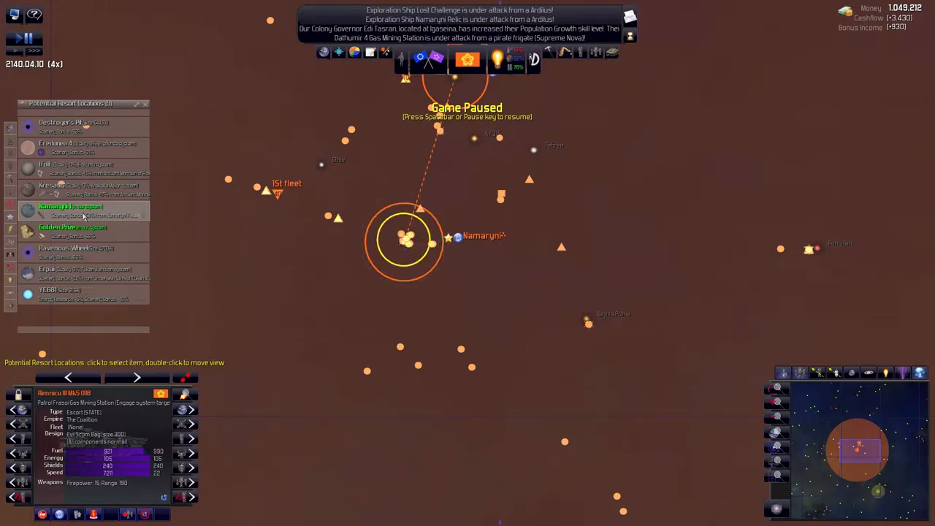
left_click(73, 227)
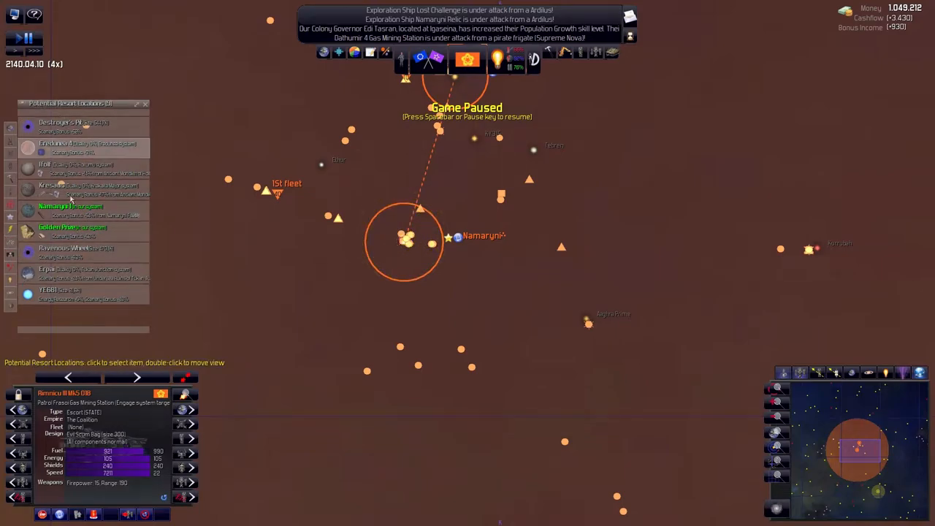
double_click(70, 206)
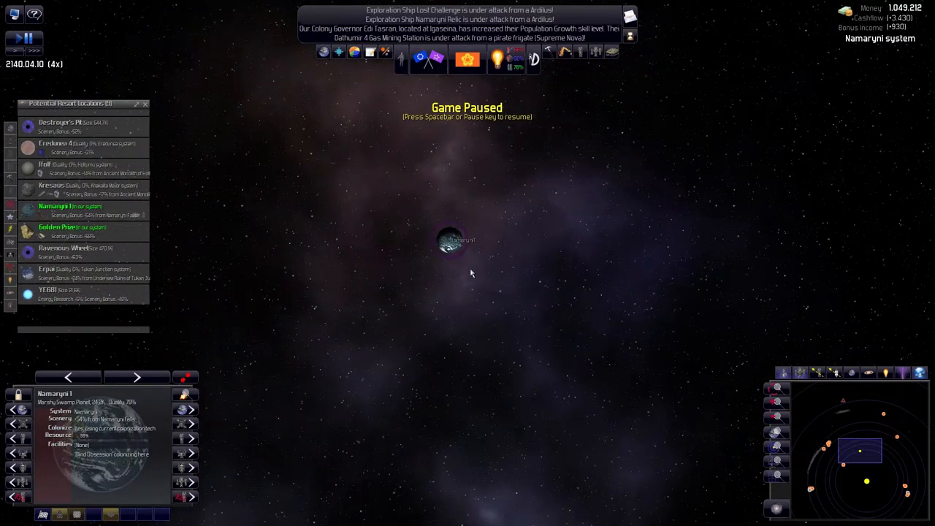
Inspect construction ships Distant Challenge, Friendly Star and Dusty Lady and their missions
left_click(452, 241)
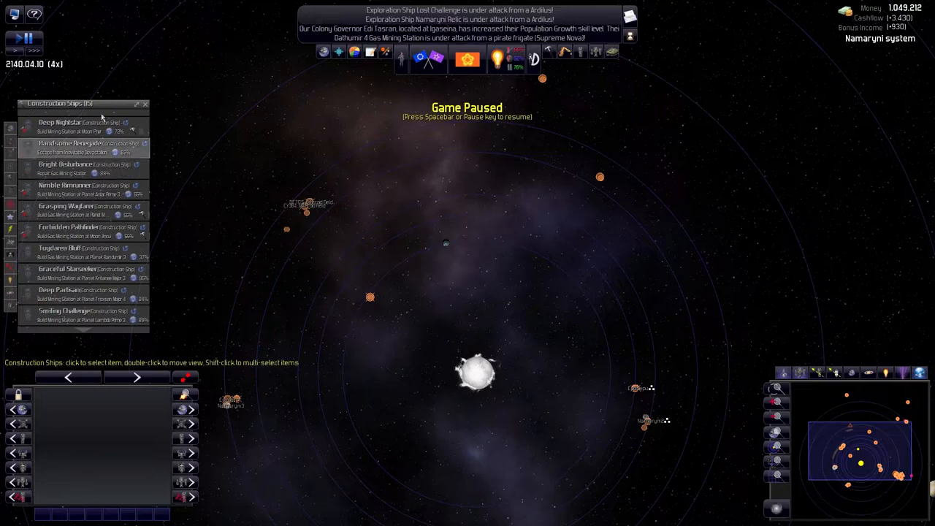
left_click(74, 168)
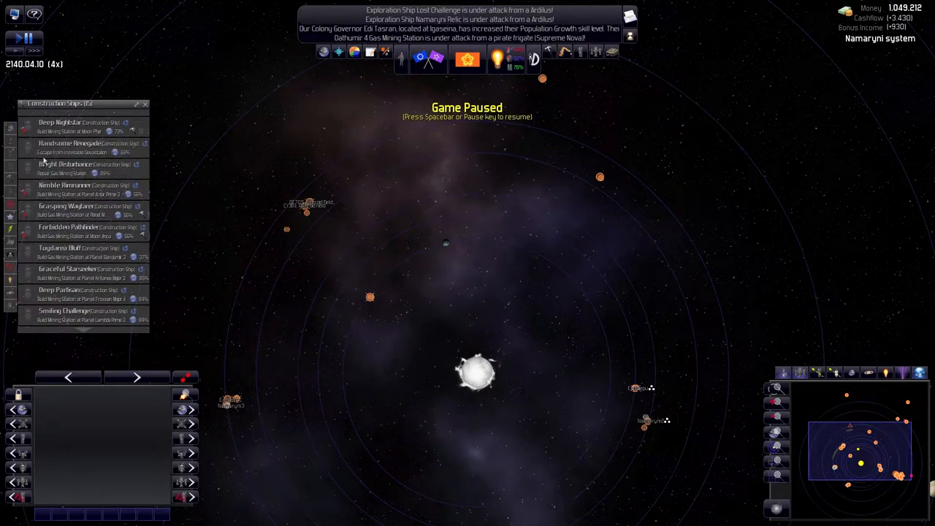
left_click(83, 168)
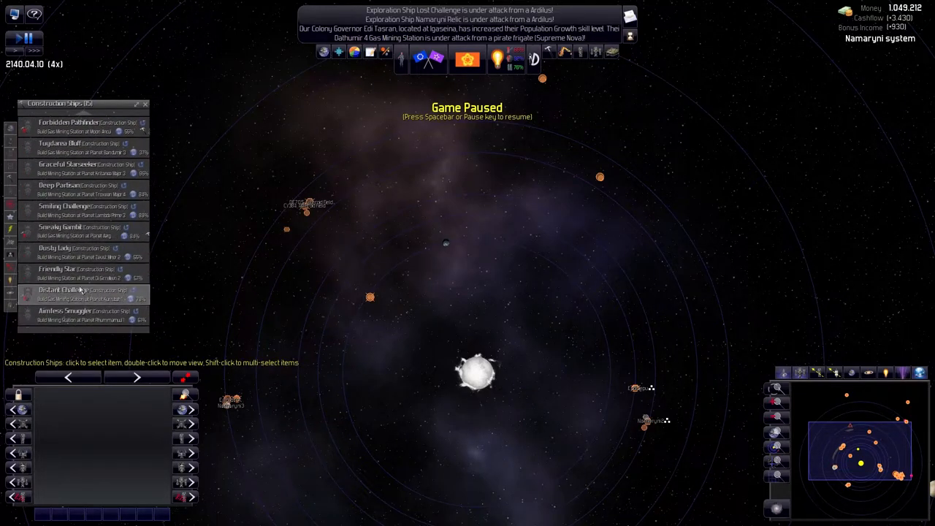
left_click(80, 272)
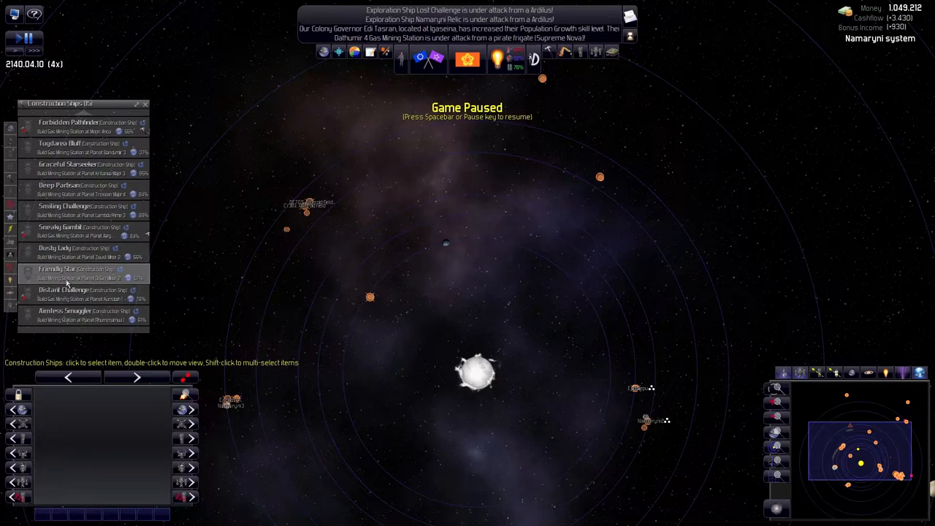
left_click(80, 252)
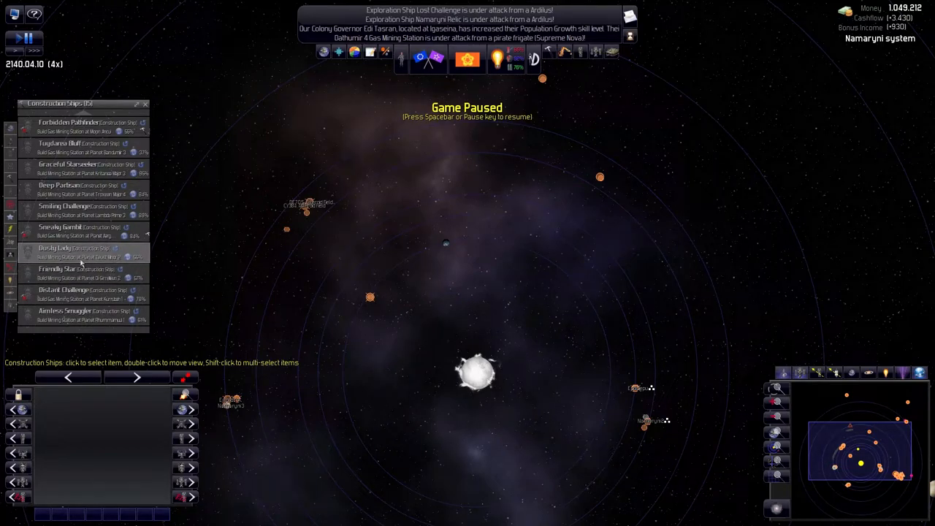
left_click(73, 210)
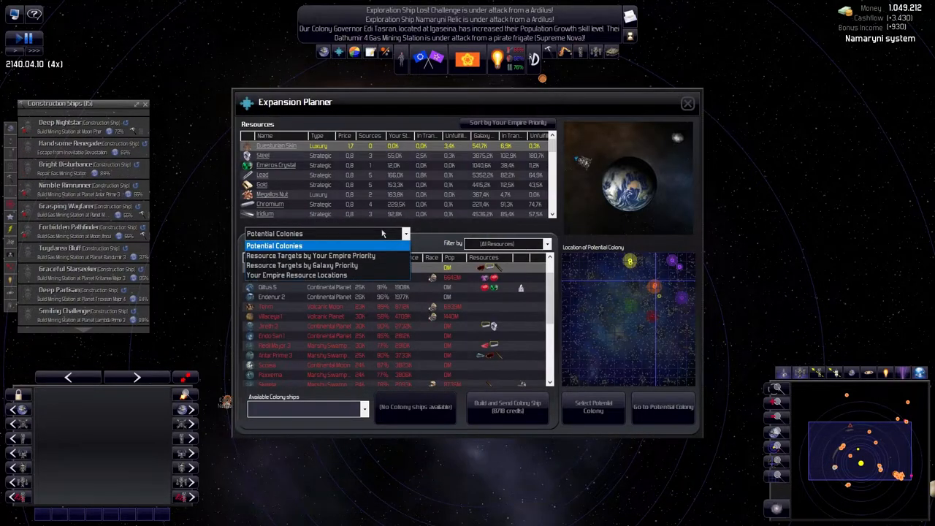
left_click(296, 274)
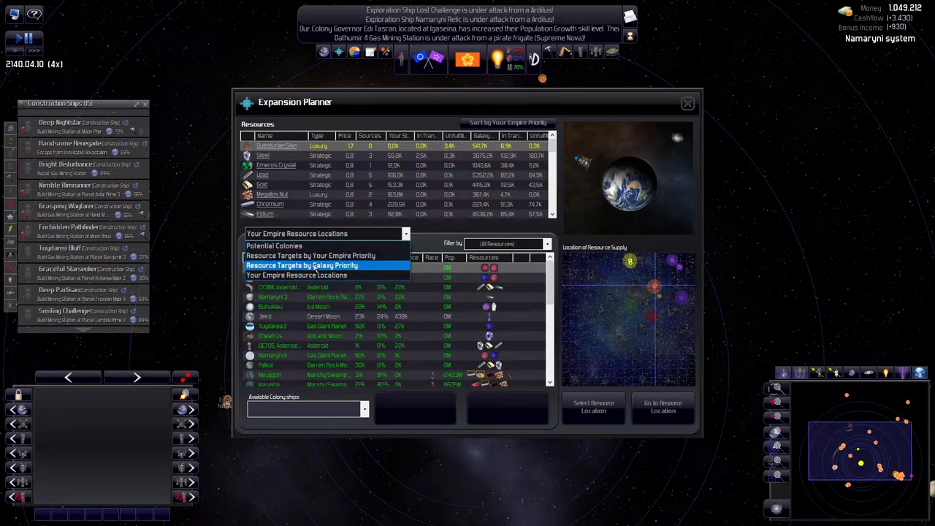
left_click(297, 275)
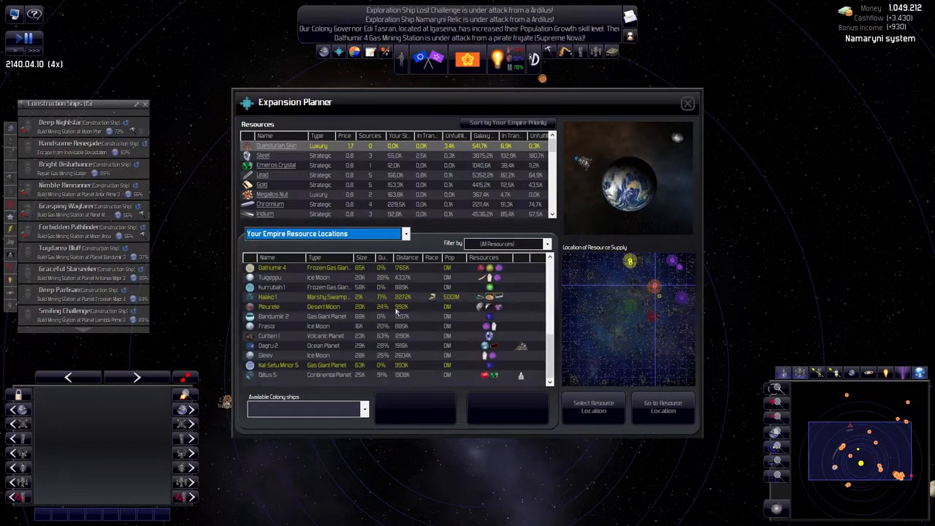
left_click(546, 243)
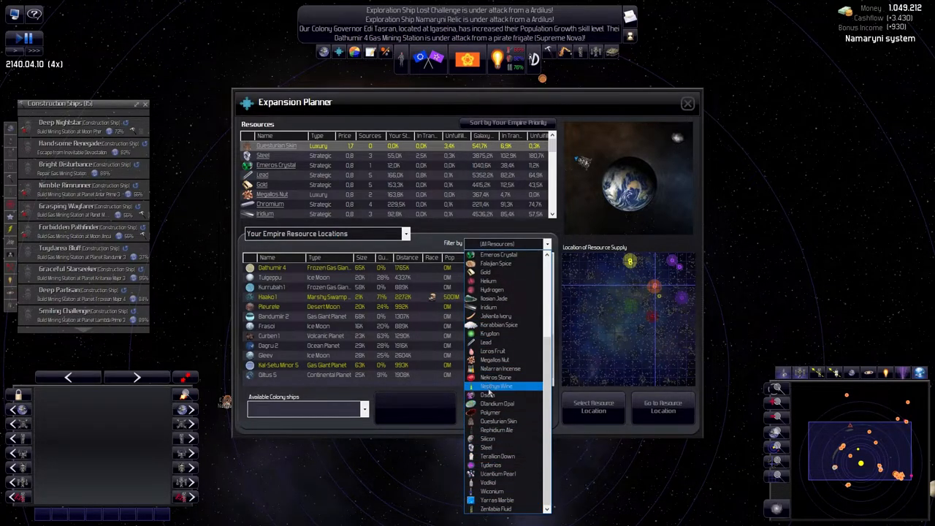
left_click(500, 243)
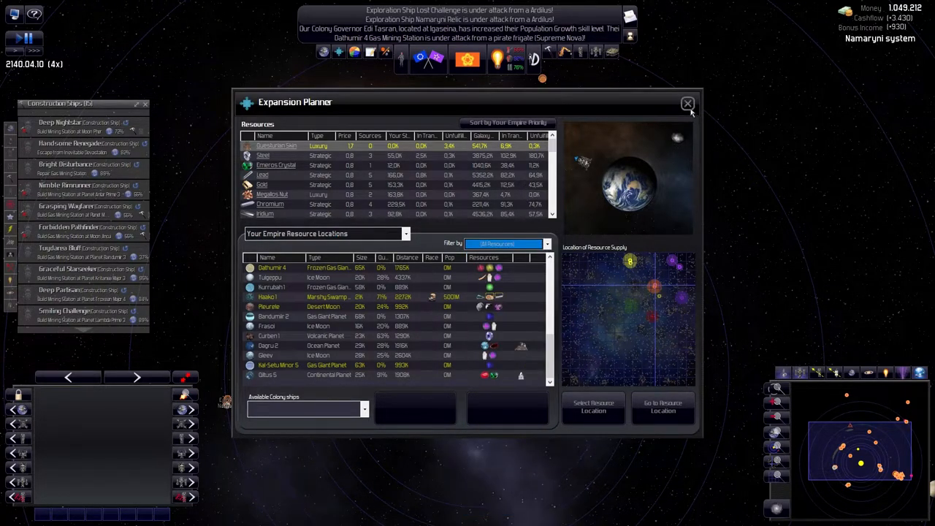
mouse_move(593, 406)
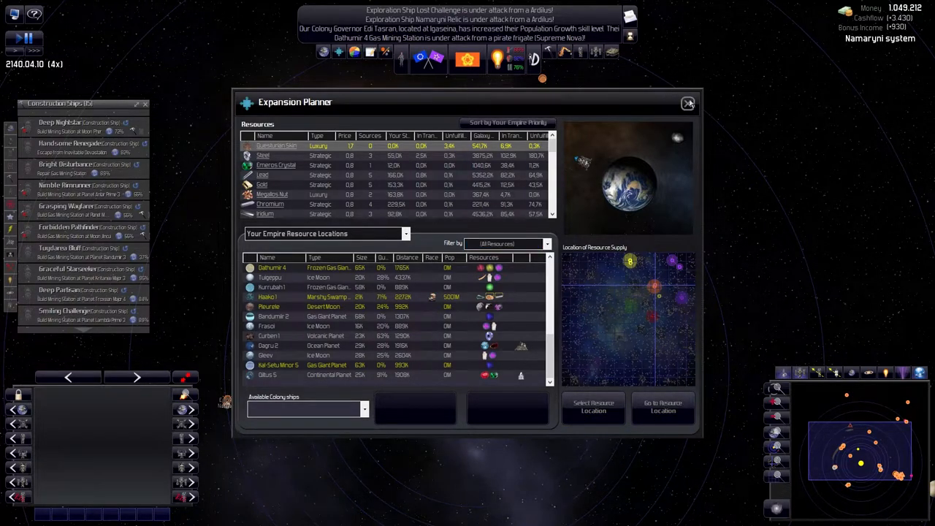
left_click(687, 103)
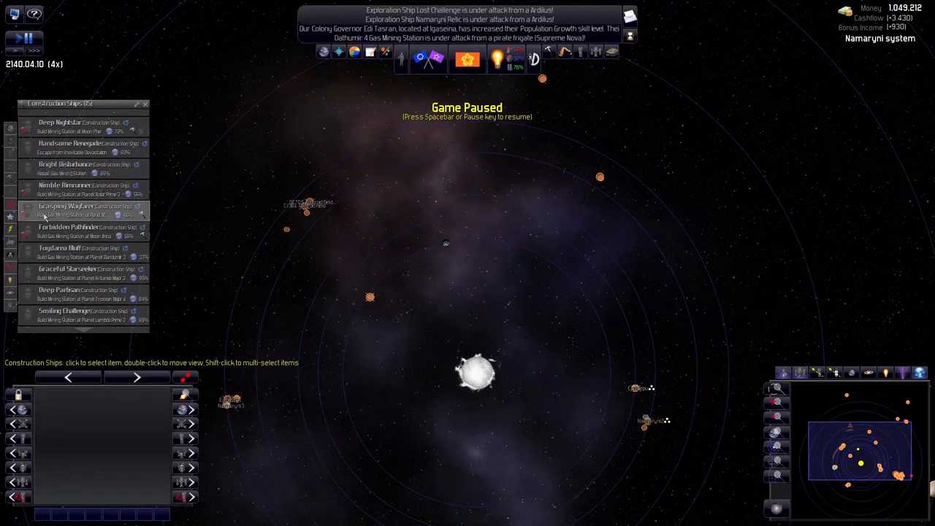
Inspect the Nimble Rimrunner, Bright Disturbance and Handsome Renegade construction ships, then investigate the Hall of Paakri
left_click(70, 185)
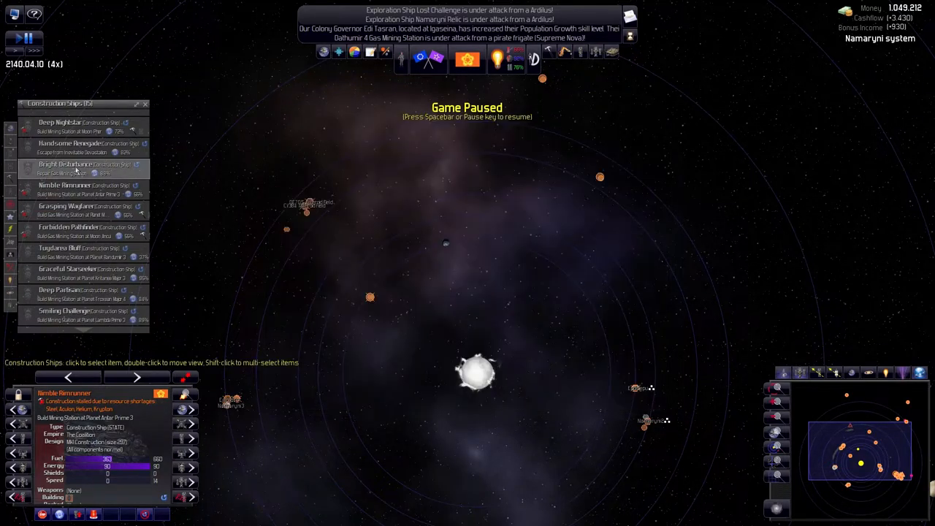
left_click(80, 168)
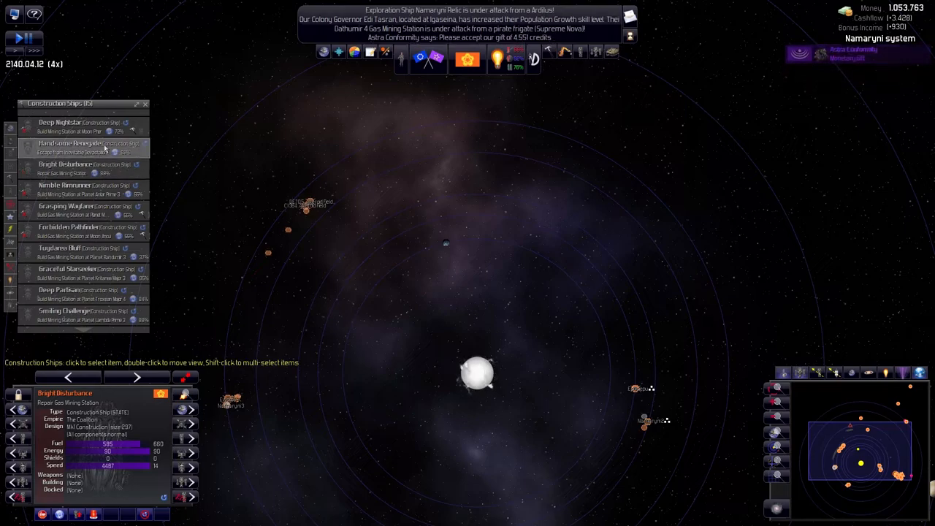
scroll("down", 3)
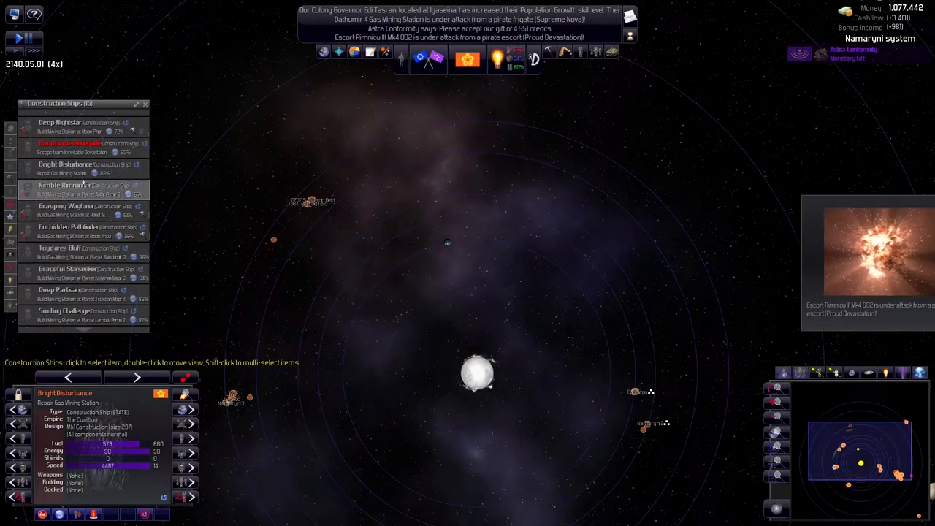
left_click(69, 143)
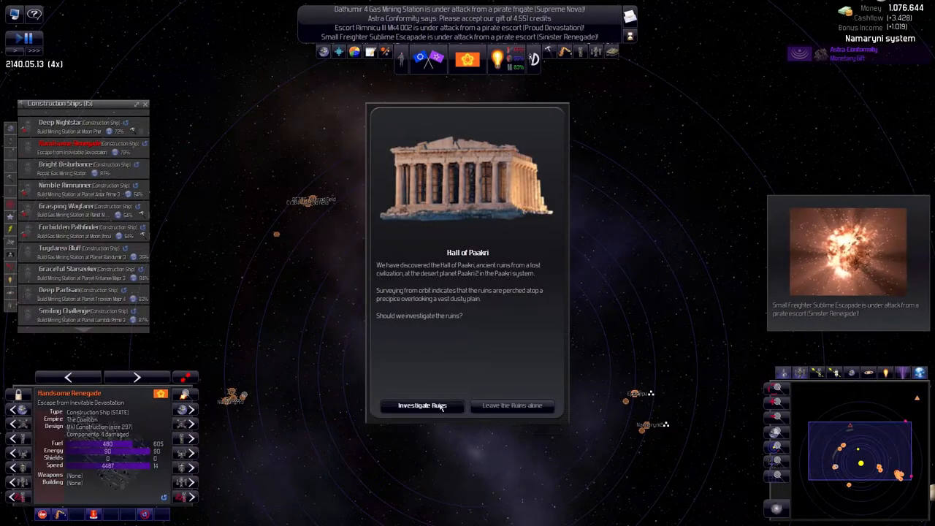
left_click(421, 406)
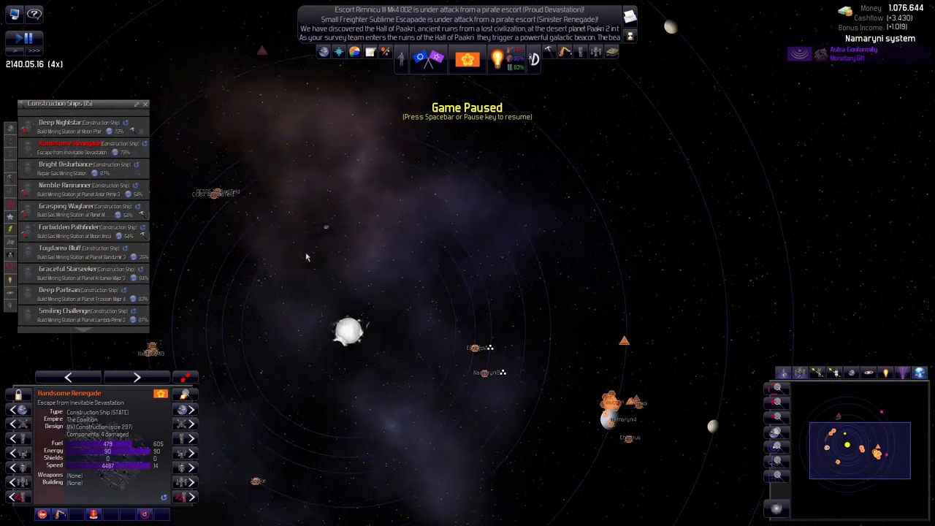
mouse_move(328, 231)
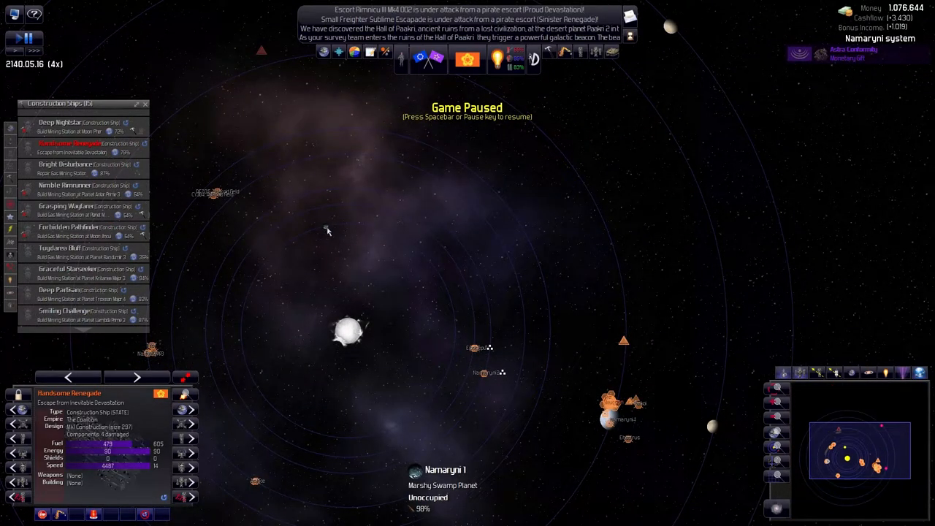
Select the planet Namaryni 1 and queue a mining station there
right_click(347, 230)
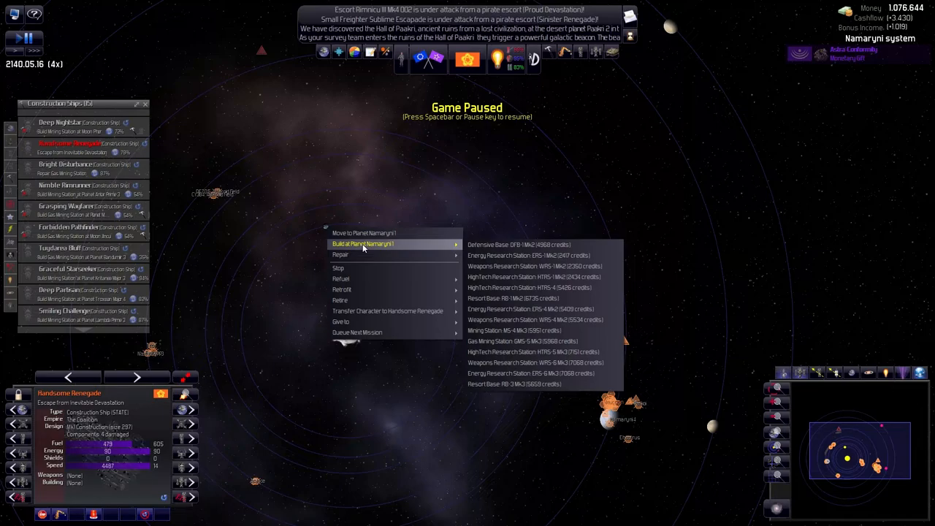
mouse_move(363, 232)
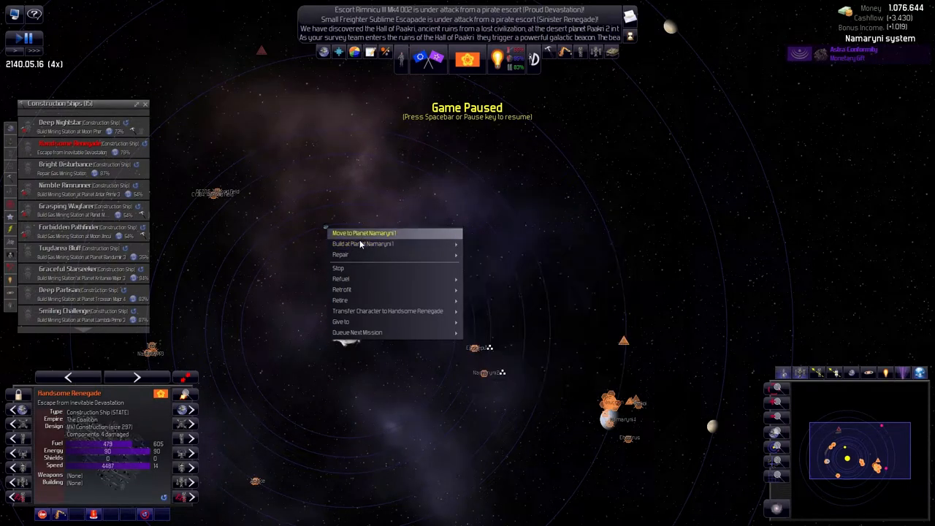
mouse_move(387, 311)
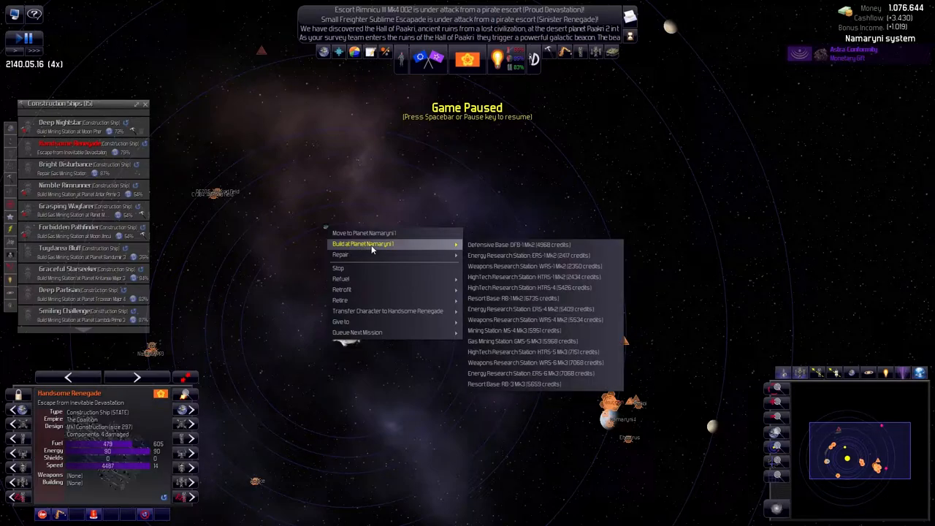
left_click(351, 245)
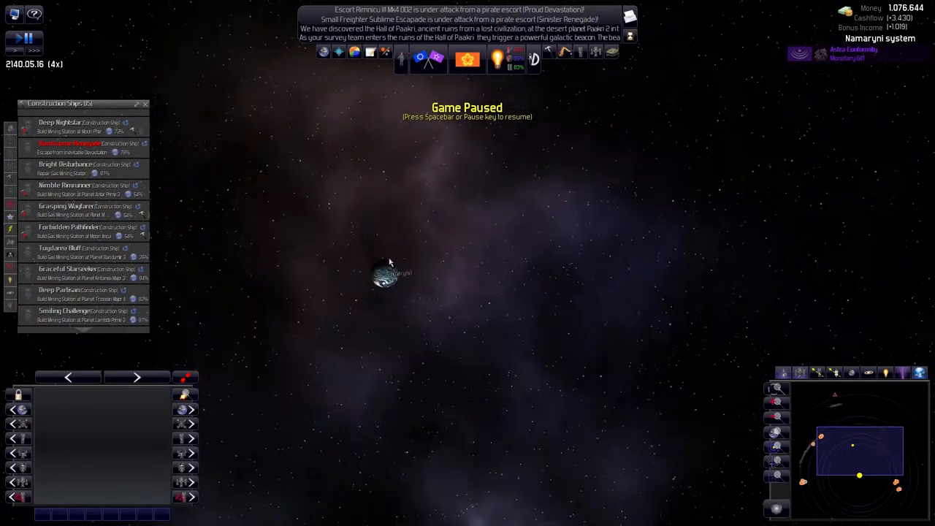
left_click(385, 274)
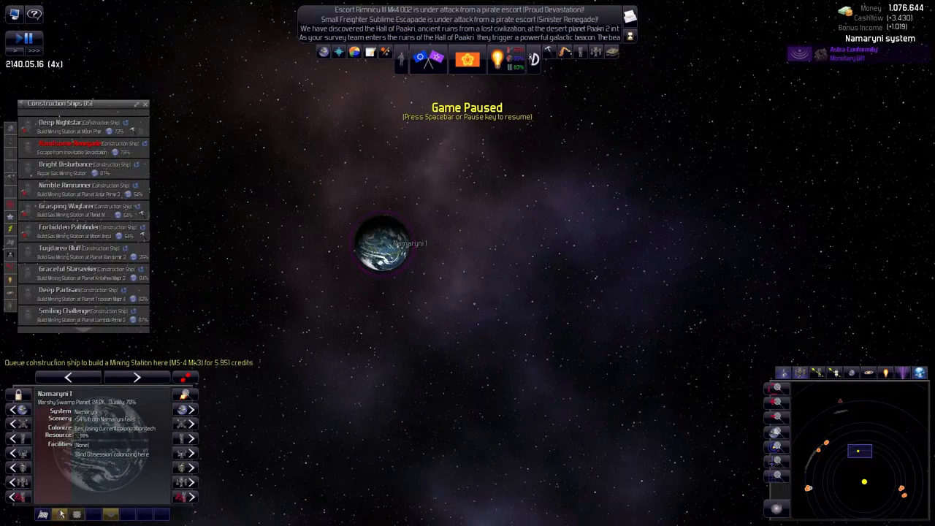
left_click(383, 243)
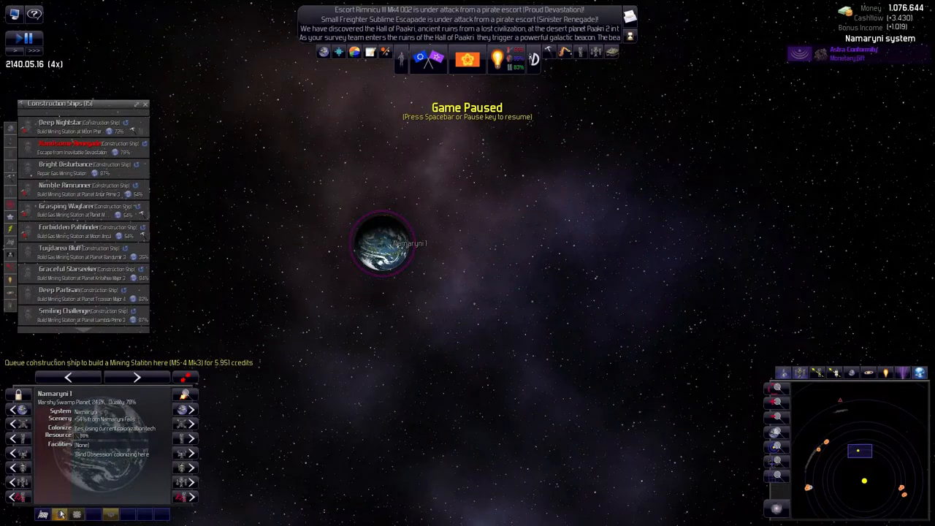
Bring up the Potential Colonies list and browse the Destroyer's Pit resort location
left_click(77, 515)
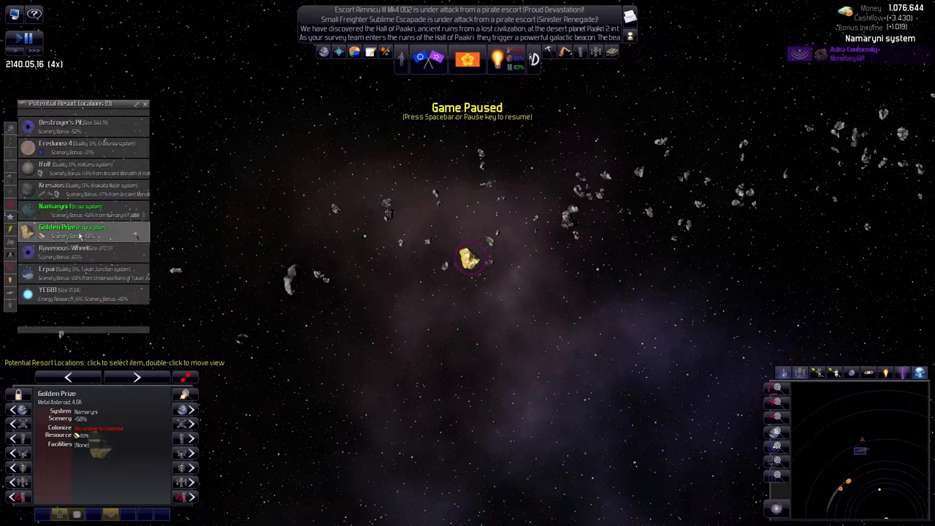
left_click(73, 124)
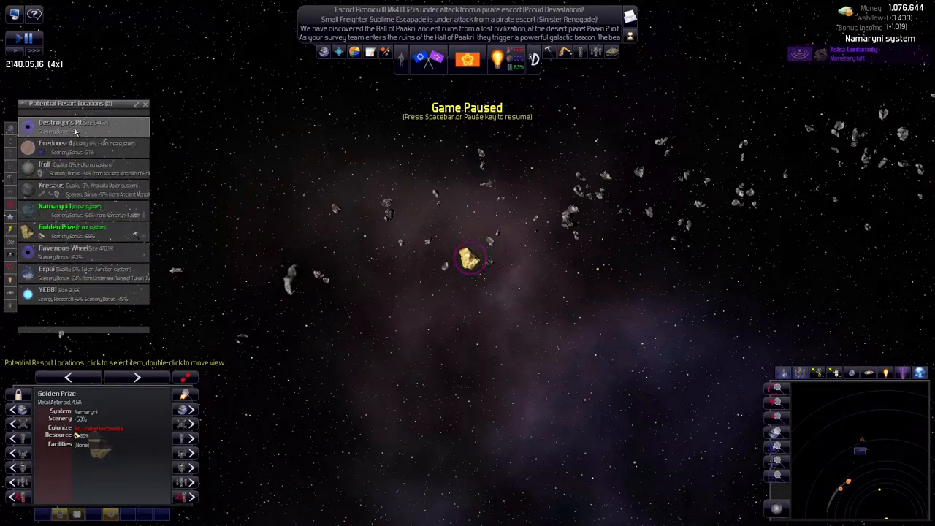
double_click(58, 122)
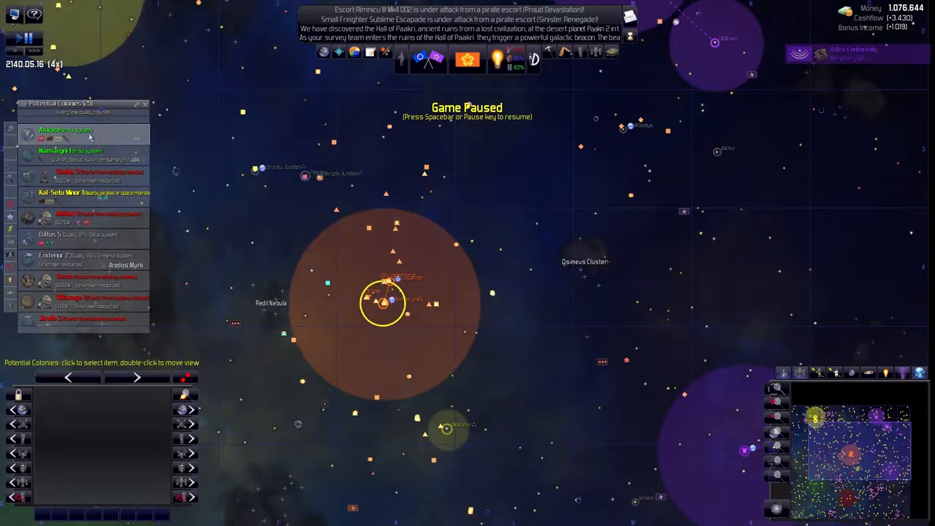
Inspect Asvace, view its colony details, and centre the map on the Asvace colony
left_click(66, 134)
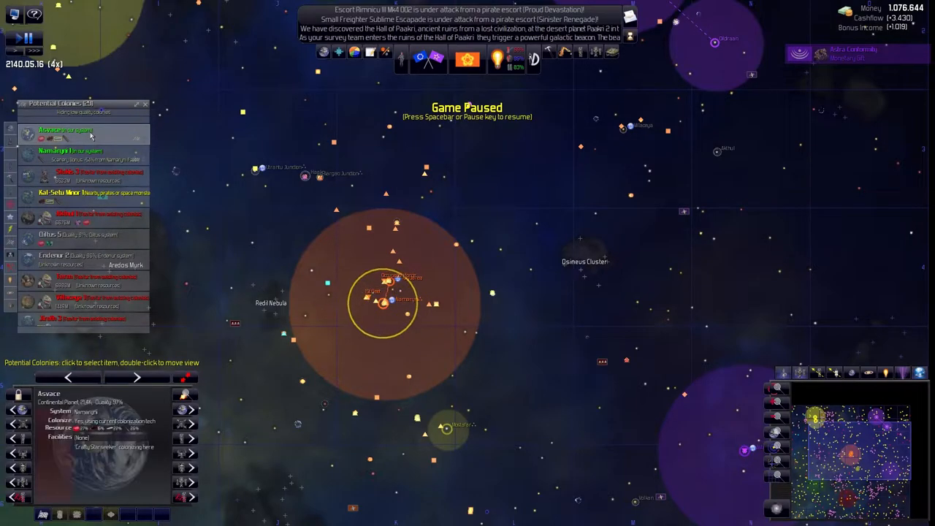
double_click(66, 130)
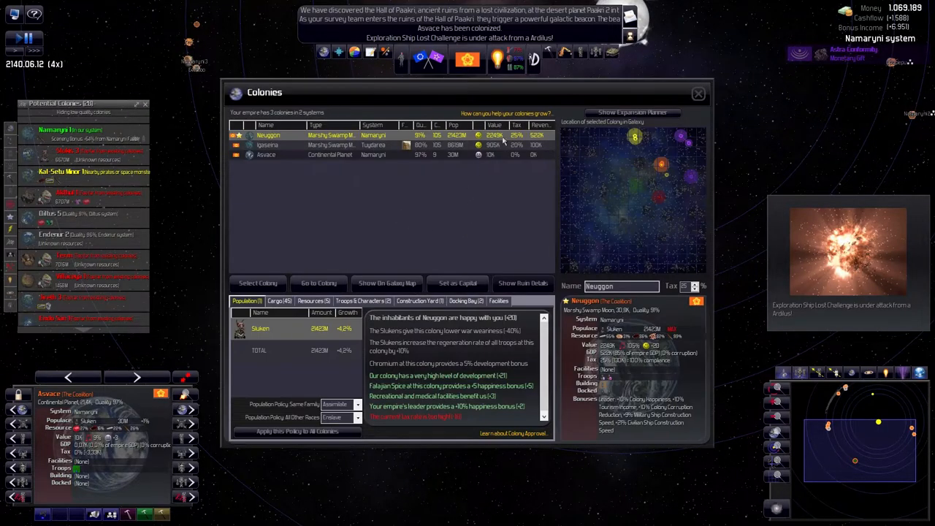
left_click(266, 154)
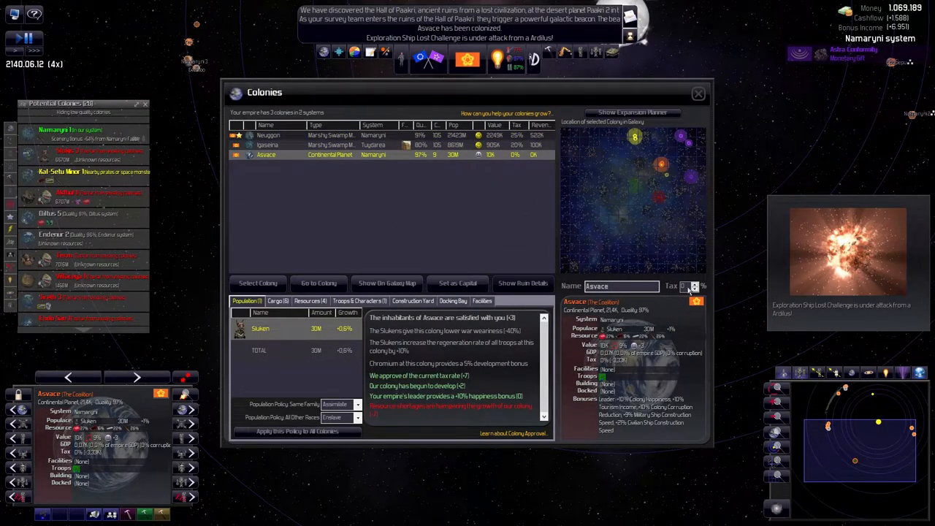
left_click(693, 283)
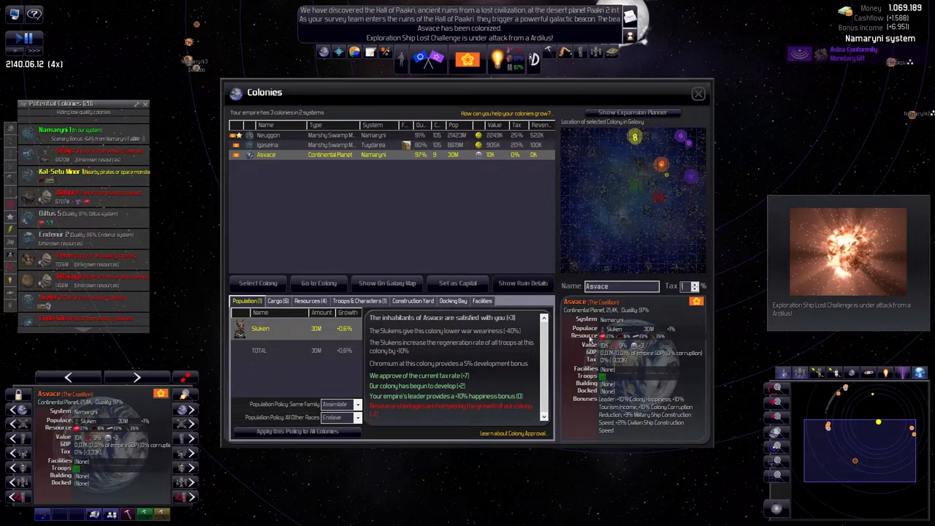
left_click(698, 93)
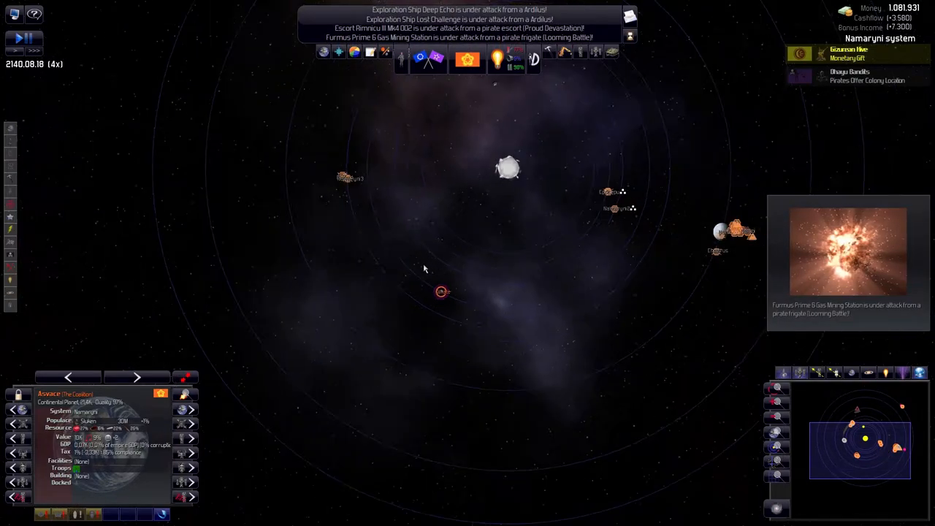
Pause and decline the Dhayu Bandits' 20,000-credit colony-location offer
key("space")
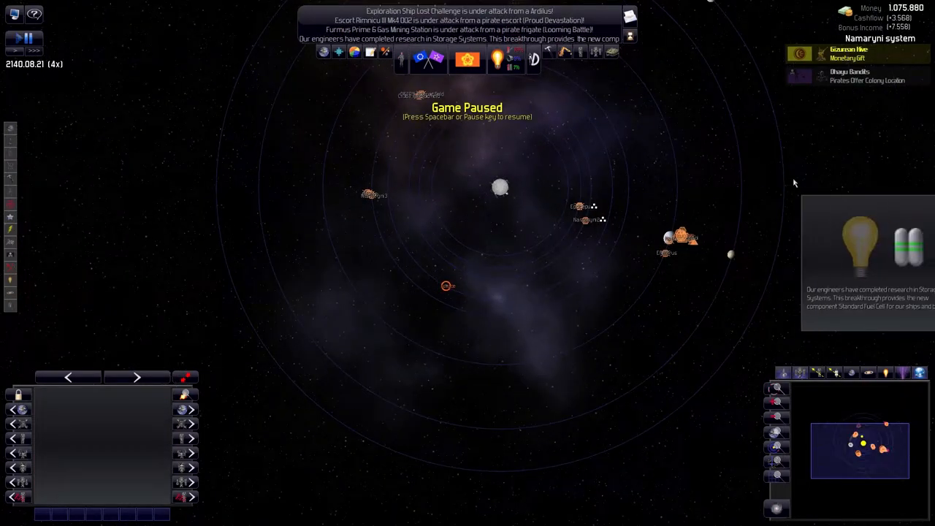
left_click(848, 53)
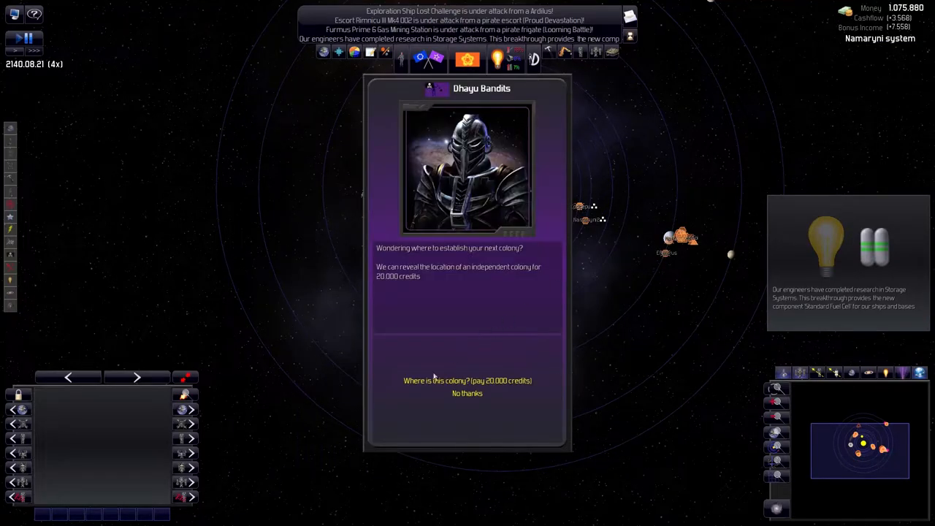
left_click(467, 393)
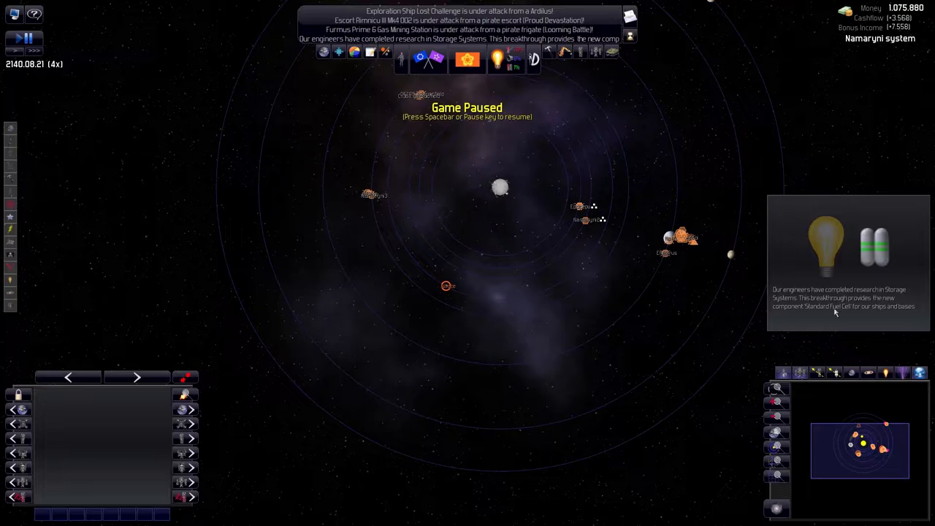
mouse_move(808, 187)
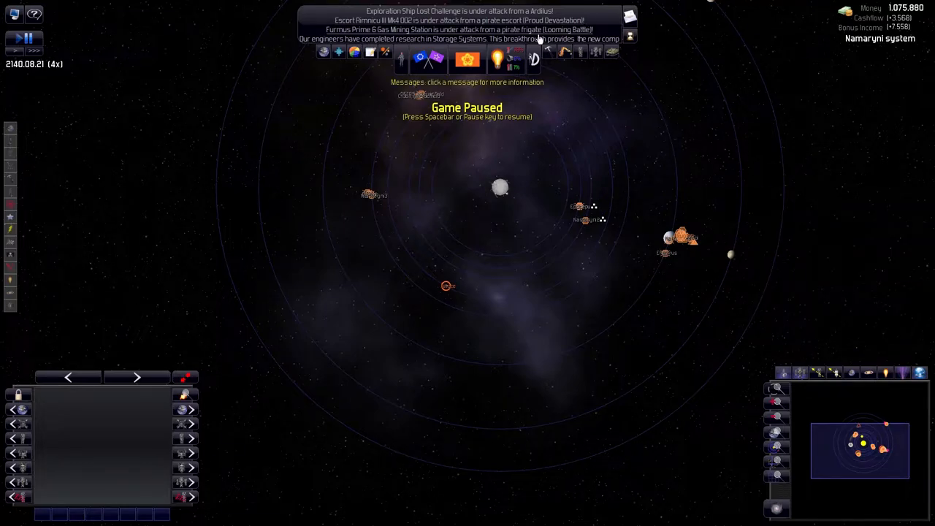
mouse_move(534, 60)
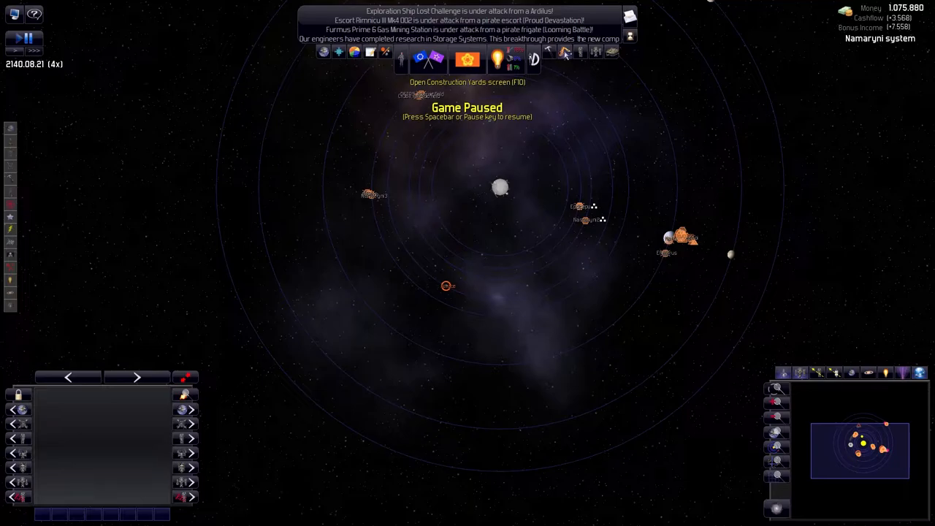
Open the ship designs list and upgrade the exploration, colony and construction designs
left_click(534, 61)
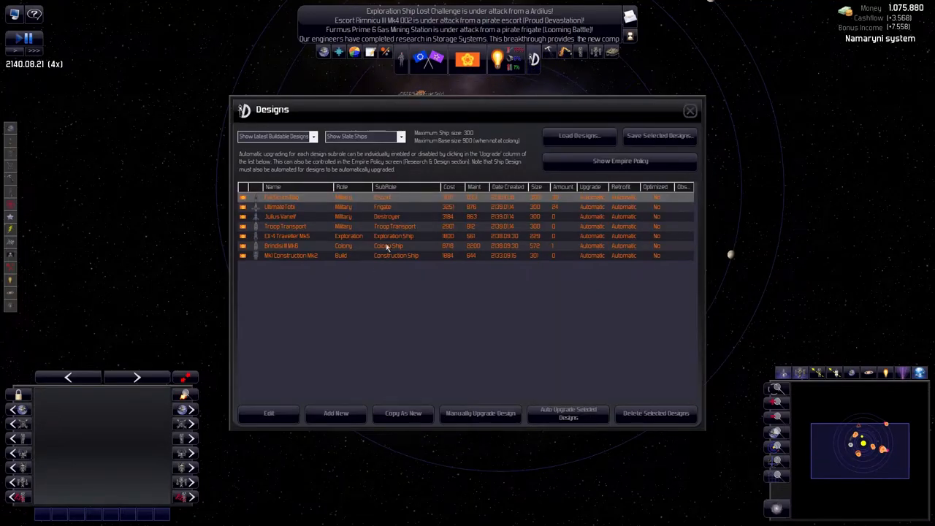
mouse_move(379, 262)
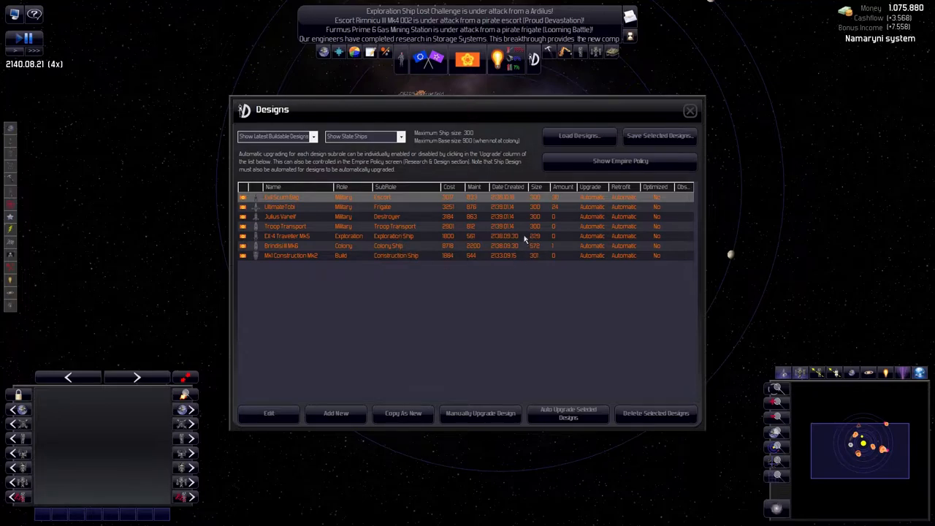
left_click(395, 236)
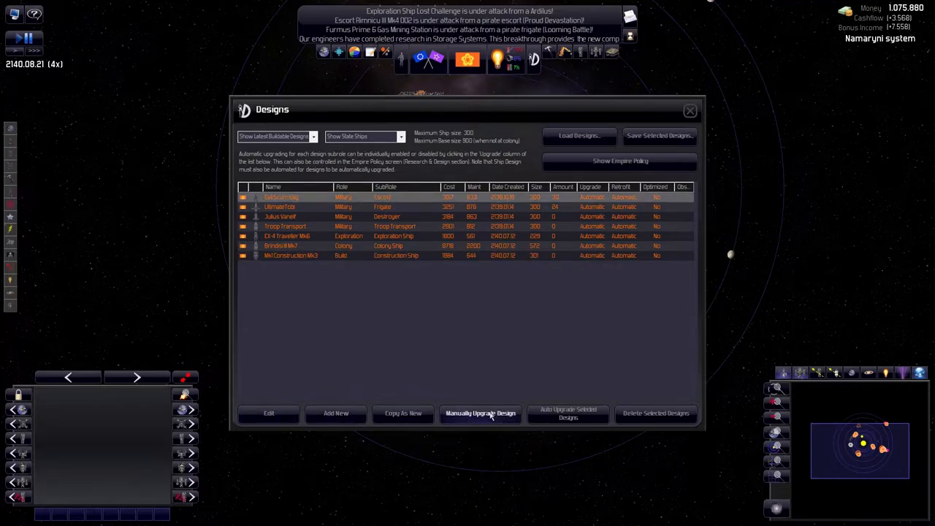
Manually upgrade Evil Scum Bag, replacing small fuel cells with 15 Standard Fuel Cells
left_click(269, 413)
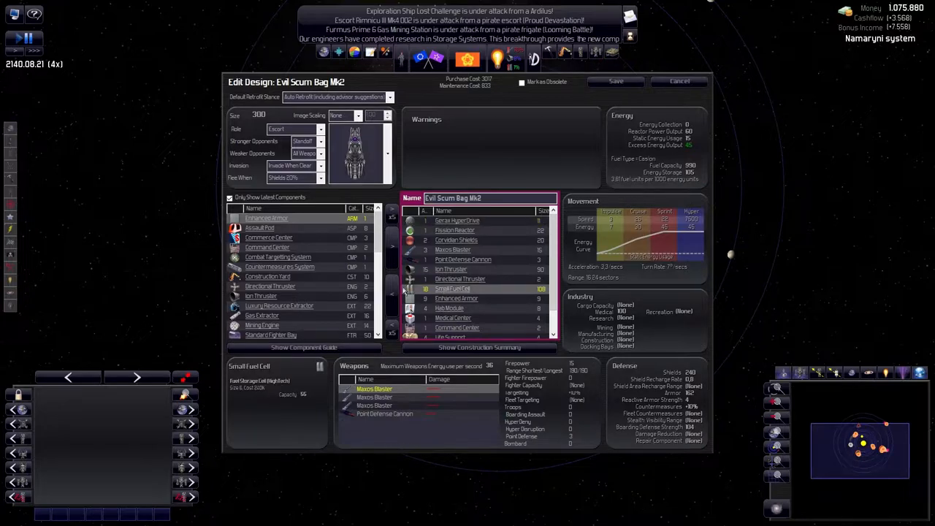
scroll("down", 3)
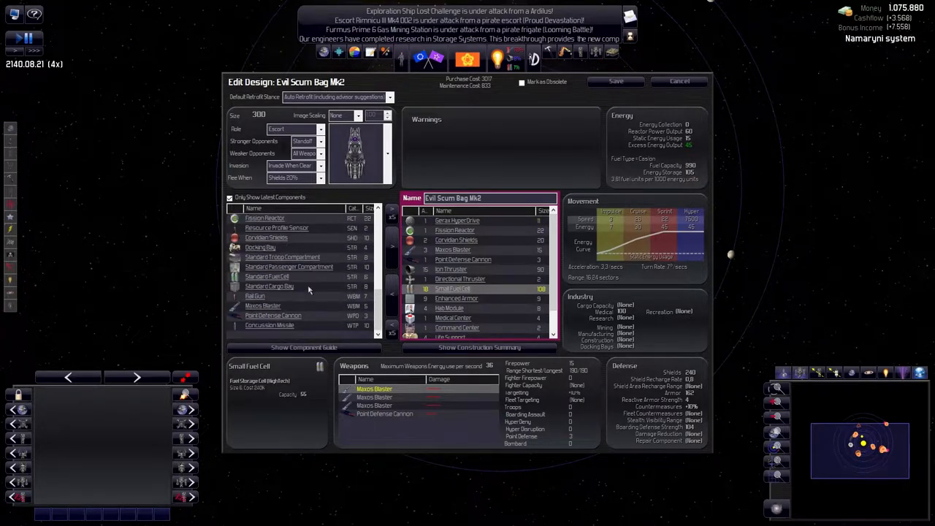
left_click(268, 276)
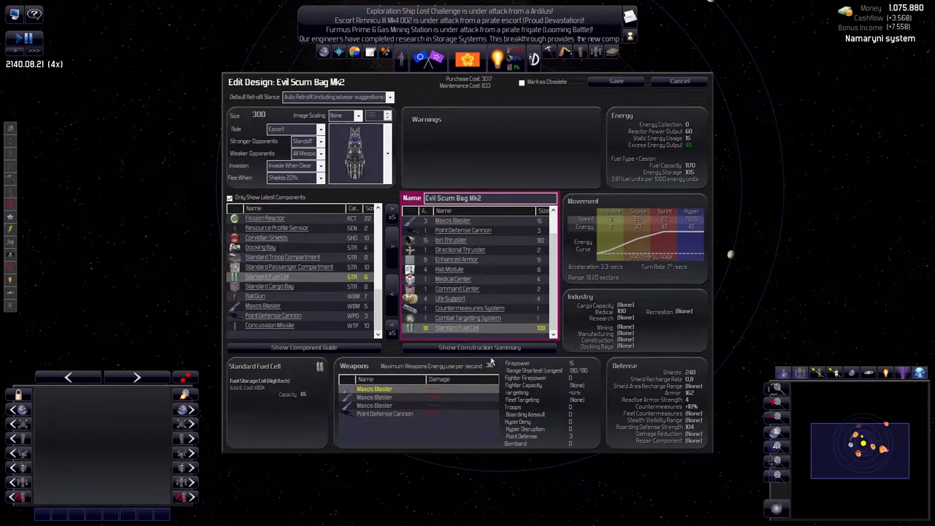
mouse_move(690, 151)
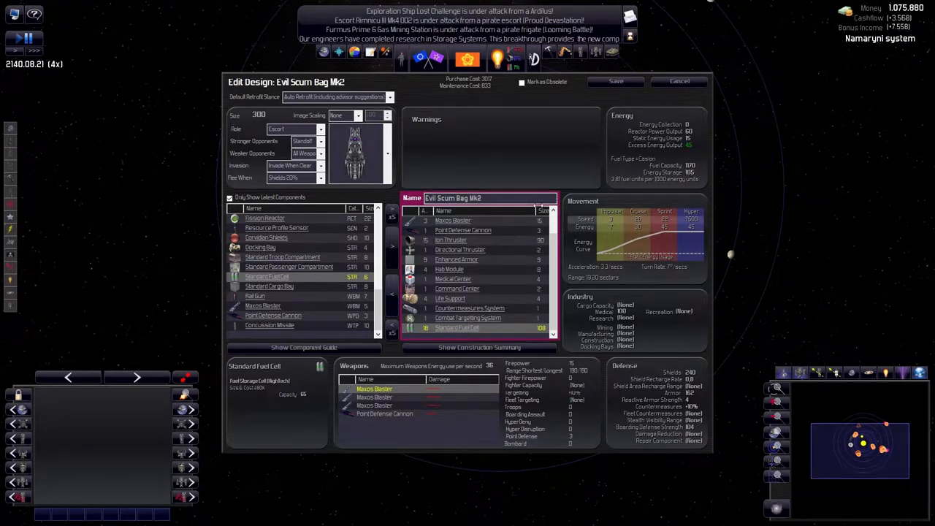
left_click(393, 296)
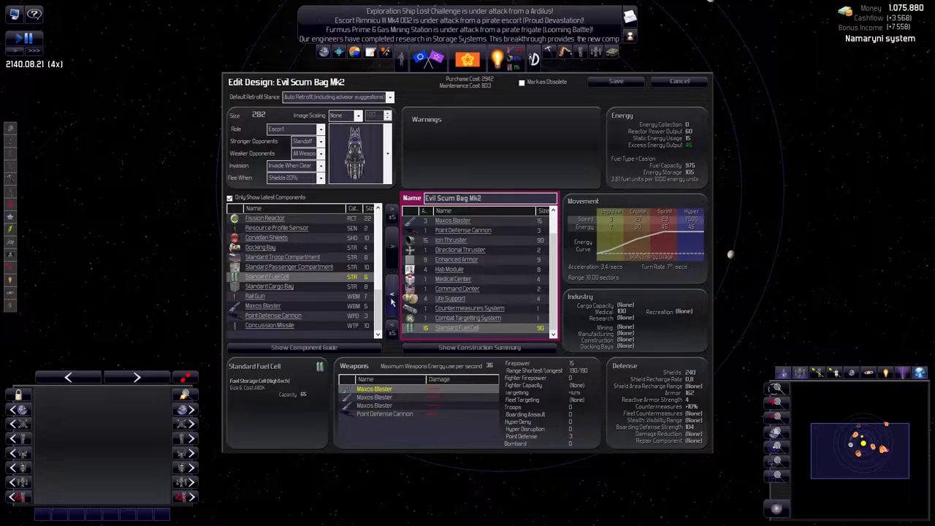
mouse_move(636, 252)
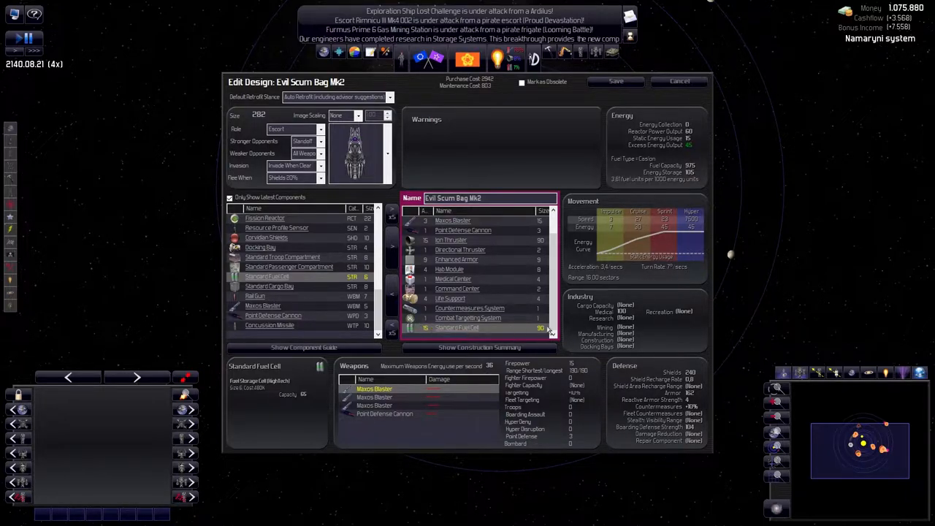
mouse_move(695, 289)
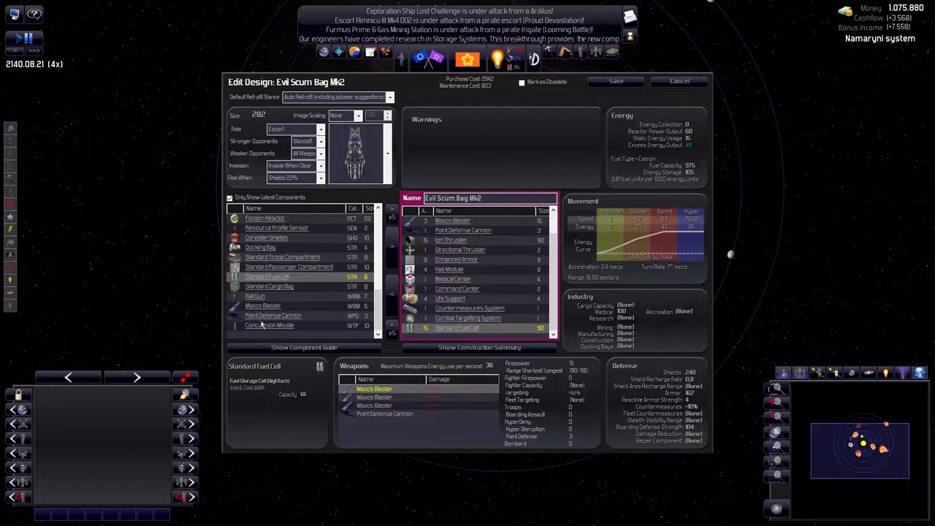
Try a second Fission Reactor and remove a Maxos Blaster, then drop the extra reactor
left_click(263, 305)
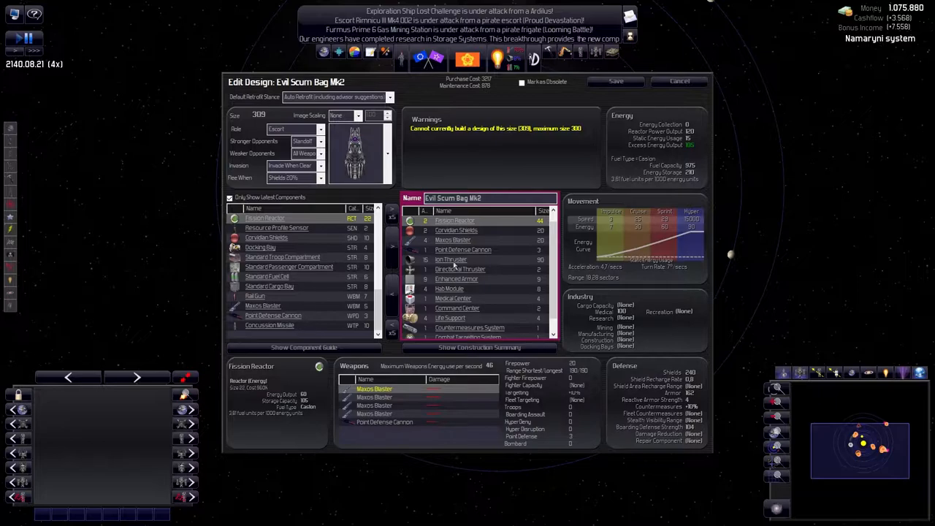
mouse_move(442, 285)
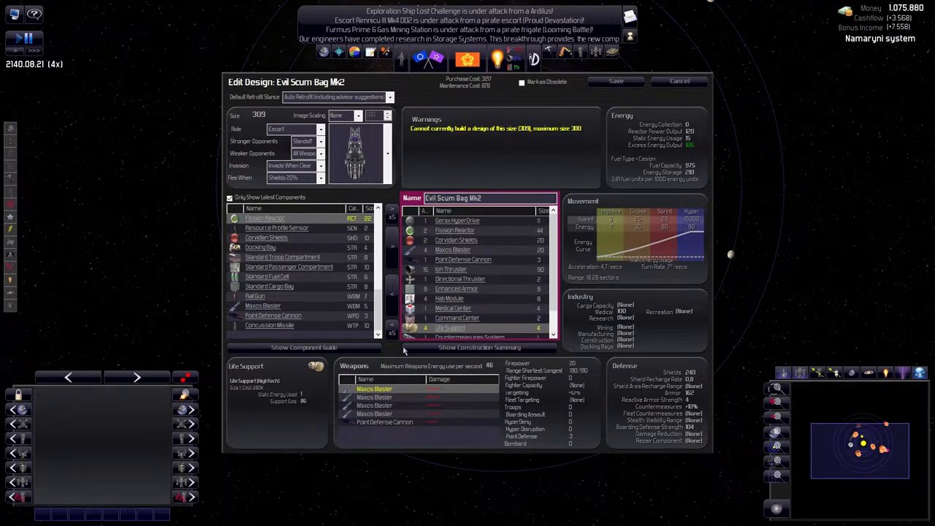
scroll("down", 3)
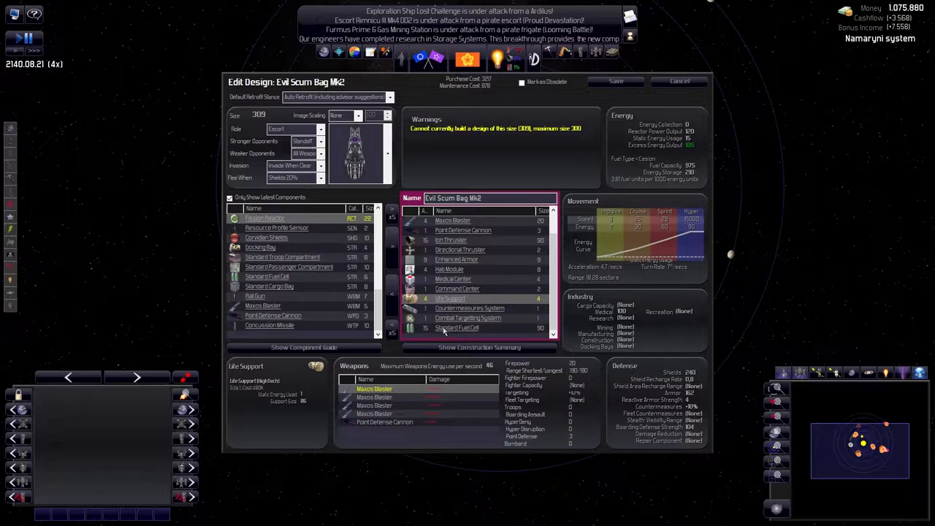
left_click(453, 220)
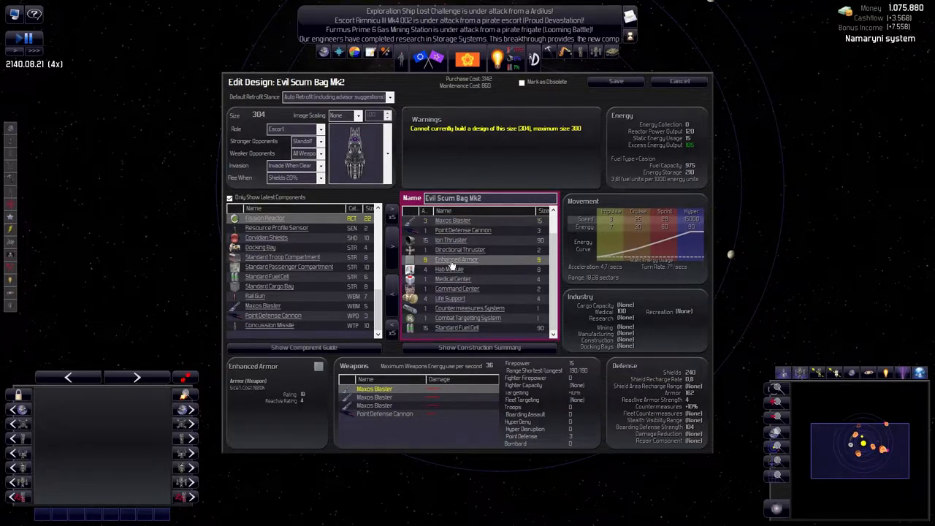
mouse_move(452, 265)
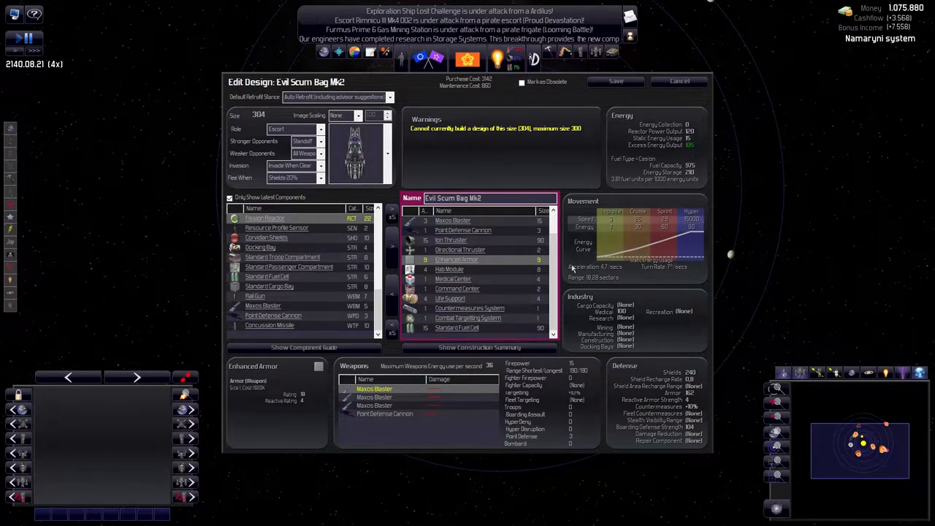
left_click(455, 231)
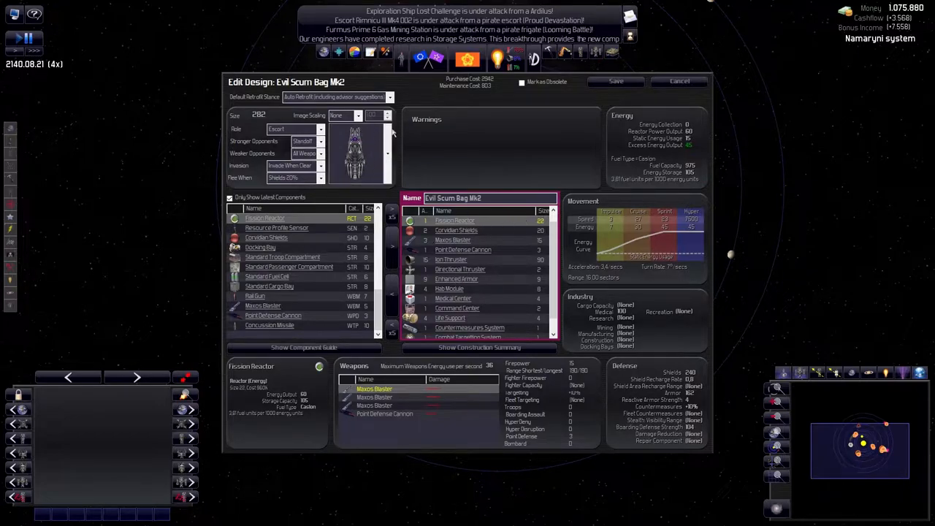
Save the Evil Scum Bag Mk2 design and select the UltimateTobi frigate design
left_click(678, 81)
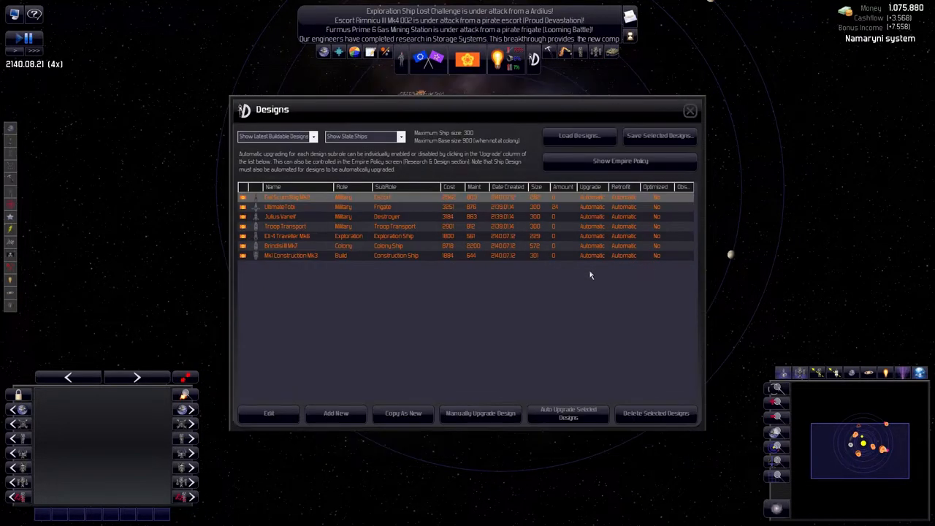
left_click(429, 206)
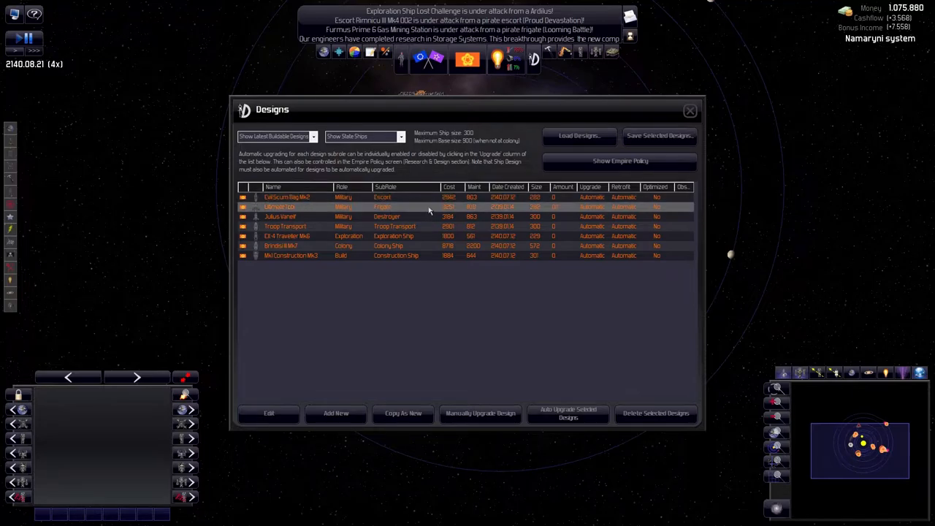
mouse_move(365, 197)
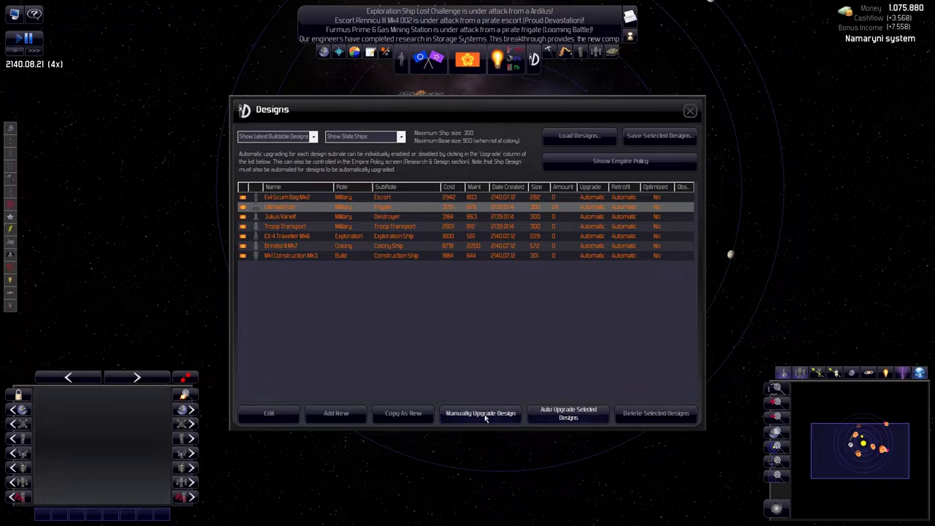
Start upgrading the UltimateTobi frigate, removing a Hab Module and Life Support, then close the editor
left_click(269, 413)
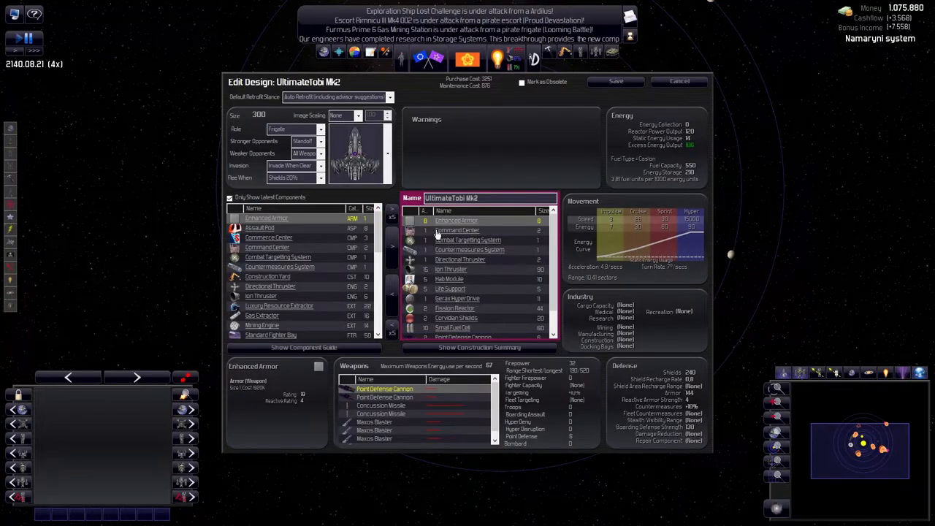
scroll("down", 3)
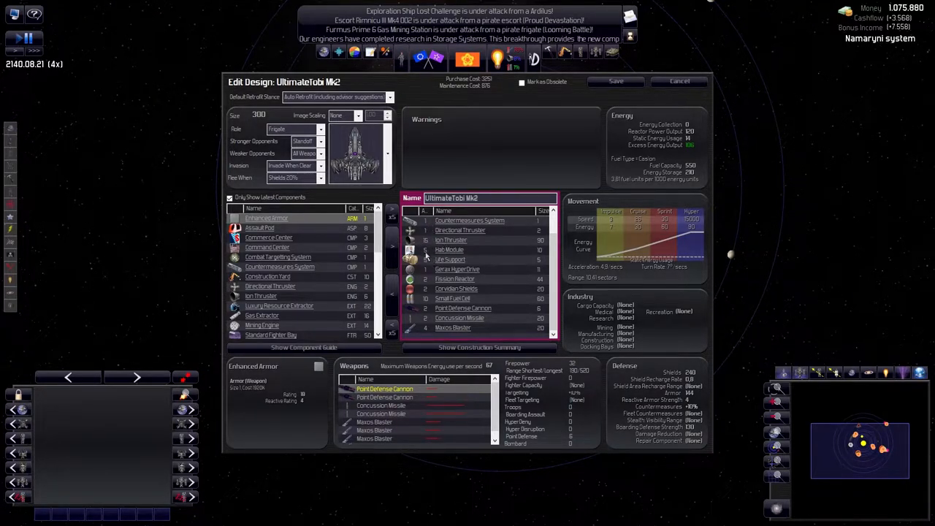
left_click(449, 250)
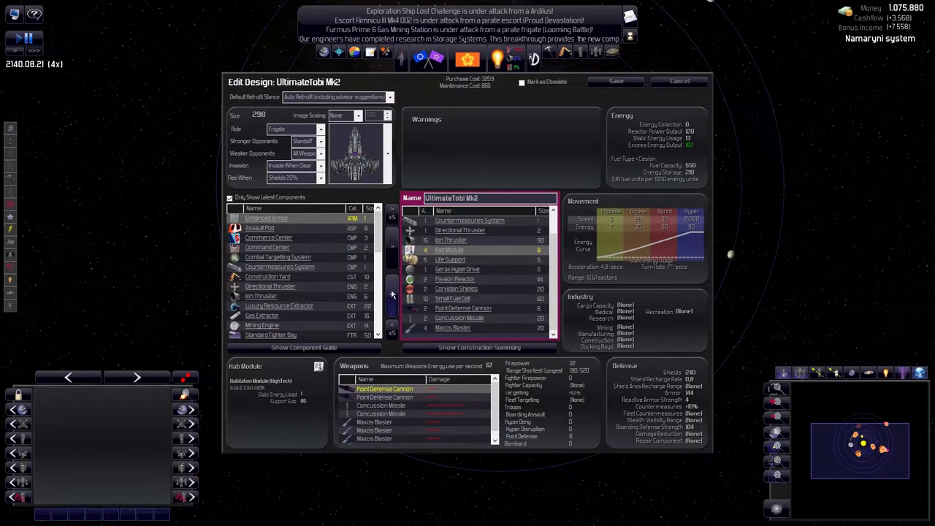
left_click(450, 260)
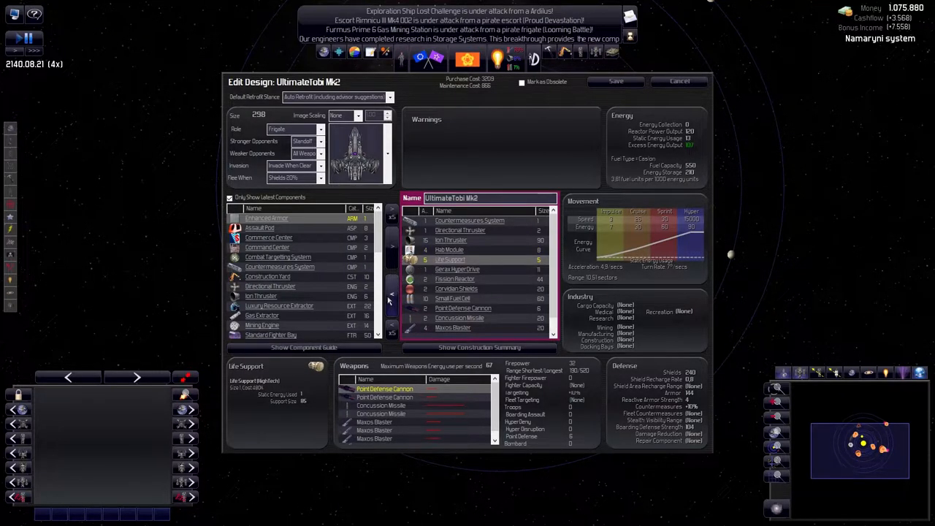
left_click(679, 81)
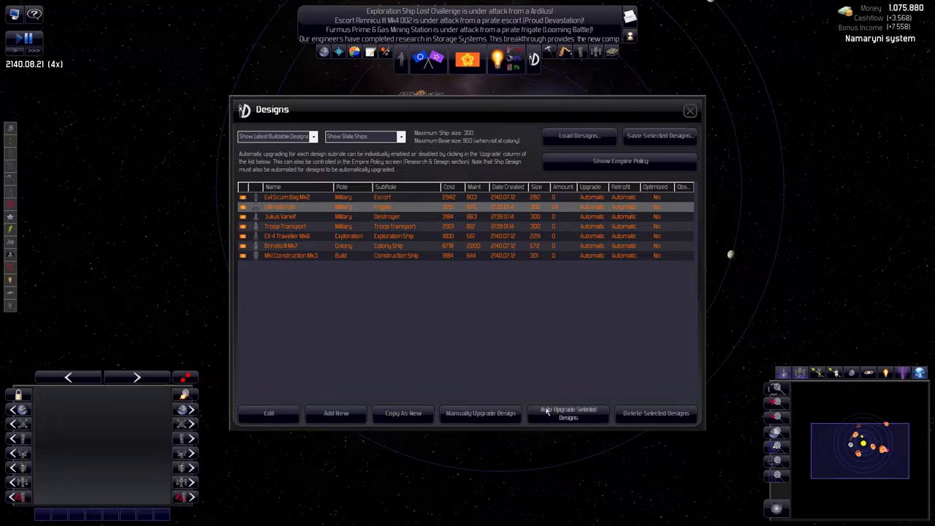
mouse_move(421, 319)
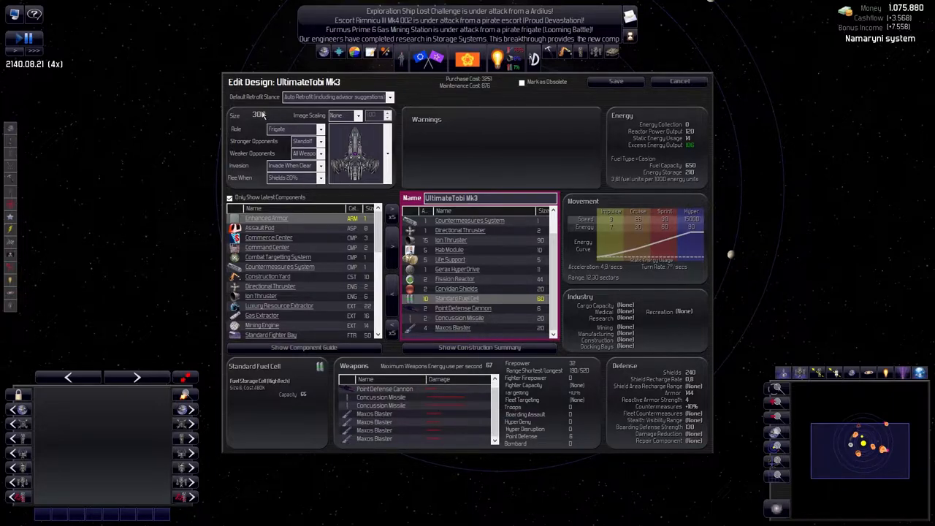
Remove a Hab Module, add Enhanced Armor, and save the UltimateTobi Mk3 design
left_click(449, 250)
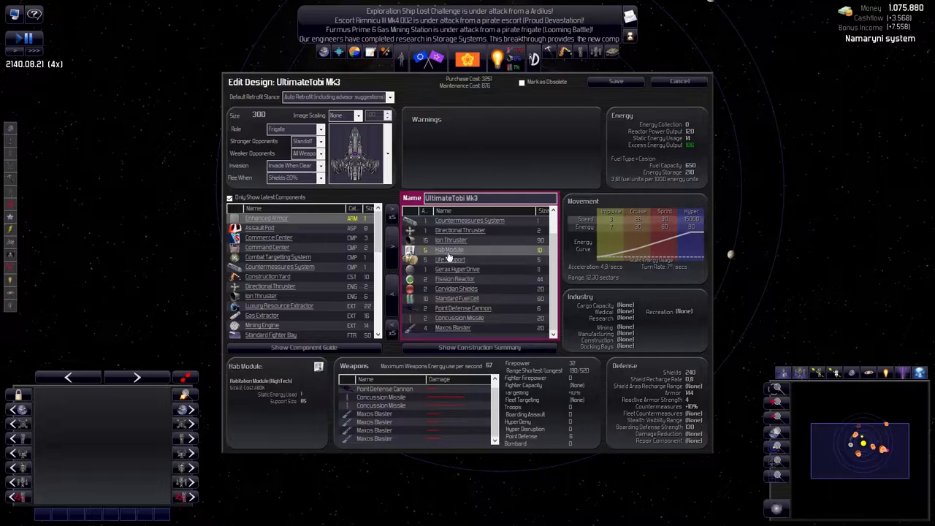
left_click(451, 259)
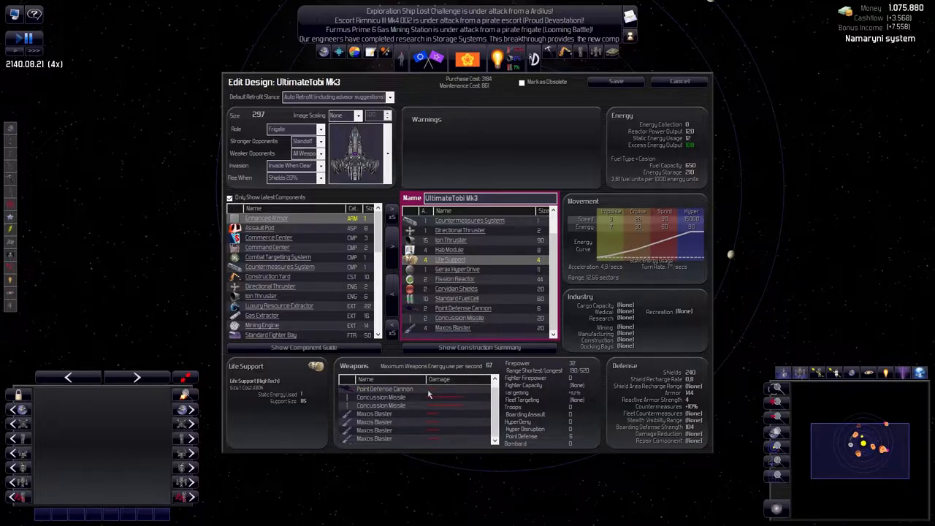
left_click(385, 388)
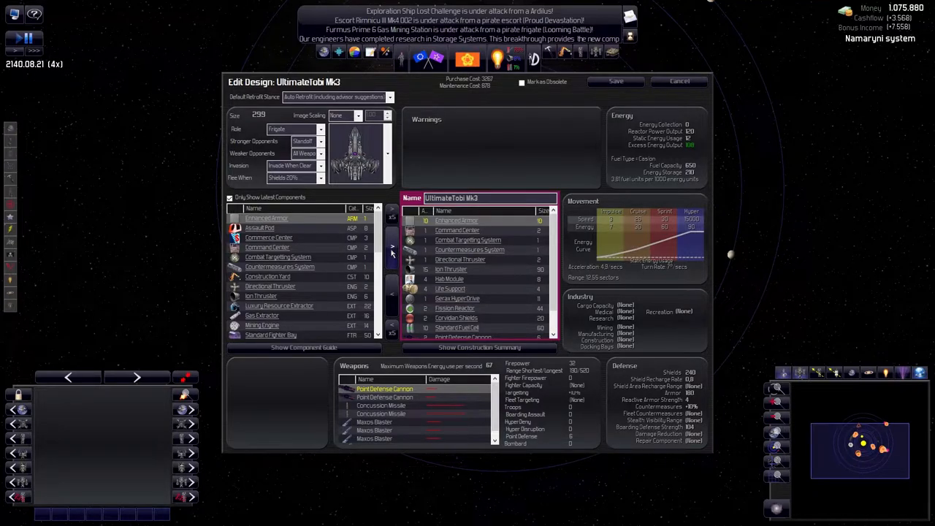
left_click(678, 81)
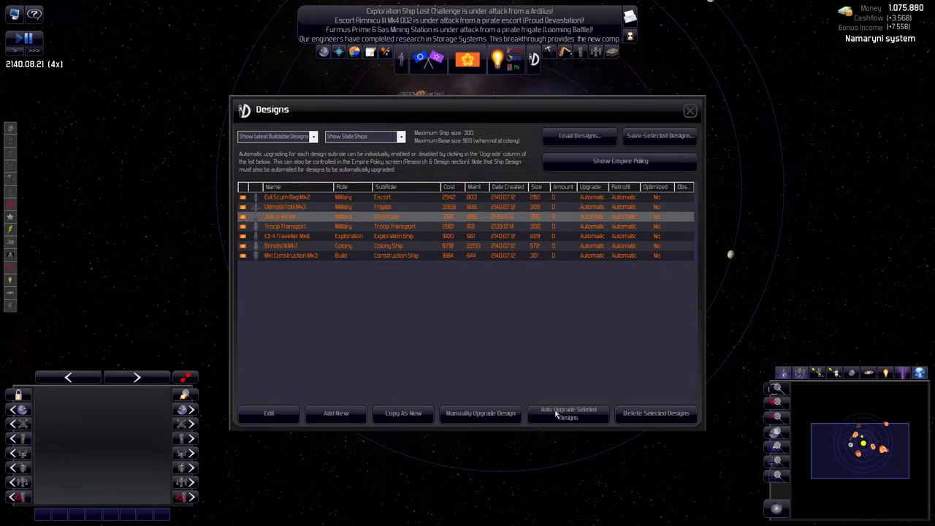
Edit Julius Vanelf Mk3: remove an Enhanced Armor plate and Life Support, add a Hab Module
left_click(269, 413)
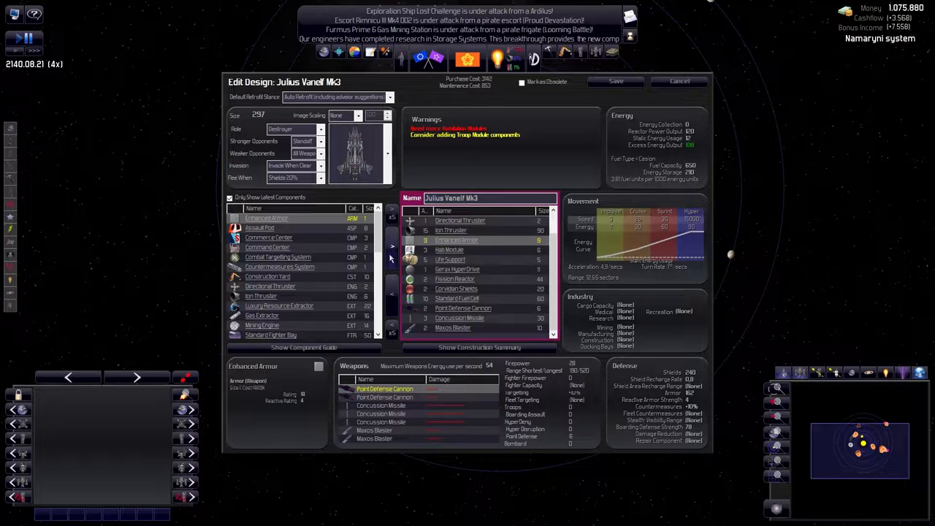
left_click(449, 250)
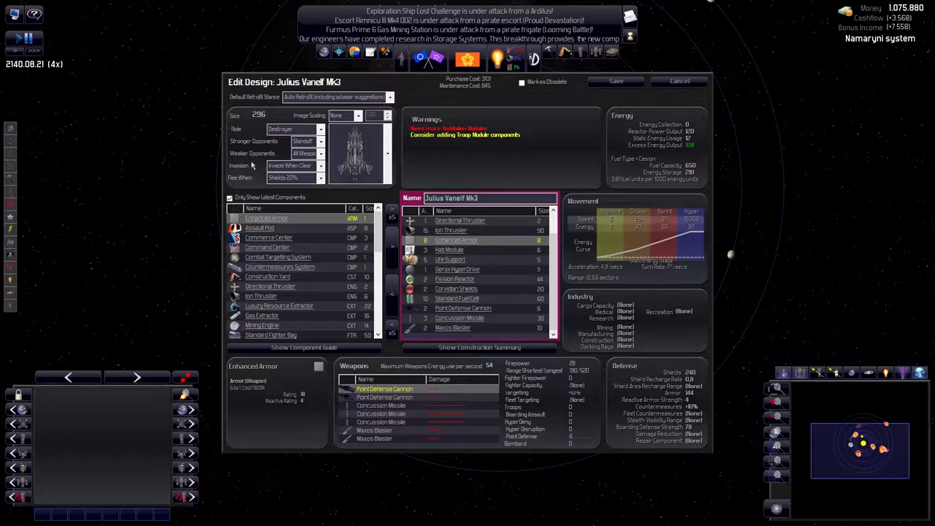
left_click(450, 260)
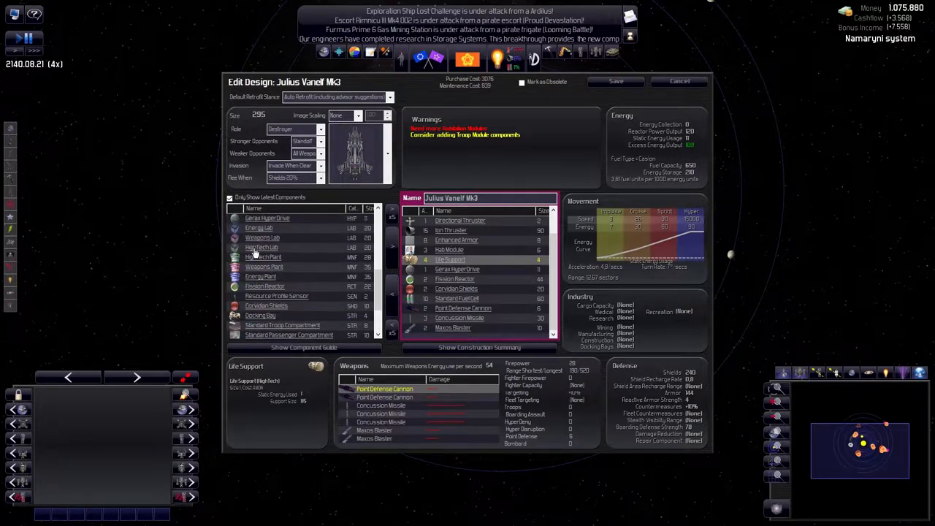
scroll("up", 3)
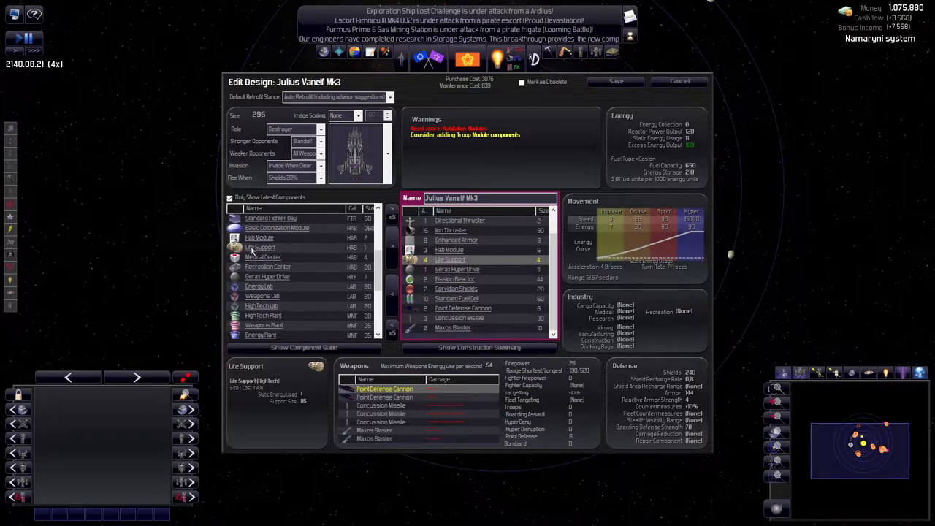
left_click(259, 237)
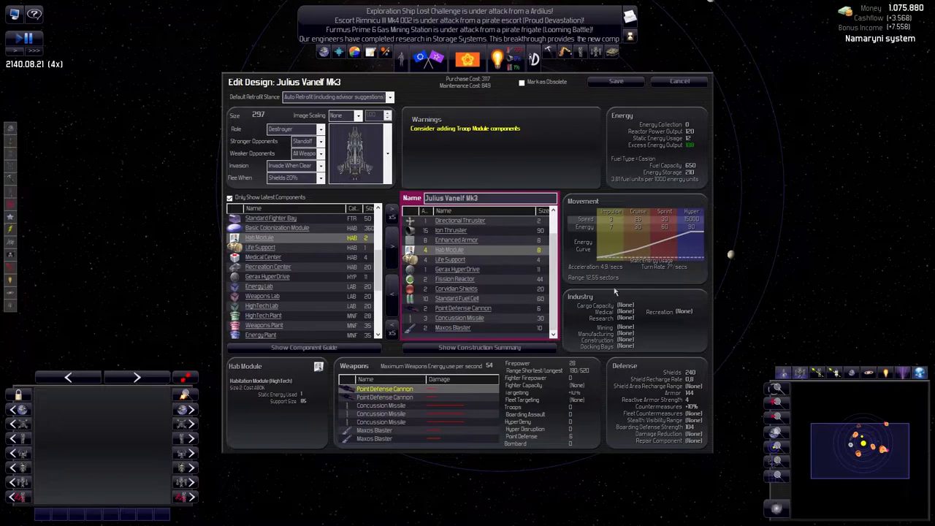
Add Assault Pods to the destroyer and look up the Standard Troop Compartment details
scroll("up", 3)
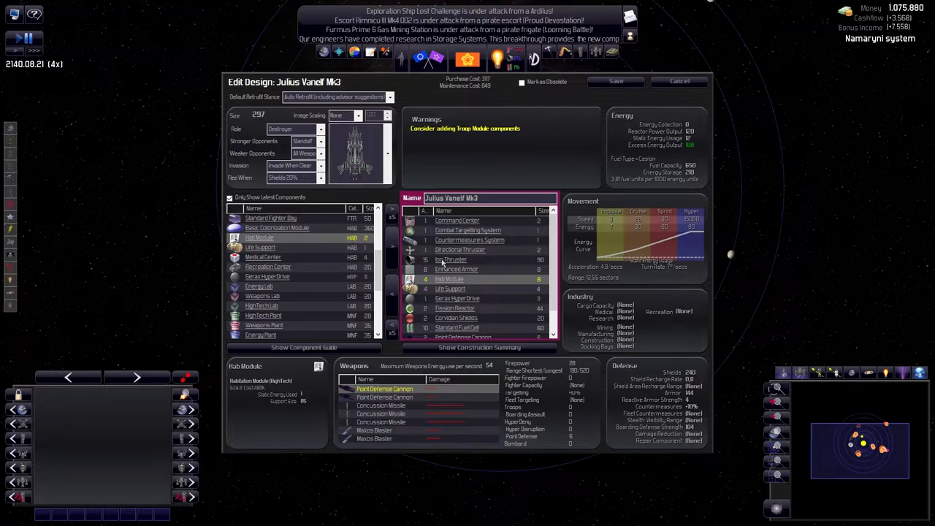
scroll("down", 3)
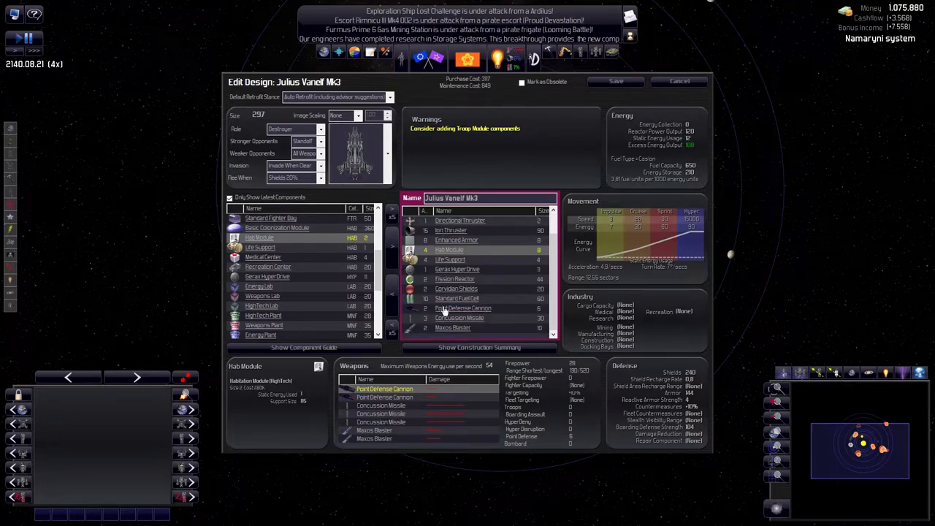
mouse_move(453, 283)
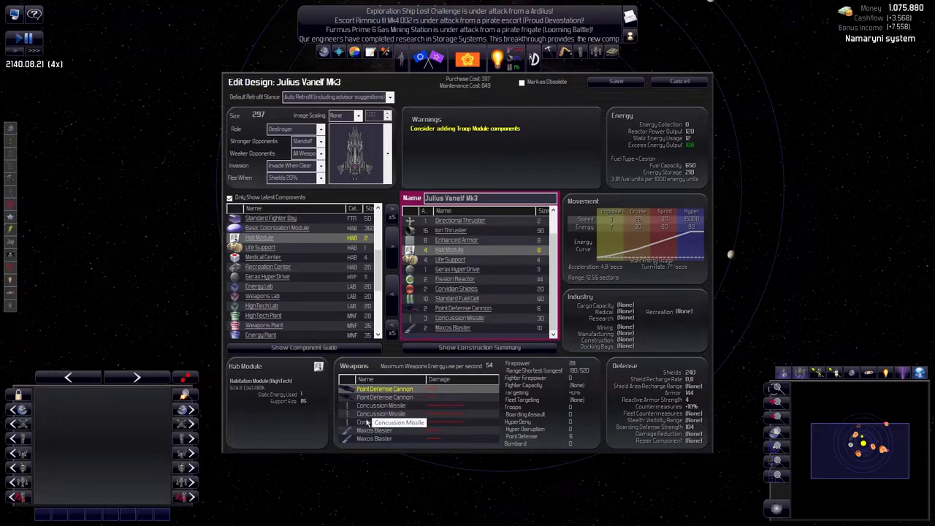
scroll("down", 3)
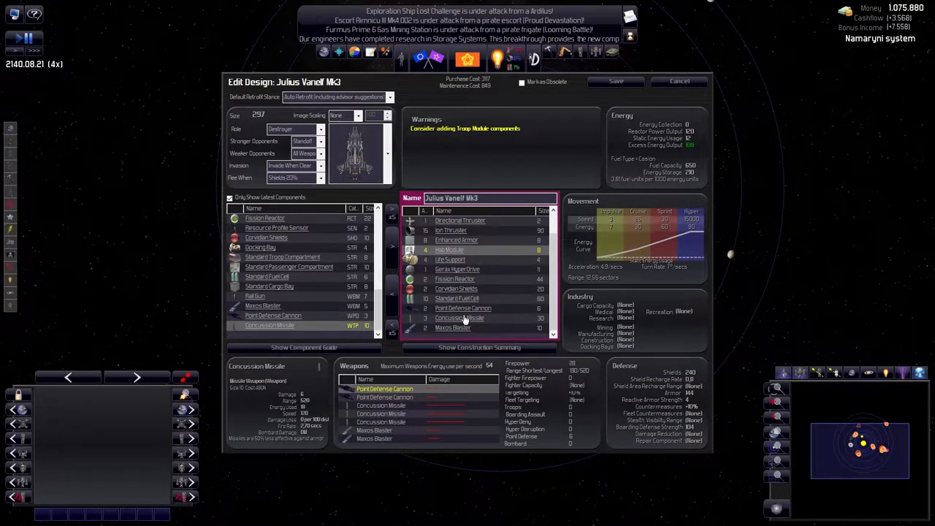
scroll("up", 3)
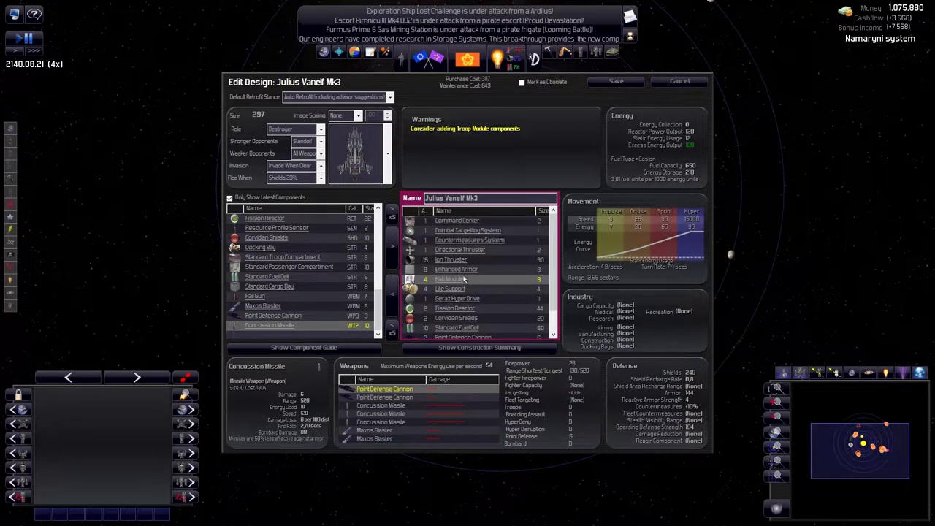
scroll("down", 3)
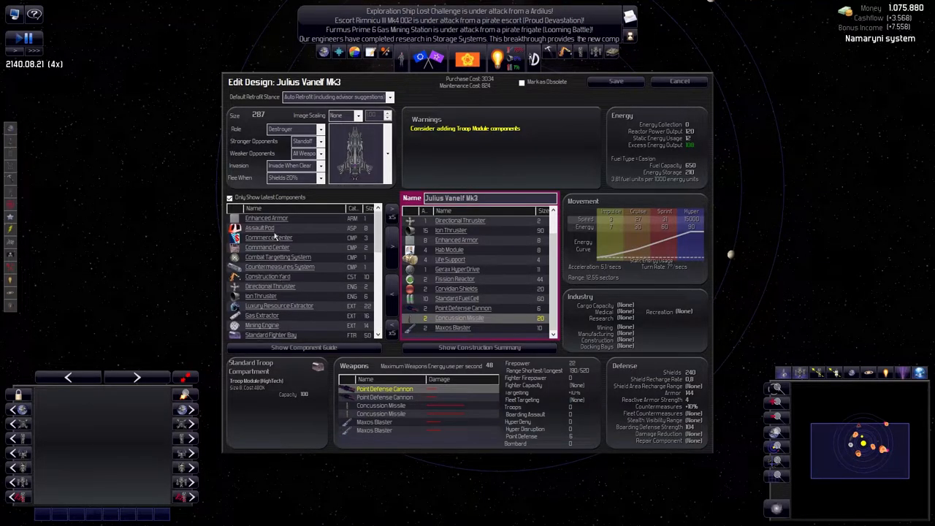
left_click(259, 228)
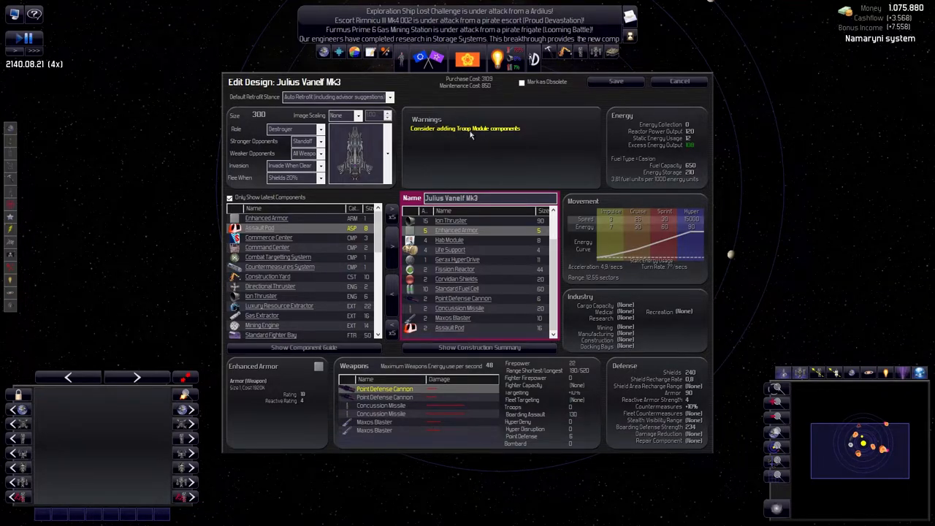
mouse_move(296, 272)
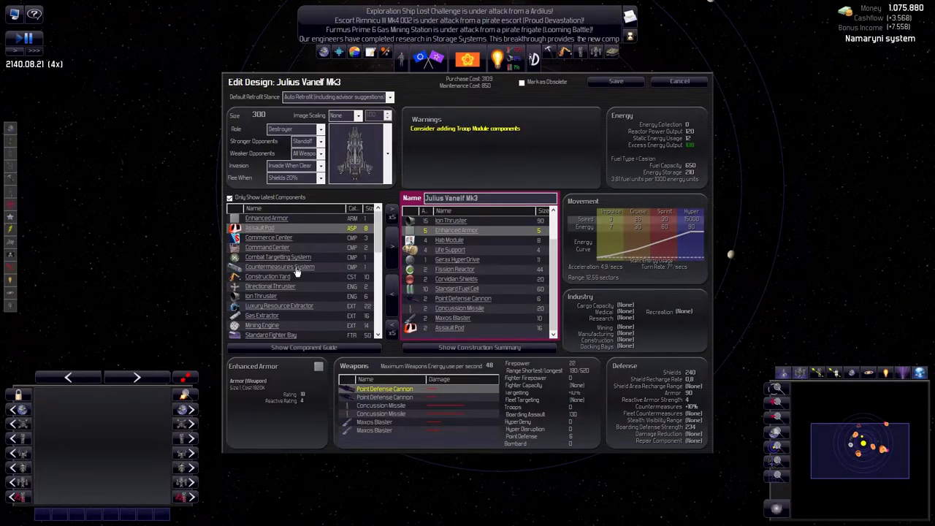
scroll("down", 3)
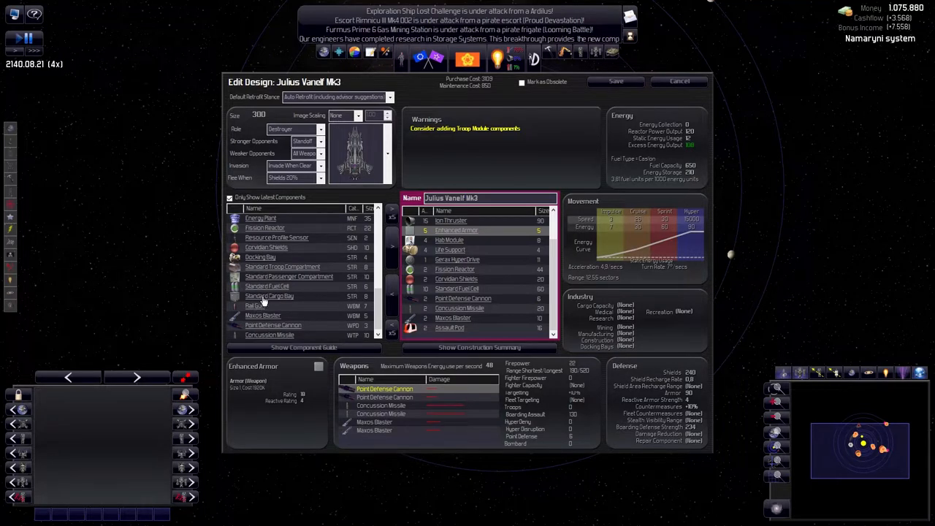
left_click(283, 266)
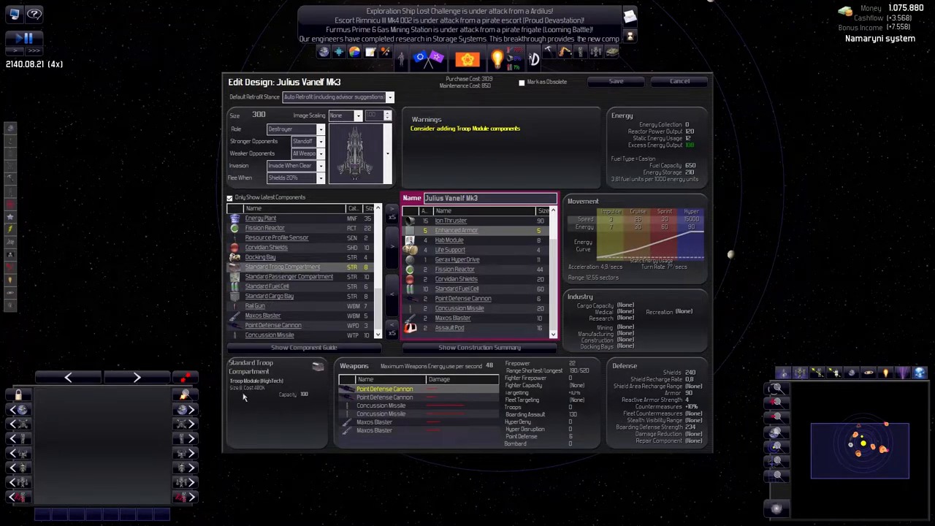
mouse_move(548, 405)
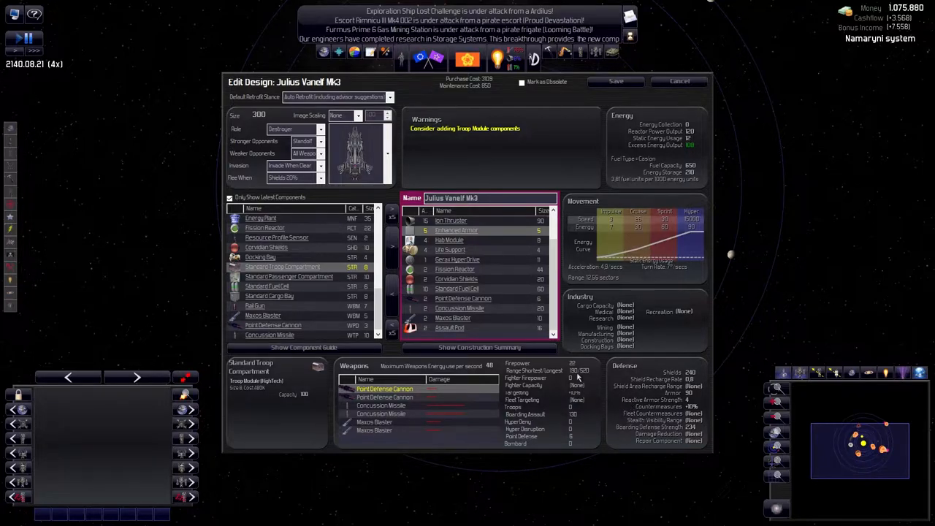
mouse_move(577, 378)
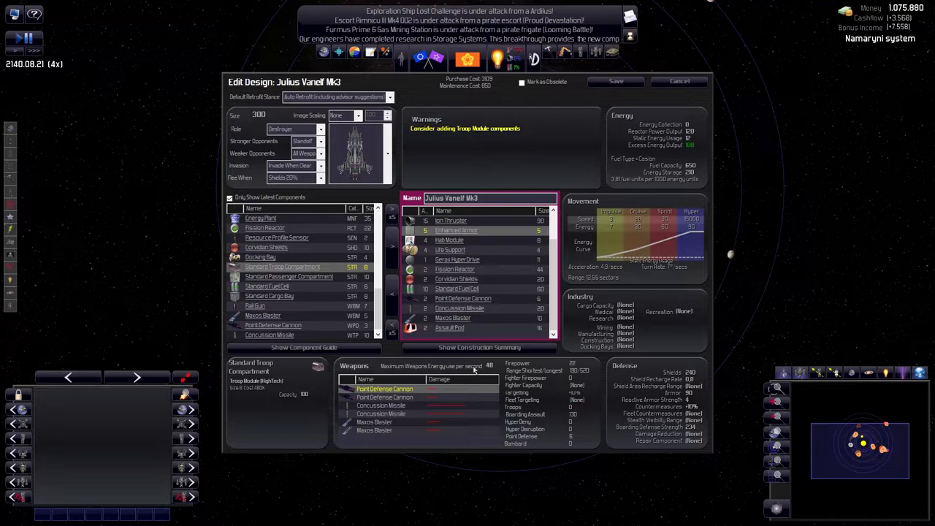
mouse_move(577, 419)
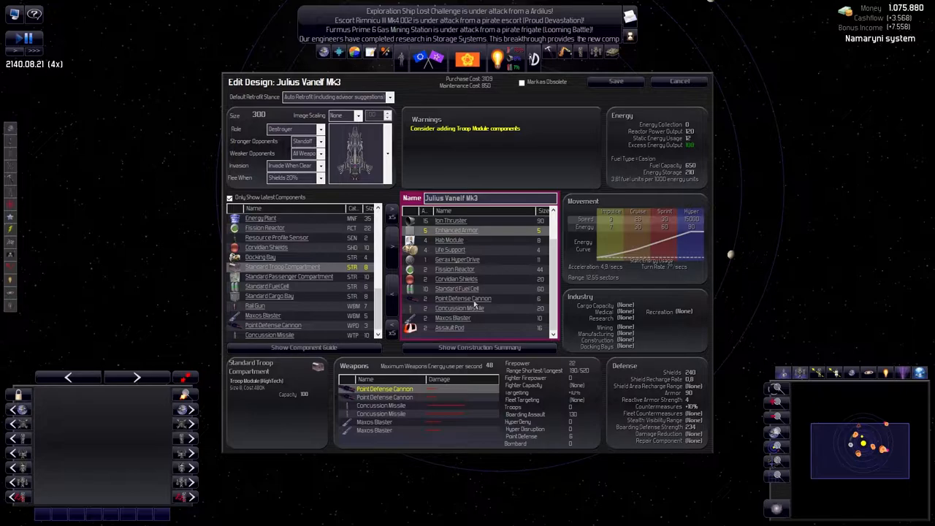
Save Julius Vanelf Mk3, then edit Troop Transport Mk3 and remove a Life Support module
left_click(616, 81)
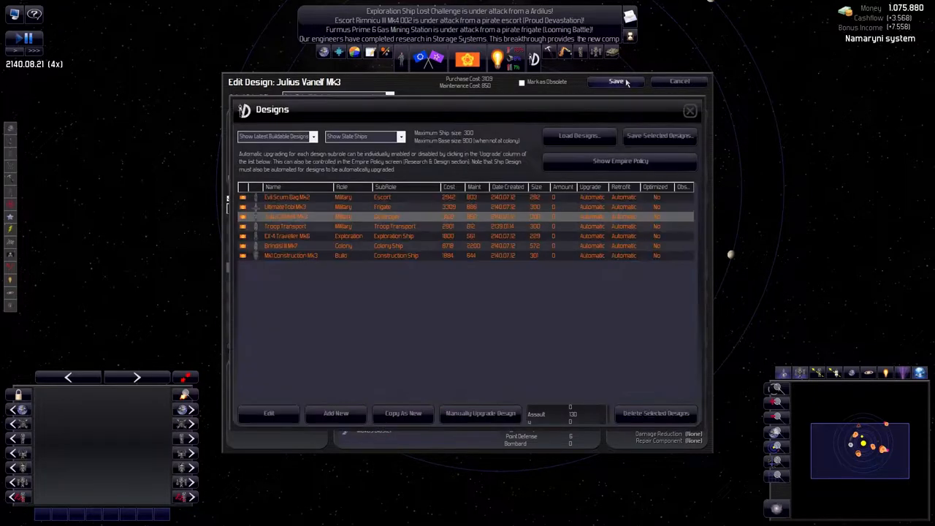
left_click(616, 81)
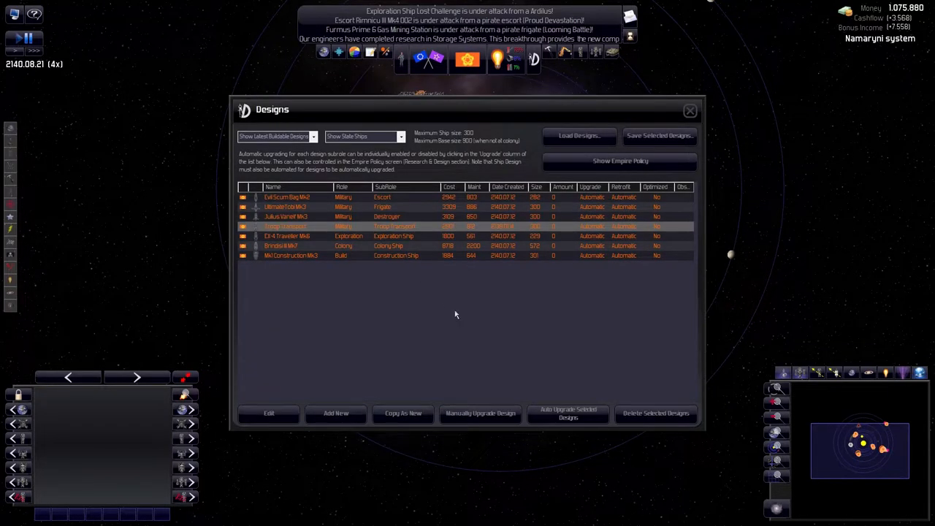
left_click(269, 413)
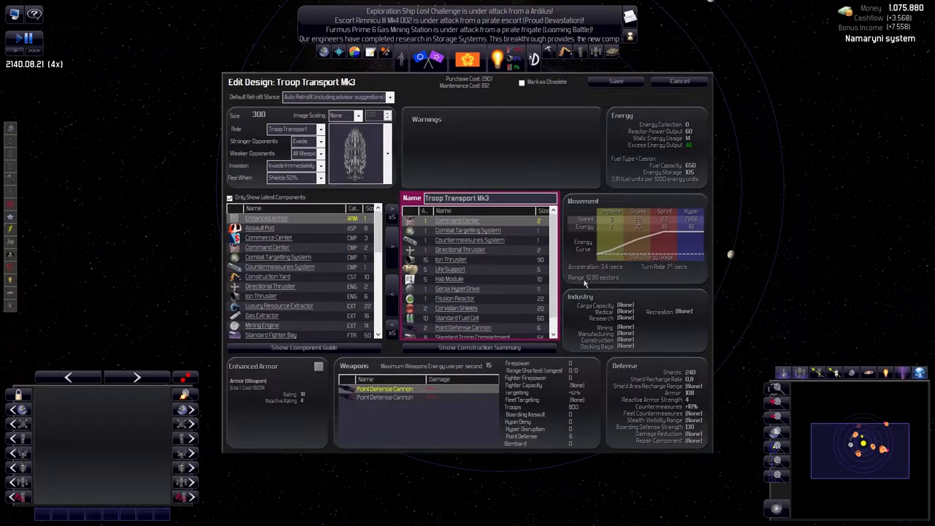
scroll("down", 3)
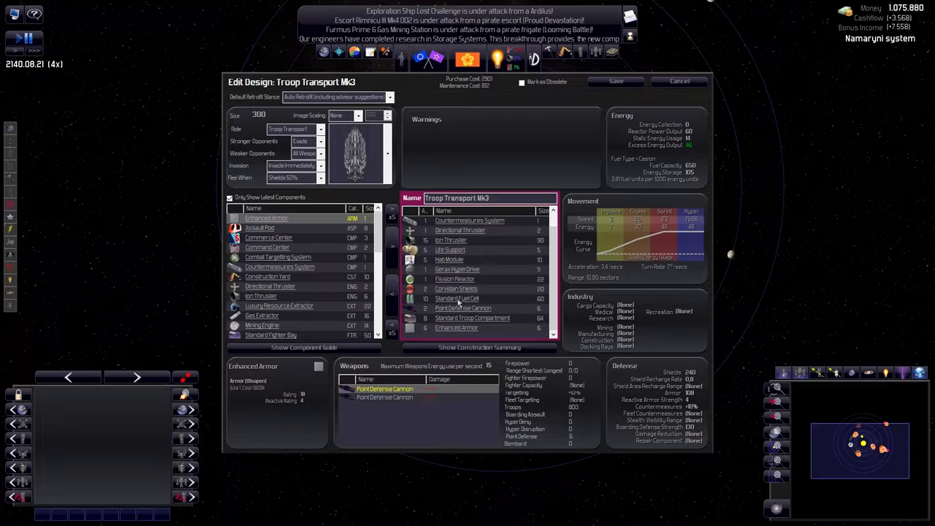
mouse_move(444, 256)
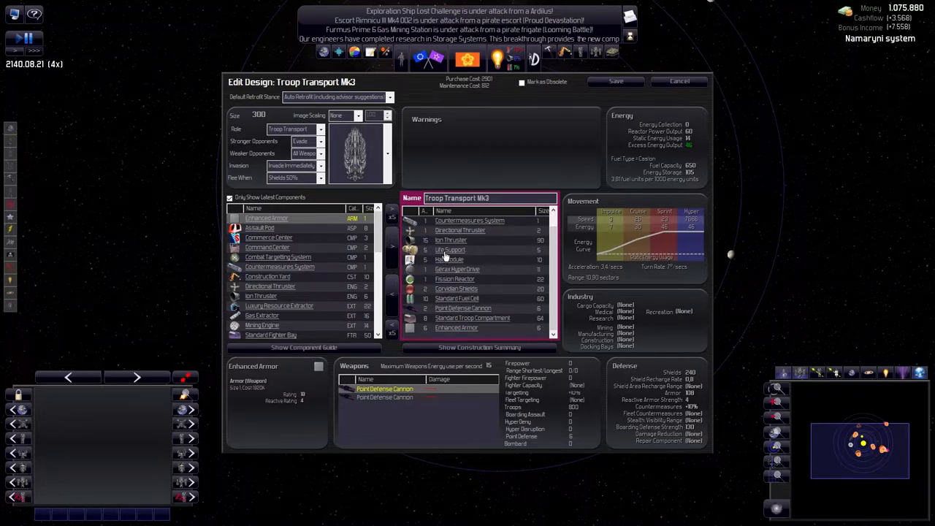
left_click(449, 250)
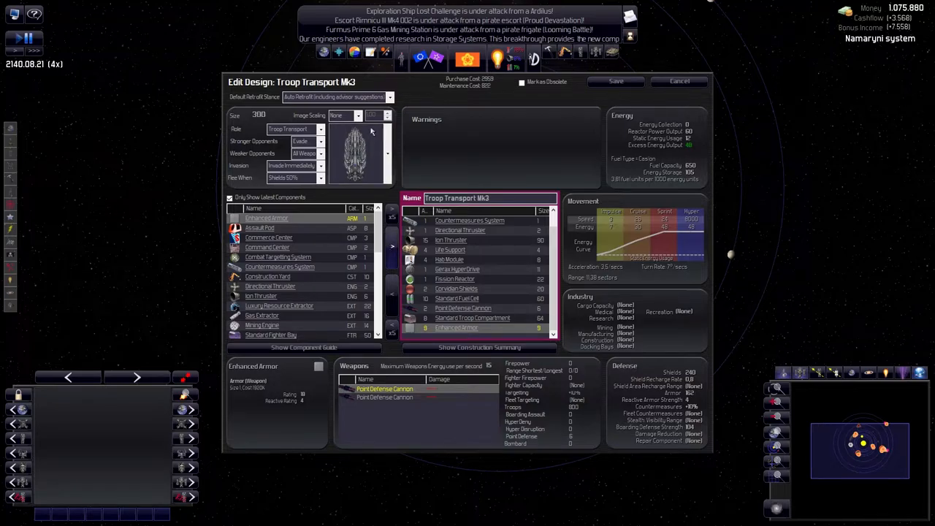
left_click(679, 81)
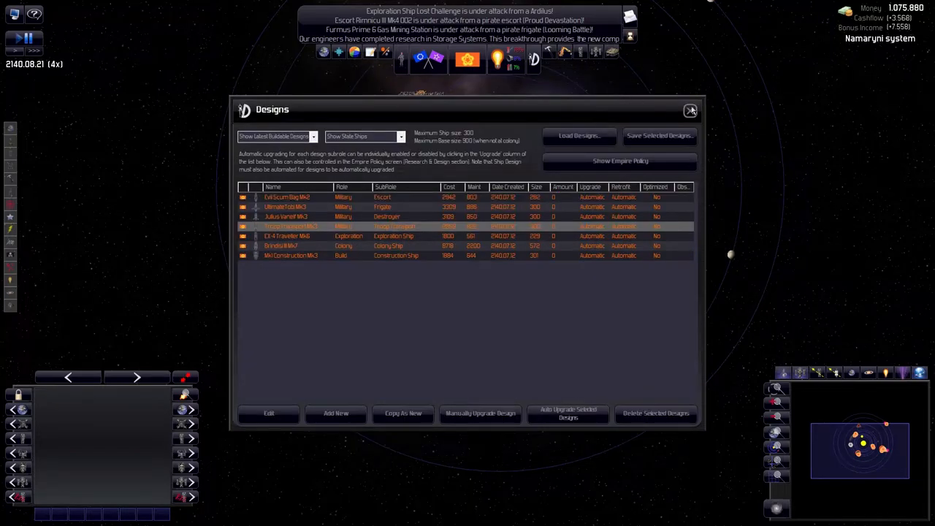
left_click(363, 137)
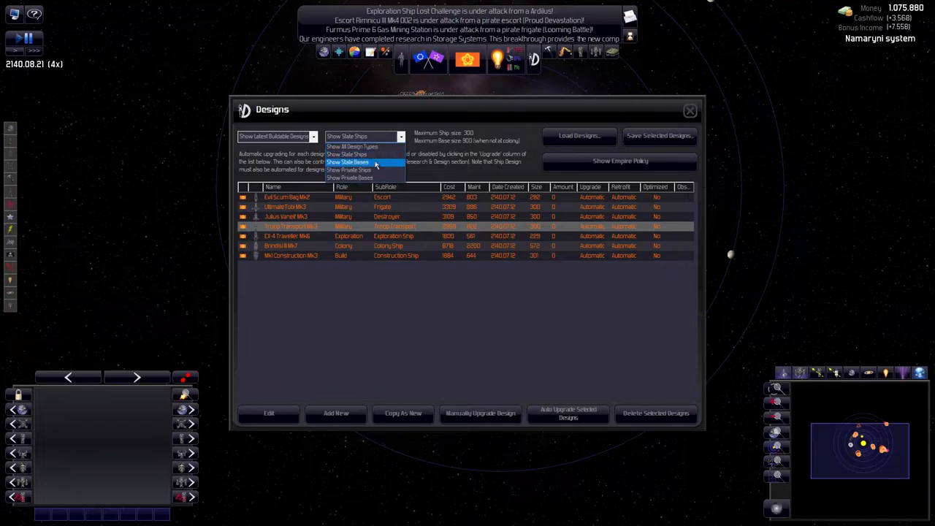
left_click(348, 161)
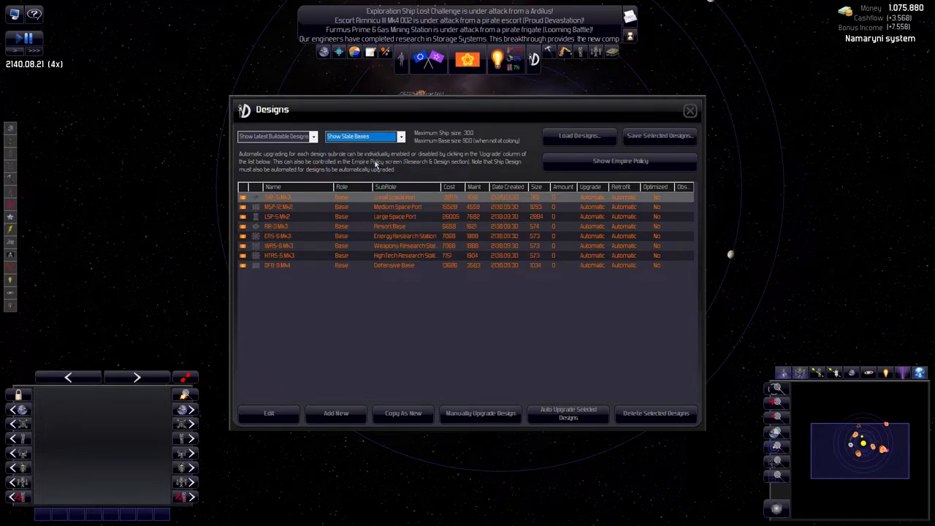
mouse_move(369, 184)
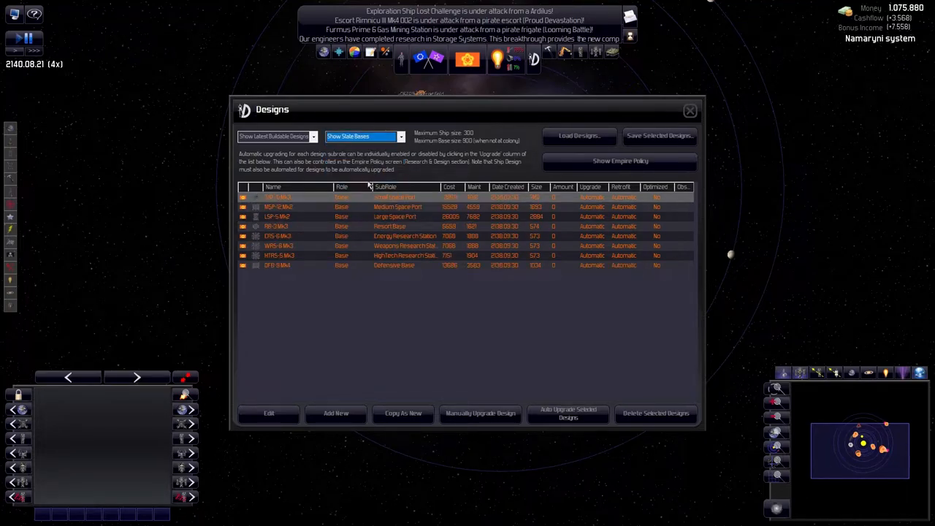
mouse_move(395, 221)
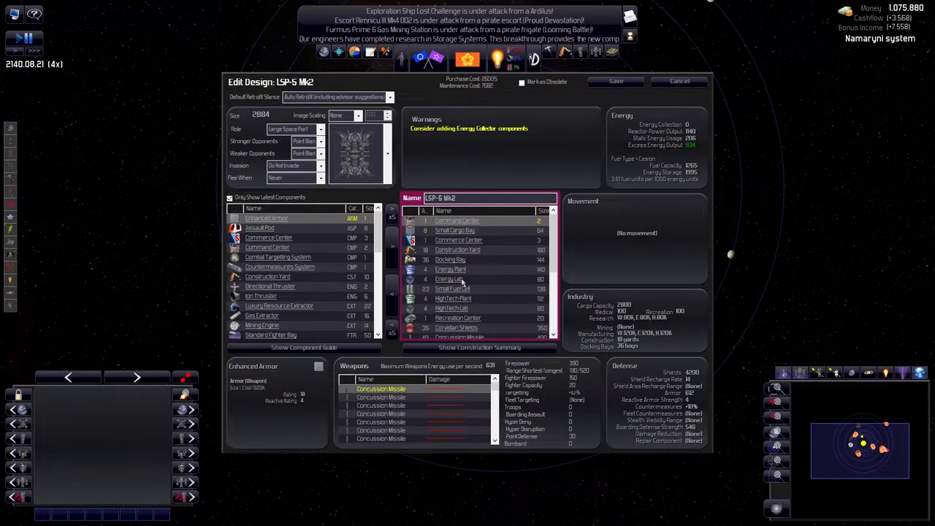
mouse_move(621, 324)
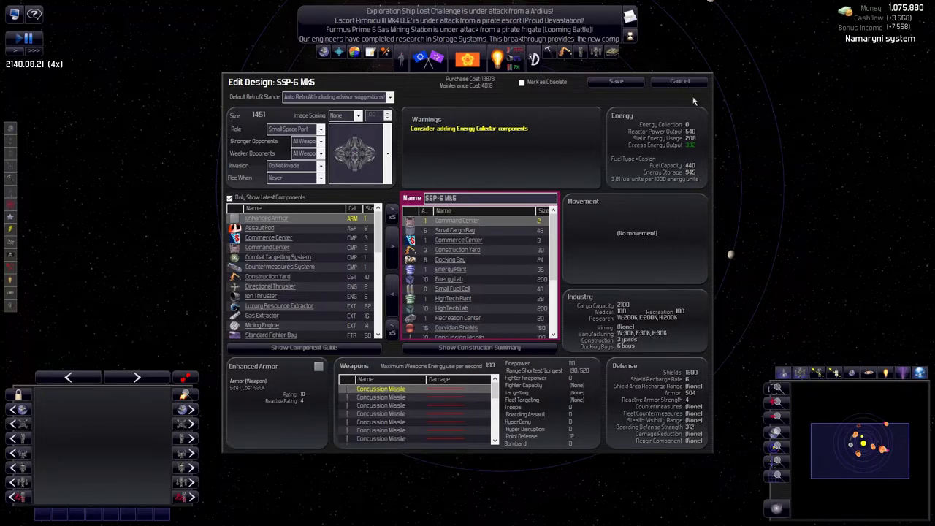
left_click(678, 81)
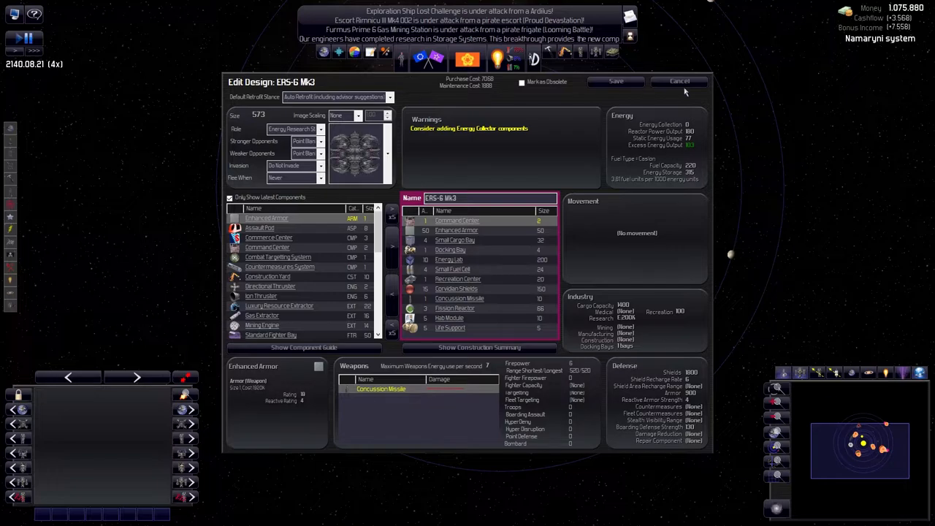
left_click(678, 81)
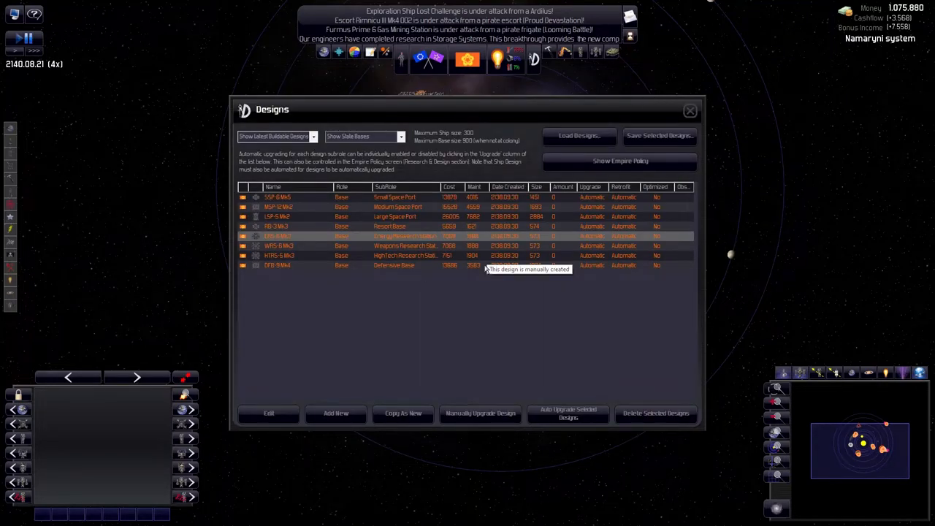
left_click(268, 413)
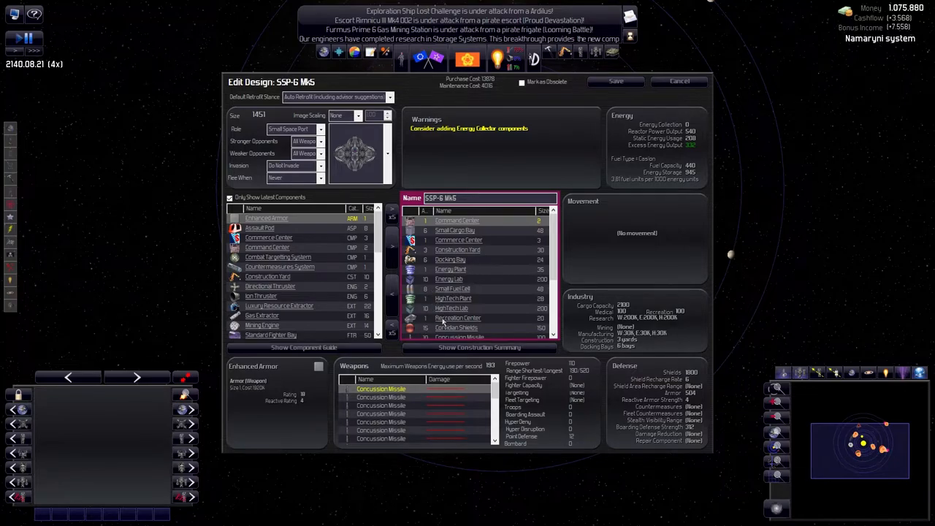
scroll("down", 3)
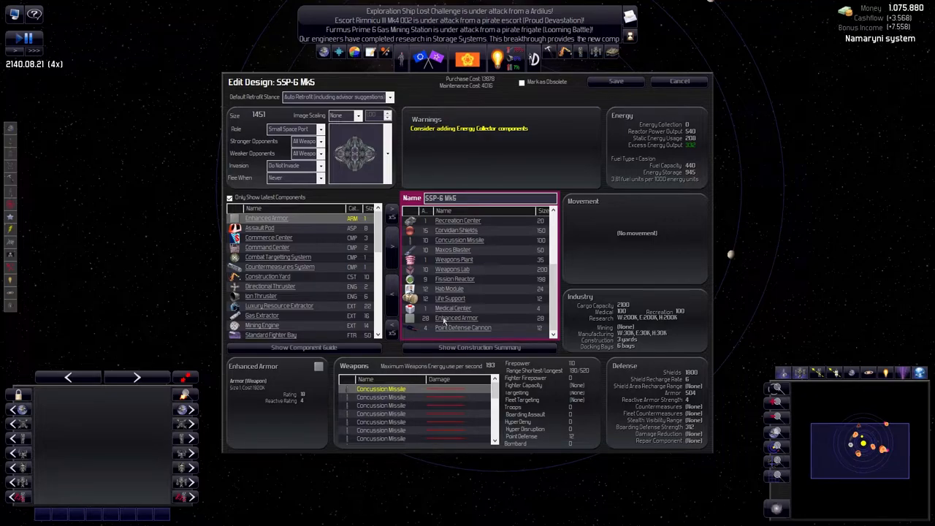
left_click(678, 81)
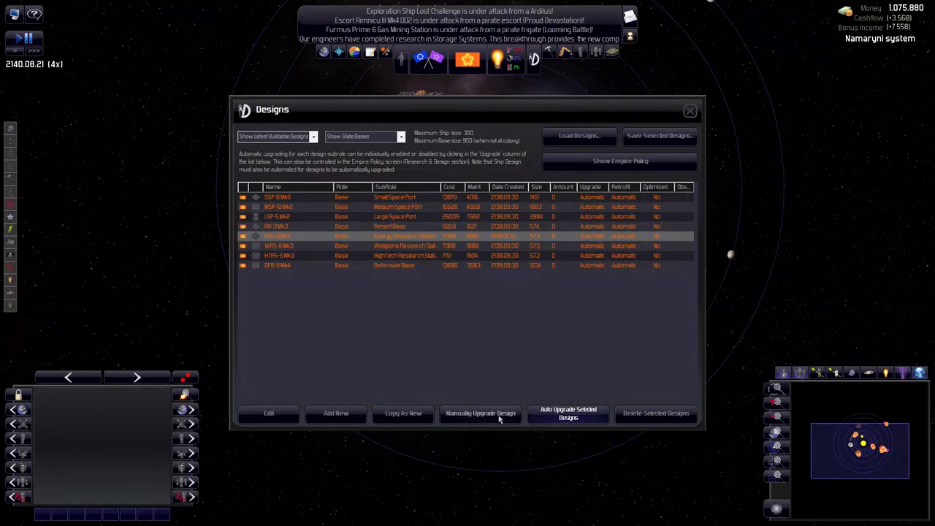
Upgrade ERS-6 to Mk5, dropping to two Fission Reactors at size 551
left_click(269, 413)
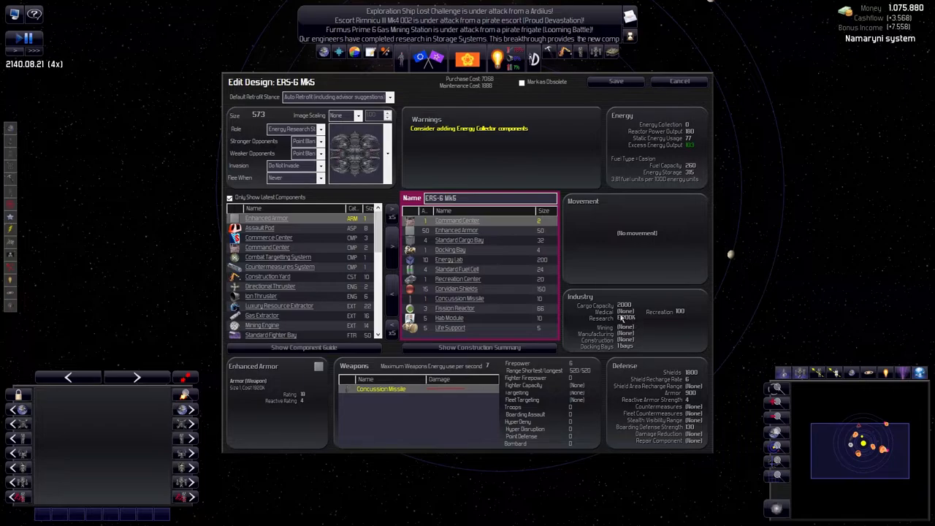
mouse_move(478, 131)
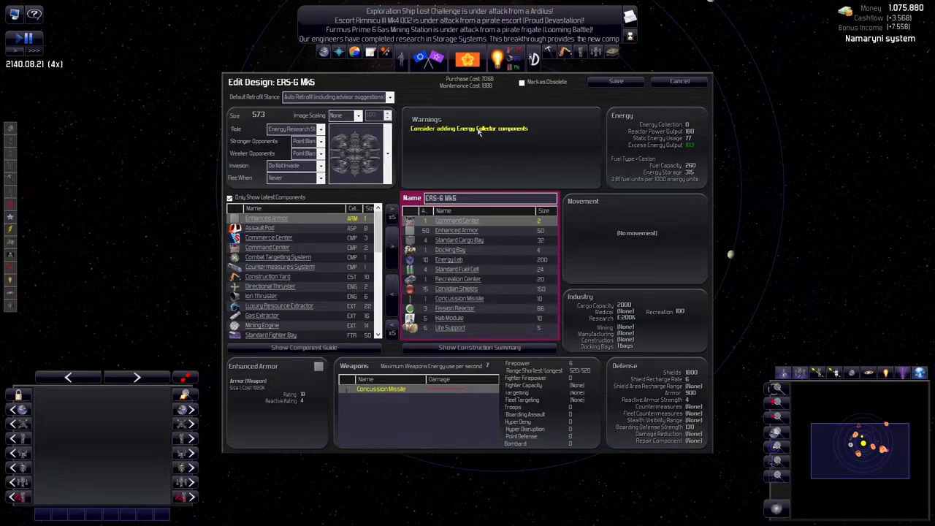
mouse_move(693, 159)
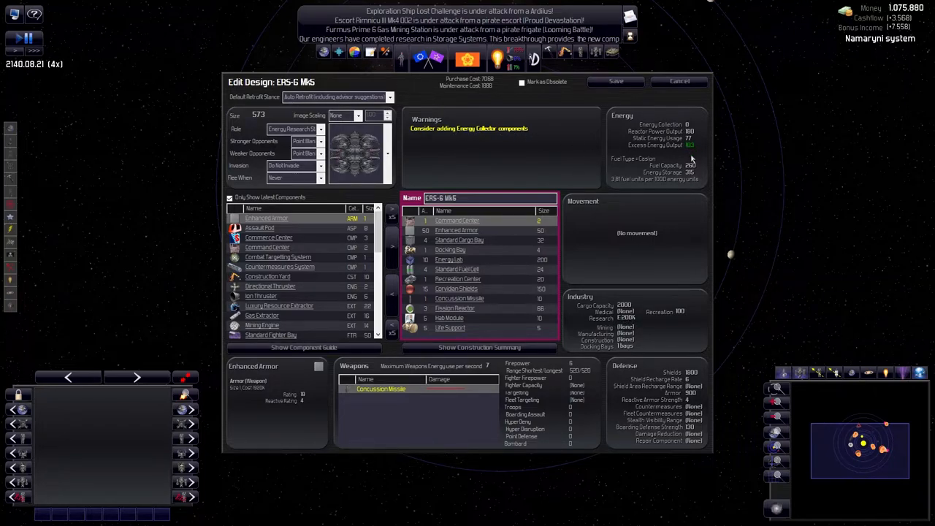
mouse_move(380, 388)
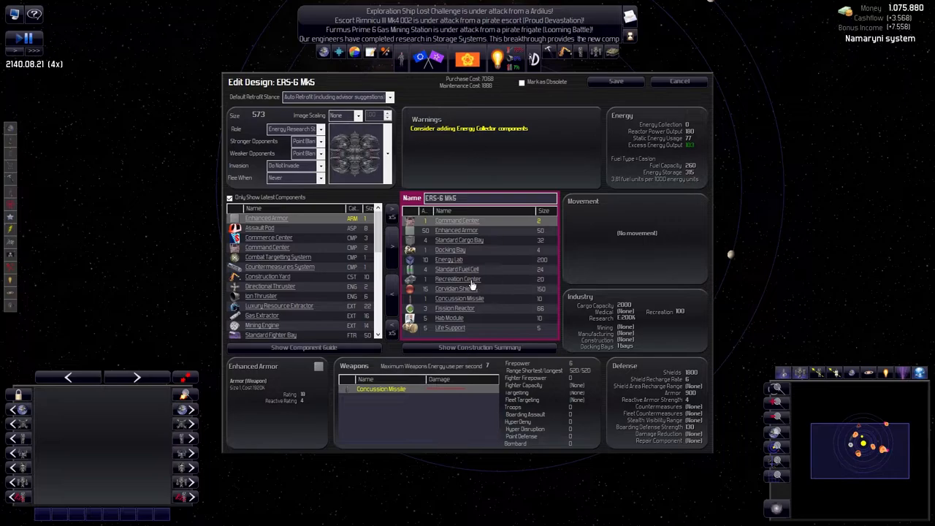
left_click(454, 307)
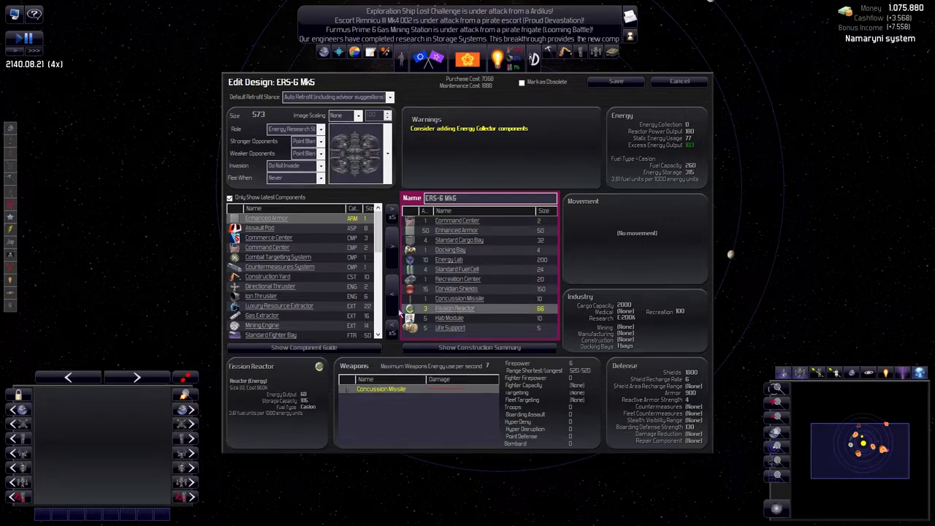
mouse_move(488, 401)
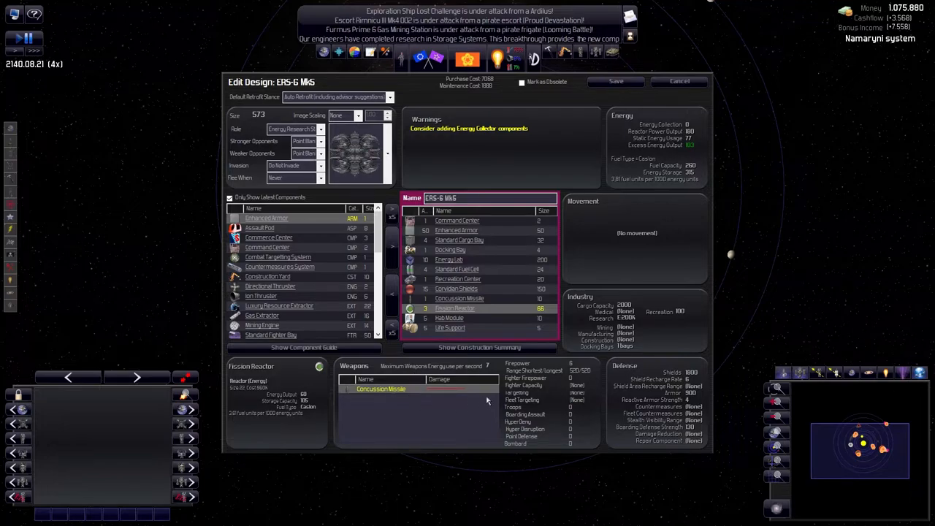
mouse_move(692, 144)
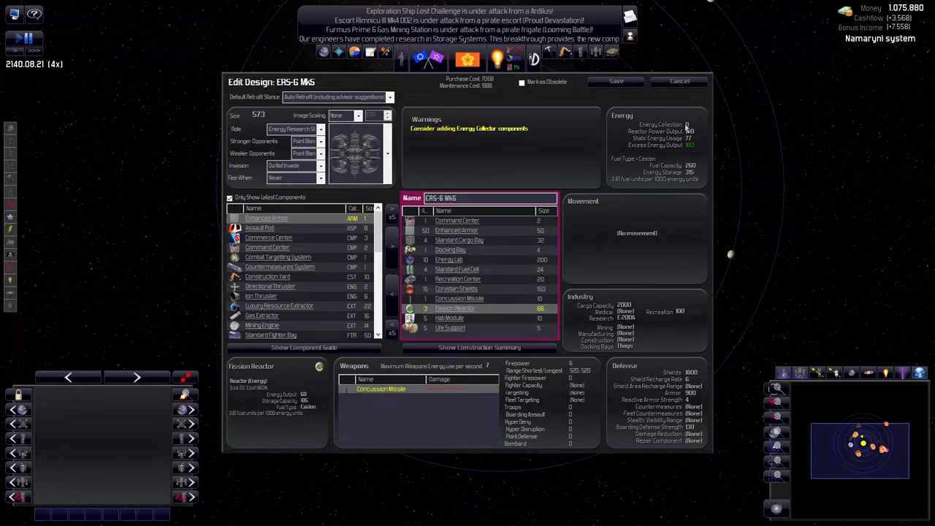
mouse_move(687, 133)
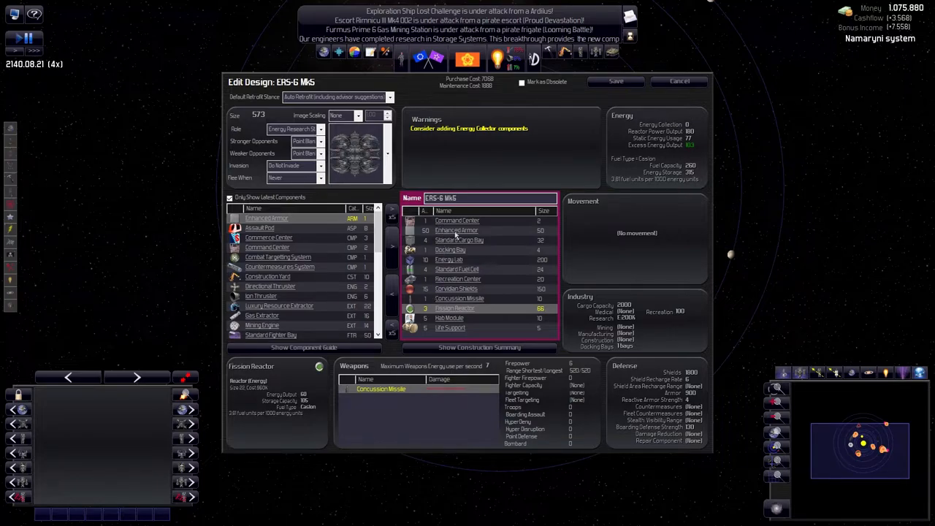
mouse_move(449, 296)
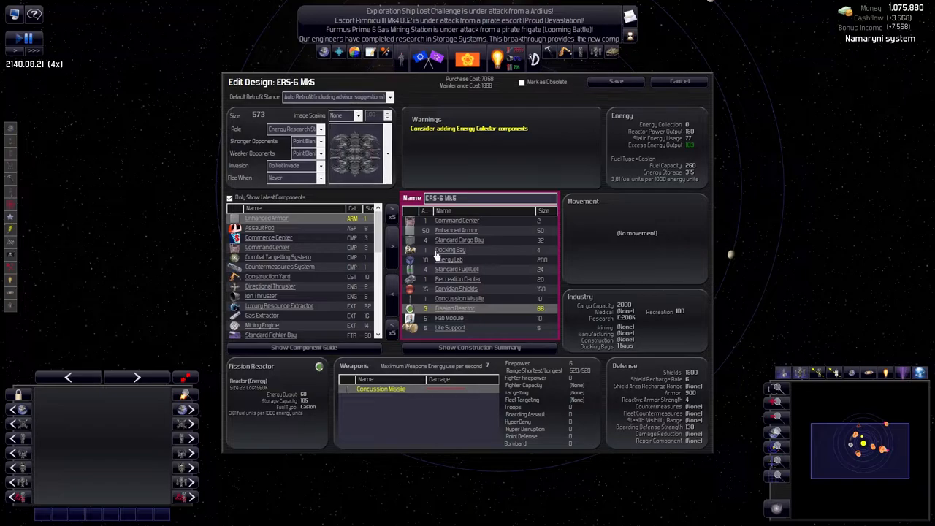
left_click(392, 296)
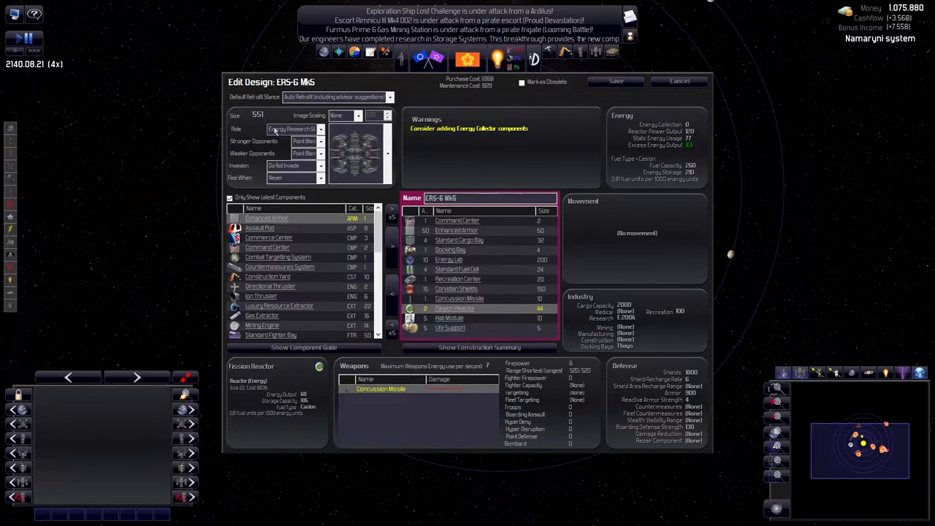
mouse_move(264, 265)
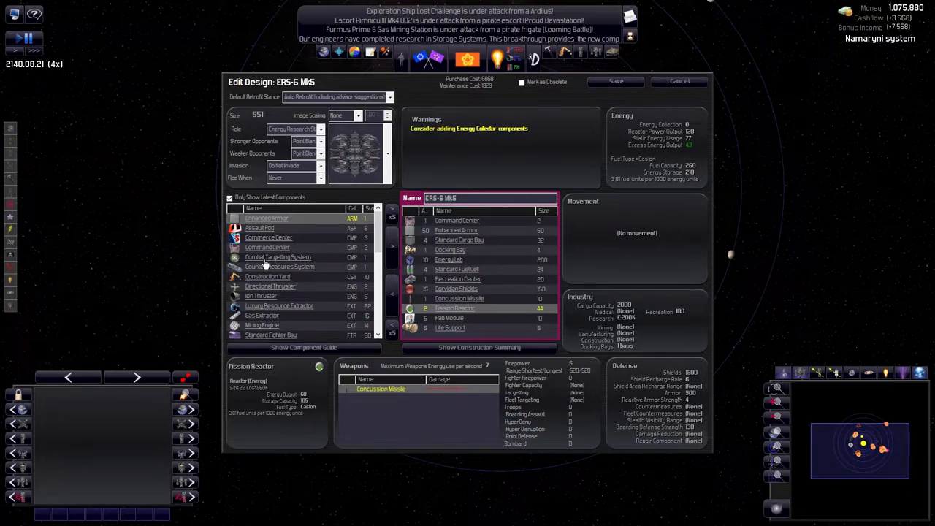
mouse_move(453, 321)
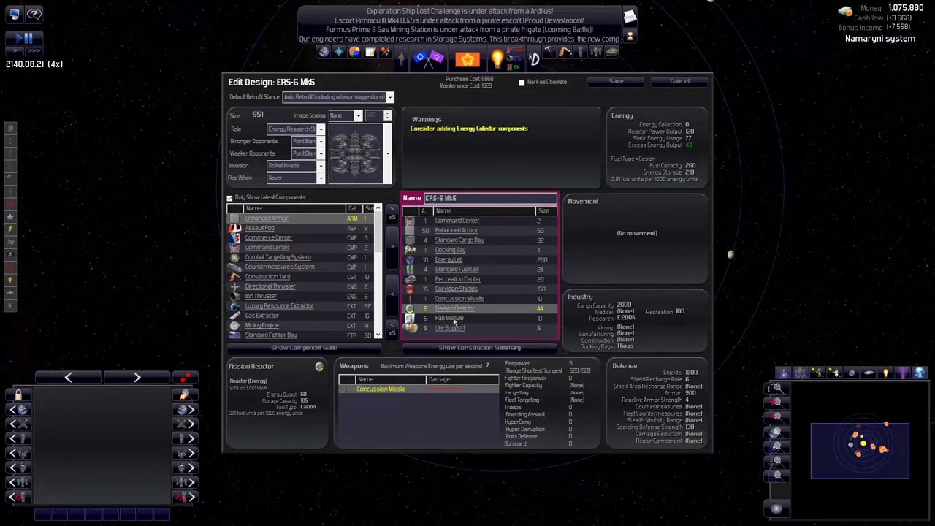
mouse_move(355, 396)
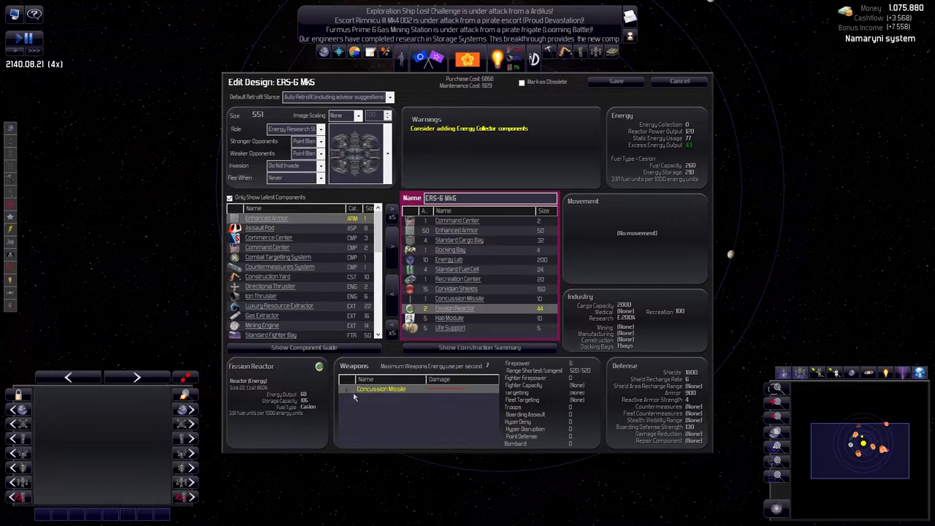
scroll("down", 3)
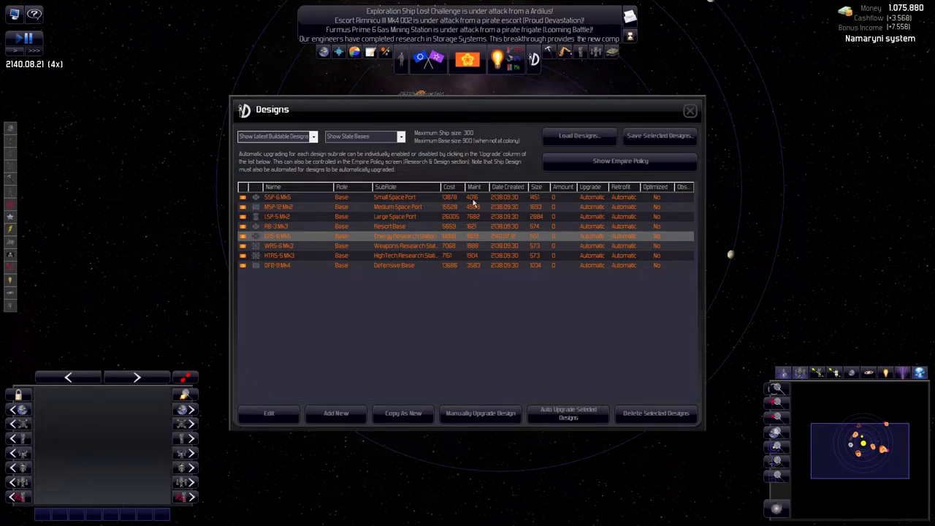
Upgrade SSP-6, then save LSP-5 Mk3 trimmed to 14 Fission Reactors (size 2774)
left_click(480, 413)
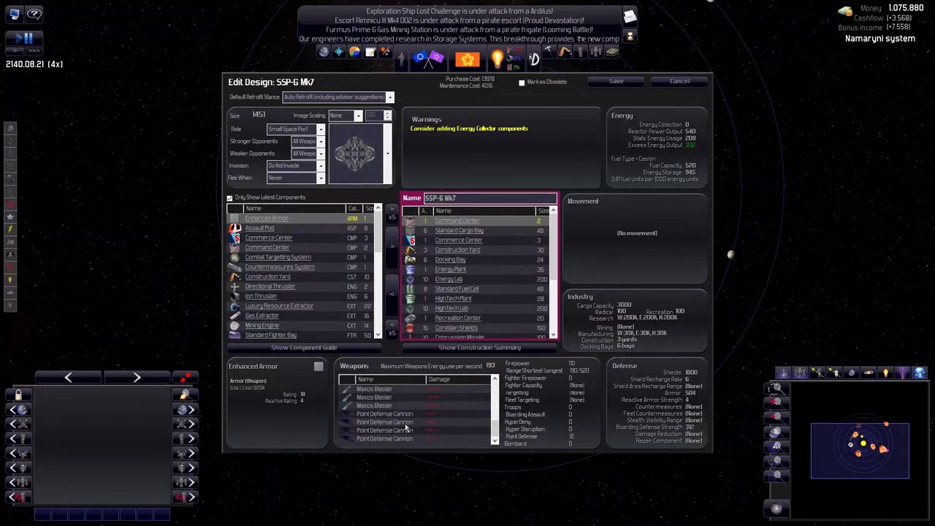
scroll("up", 3)
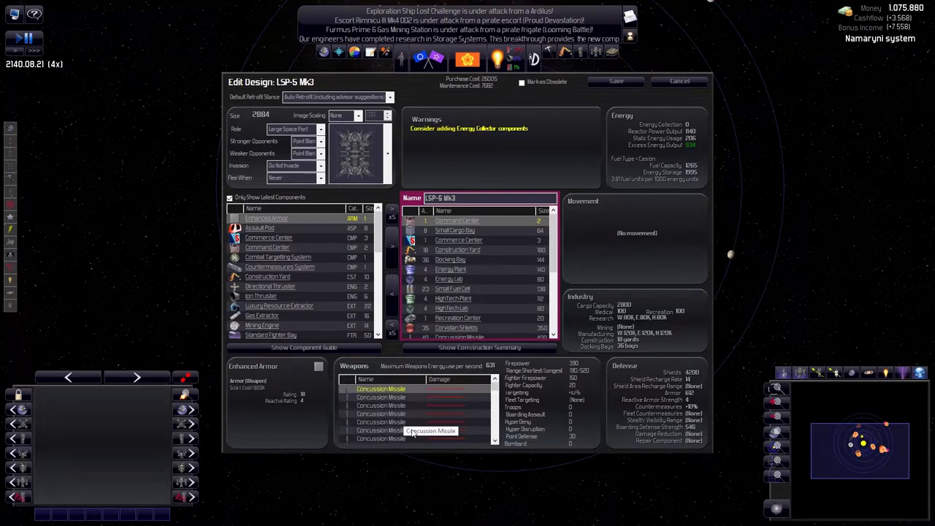
mouse_move(657, 179)
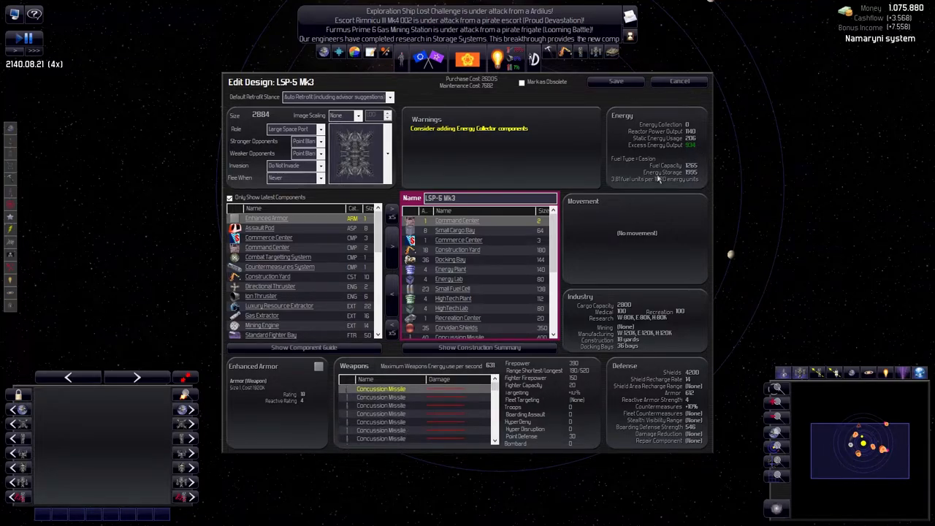
scroll("down", 3)
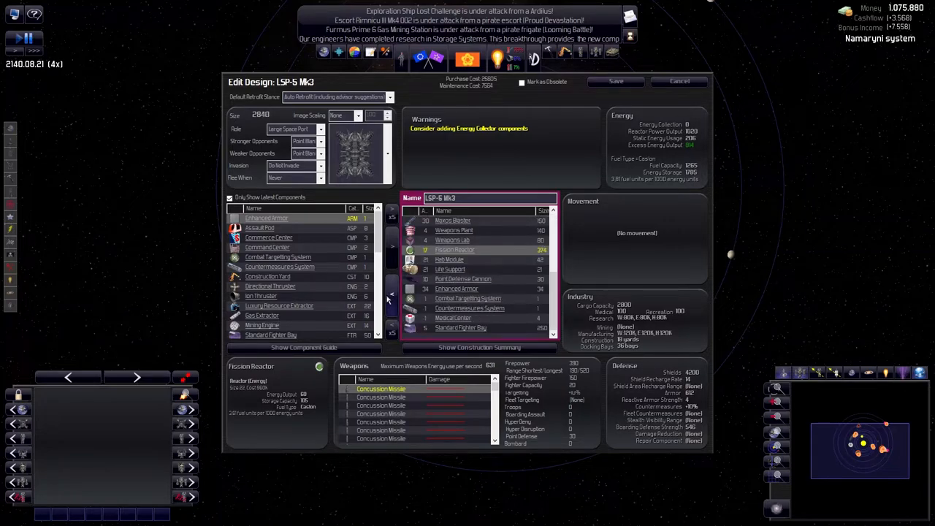
left_click(391, 250)
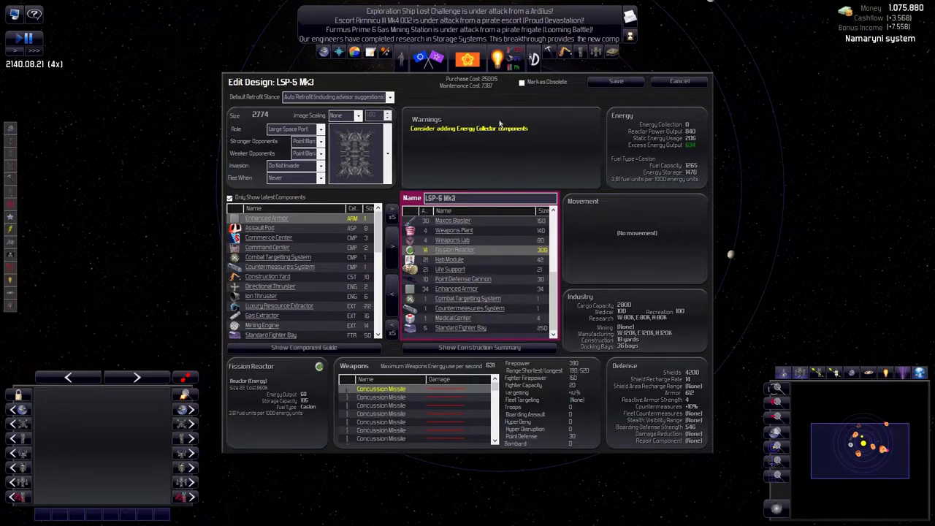
left_click(678, 81)
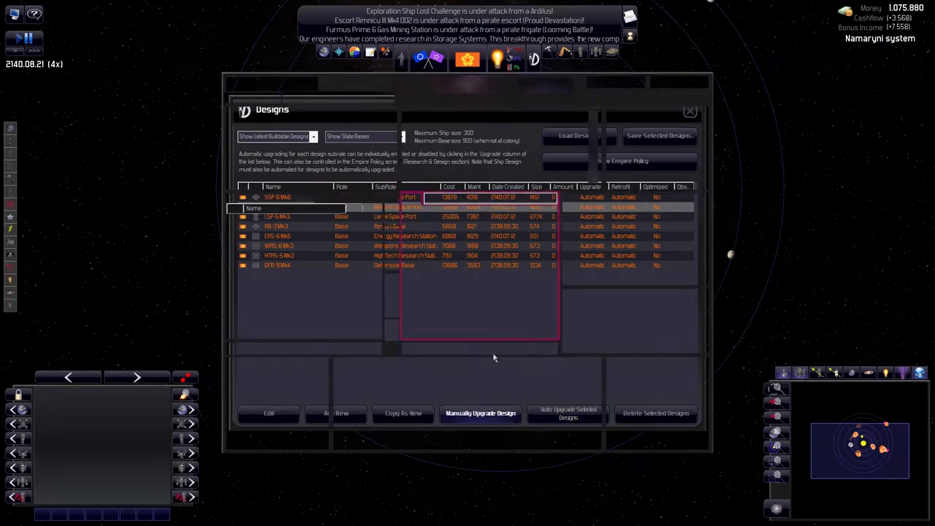
Upgrade the medium space port design and reduce its Fission Reactors
left_click(269, 412)
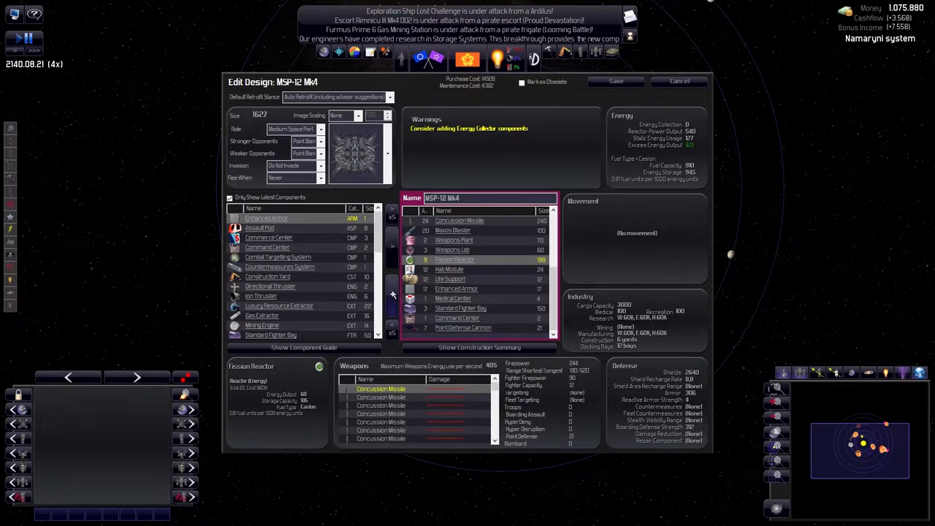
scroll("down", 3)
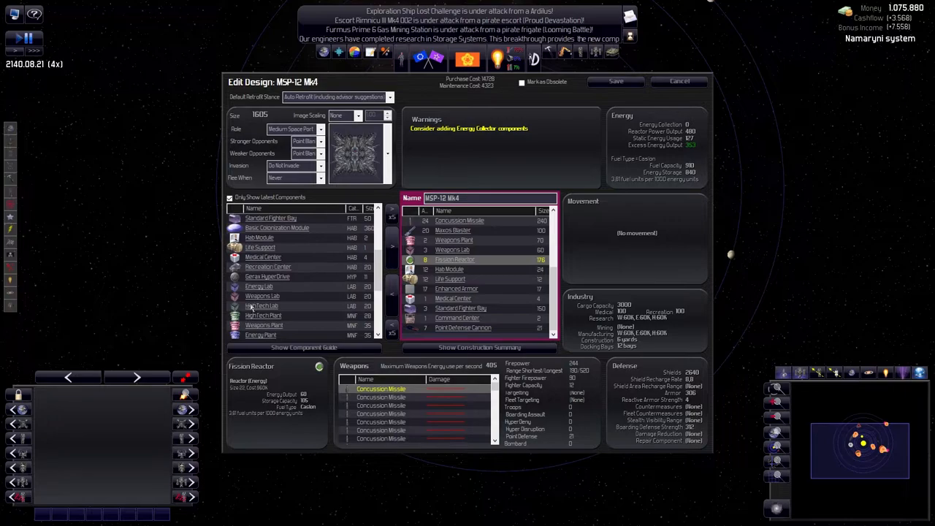
scroll("down", 3)
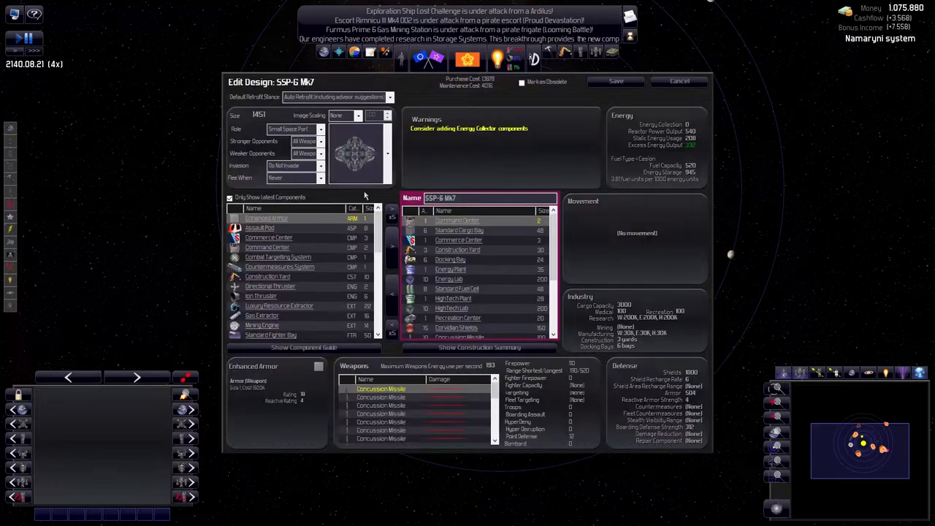
scroll("down", 3)
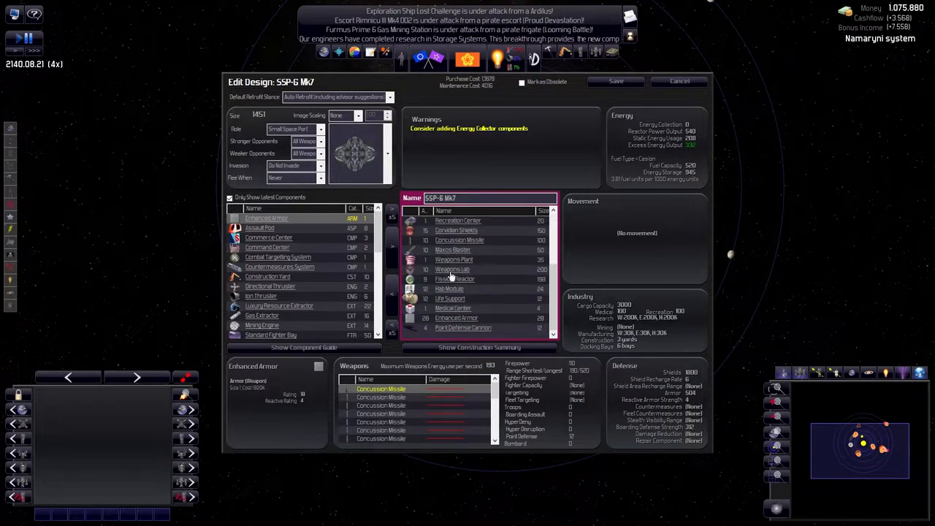
left_click(455, 279)
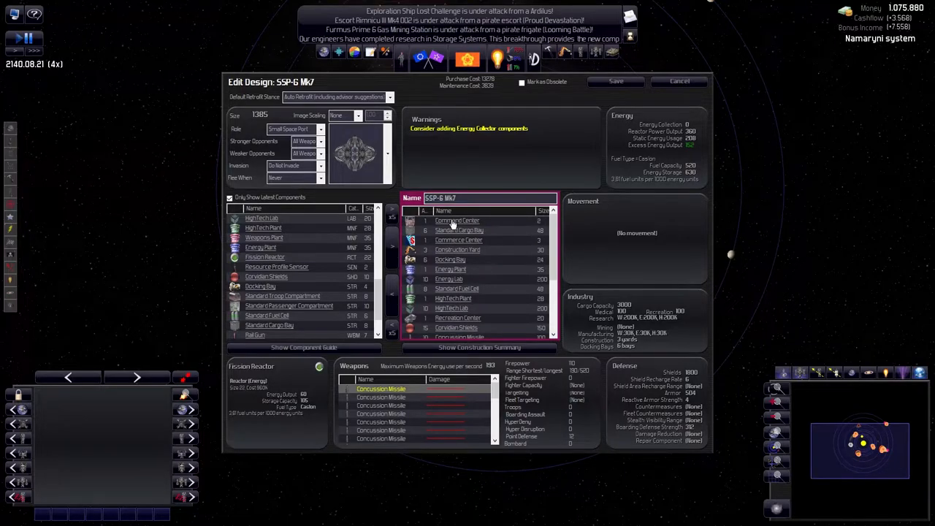
mouse_move(442, 259)
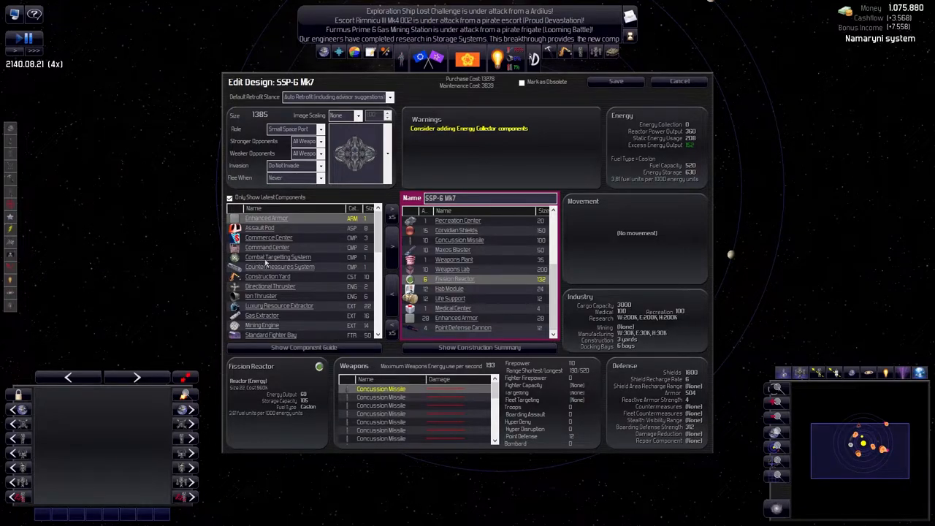
Add a Combat Targeting System to the medium space port and save it
double_click(279, 266)
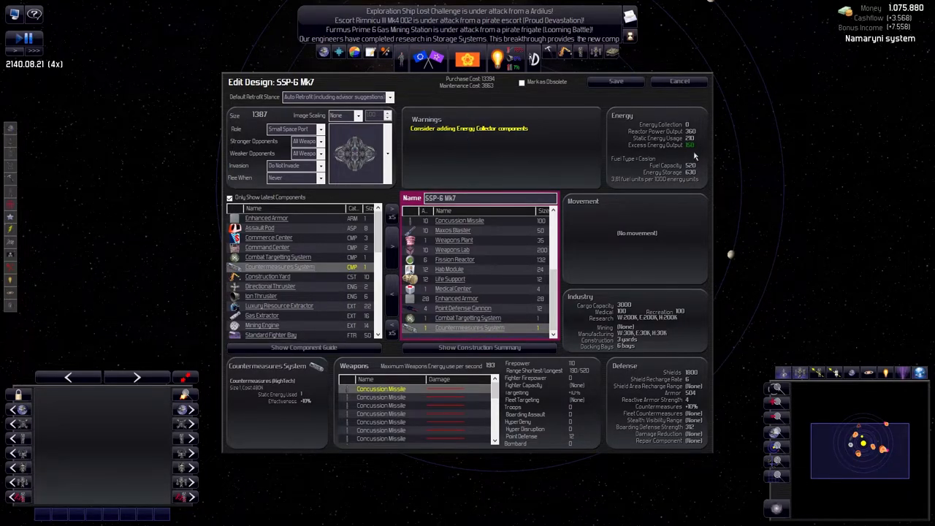
scroll("down", 3)
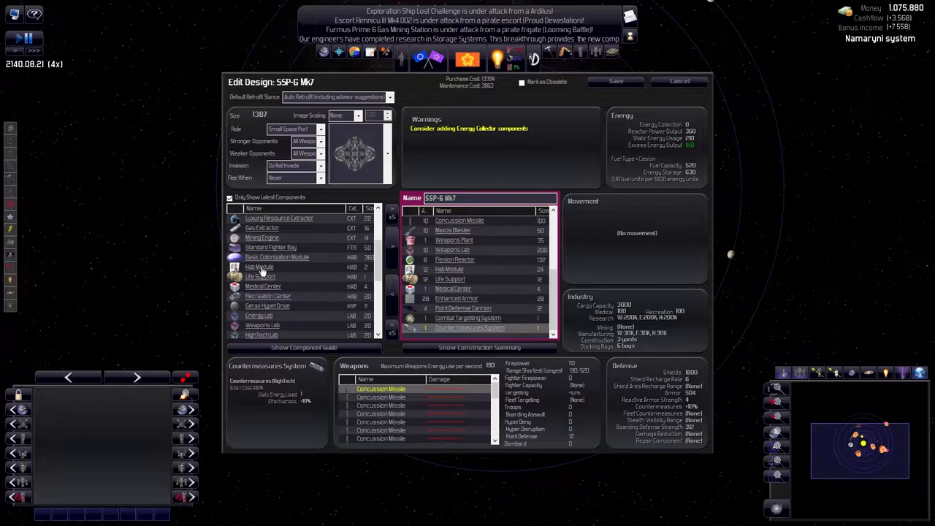
scroll("down", 3)
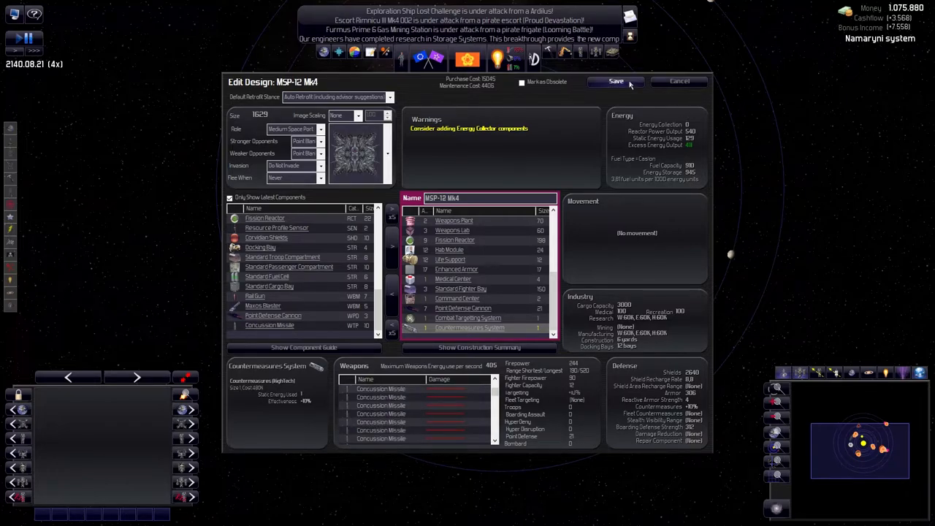
left_click(616, 81)
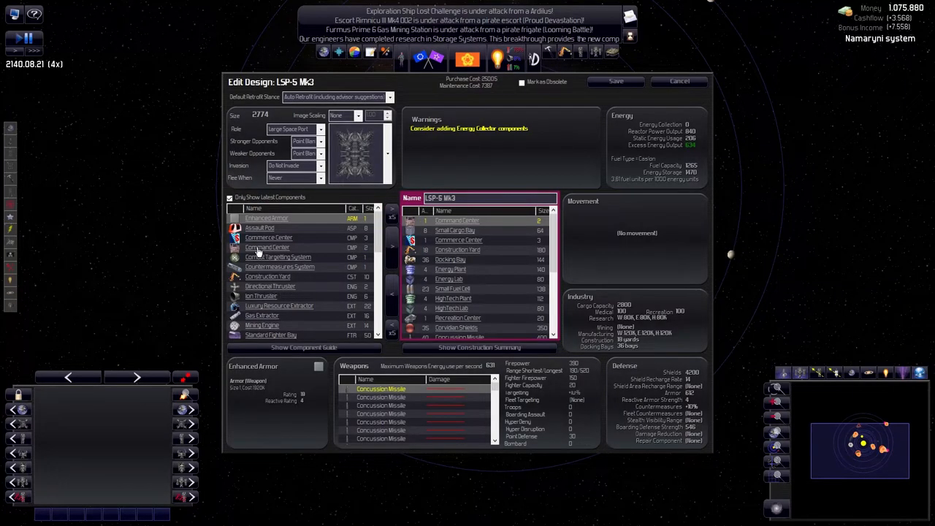
Give the large space port a single Combat Targeting System and save it
left_click(280, 266)
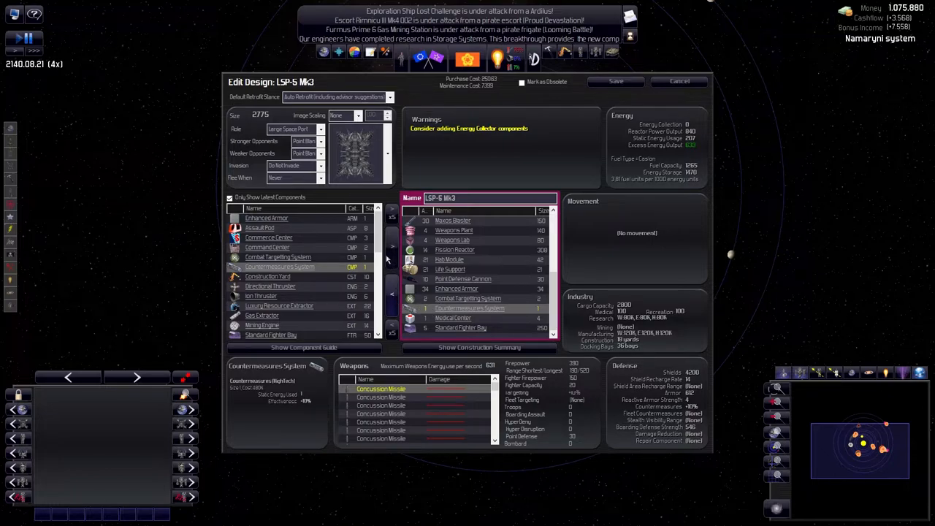
left_click(468, 298)
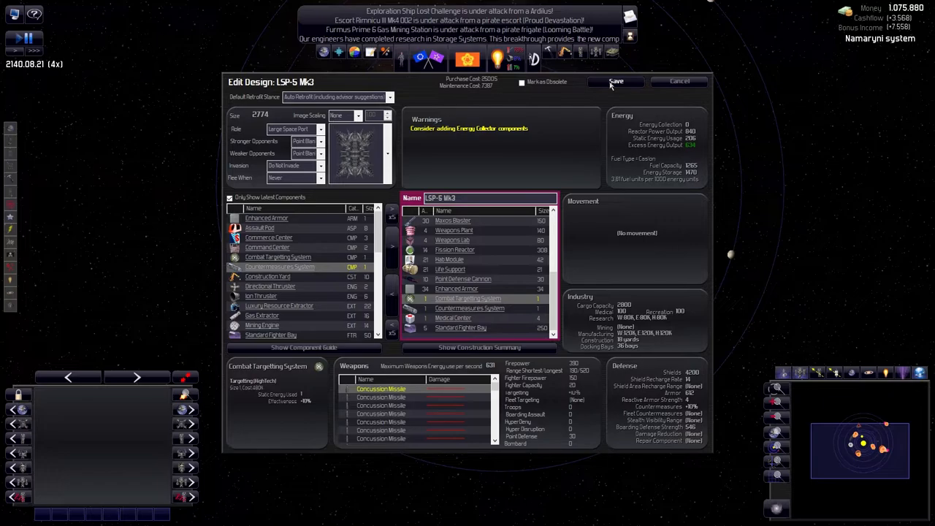
left_click(616, 81)
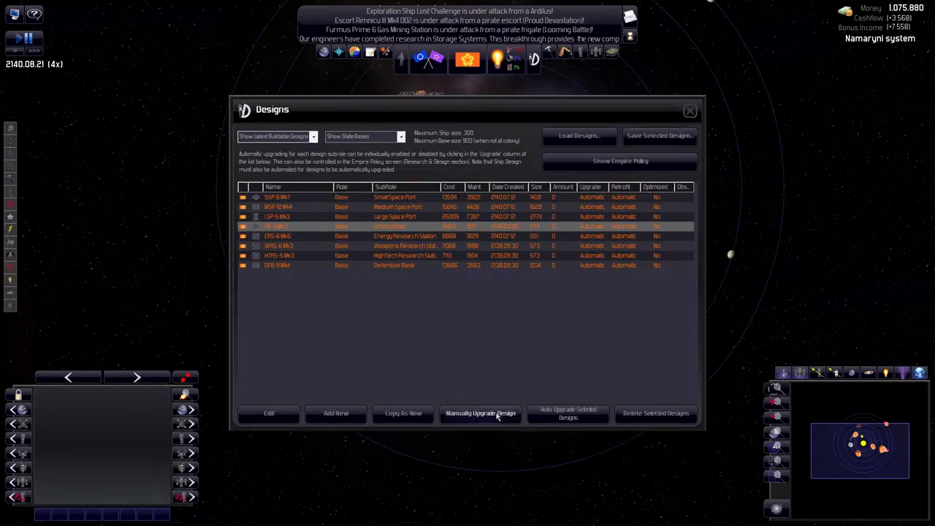
Save RB-3 Mk5 with targeting and countermeasures, and ERS-6 Mk6 with two reactors
left_click(269, 413)
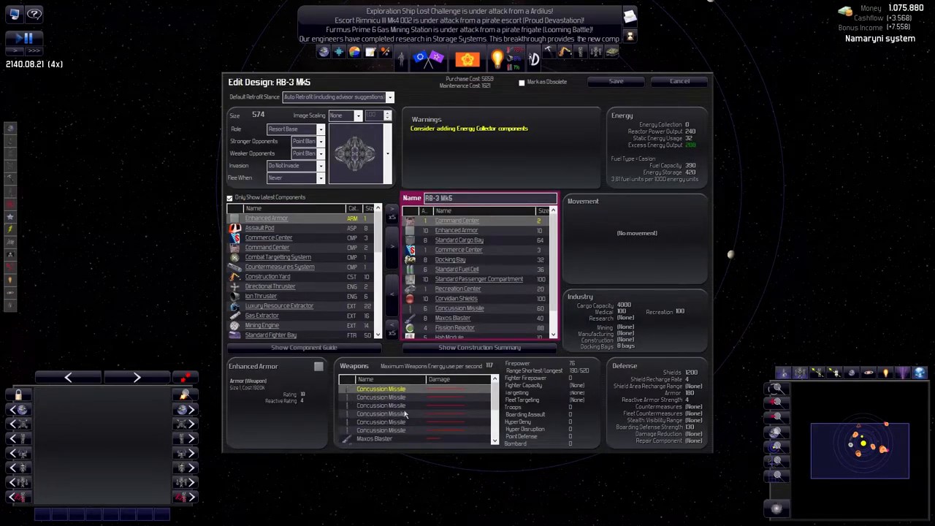
mouse_move(445, 290)
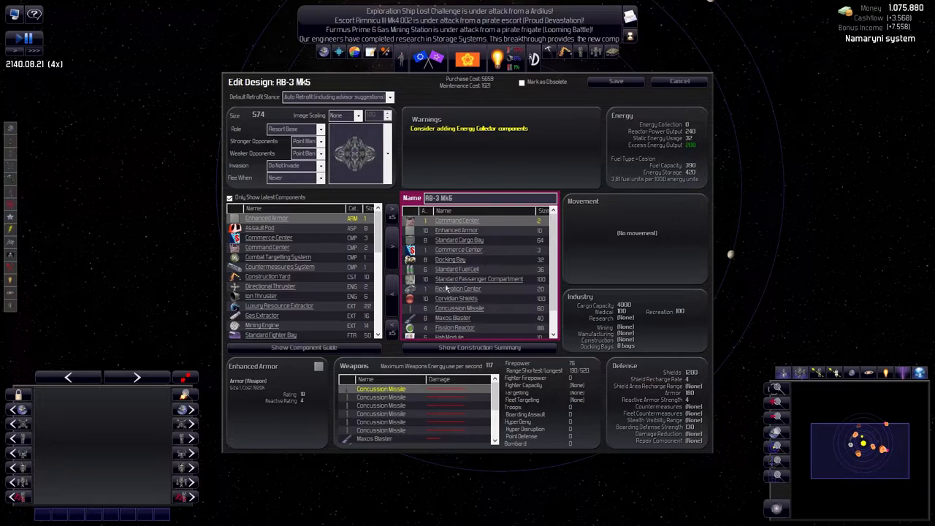
scroll("down", 3)
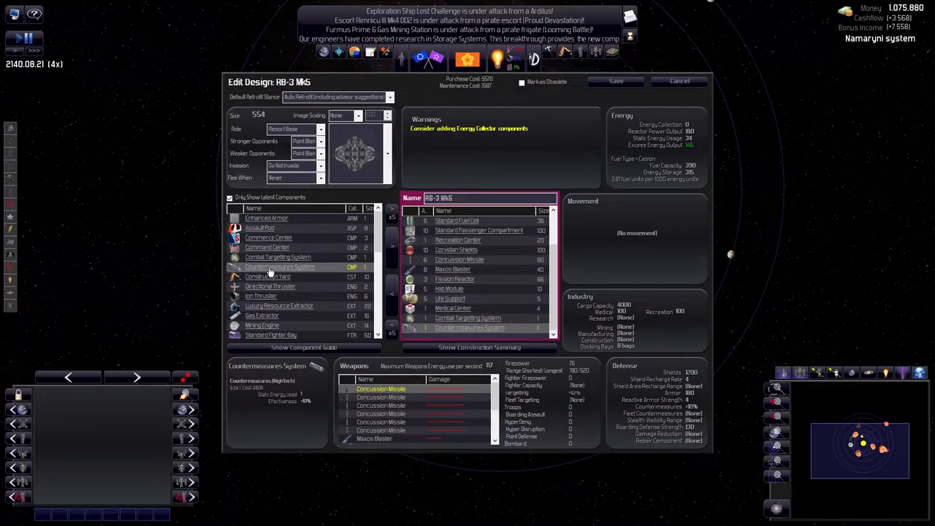
mouse_move(486, 274)
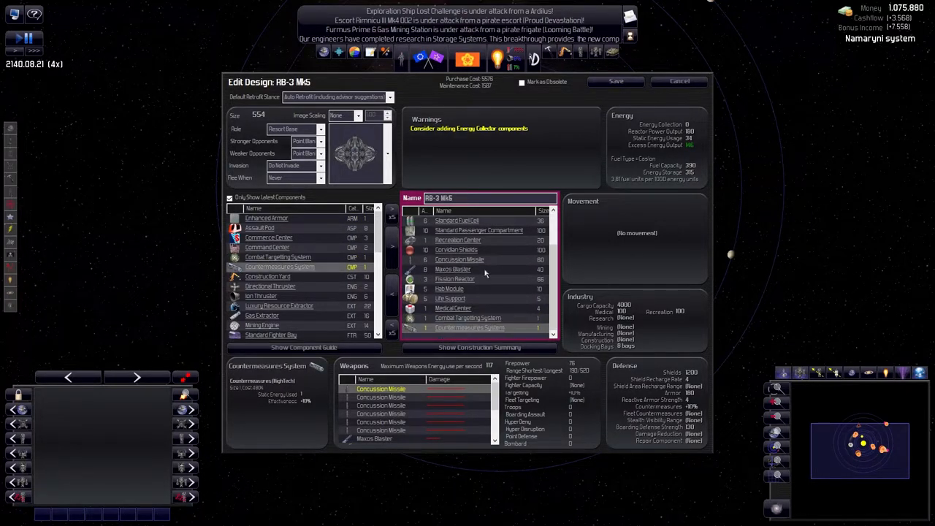
left_click(678, 82)
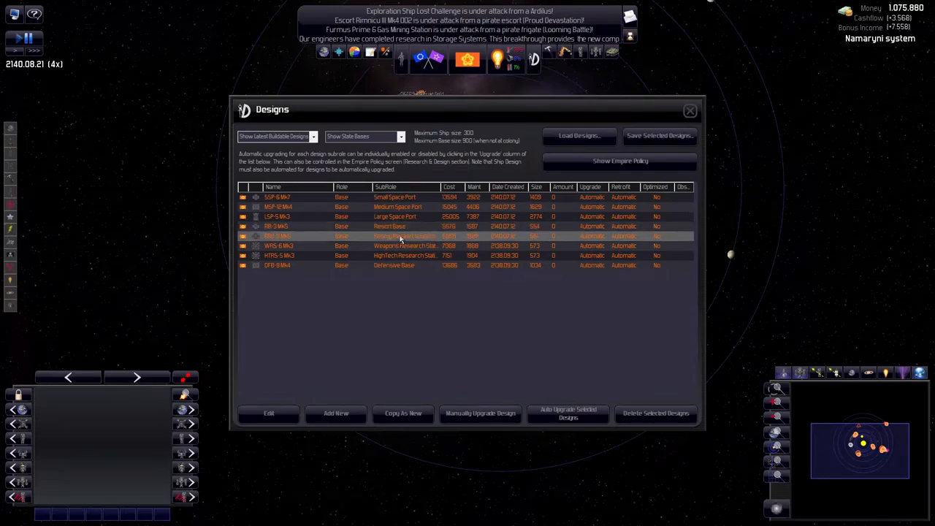
mouse_move(569, 412)
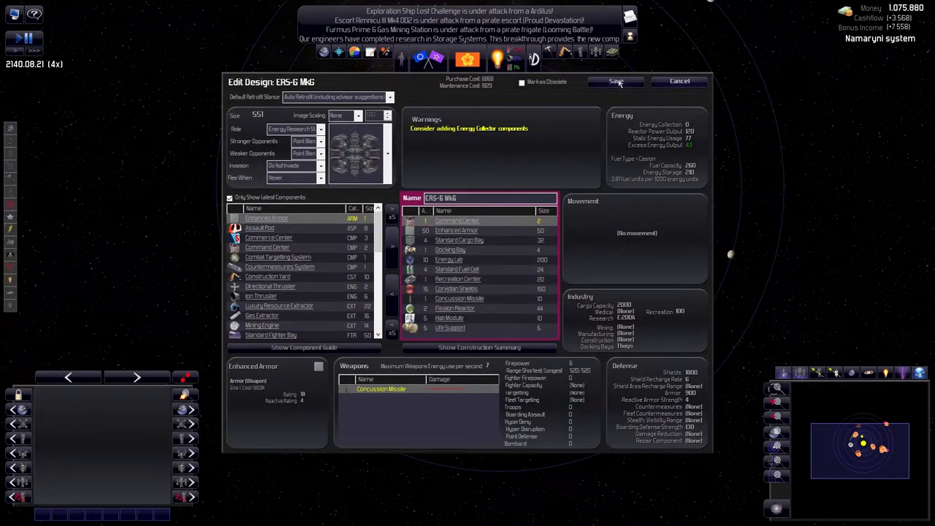
left_click(616, 81)
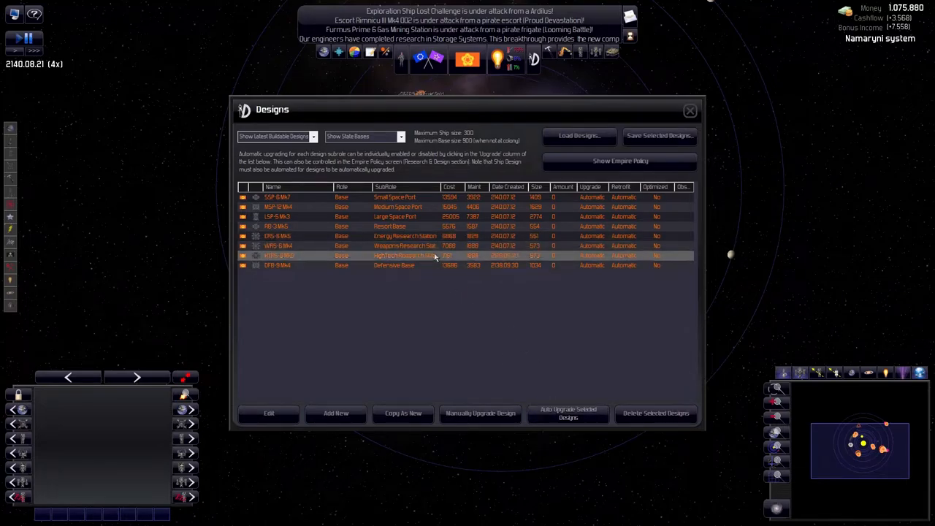
Save WRS-6 Mk4 and HTRS-5 Mk4, each with one fewer Fission Reactor
left_click(269, 413)
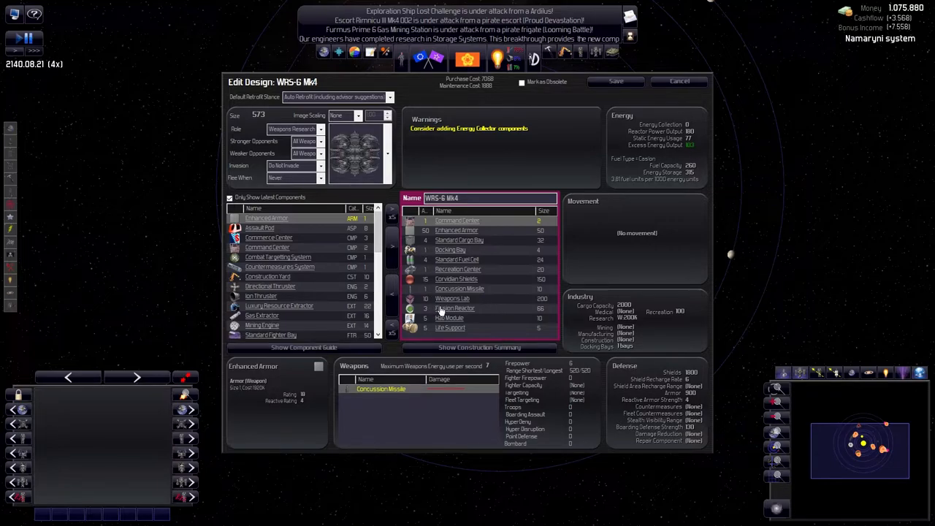
left_click(679, 82)
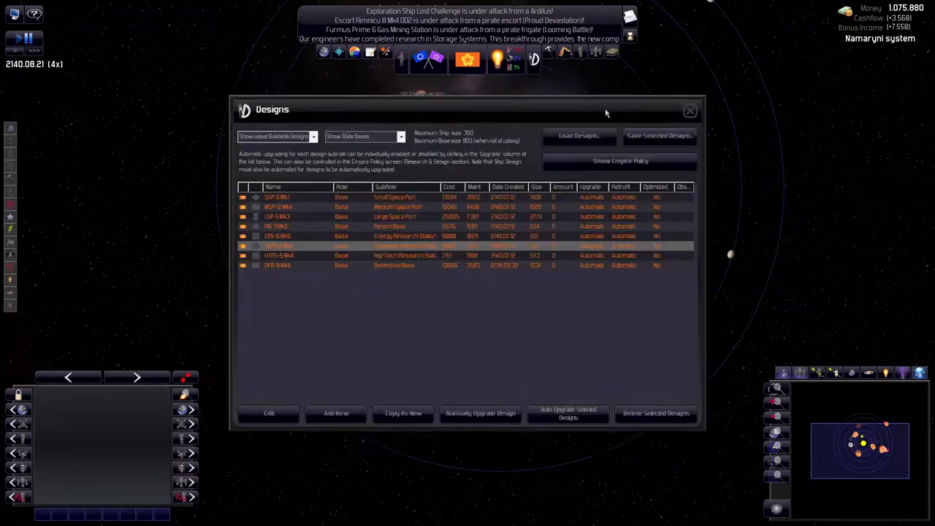
left_click(269, 413)
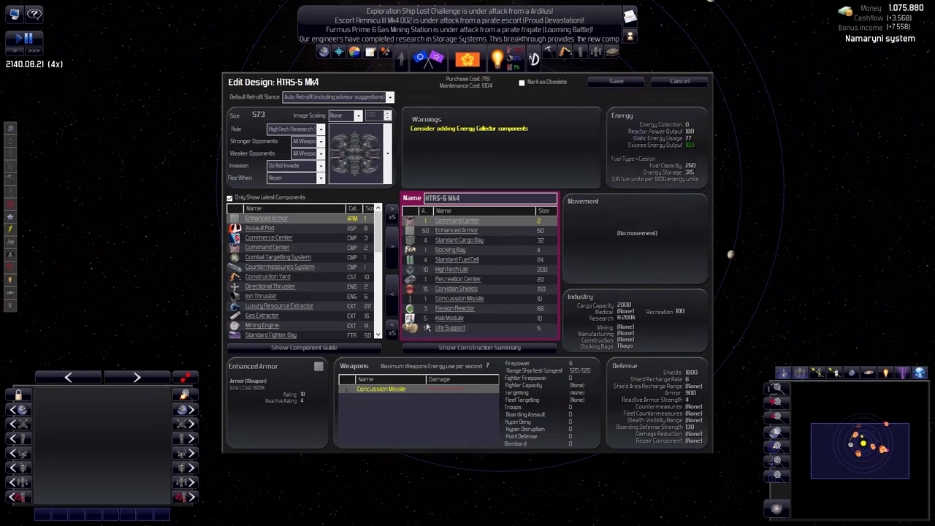
left_click(679, 81)
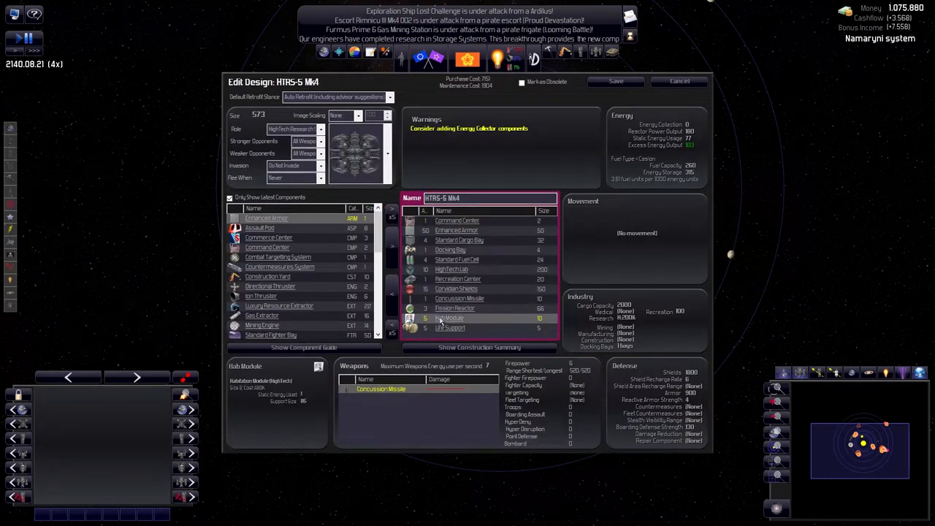
left_click(454, 308)
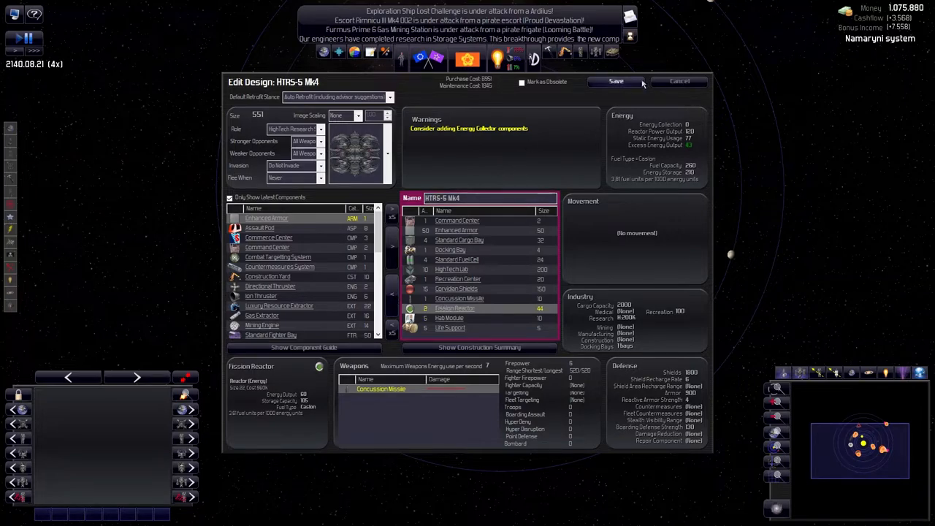
left_click(616, 82)
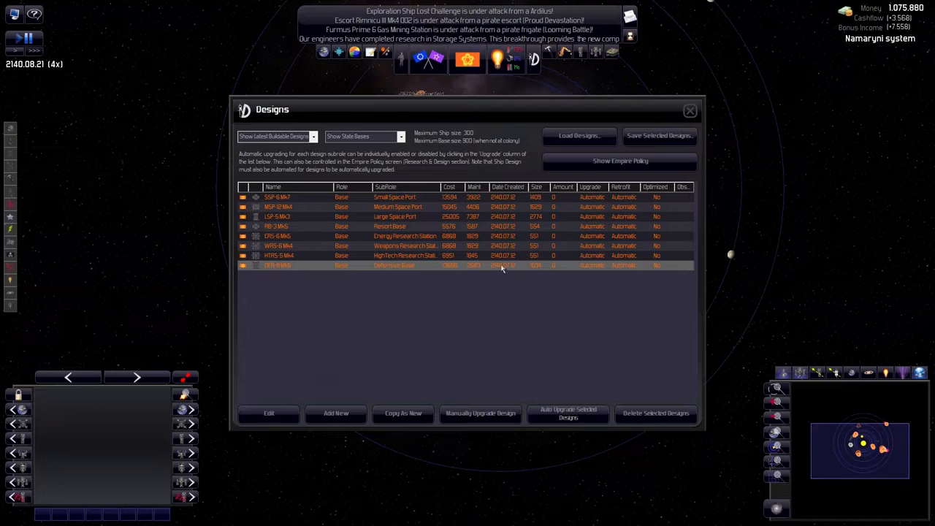
left_click(269, 412)
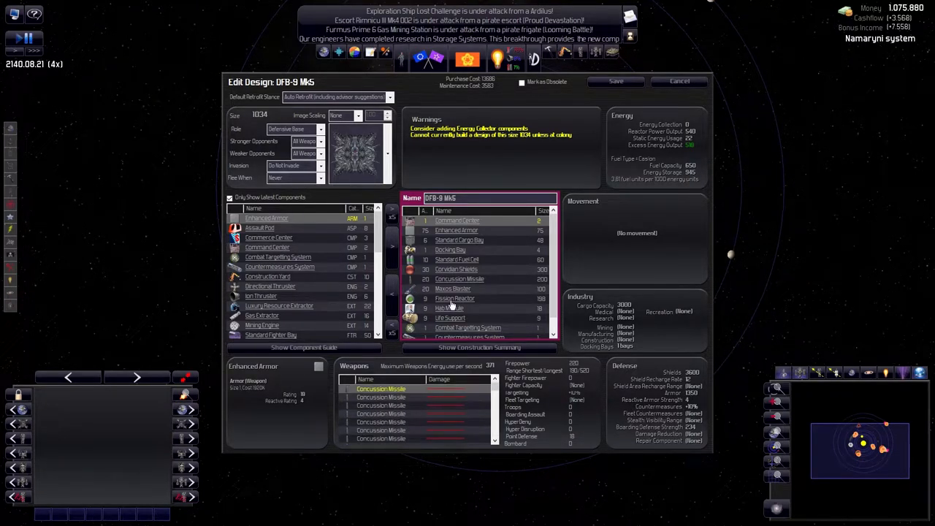
scroll("down", 3)
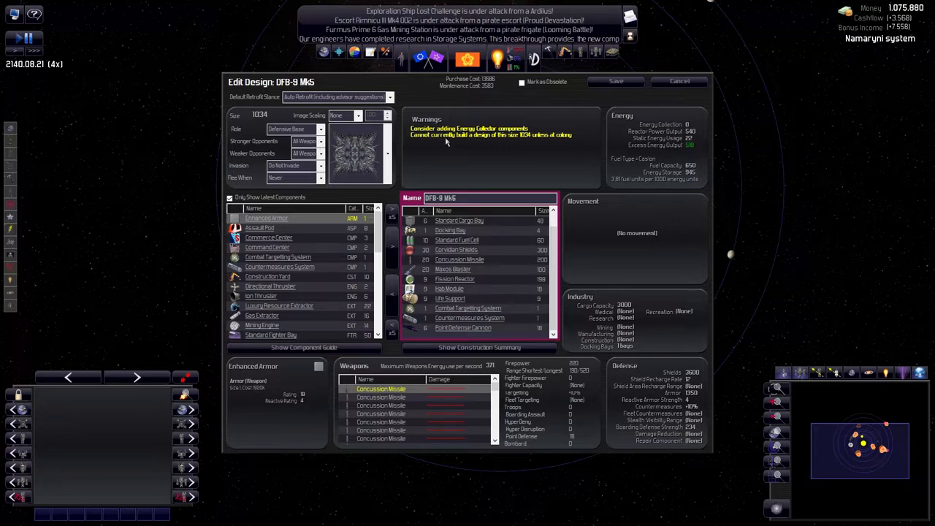
mouse_move(604, 134)
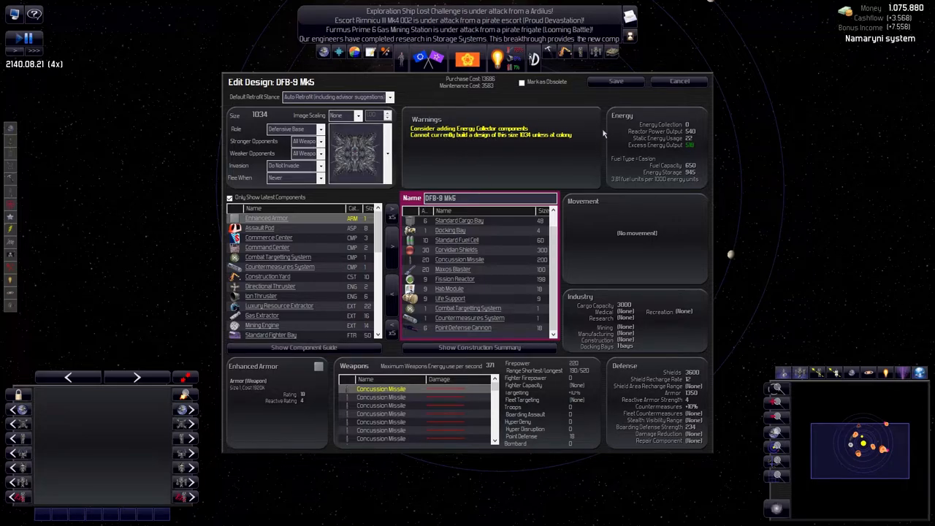
mouse_move(638, 154)
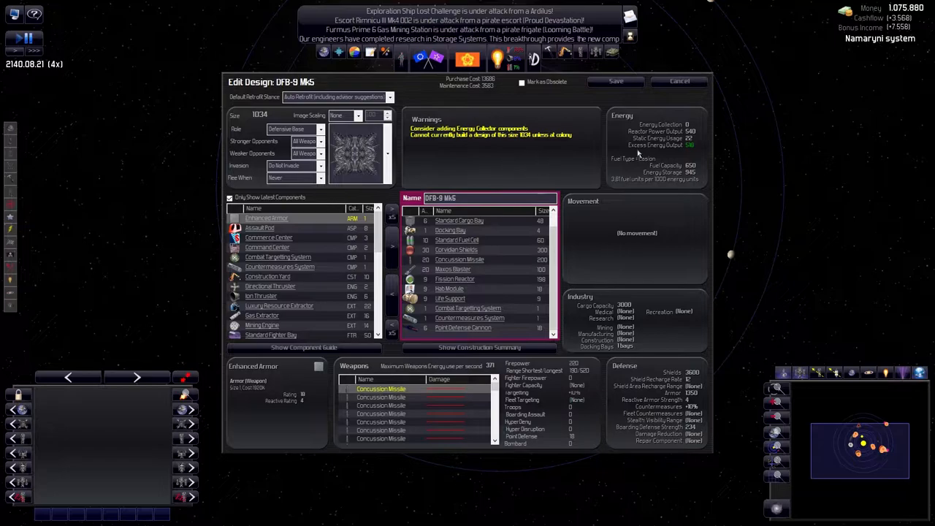
mouse_move(700, 159)
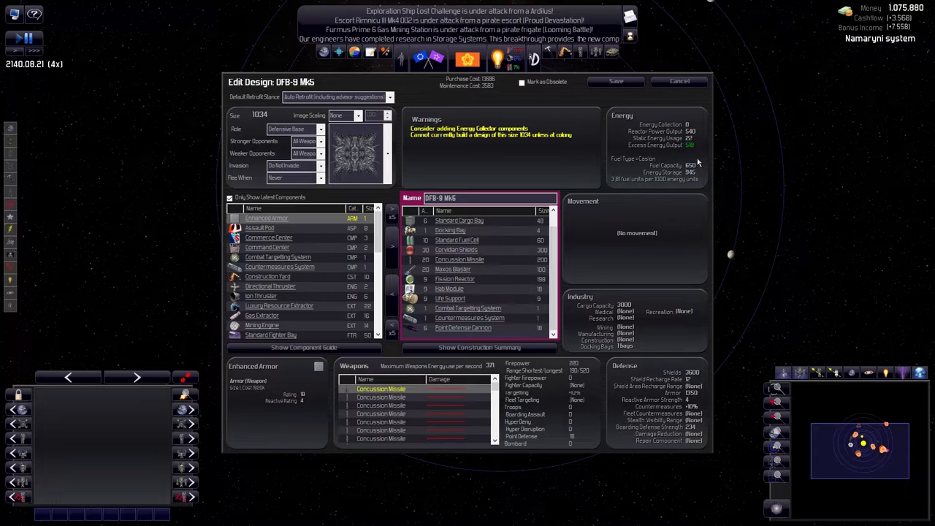
mouse_move(658, 153)
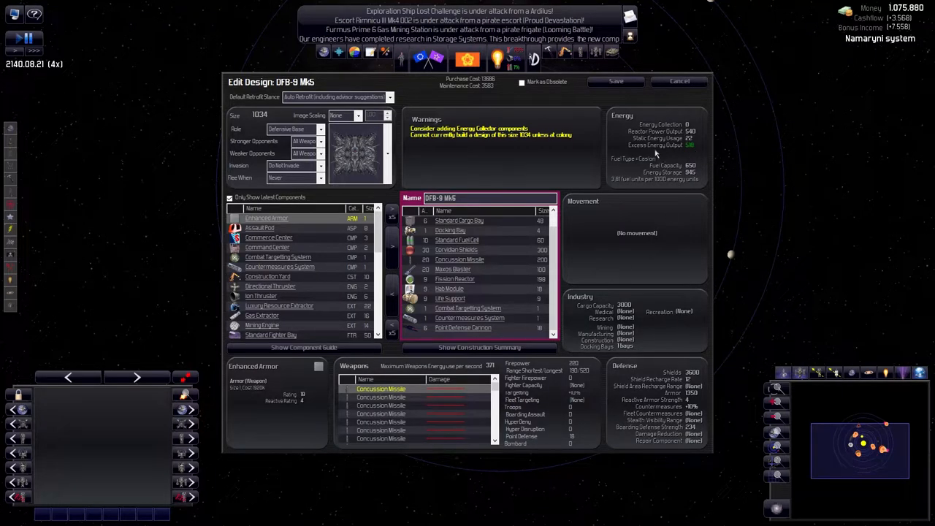
left_click(454, 279)
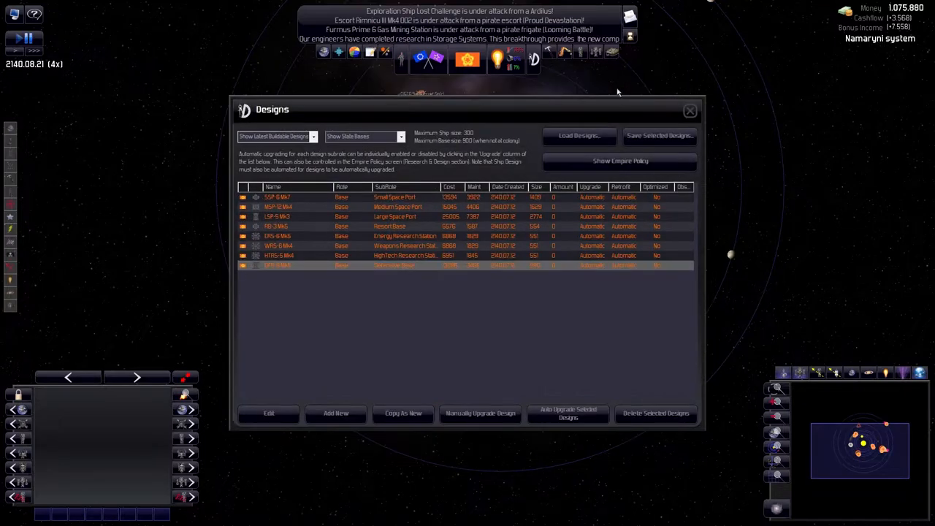
Close the Designs window and select Neuggon to inspect its space port
left_click(689, 111)
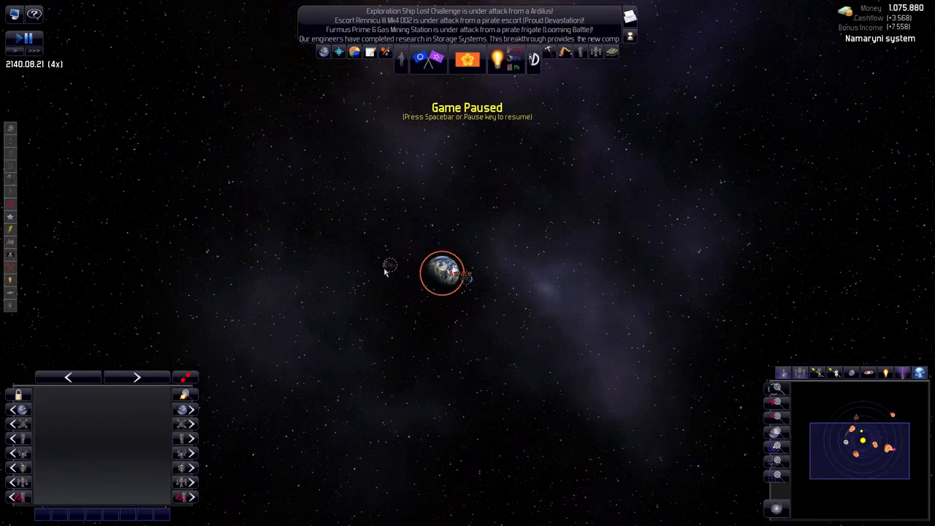
left_click(443, 274)
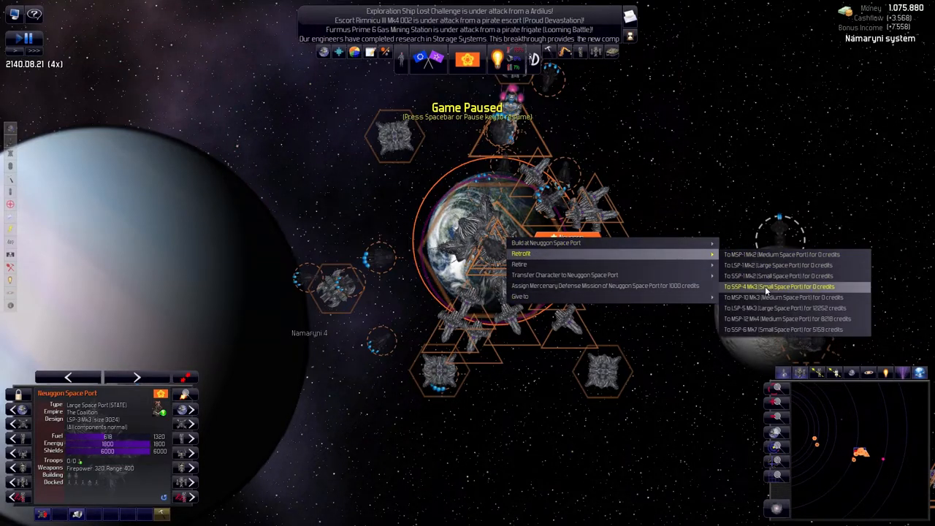
mouse_move(778, 265)
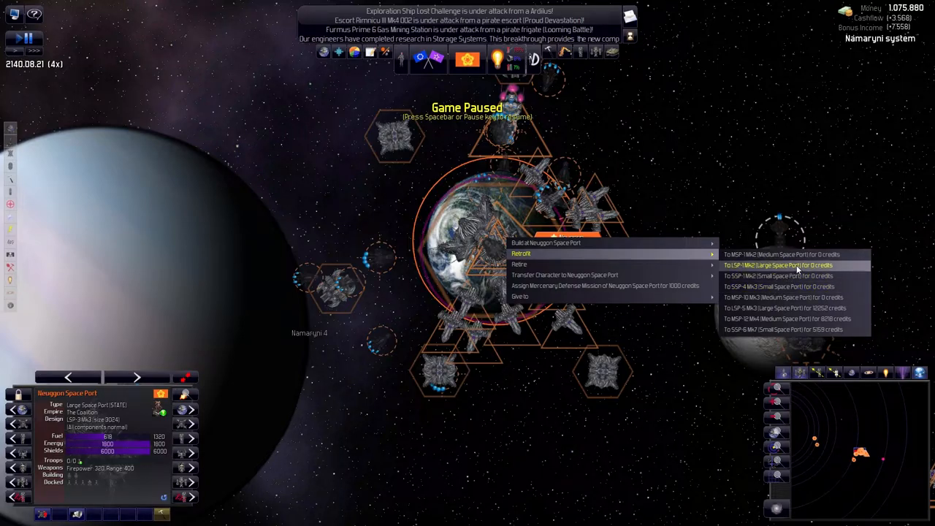
mouse_move(789, 307)
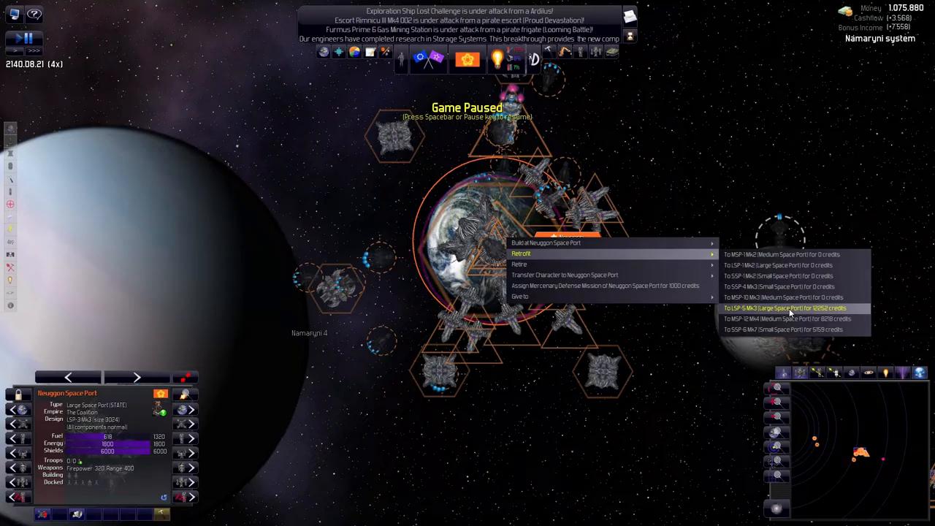
mouse_move(760, 310)
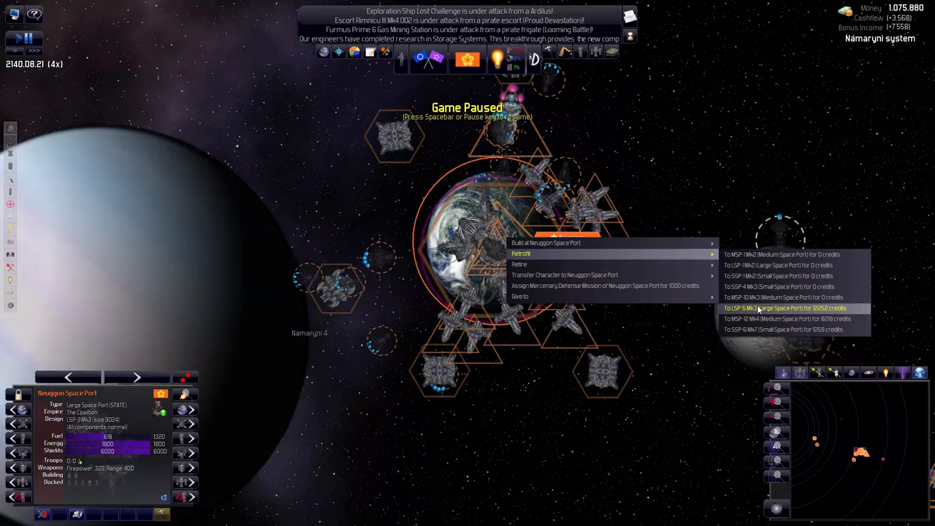
mouse_move(779, 287)
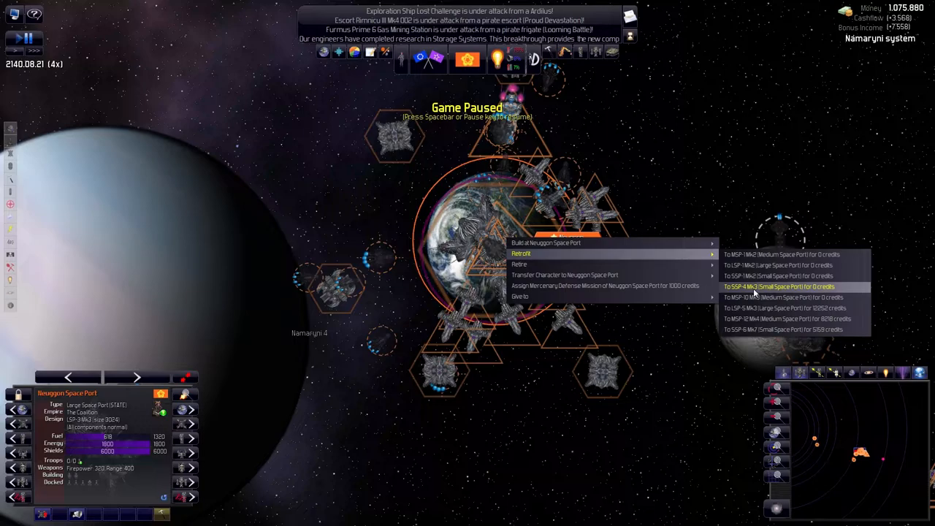
mouse_move(784, 307)
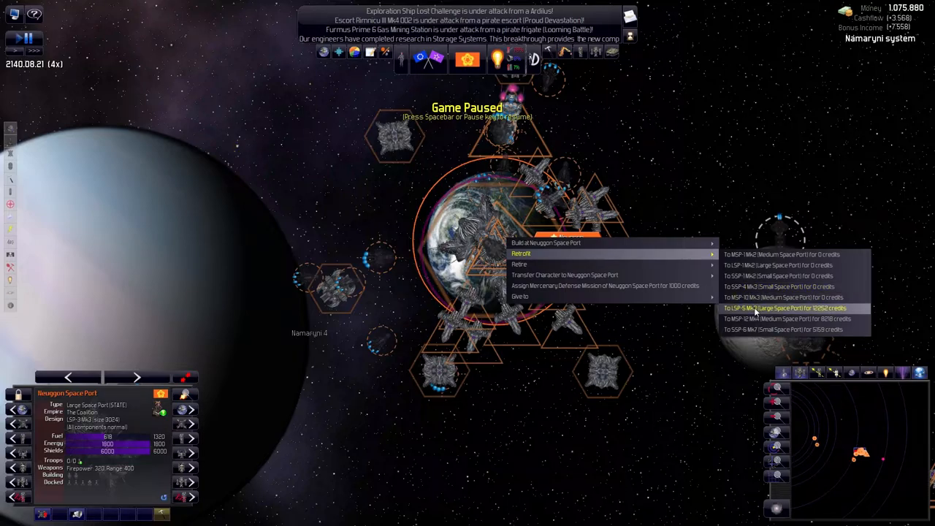
mouse_move(519, 264)
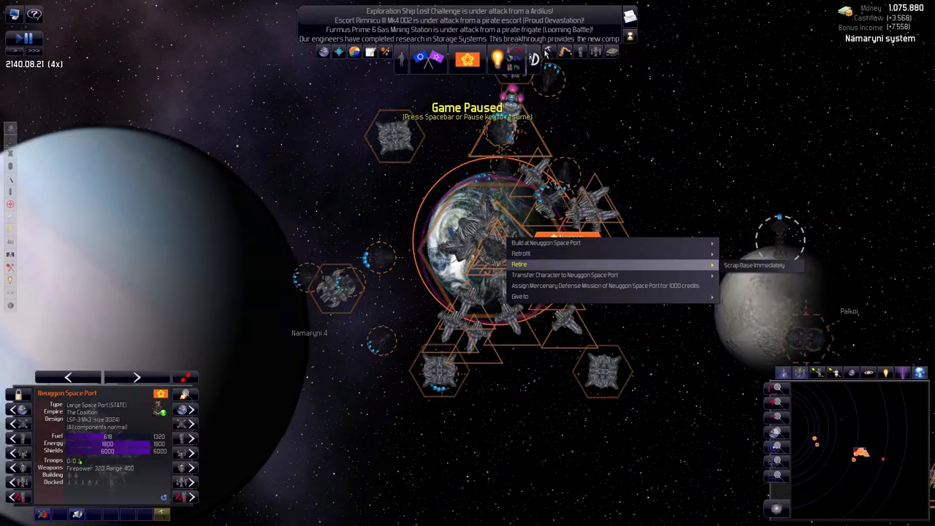
Open the base Designs list to check the latest designs, then close it
left_click(521, 254)
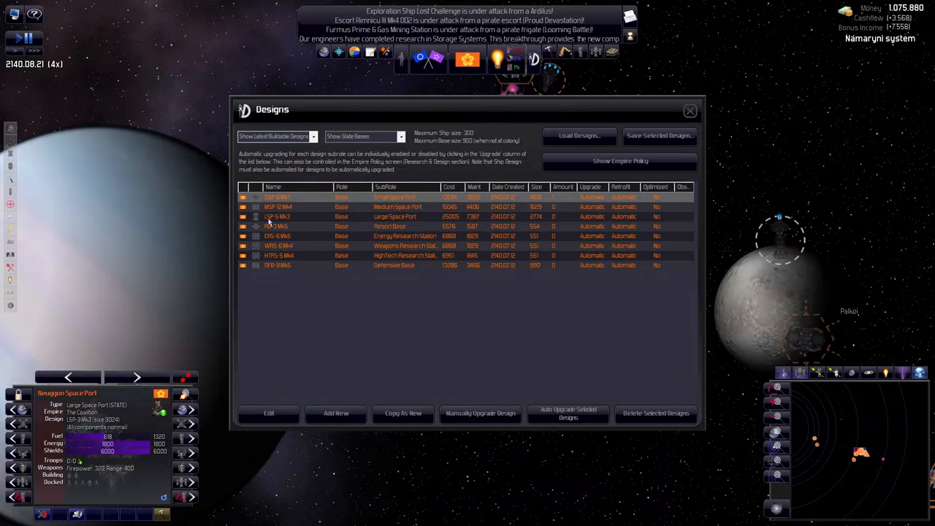
mouse_move(278, 217)
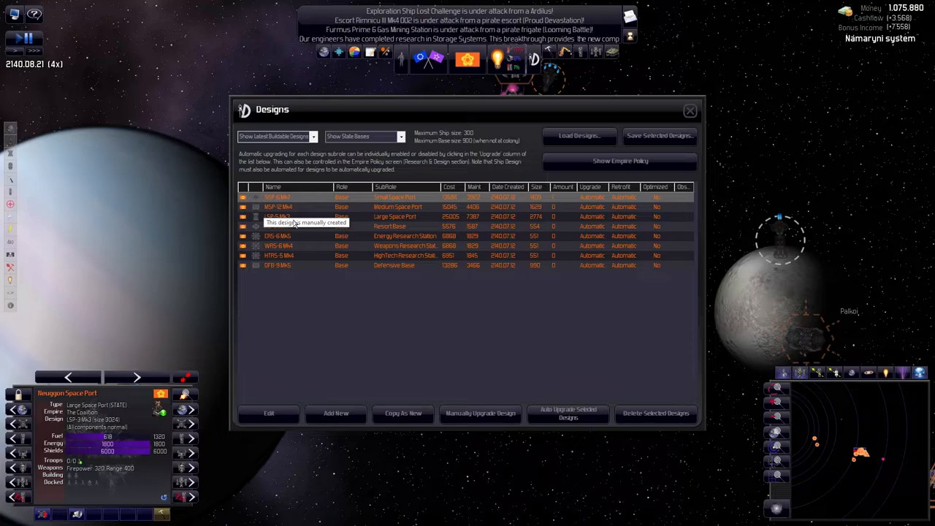
mouse_move(690, 111)
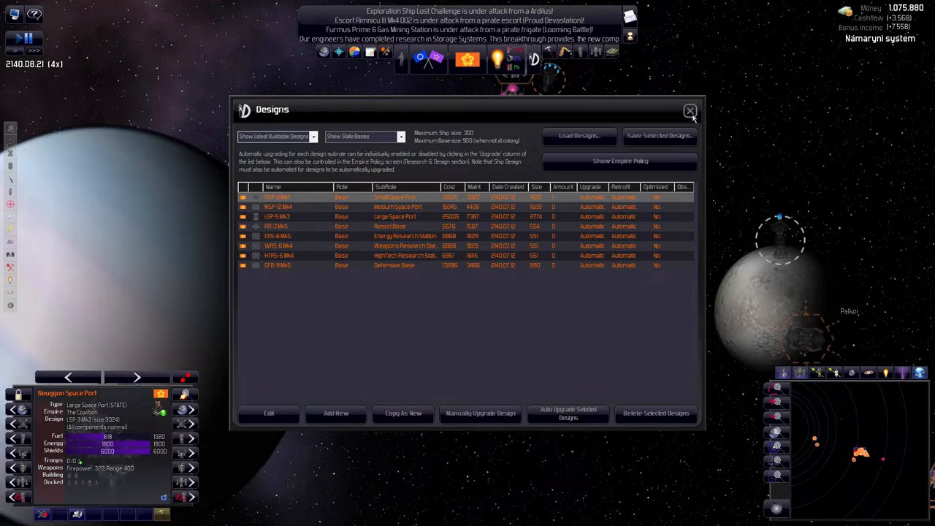
left_click(690, 111)
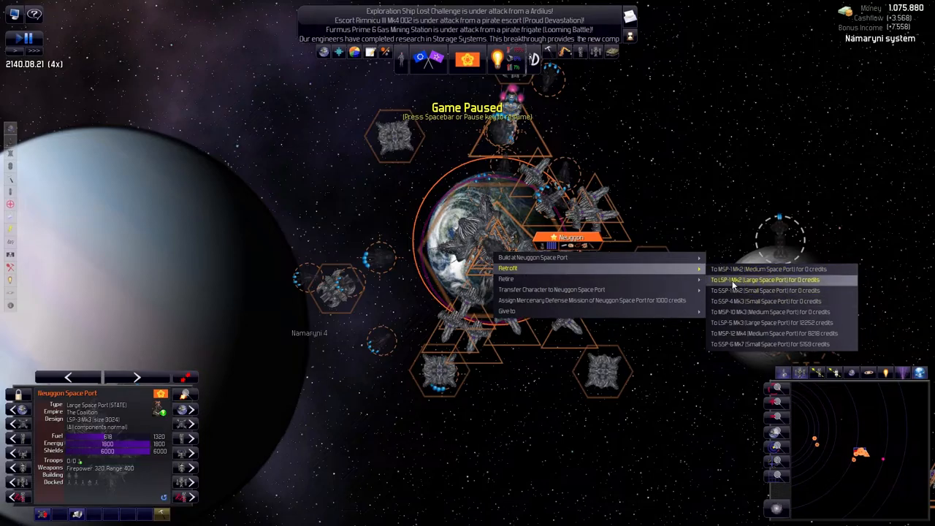
mouse_move(770, 312)
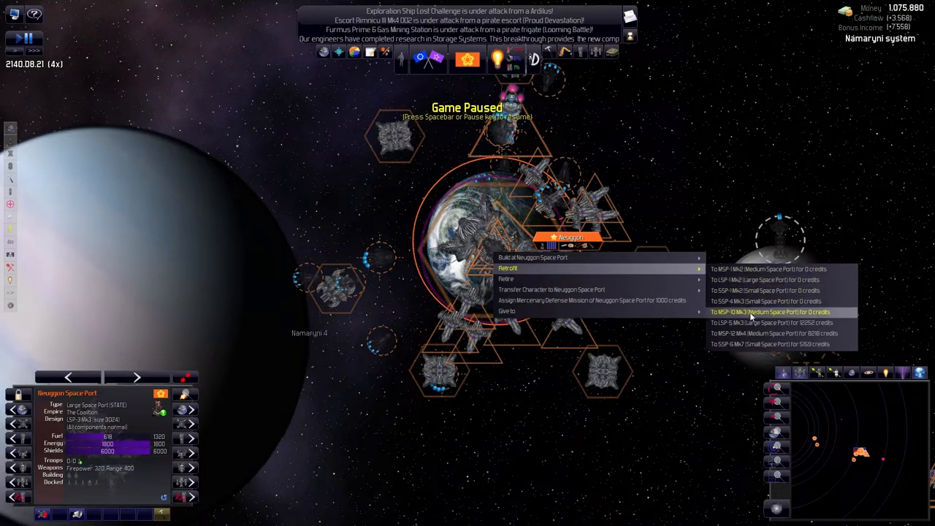
mouse_move(770, 322)
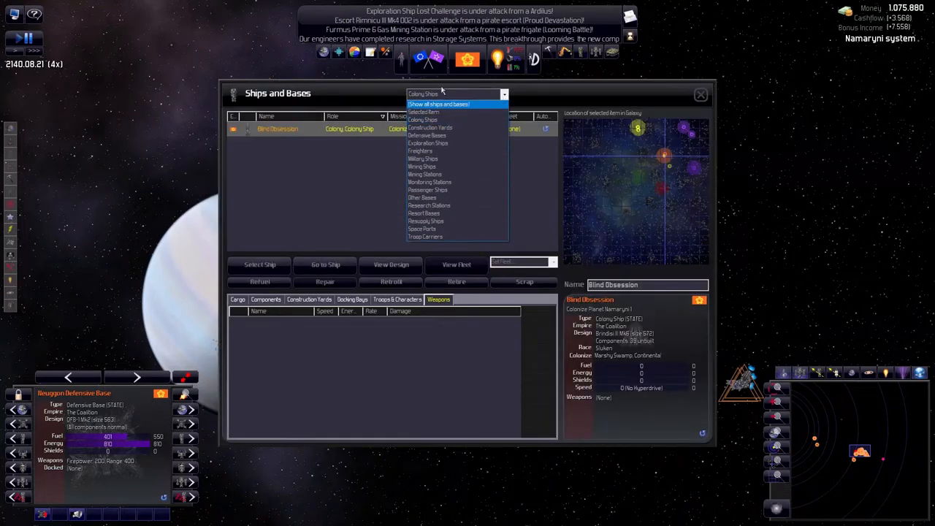
mouse_move(422, 197)
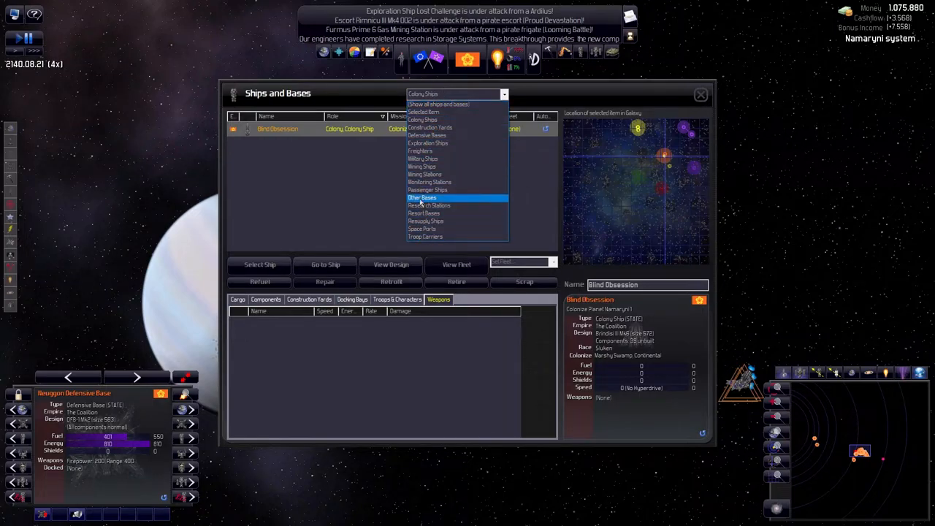
mouse_move(430, 128)
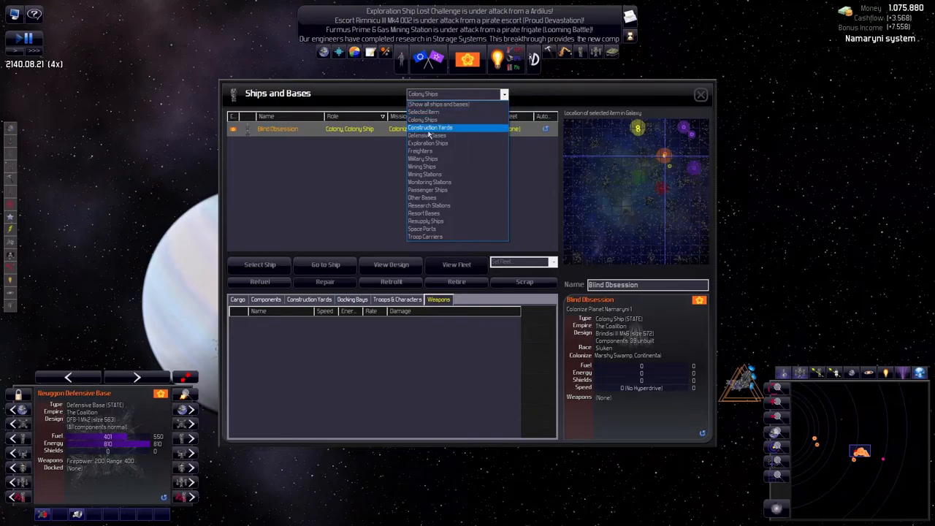
mouse_move(430, 182)
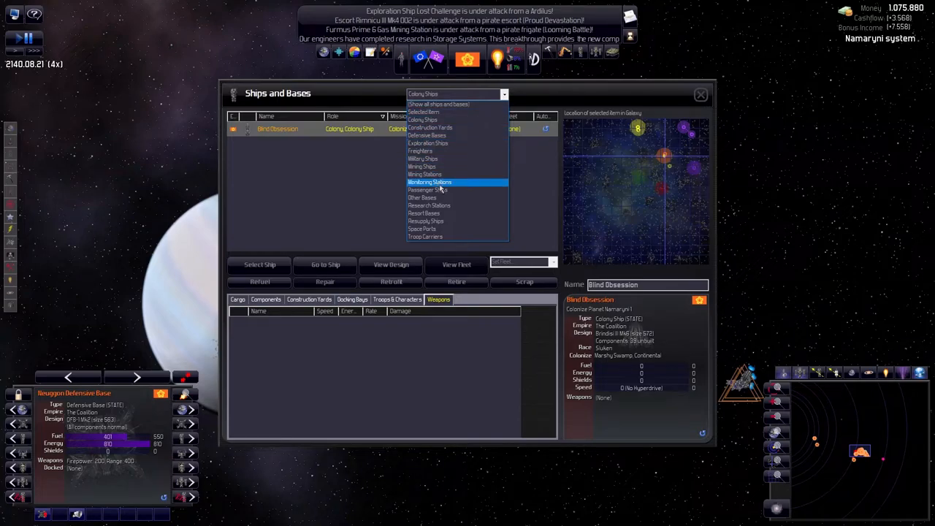
mouse_move(427, 190)
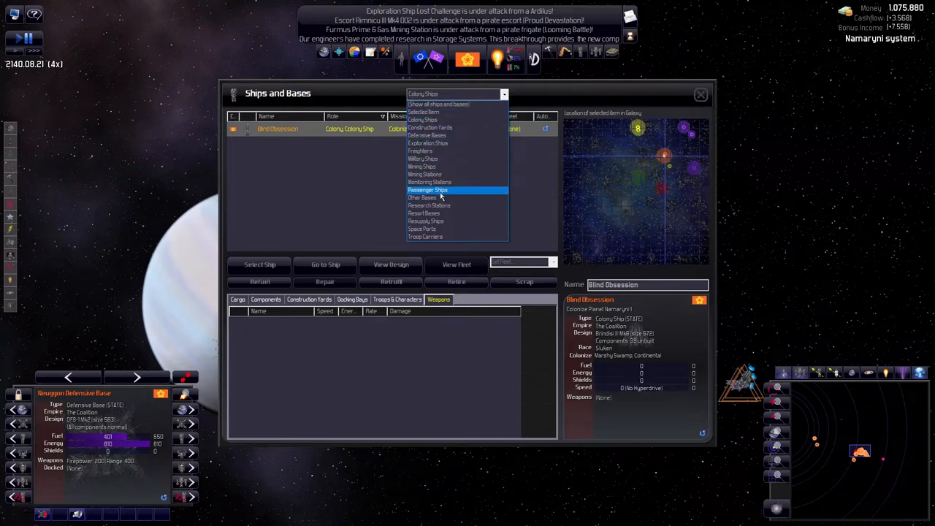
mouse_move(441, 192)
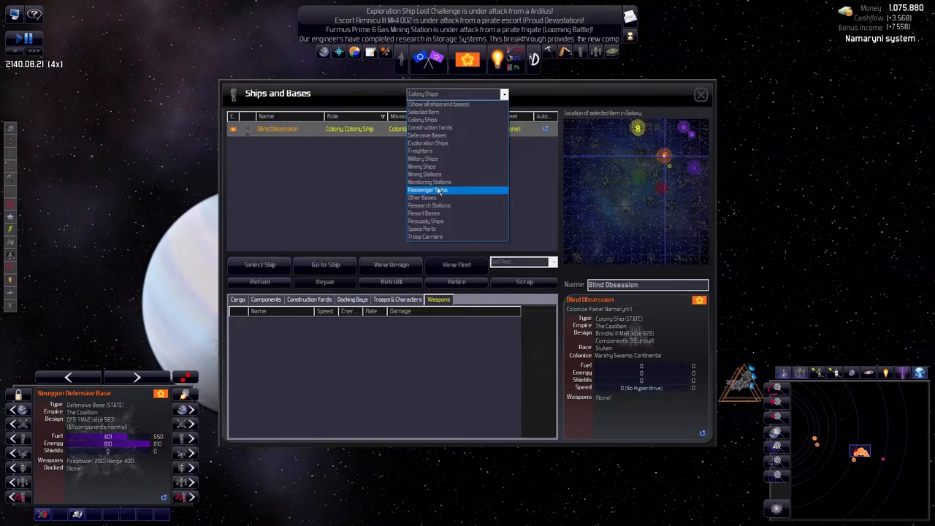
mouse_move(429, 229)
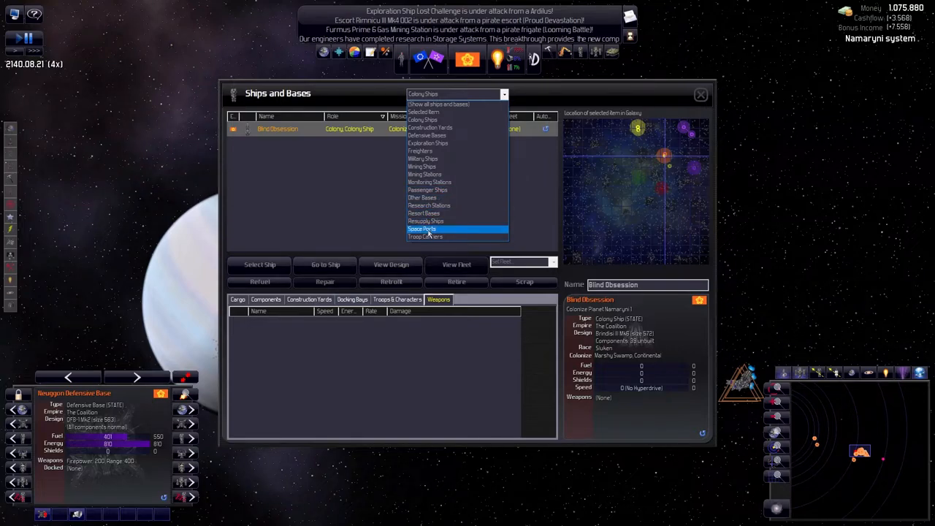
Filter Ships and Bases to Space Ports and inspect Igaseina and Neuggon Space Ports
left_click(421, 229)
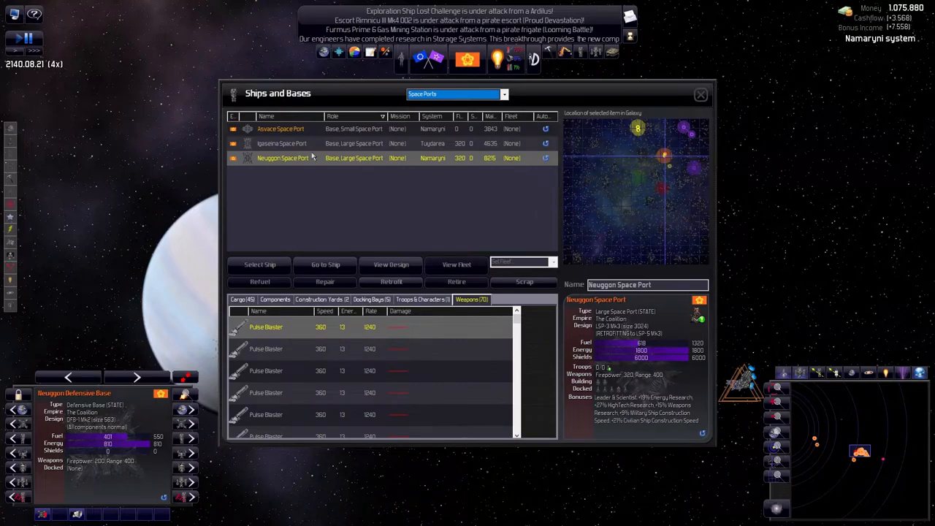
mouse_move(326, 129)
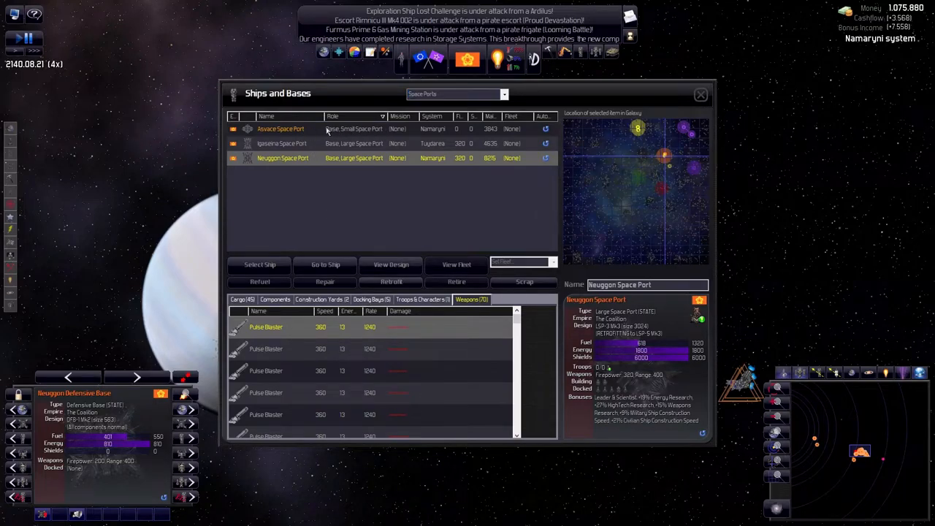
left_click(281, 143)
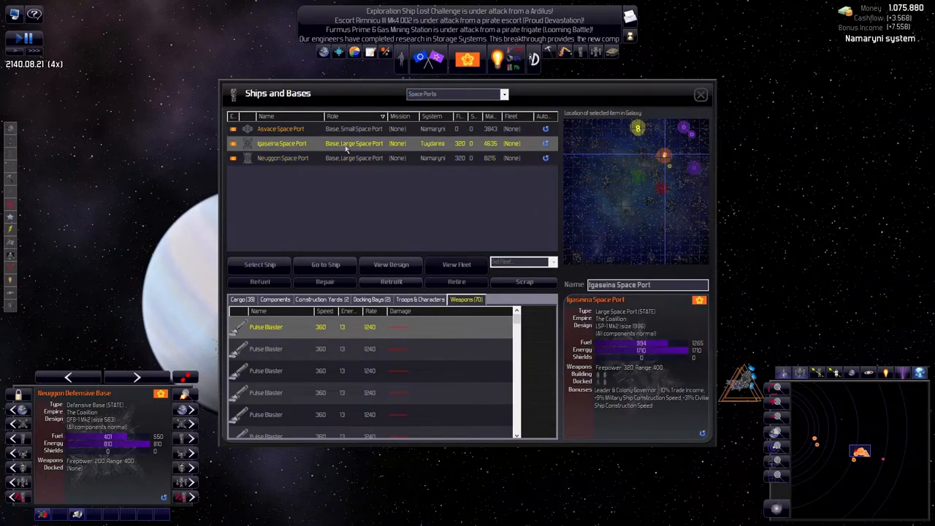
mouse_move(444, 149)
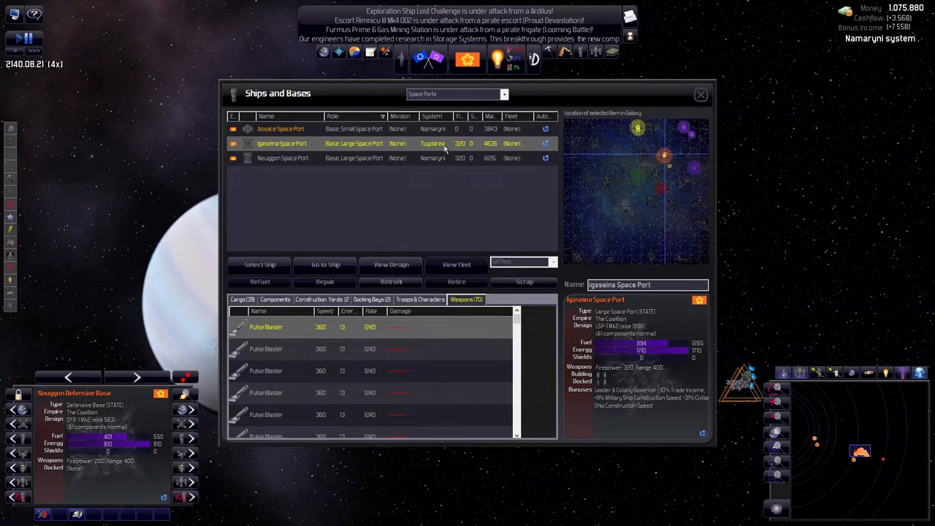
left_click(283, 158)
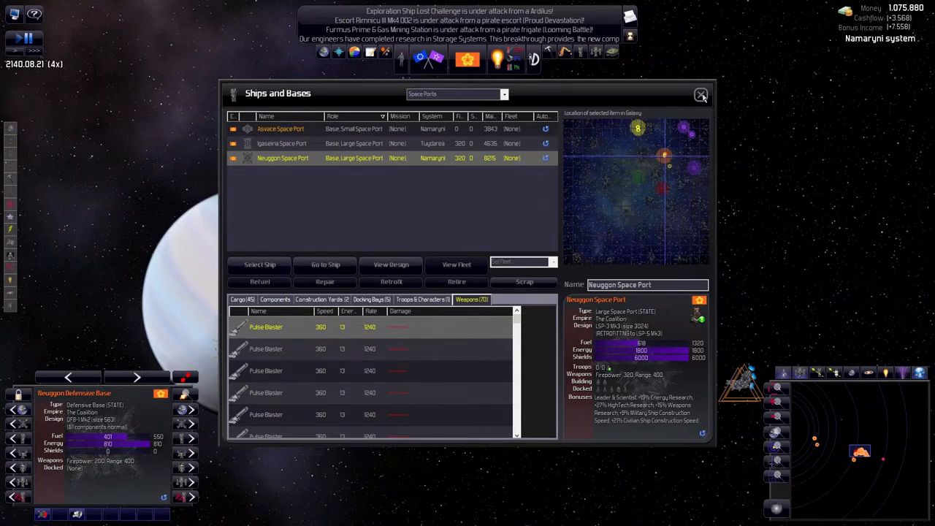
Close the overview and bring up research facility retrofit orders, including HTRS-5 Mk4 for 2717 credits
left_click(701, 95)
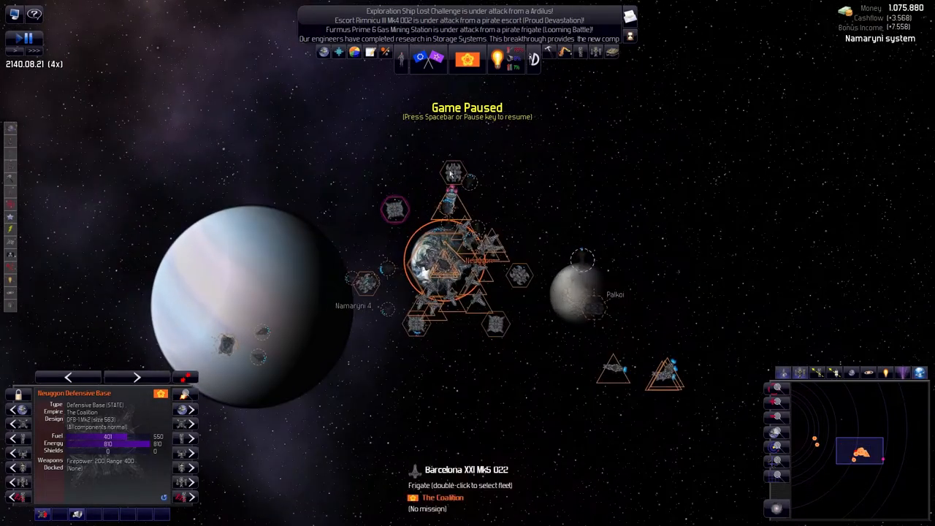
left_click(451, 169)
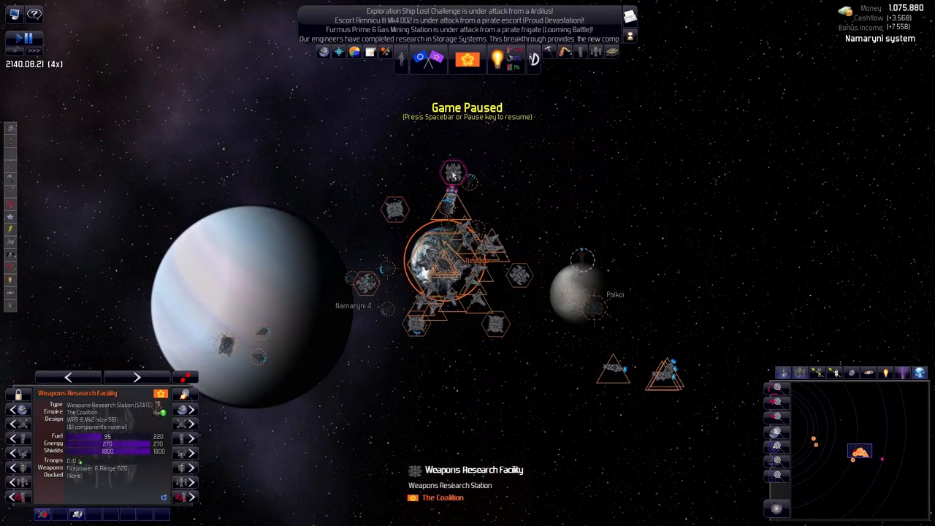
right_click(451, 174)
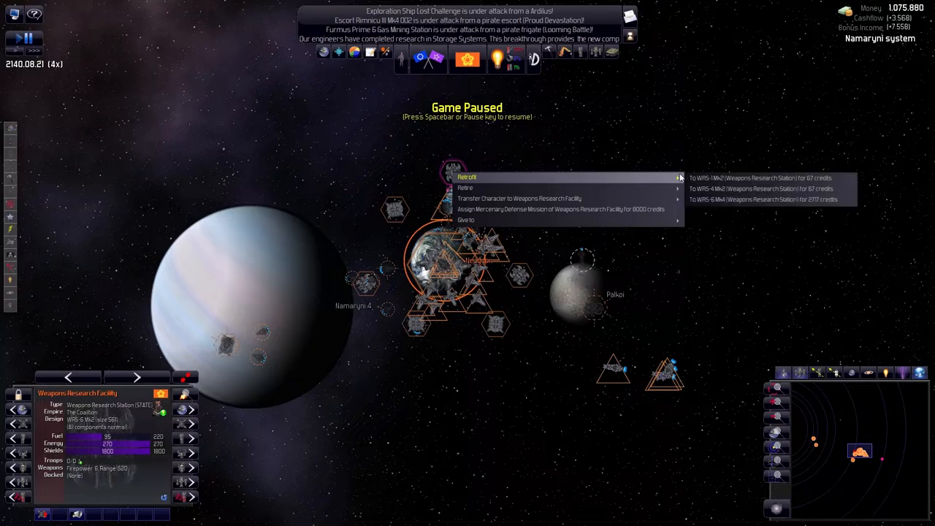
mouse_move(768, 200)
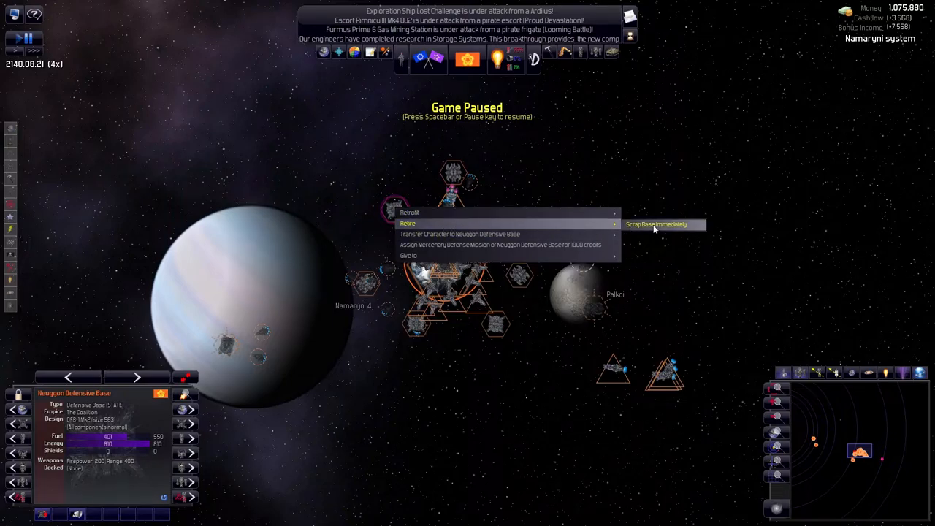
mouse_move(549, 231)
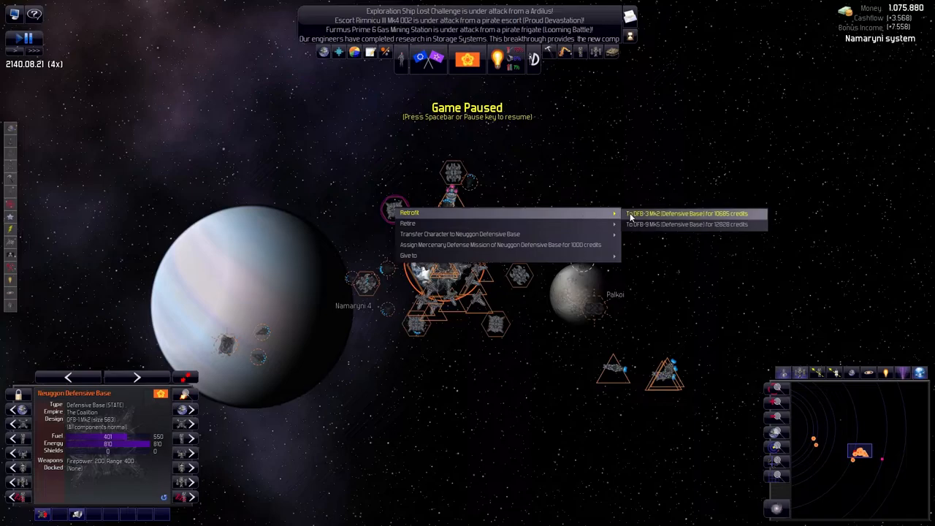
mouse_move(676, 224)
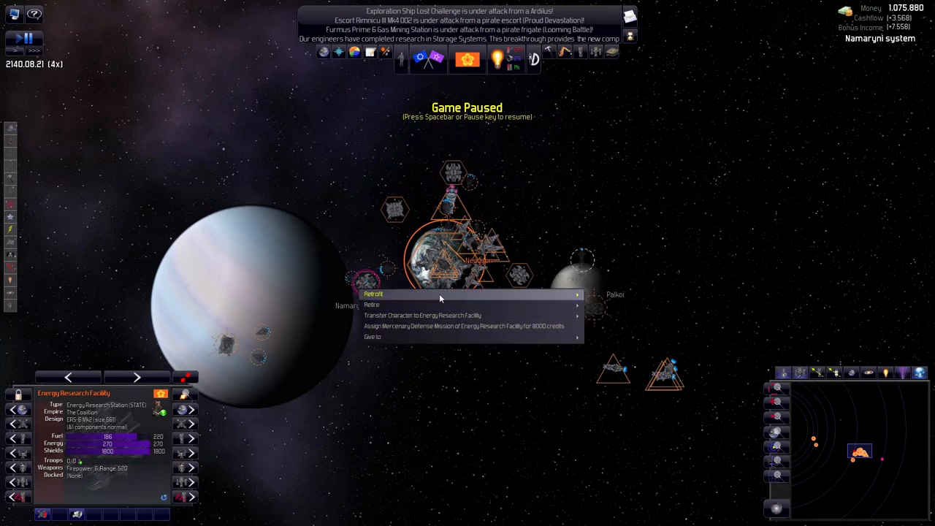
left_click(634, 321)
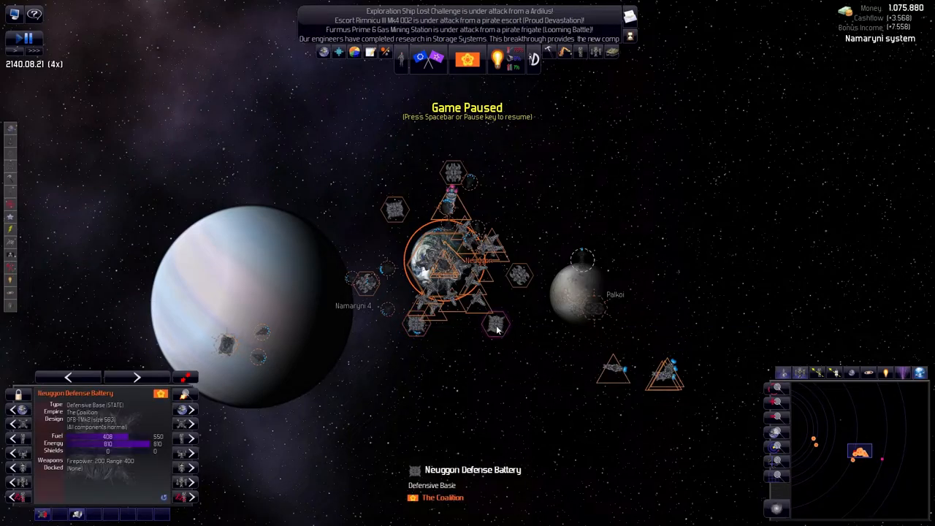
right_click(497, 329)
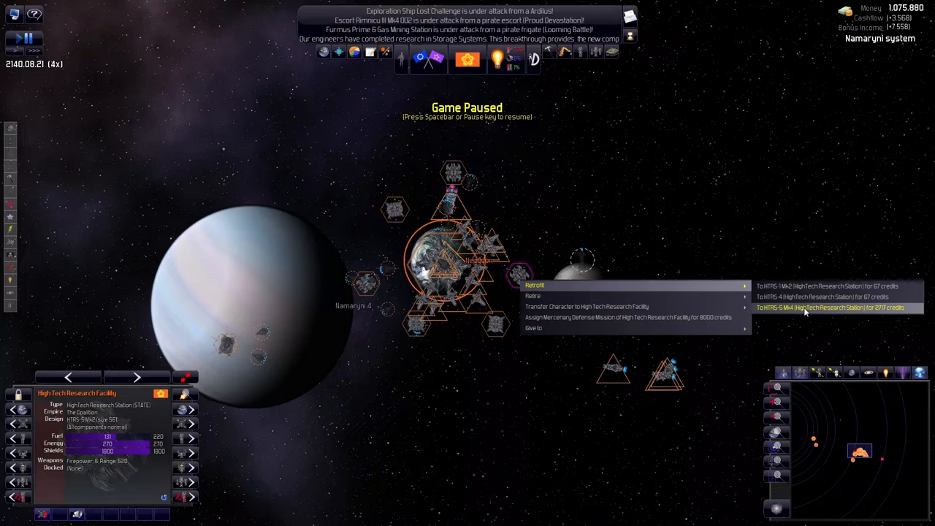
mouse_move(829, 314)
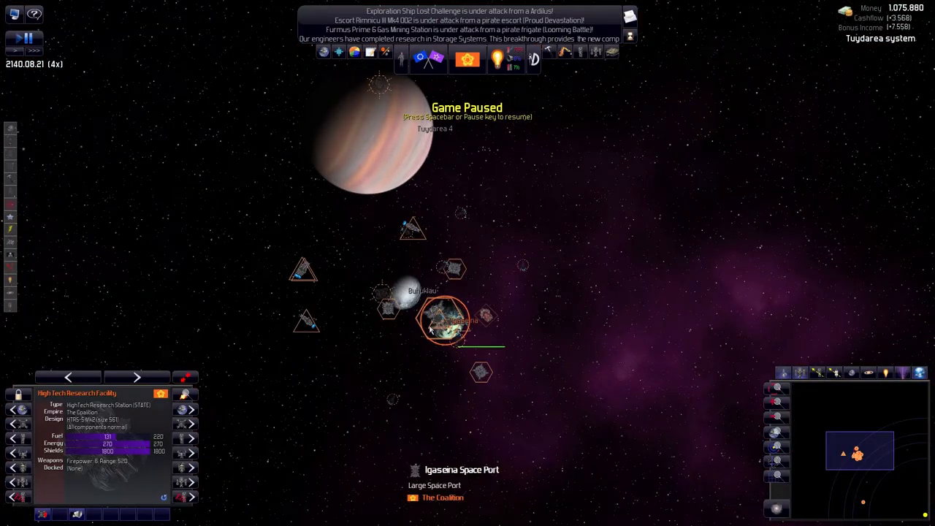
Retrofit Igaseina Space Port to LSP-5 Mk3 and its Orbital Battery to DFB-9 Mk5
left_click(445, 322)
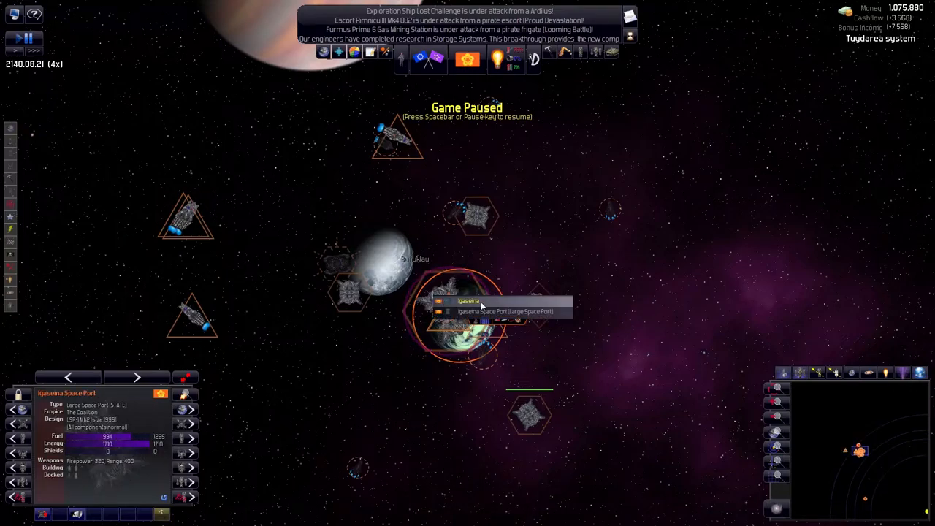
right_click(467, 322)
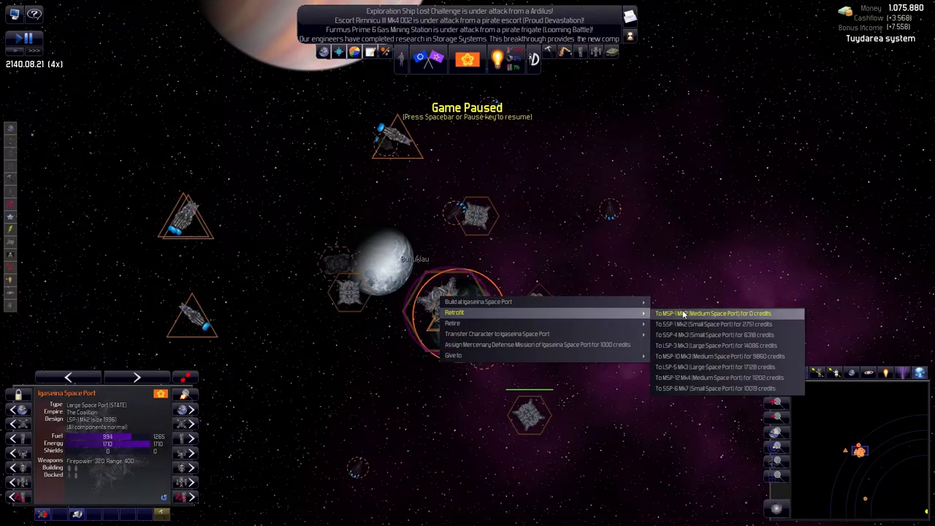
mouse_move(716, 346)
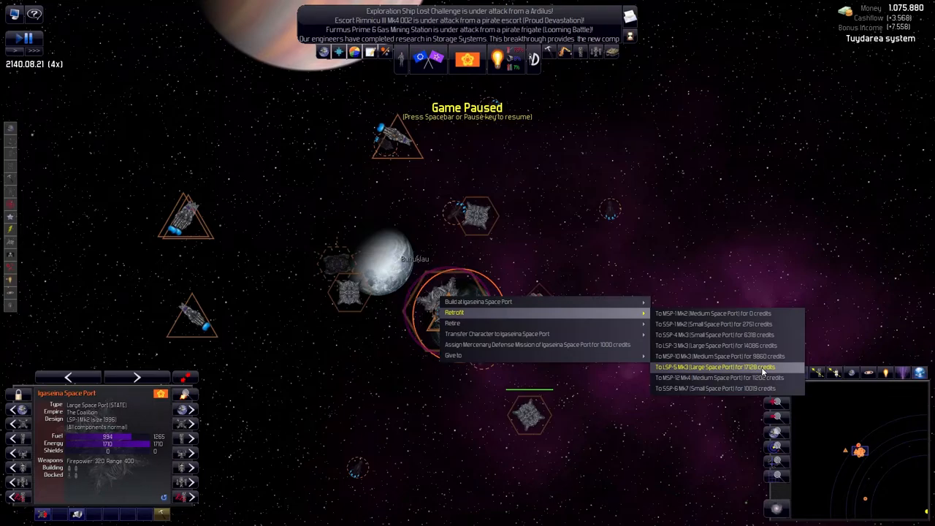
left_click(714, 367)
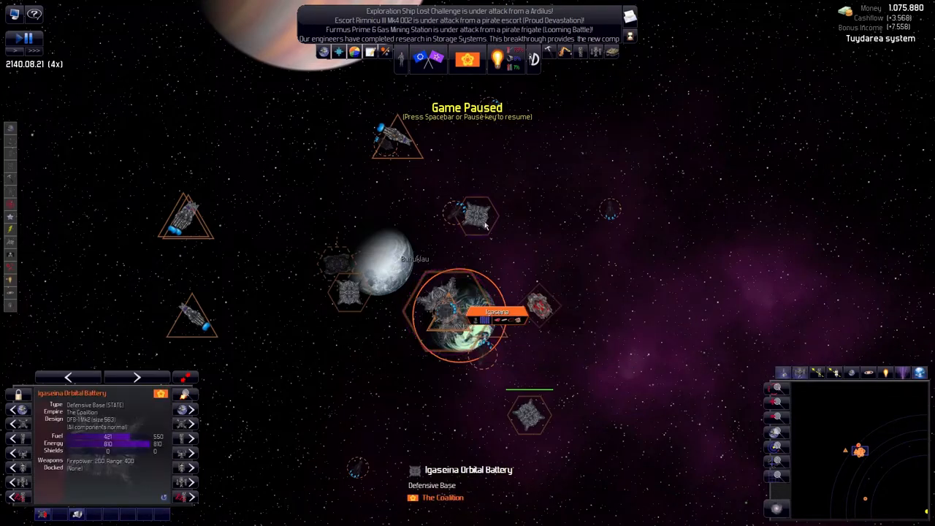
right_click(486, 226)
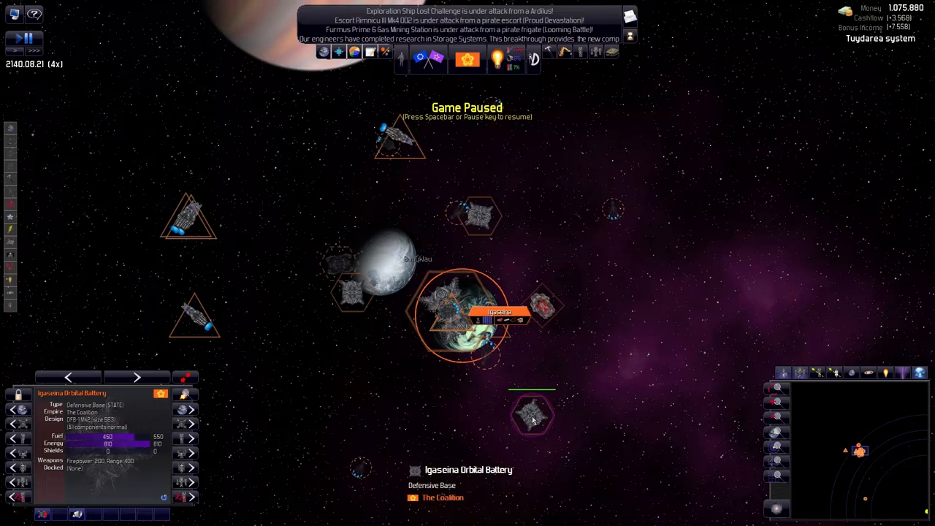
right_click(532, 410)
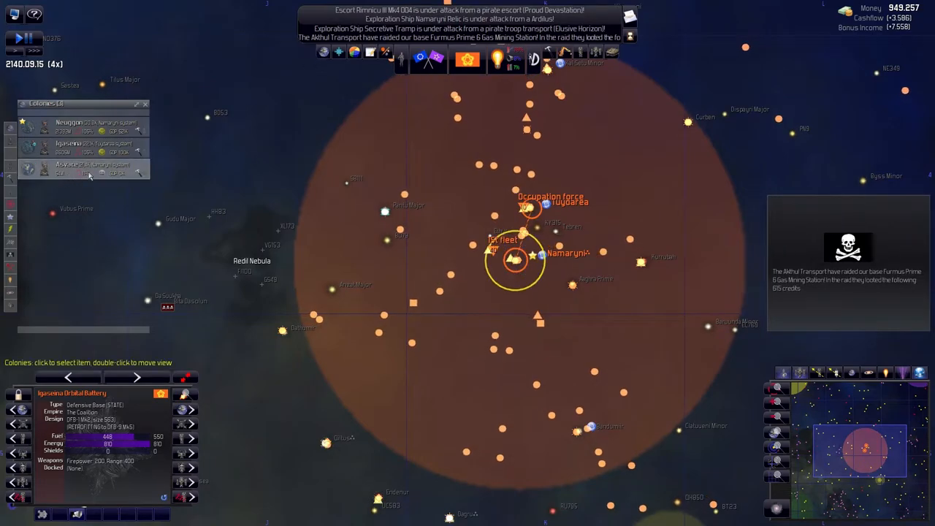
Jump the view to Asvace, then inspect the Neuggon, Asvace and Igaseina colony details
double_click(80, 164)
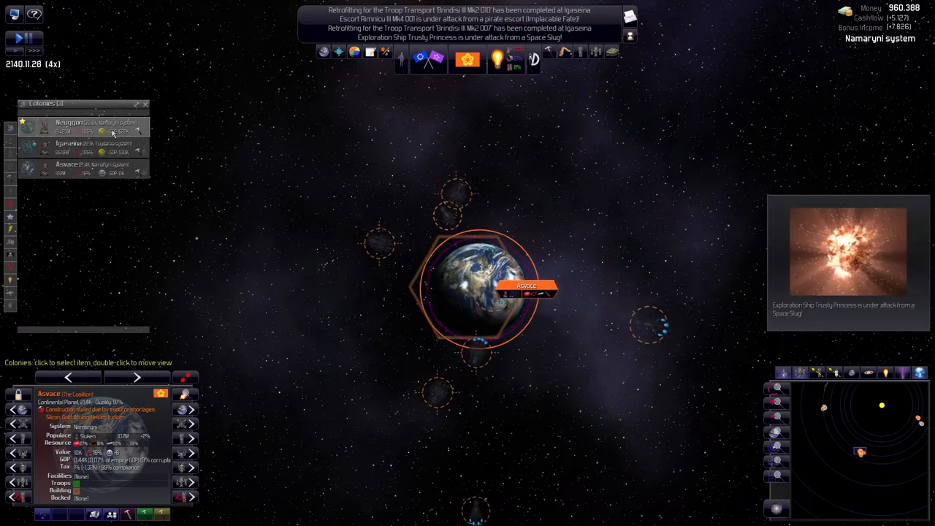
left_click(67, 142)
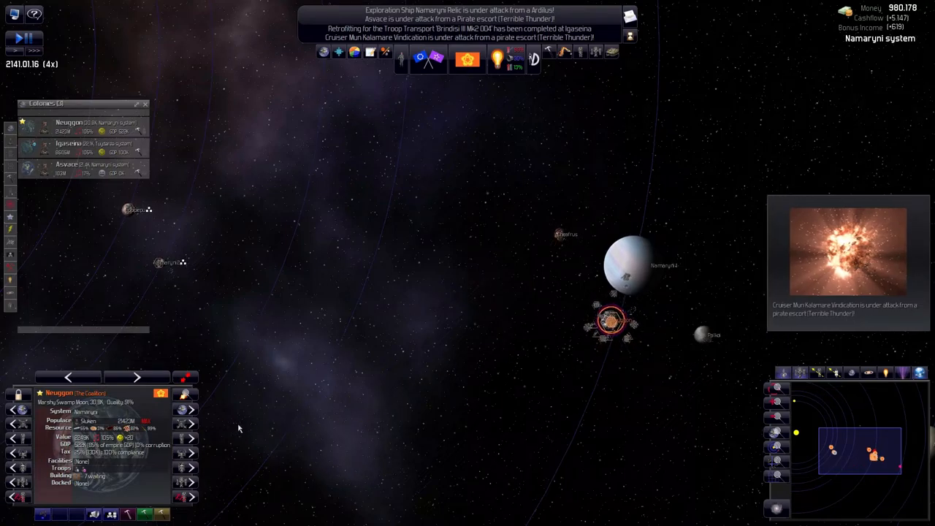
left_click(84, 168)
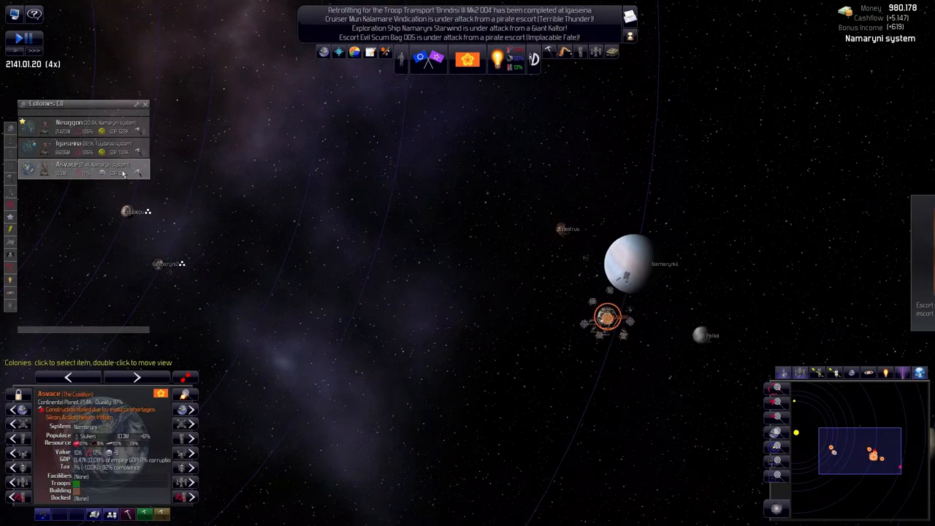
left_click(70, 143)
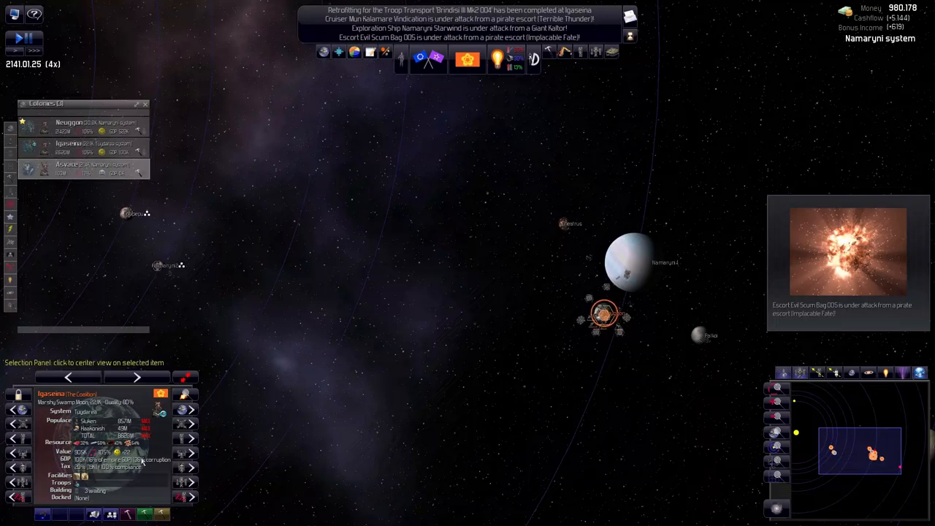
left_click(84, 125)
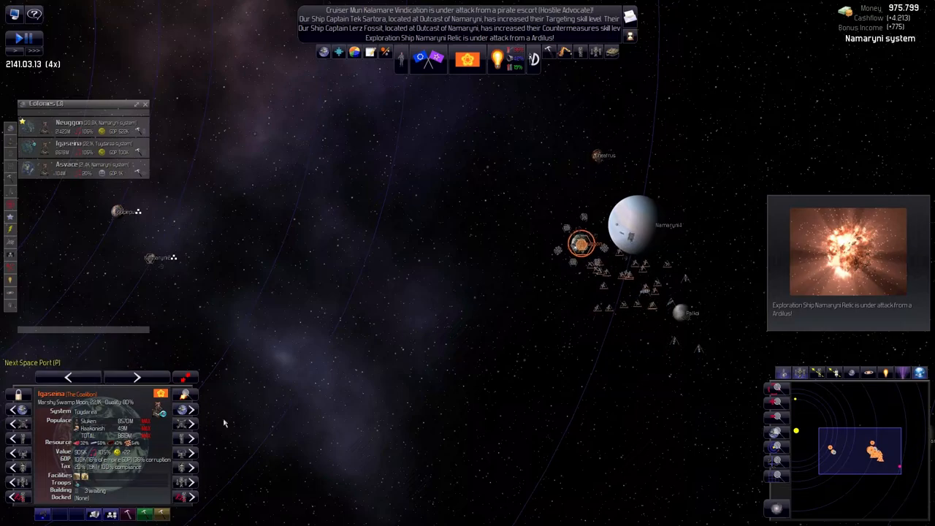
left_click(65, 168)
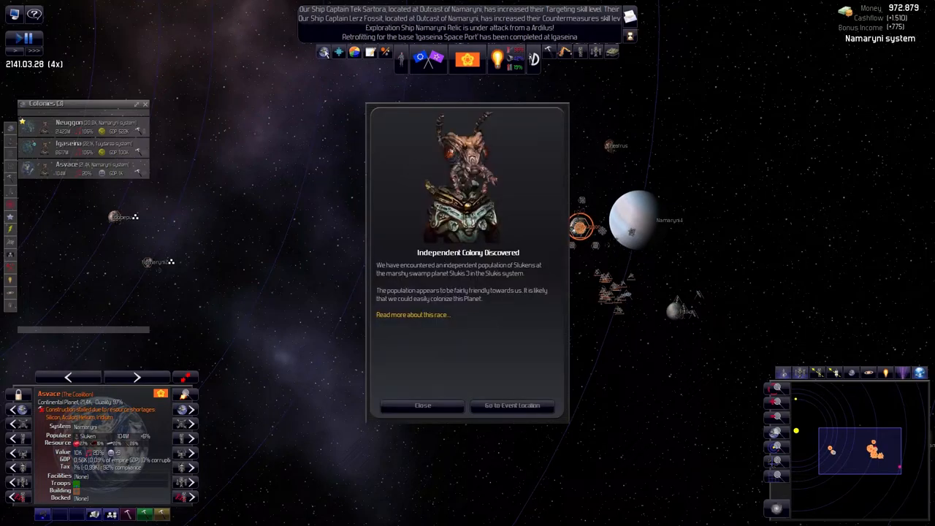
Dismiss the Slukens and Shandar independent colony discovery notices
left_click(423, 405)
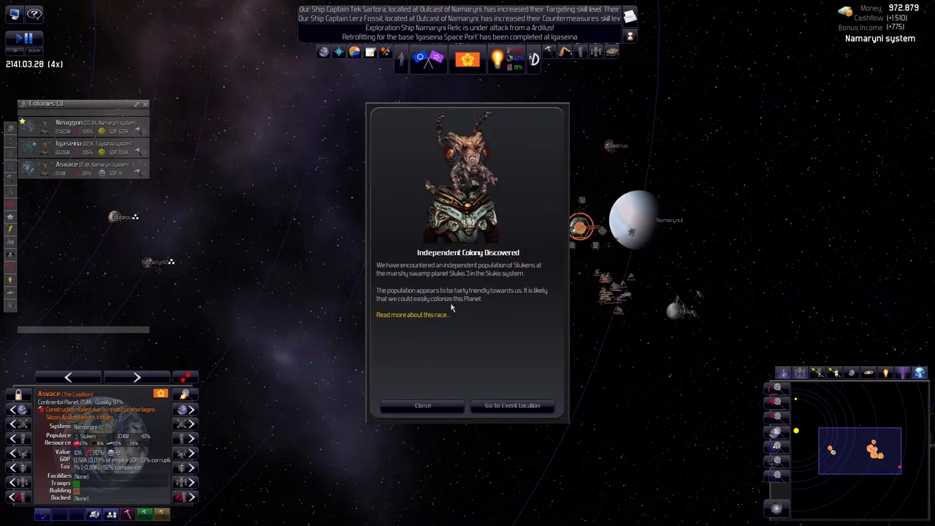
left_click(513, 405)
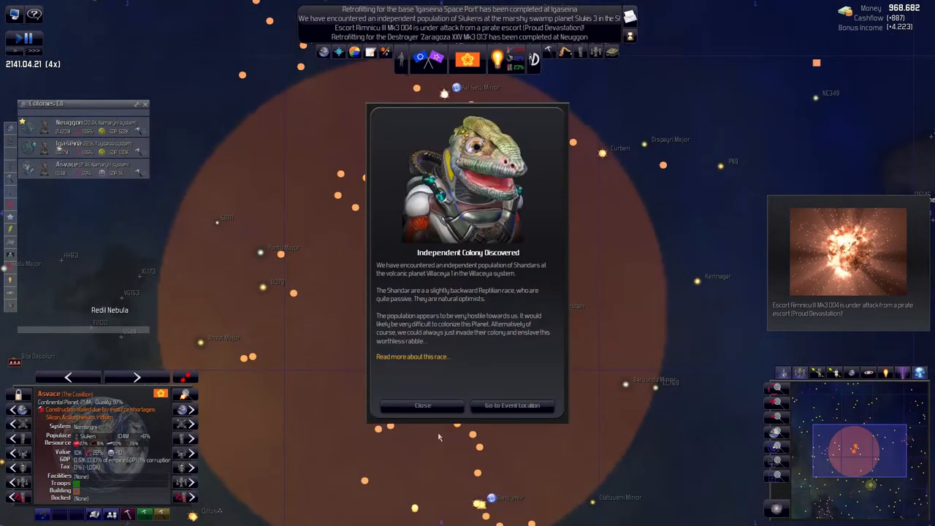
left_click(422, 406)
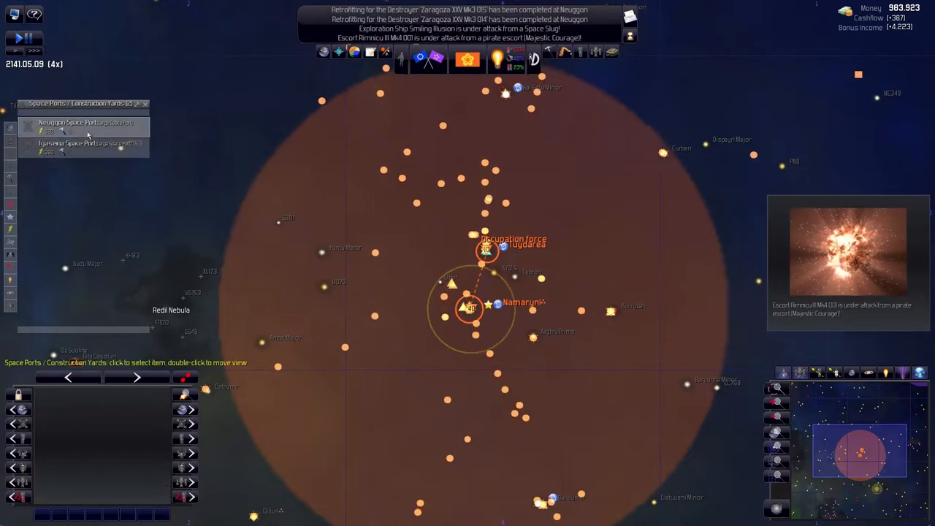
Retrofit Neuggon Space Port and send the occupation force to attack Gamblers Hideaway
left_click(69, 122)
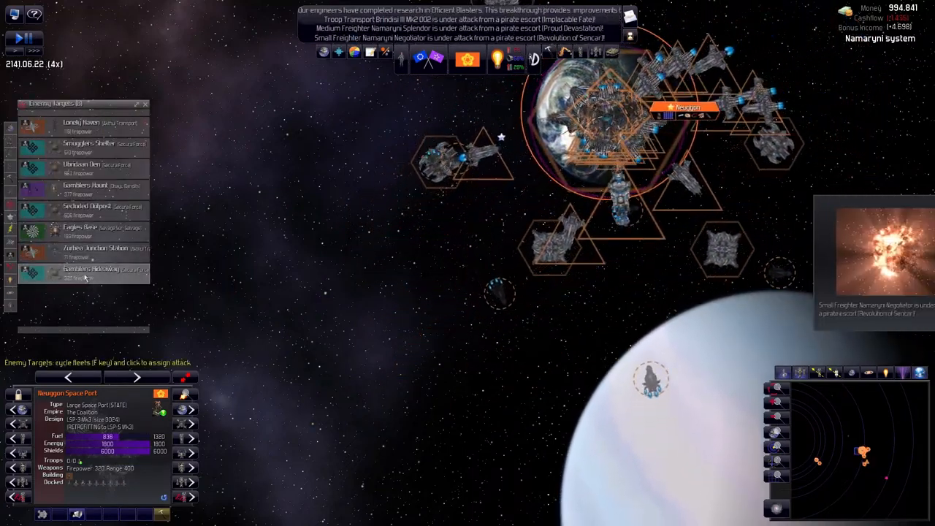
left_click(87, 249)
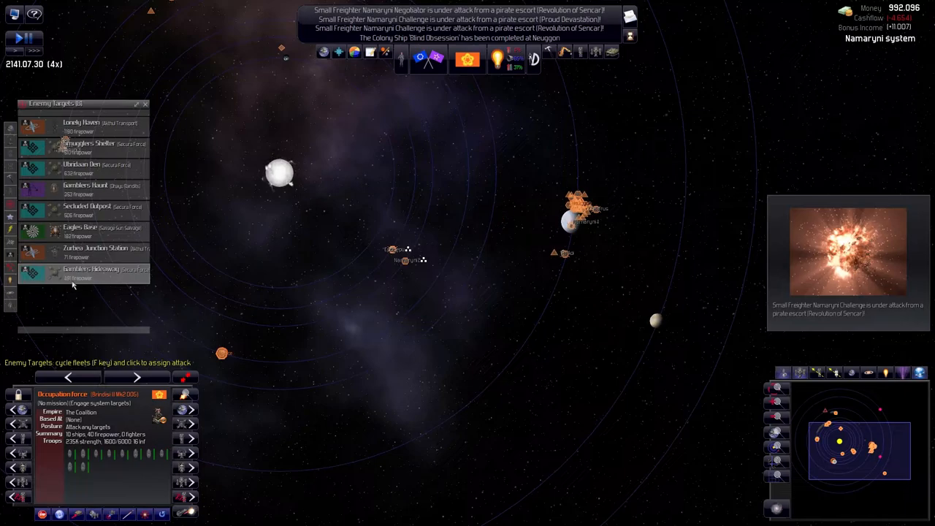
left_click(87, 272)
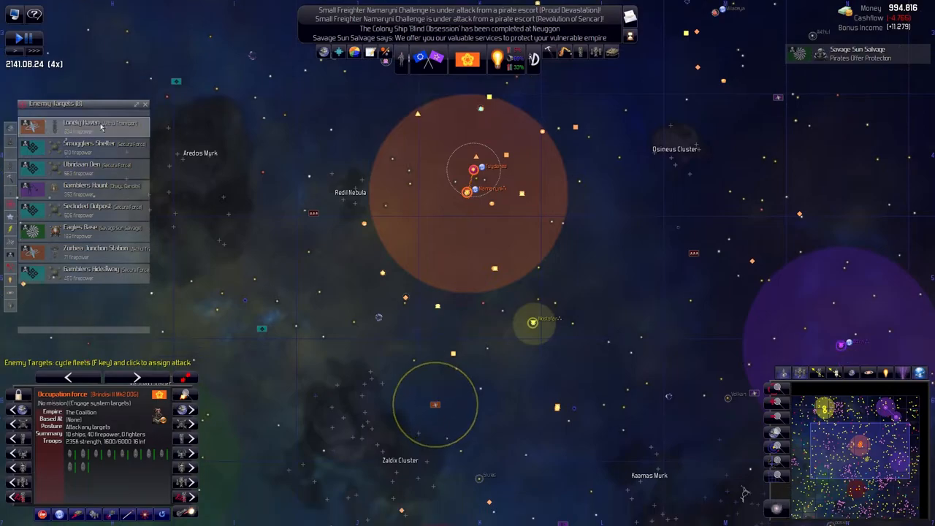
left_click(82, 168)
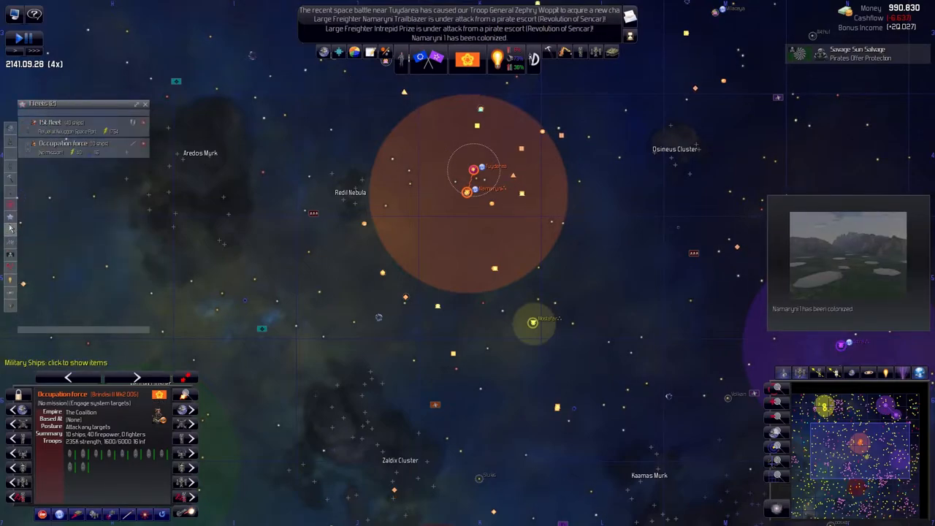
Select the new Namaryni I colony and centre the view on it
left_click(51, 122)
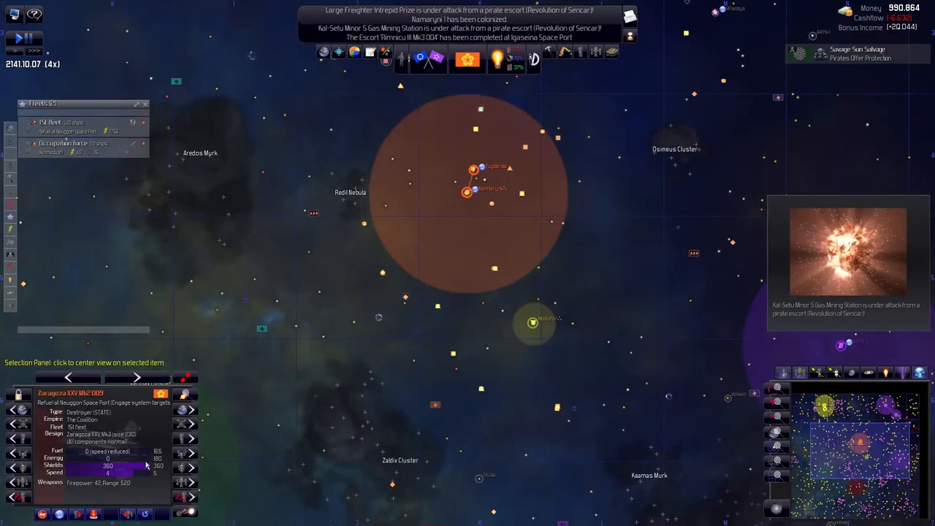
mouse_move(420, 293)
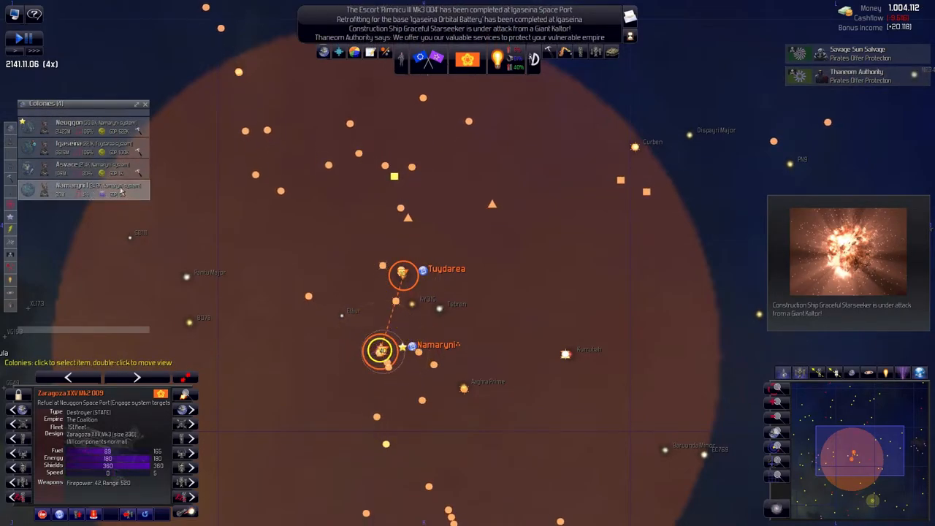
left_click(85, 168)
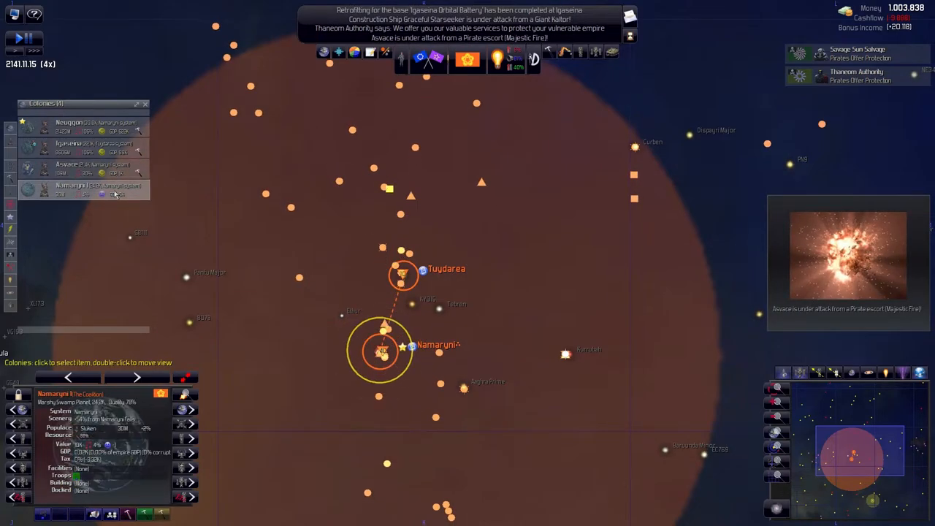
double_click(66, 188)
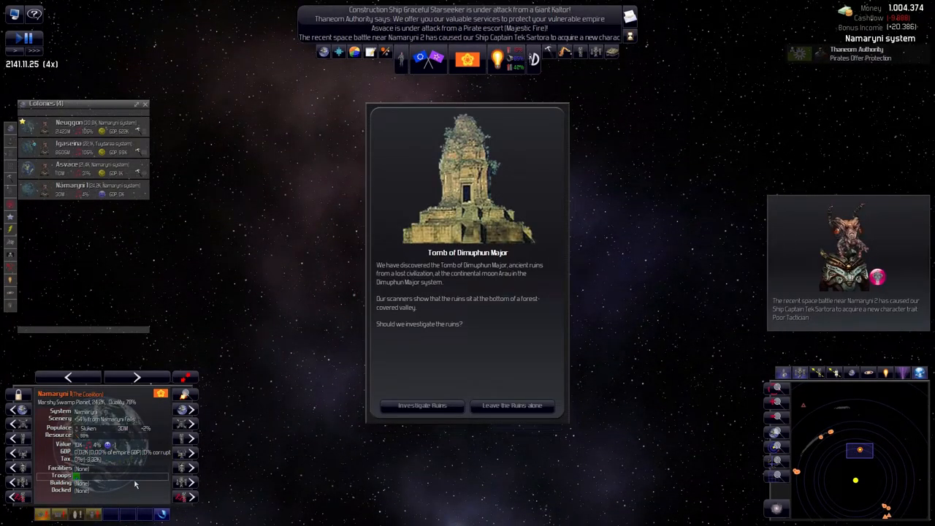
Dismiss the Tomb of Dimuphun Major notice and open the Colonies overview
left_click(421, 406)
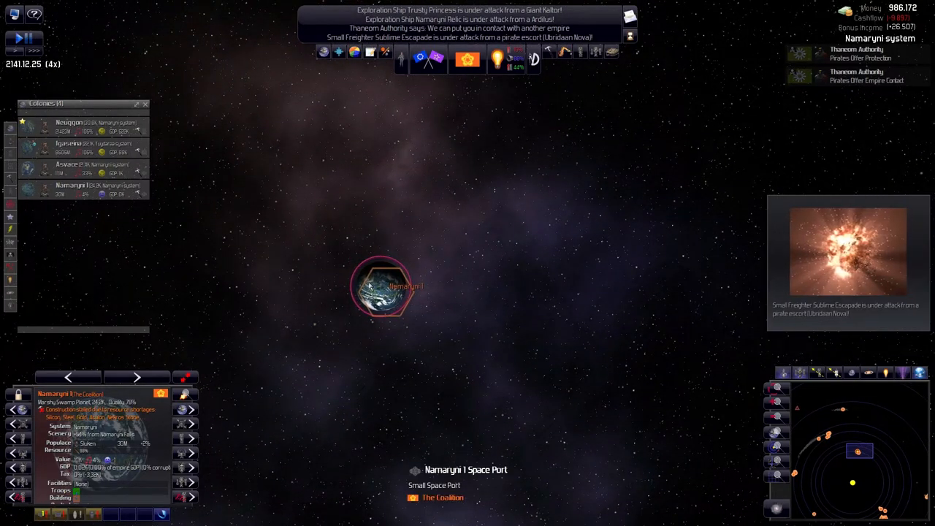
left_click(46, 103)
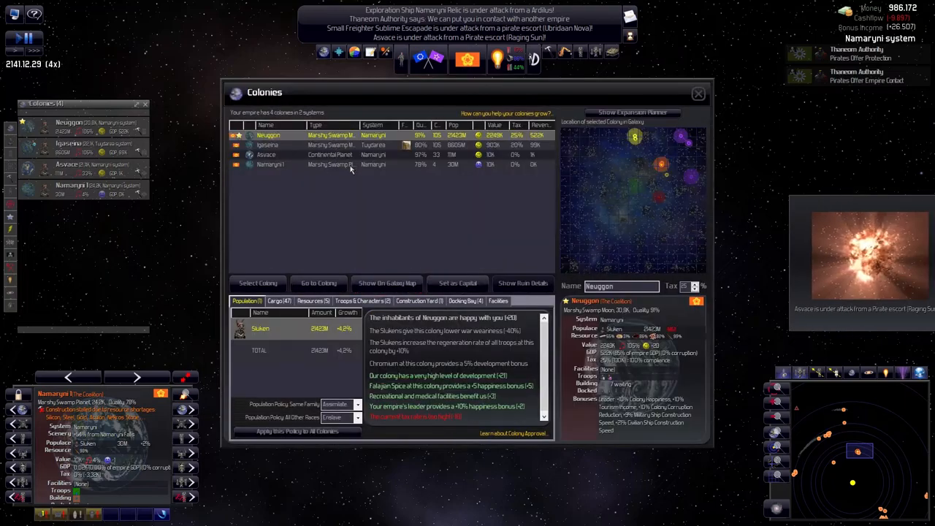
Select the pirate raider troops invading Asvace, then close the Colonies overview
left_click(270, 163)
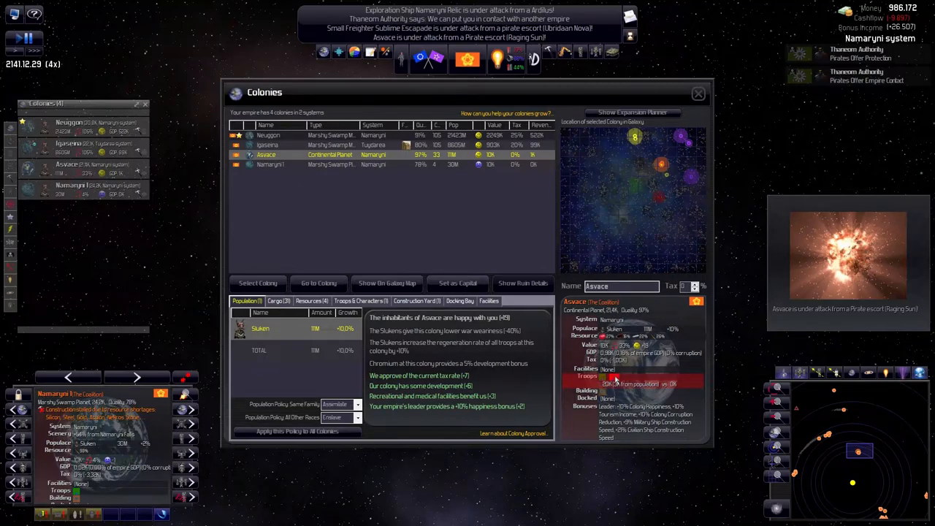
mouse_move(285, 306)
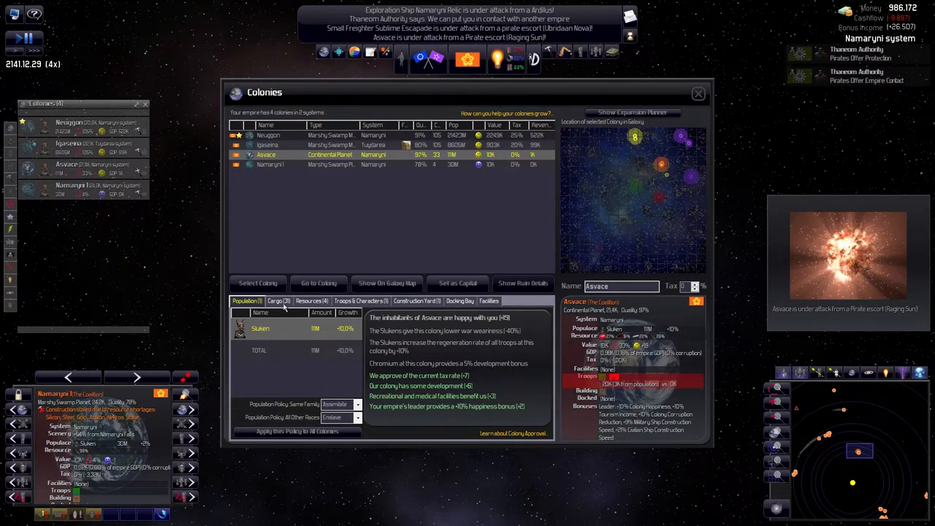
left_click(359, 301)
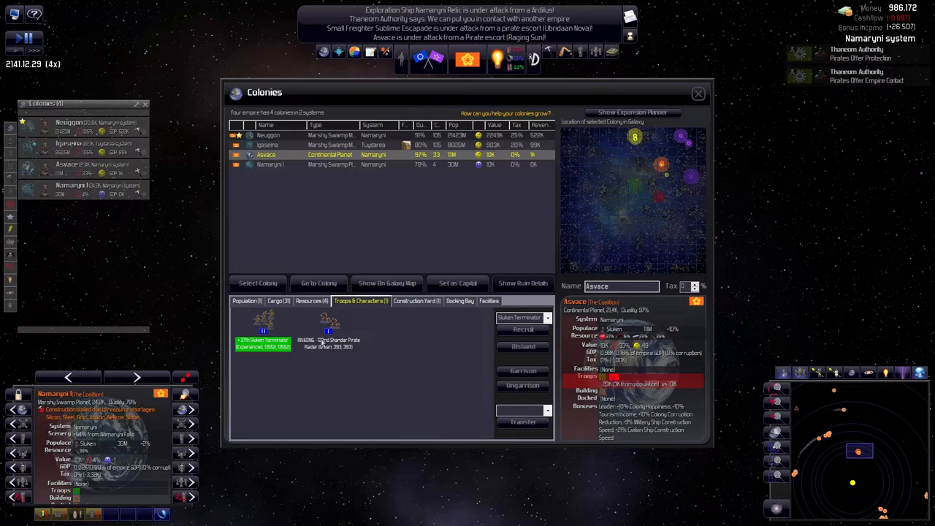
left_click(330, 325)
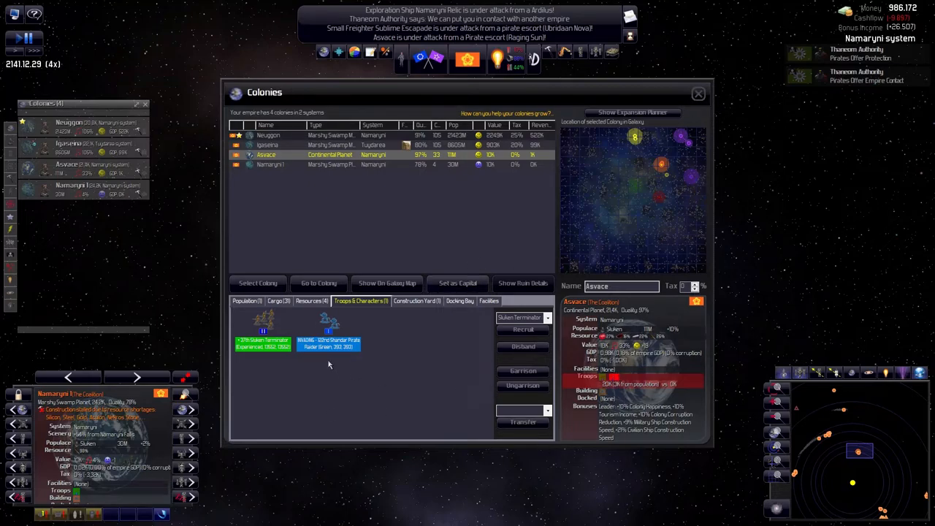
mouse_move(338, 353)
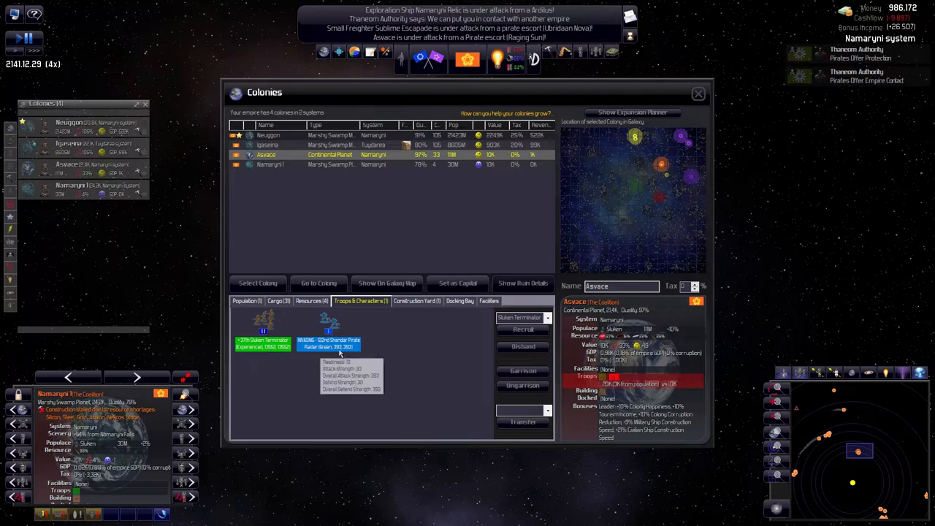
mouse_move(265, 354)
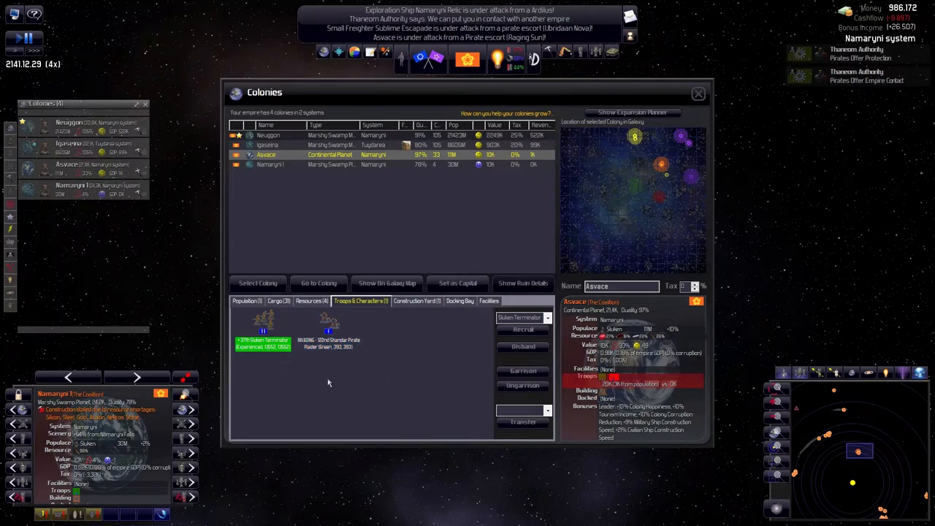
left_click(329, 325)
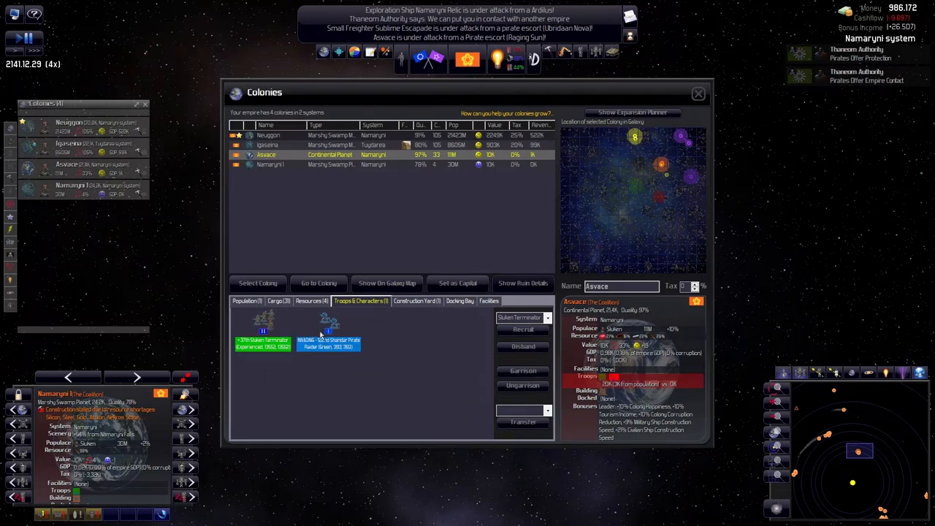
left_click(698, 94)
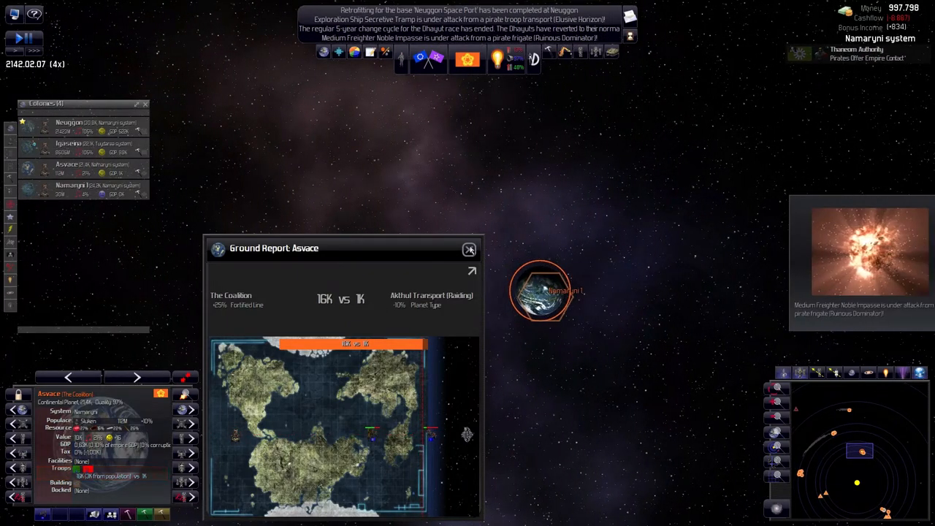
Close the Asvace ground battle report
left_click(469, 249)
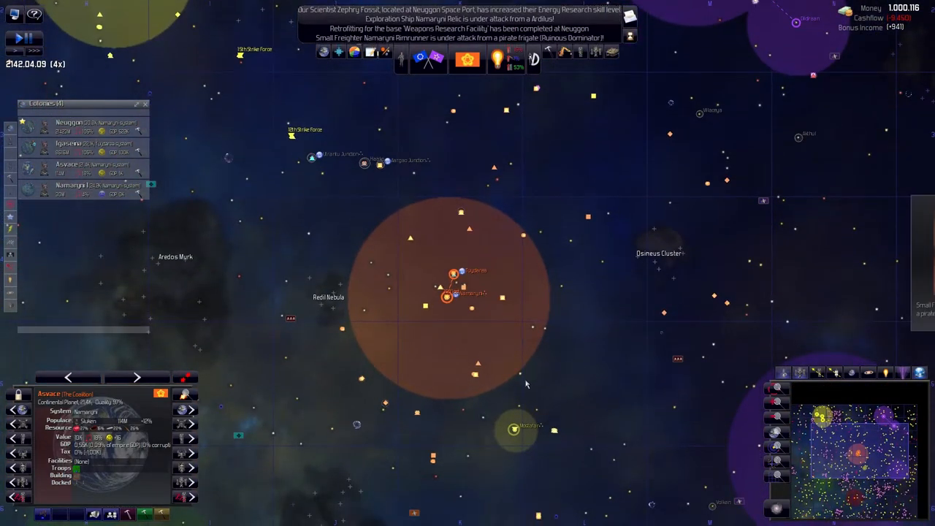
Queue a gas mining station at Gheiwo from the Potential Mining Locations list
left_click(11, 230)
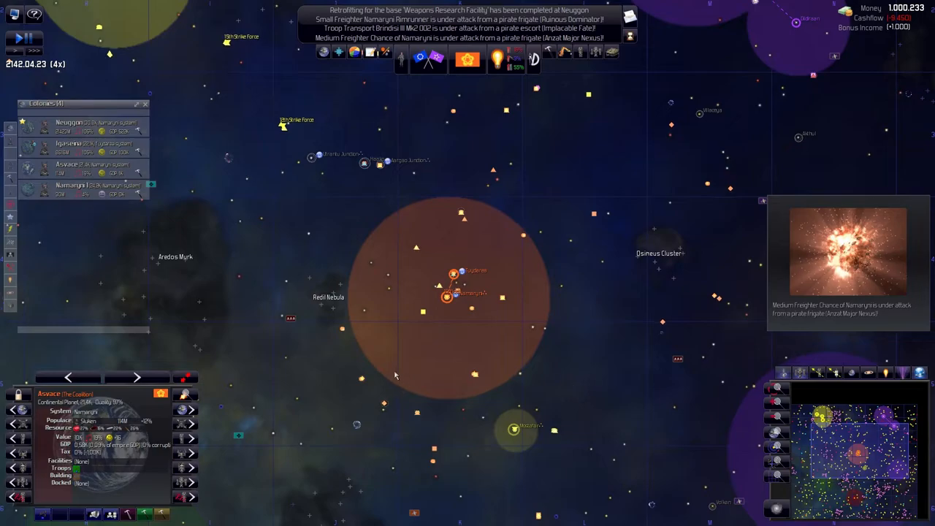
left_click(80, 146)
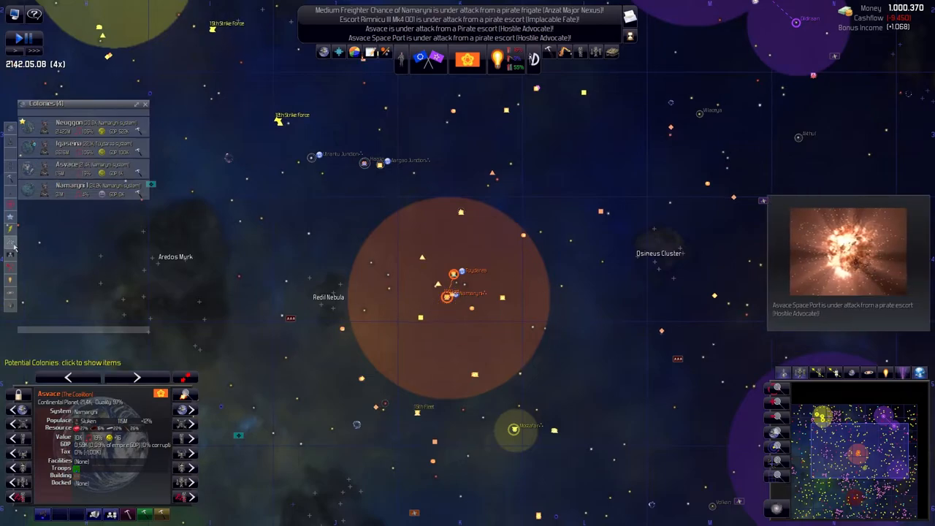
left_click(11, 280)
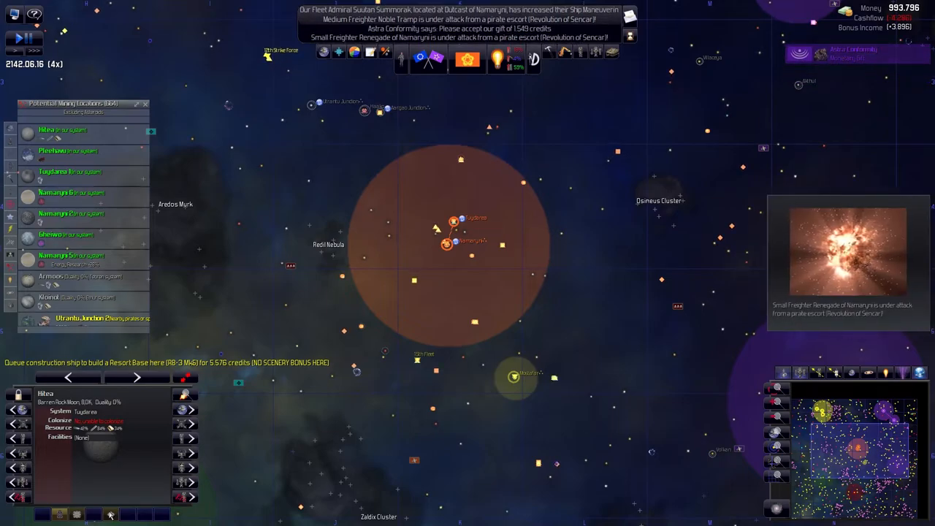
left_click(59, 514)
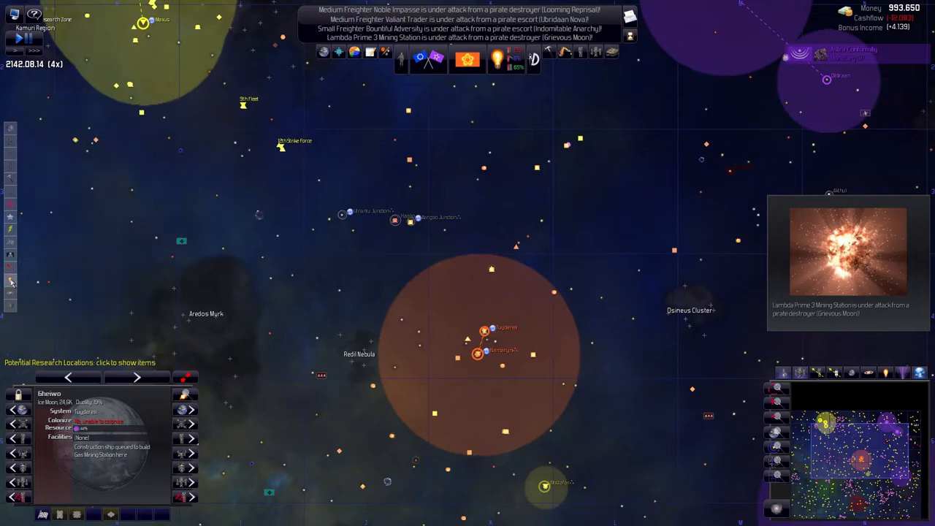
Centre on Tuydarea 2 from the research locations list and select its Gas Mining Station
left_click(80, 363)
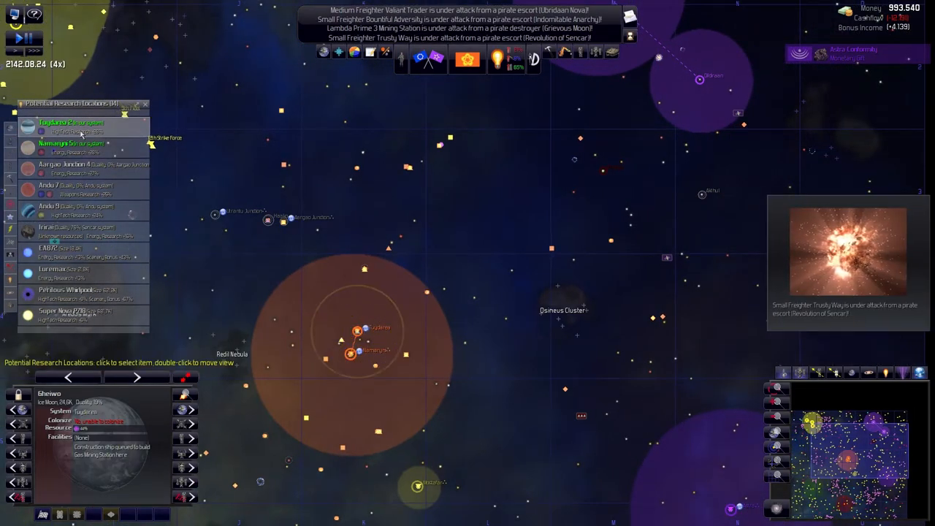
double_click(73, 126)
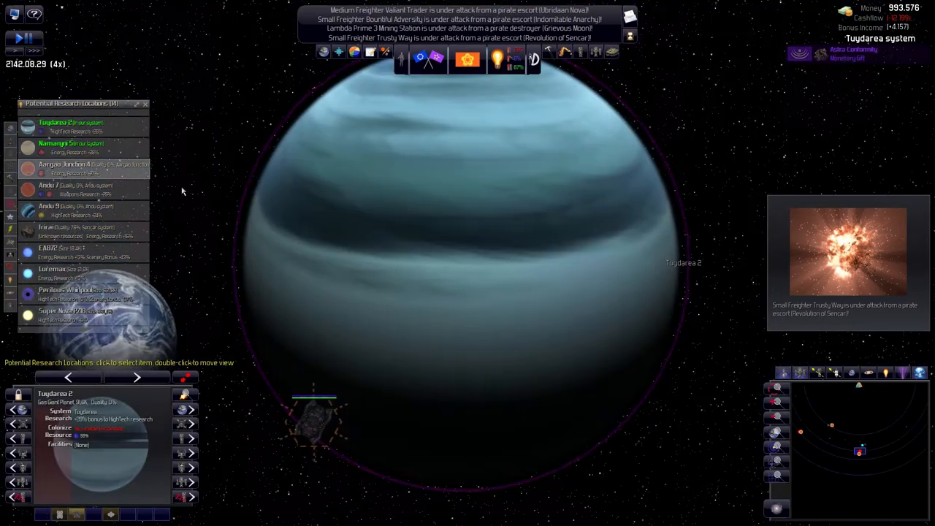
left_click(382, 351)
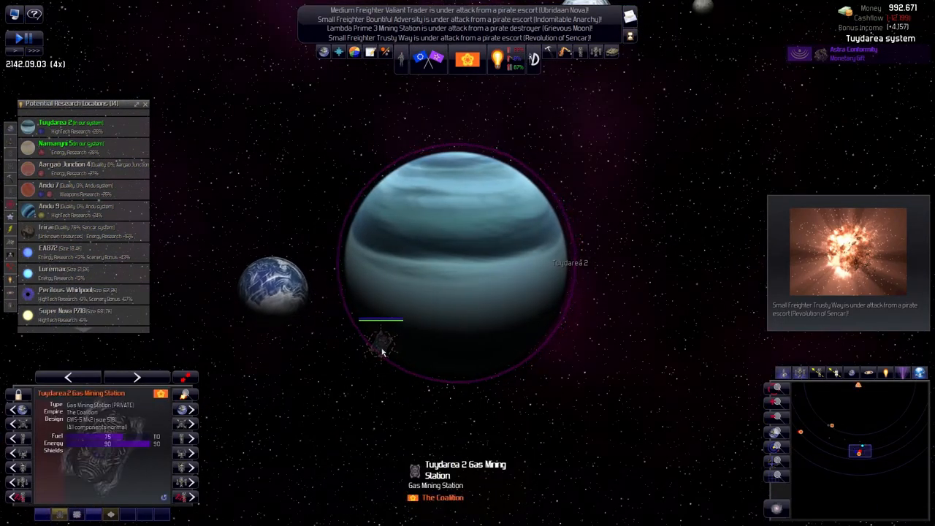
left_click(460, 255)
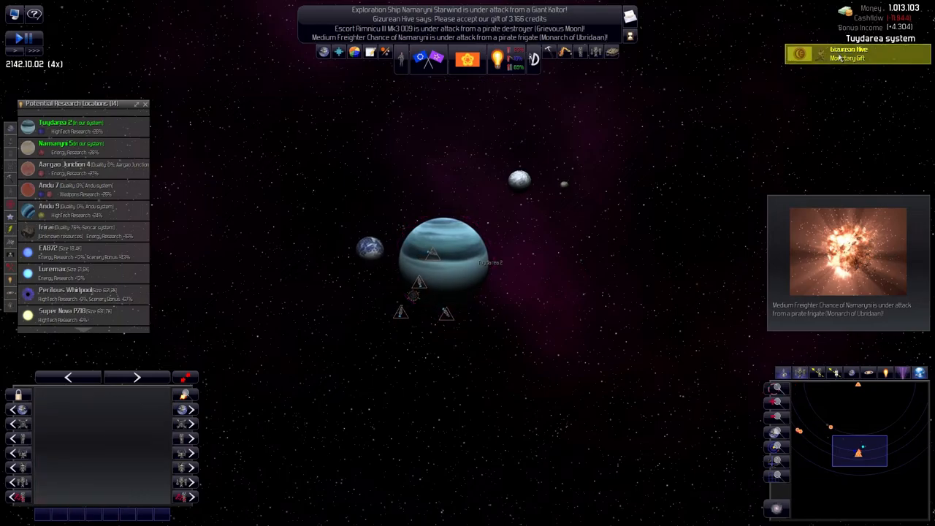
left_click(855, 53)
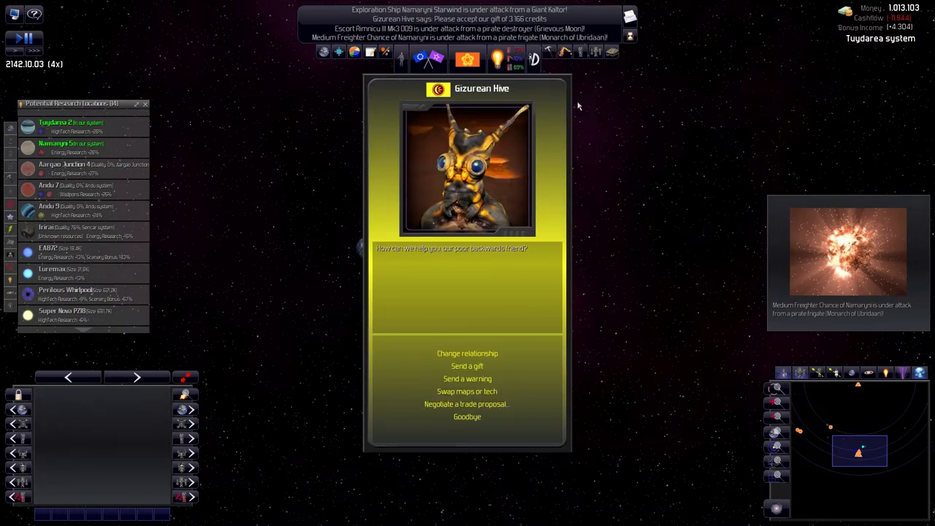
left_click(467, 417)
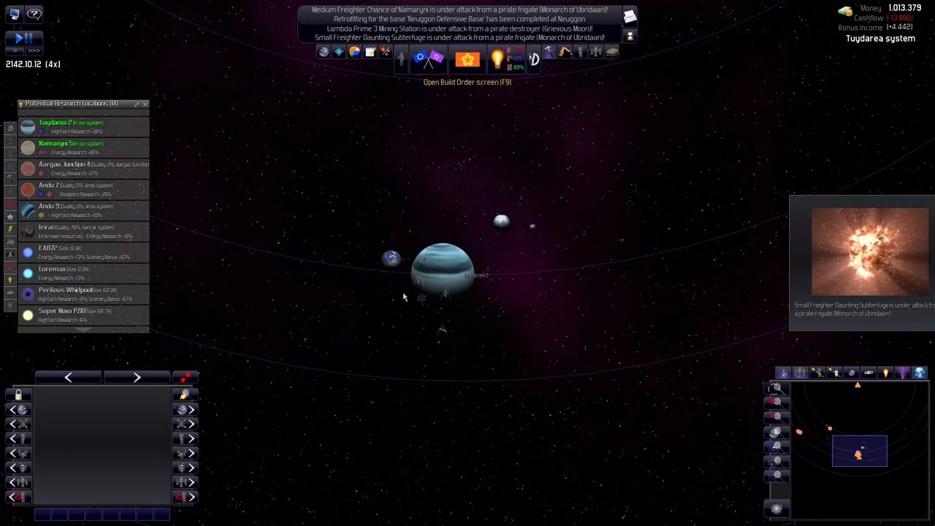
left_click(467, 58)
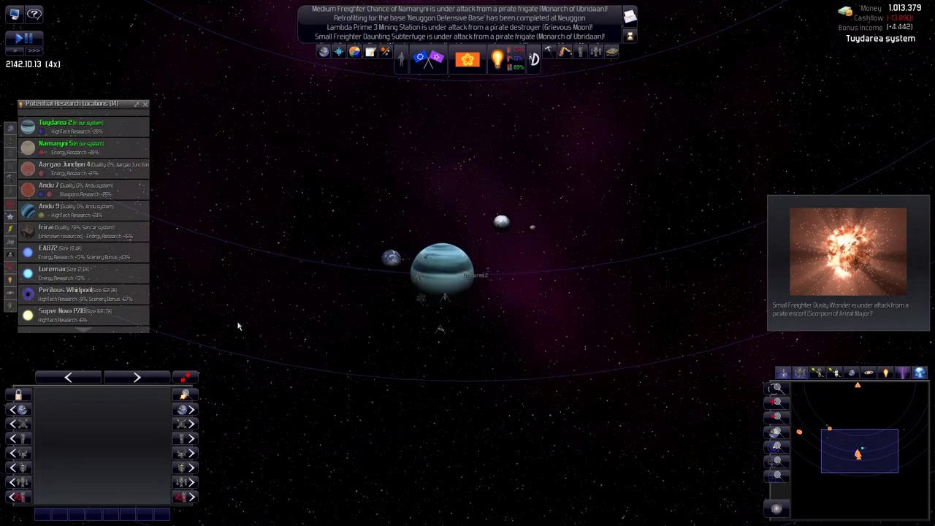
mouse_move(429, 64)
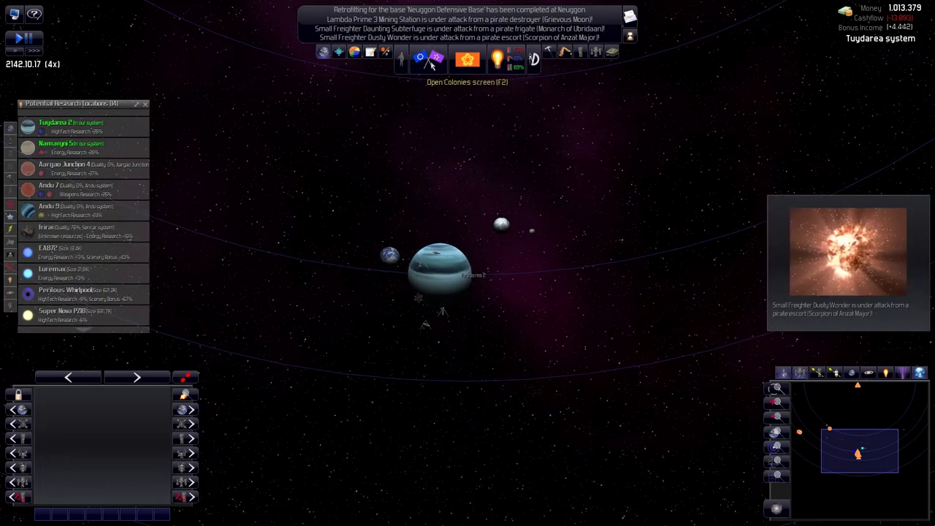
Review Asvace and Namaryni I troops in the Colonies overview, then close it
left_click(466, 60)
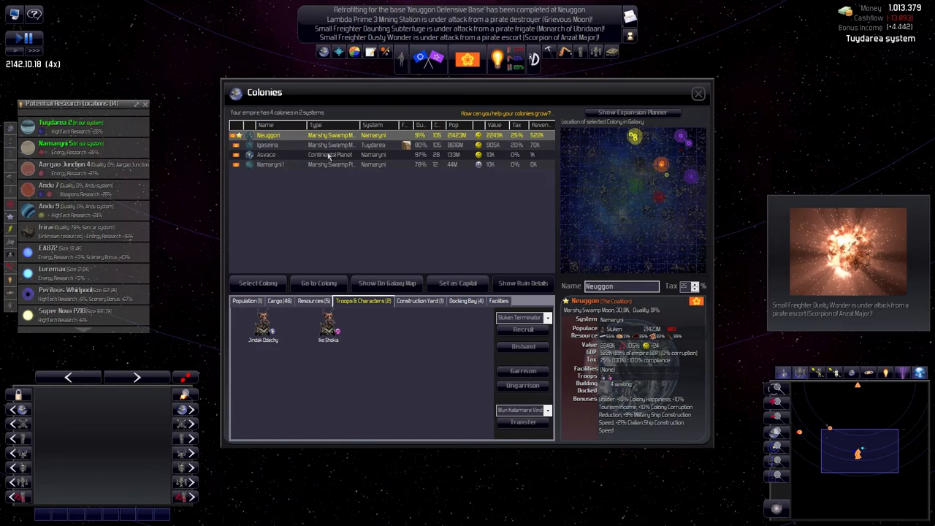
left_click(266, 154)
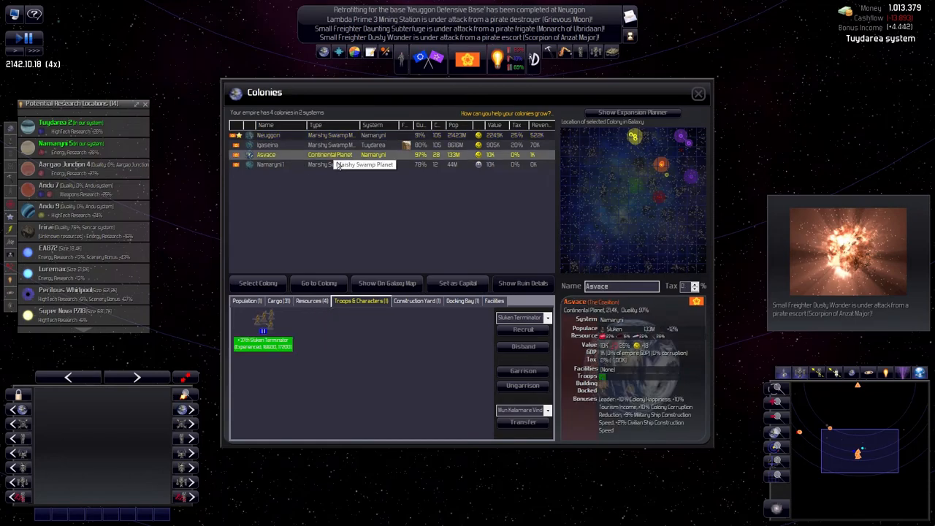
left_click(329, 164)
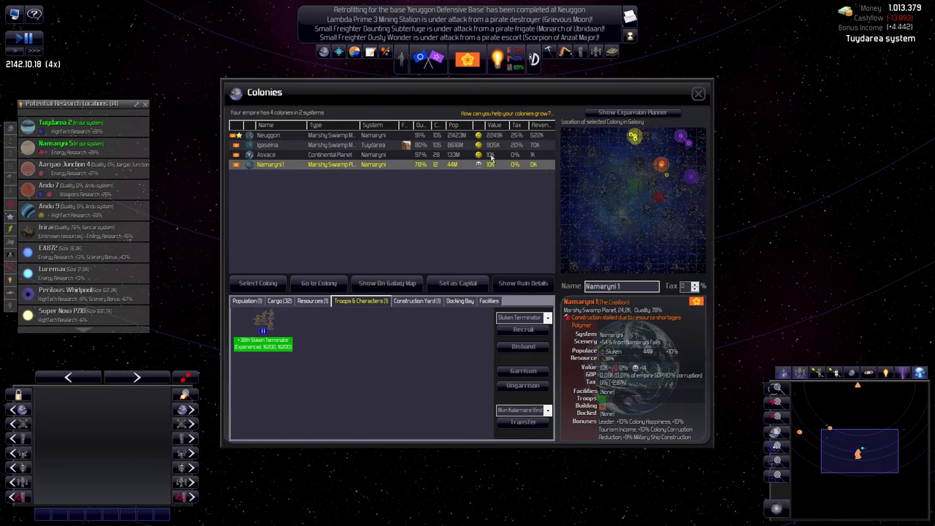
left_click(266, 154)
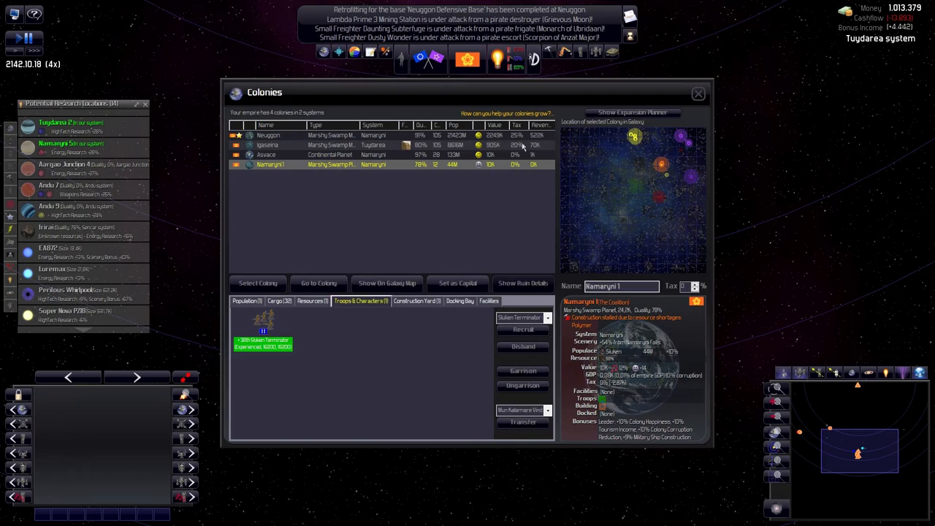
left_click(698, 94)
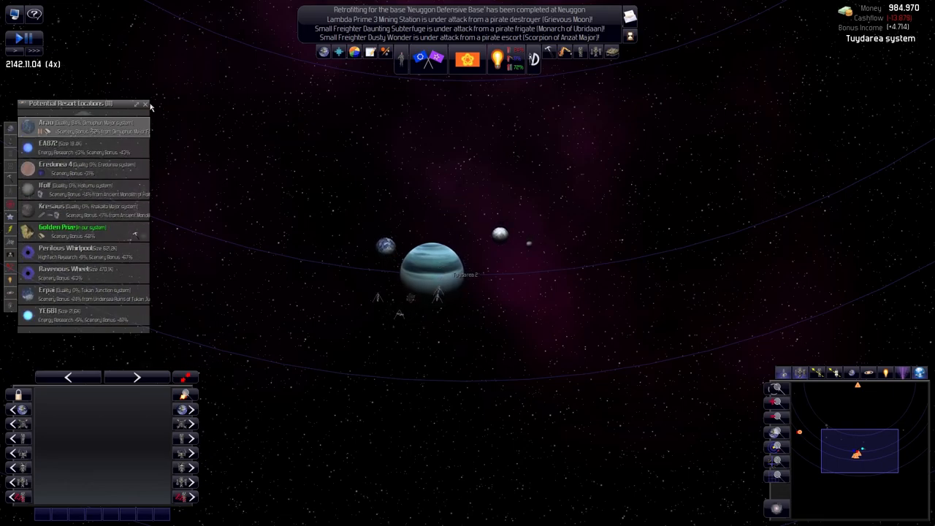
Dismiss the resort locations list and zoom out over Tuydarea and Namaryni
left_click(145, 104)
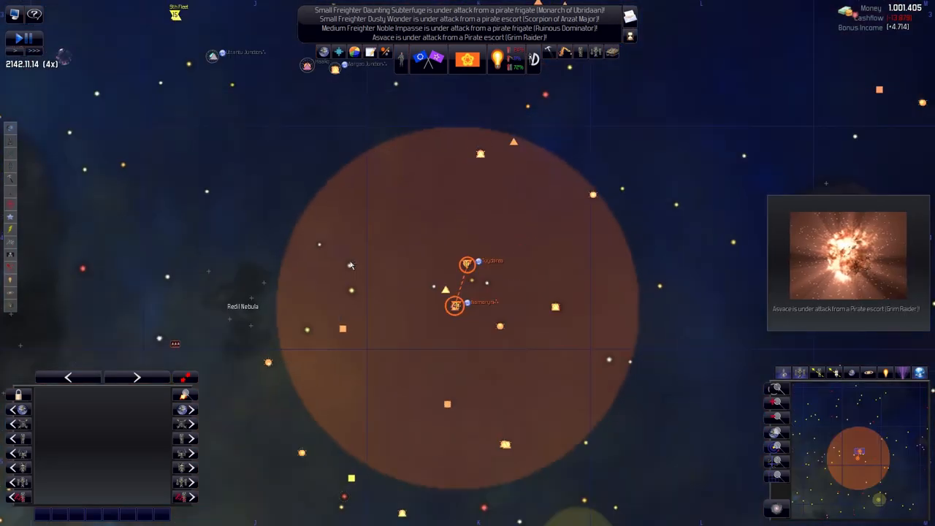
scroll("down", 3)
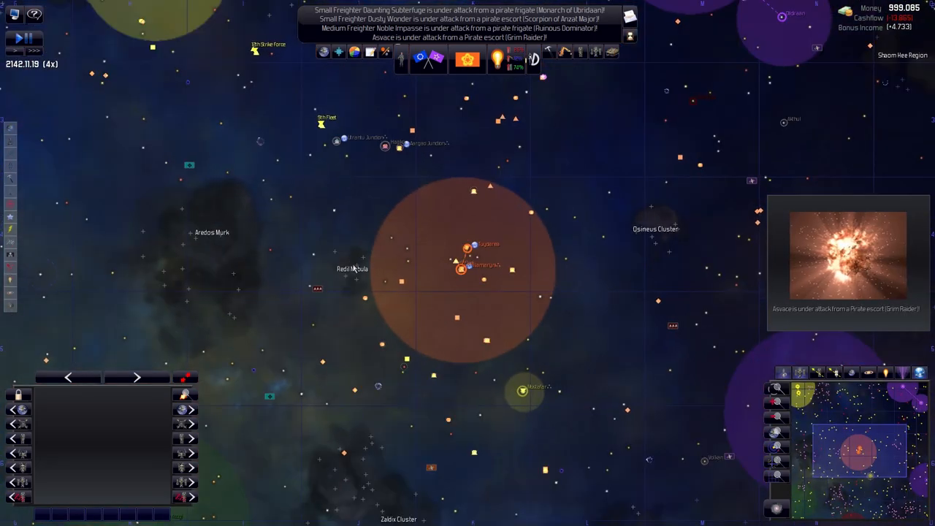